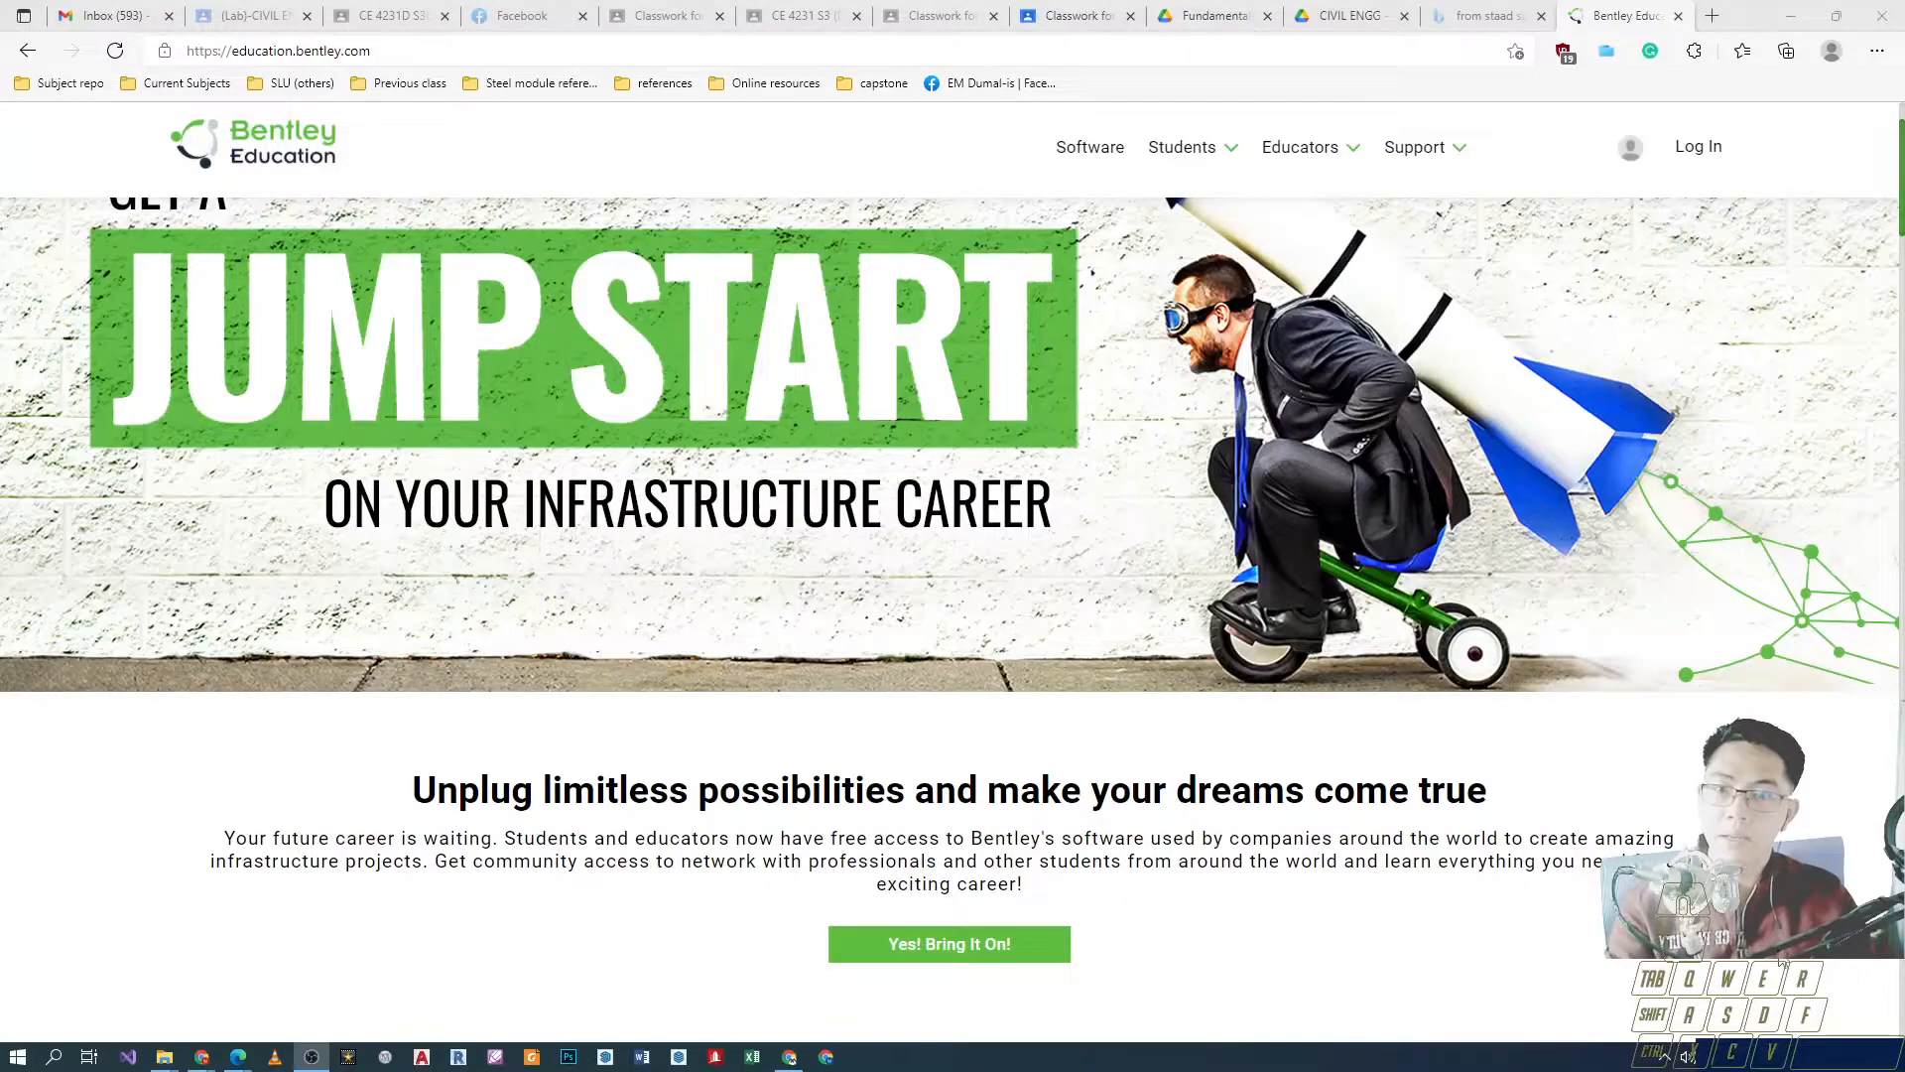
Sign in to CONNECTION Client with the email account and reach its Home page.
{"action": "scroll", "scroll_direction": "down", "scroll_amount": 3}
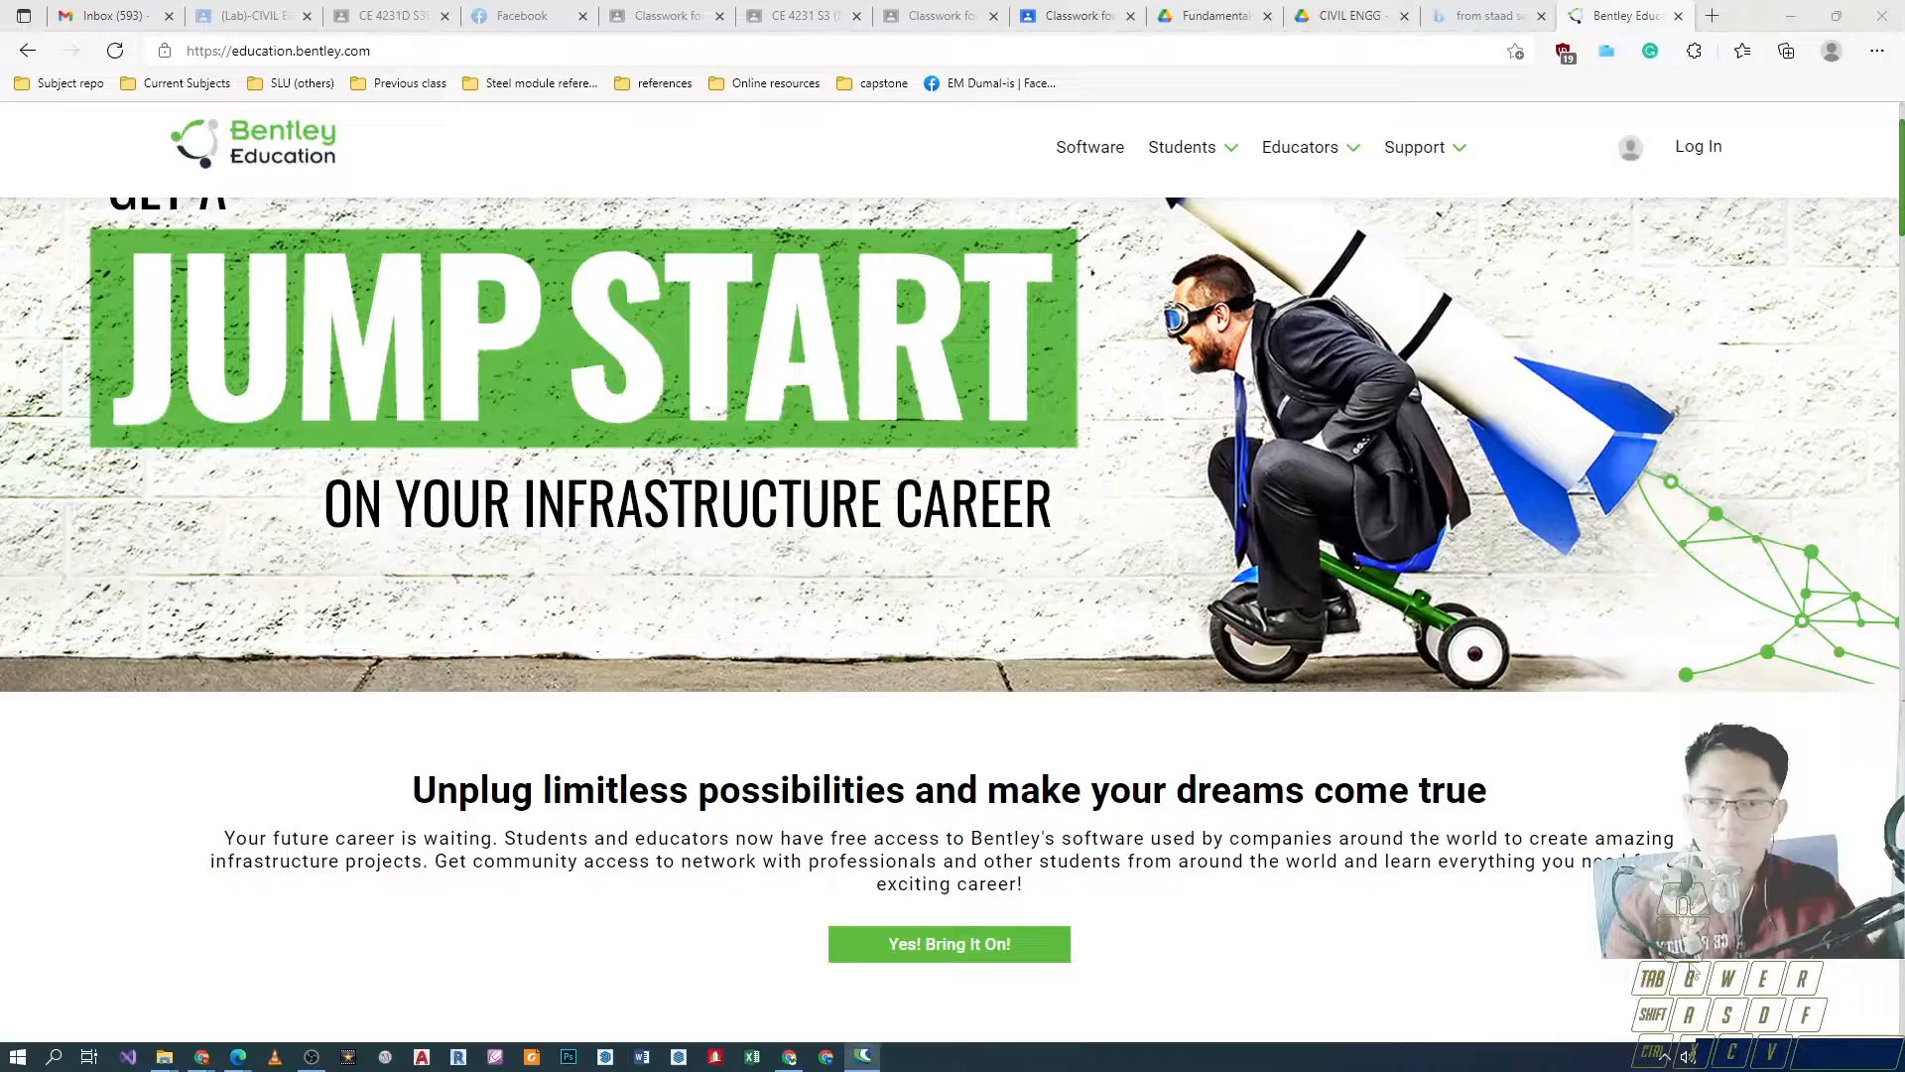
{"action": "mouse_move", "coordinate": [1346, 976]}
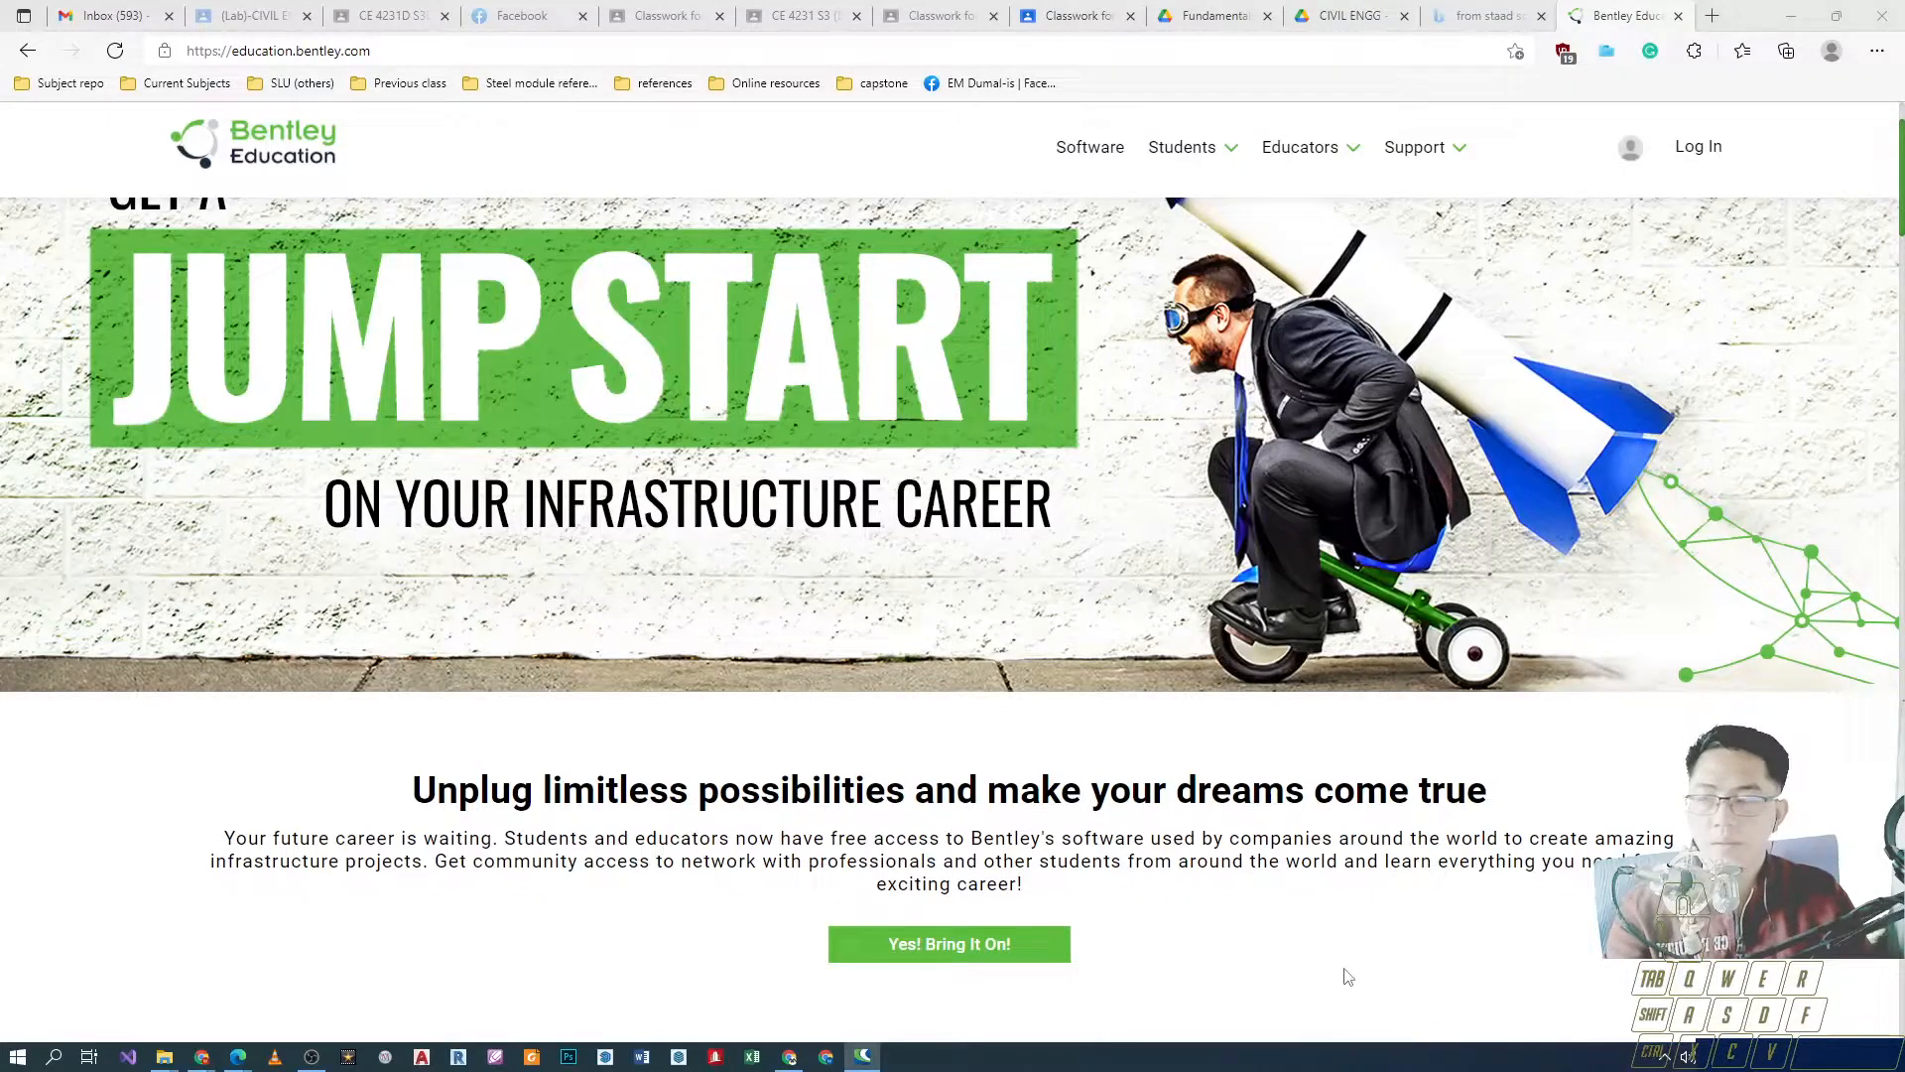
{"action": "mouse_move", "coordinate": [1361, 972]}
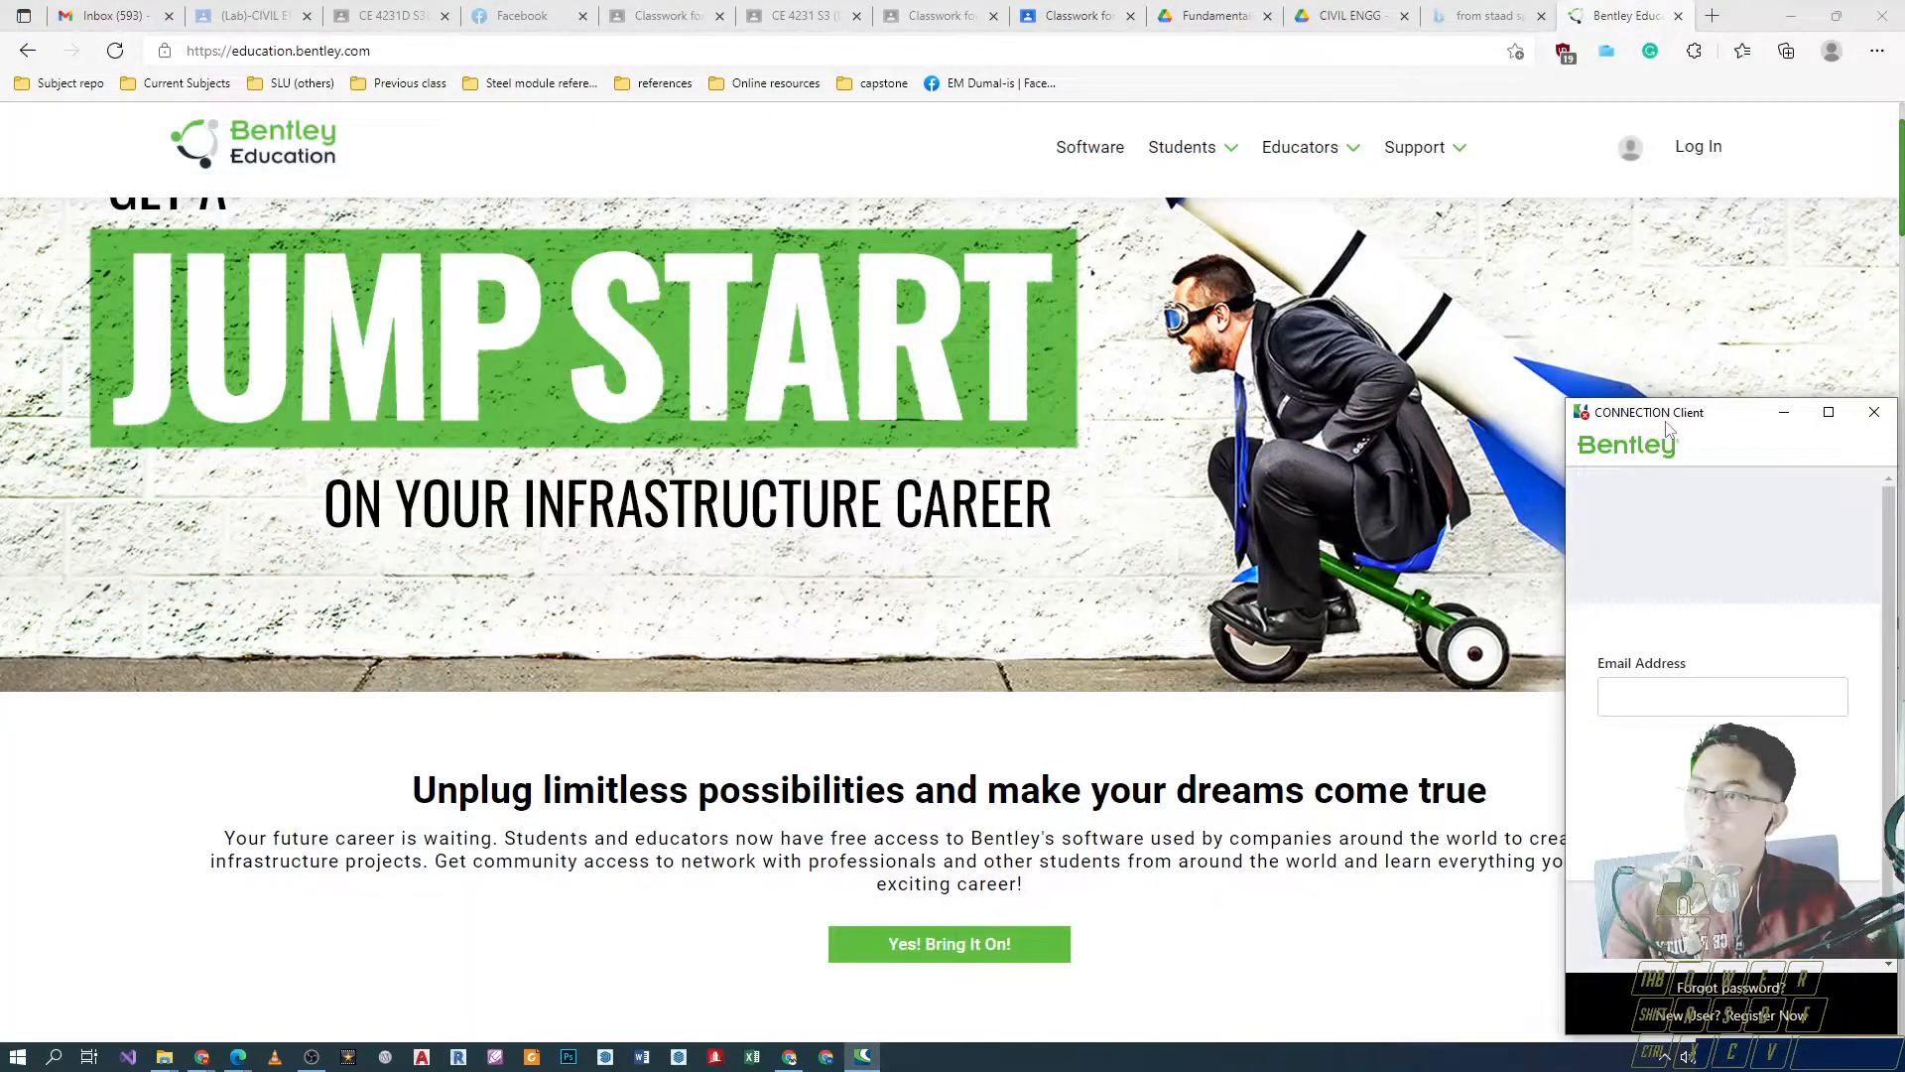
{"action": "left_click_drag", "start_coordinate": [1647, 411], "coordinate": [807, 214]}
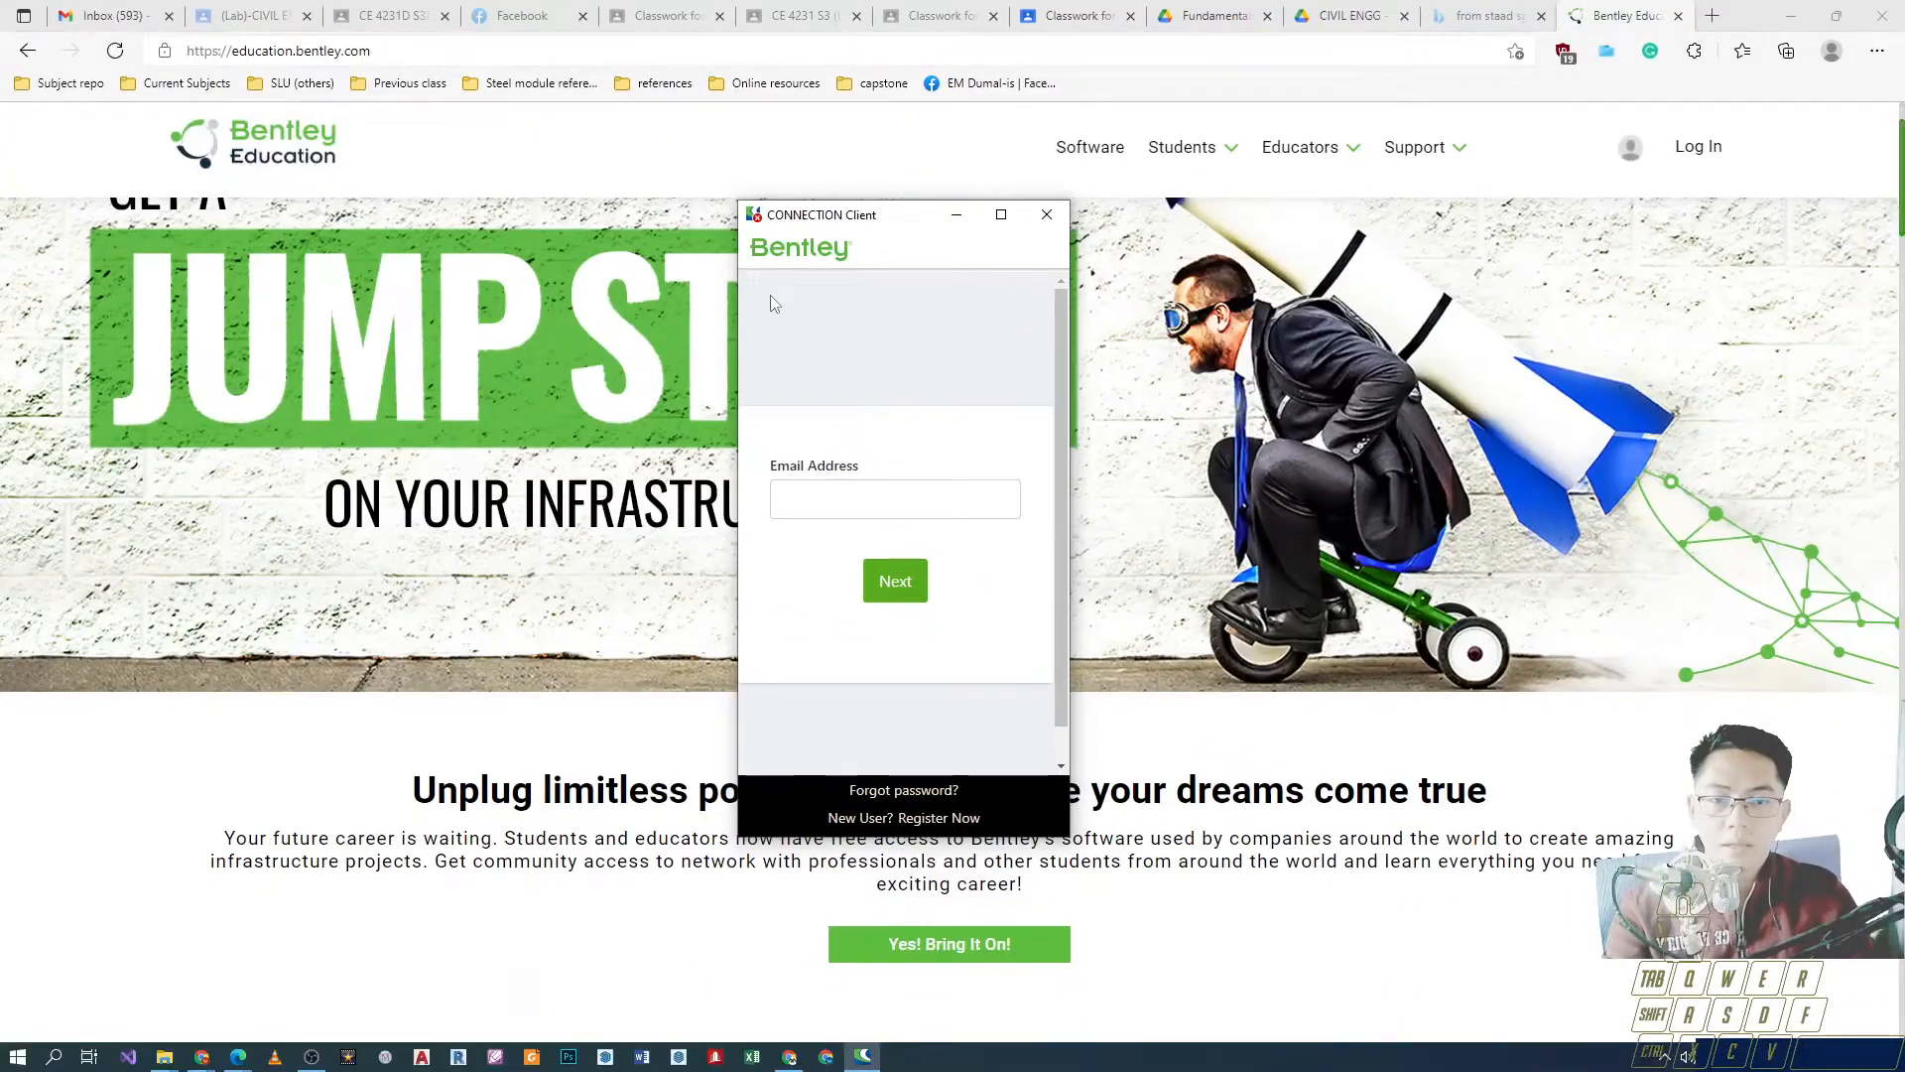
{"action": "left_click", "coordinate": [895, 581]}
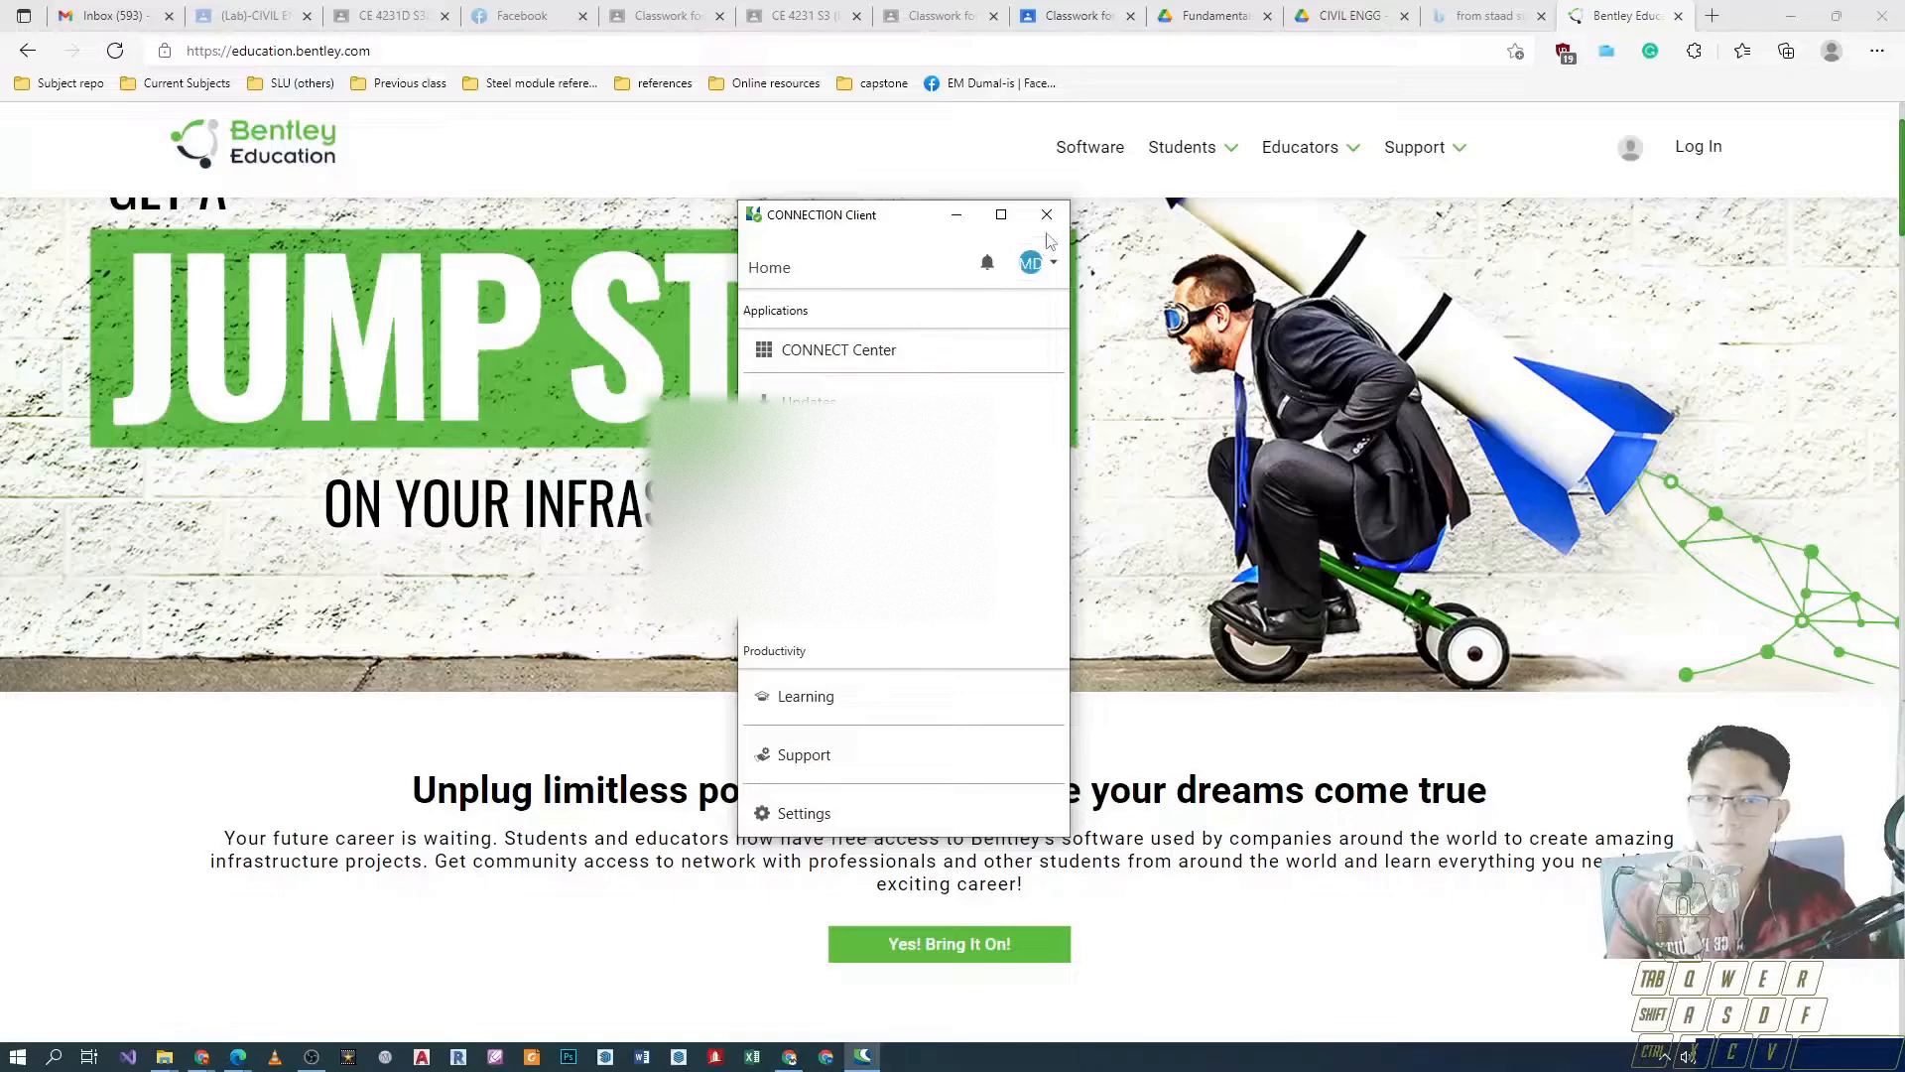
{"action": "left_click_drag", "start_coordinate": [875, 214], "coordinate": [686, 149]}
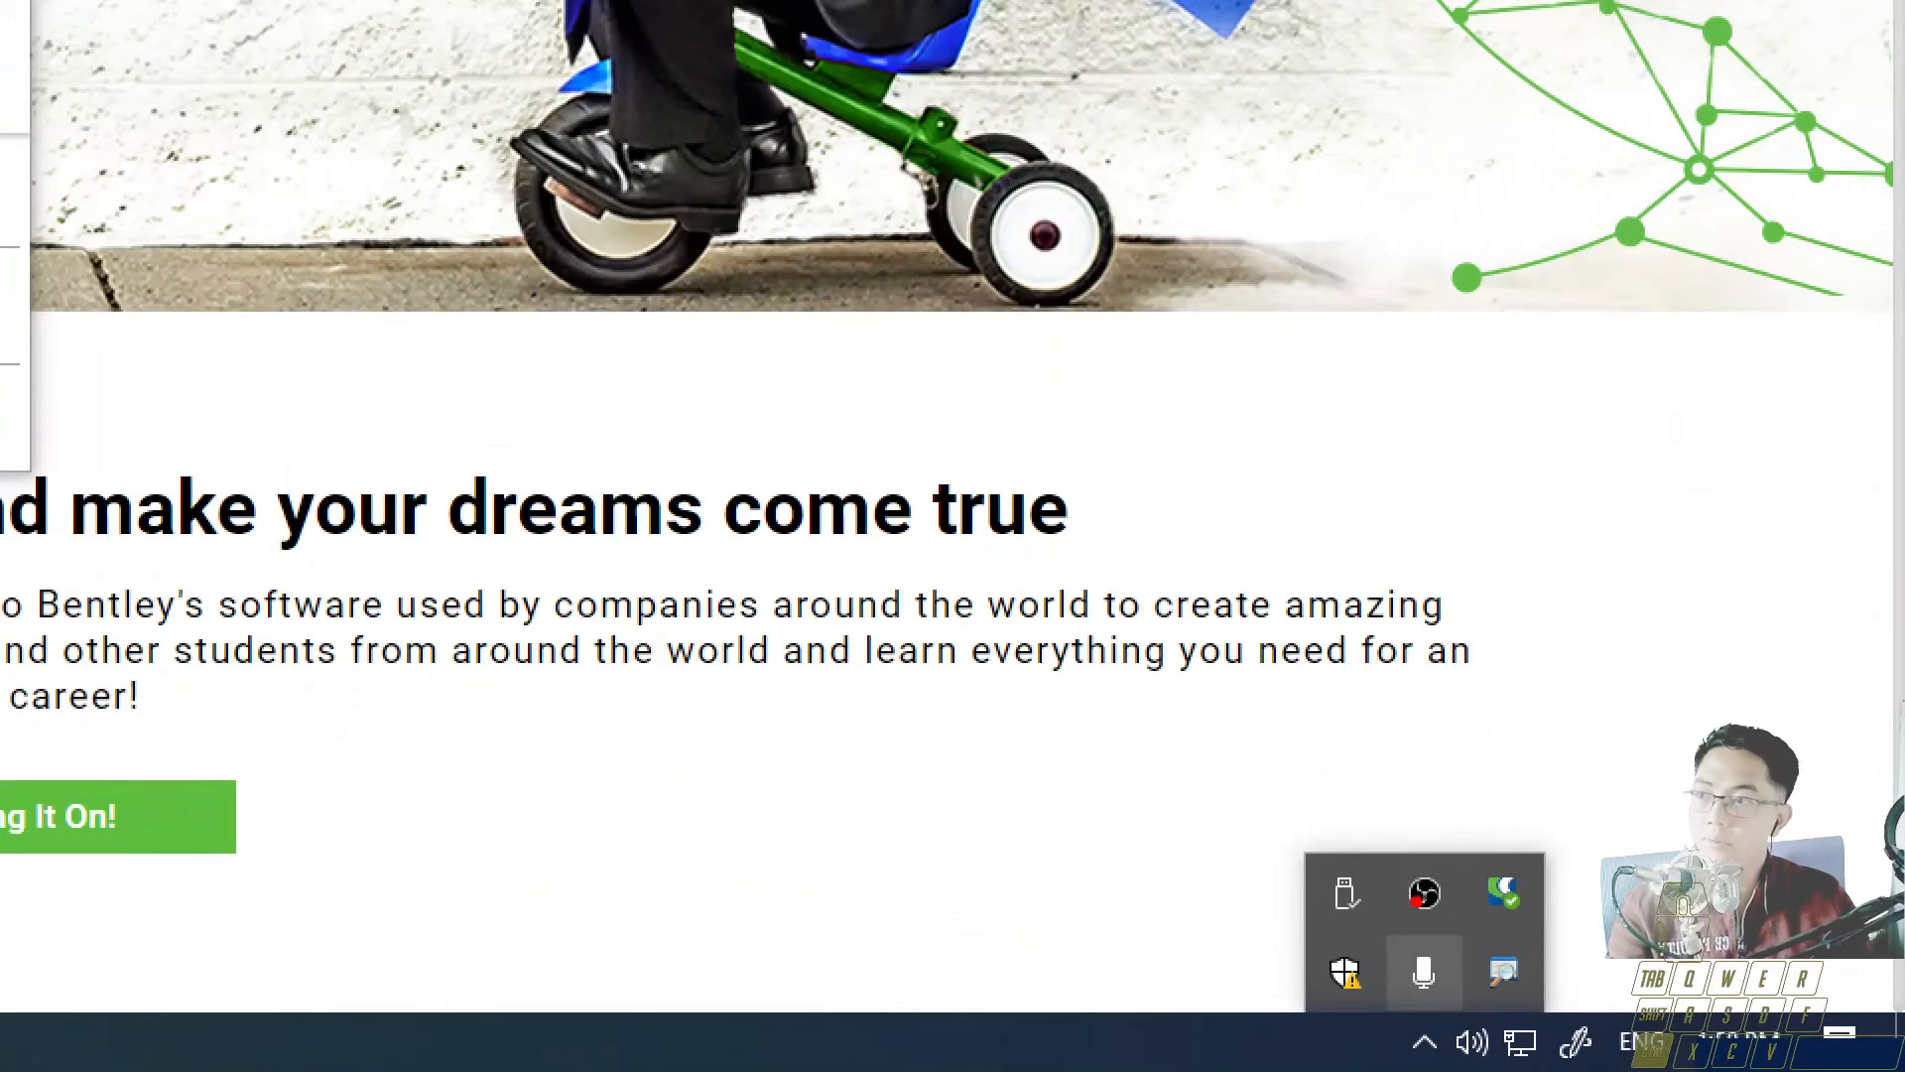
Reopen the CONNECTION Client window from the tray and bring up the installed programs list.
{"action": "left_click", "coordinate": [1507, 887]}
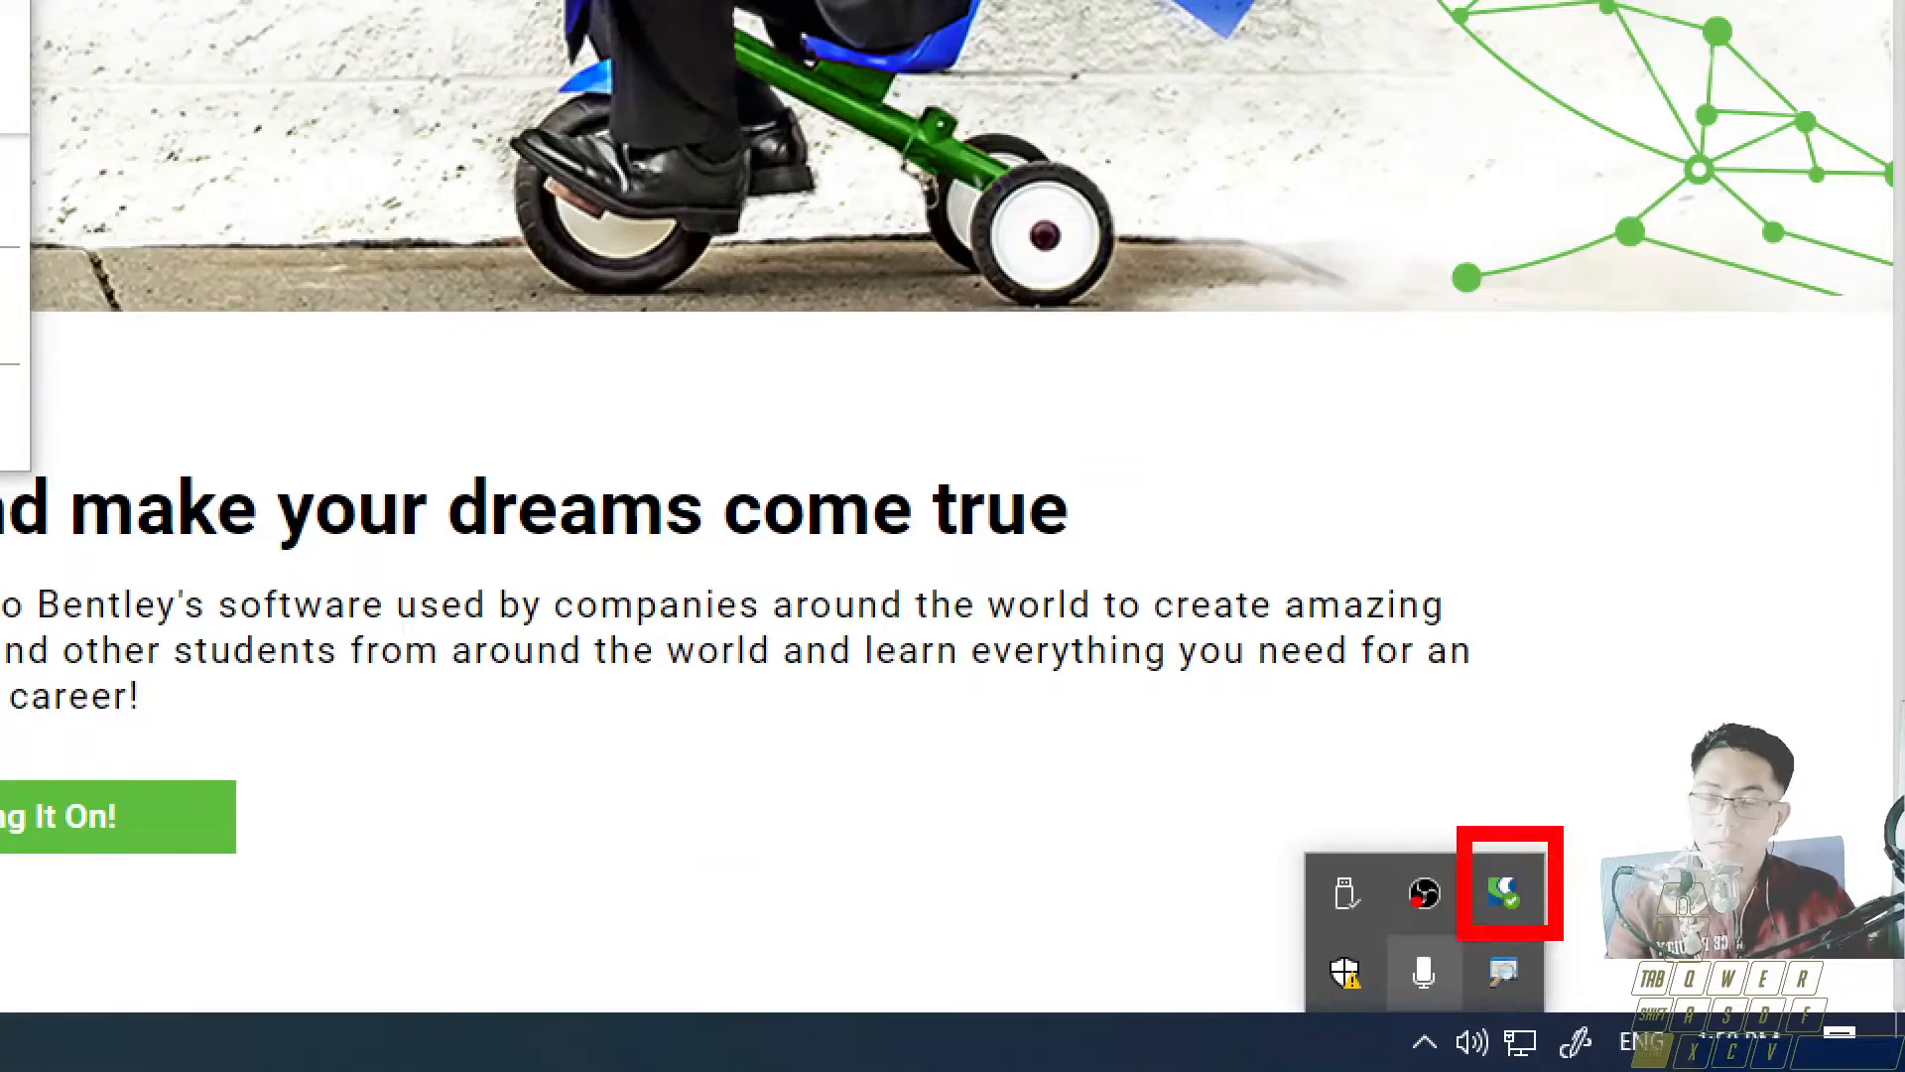
{"action": "left_click", "coordinate": [1504, 887]}
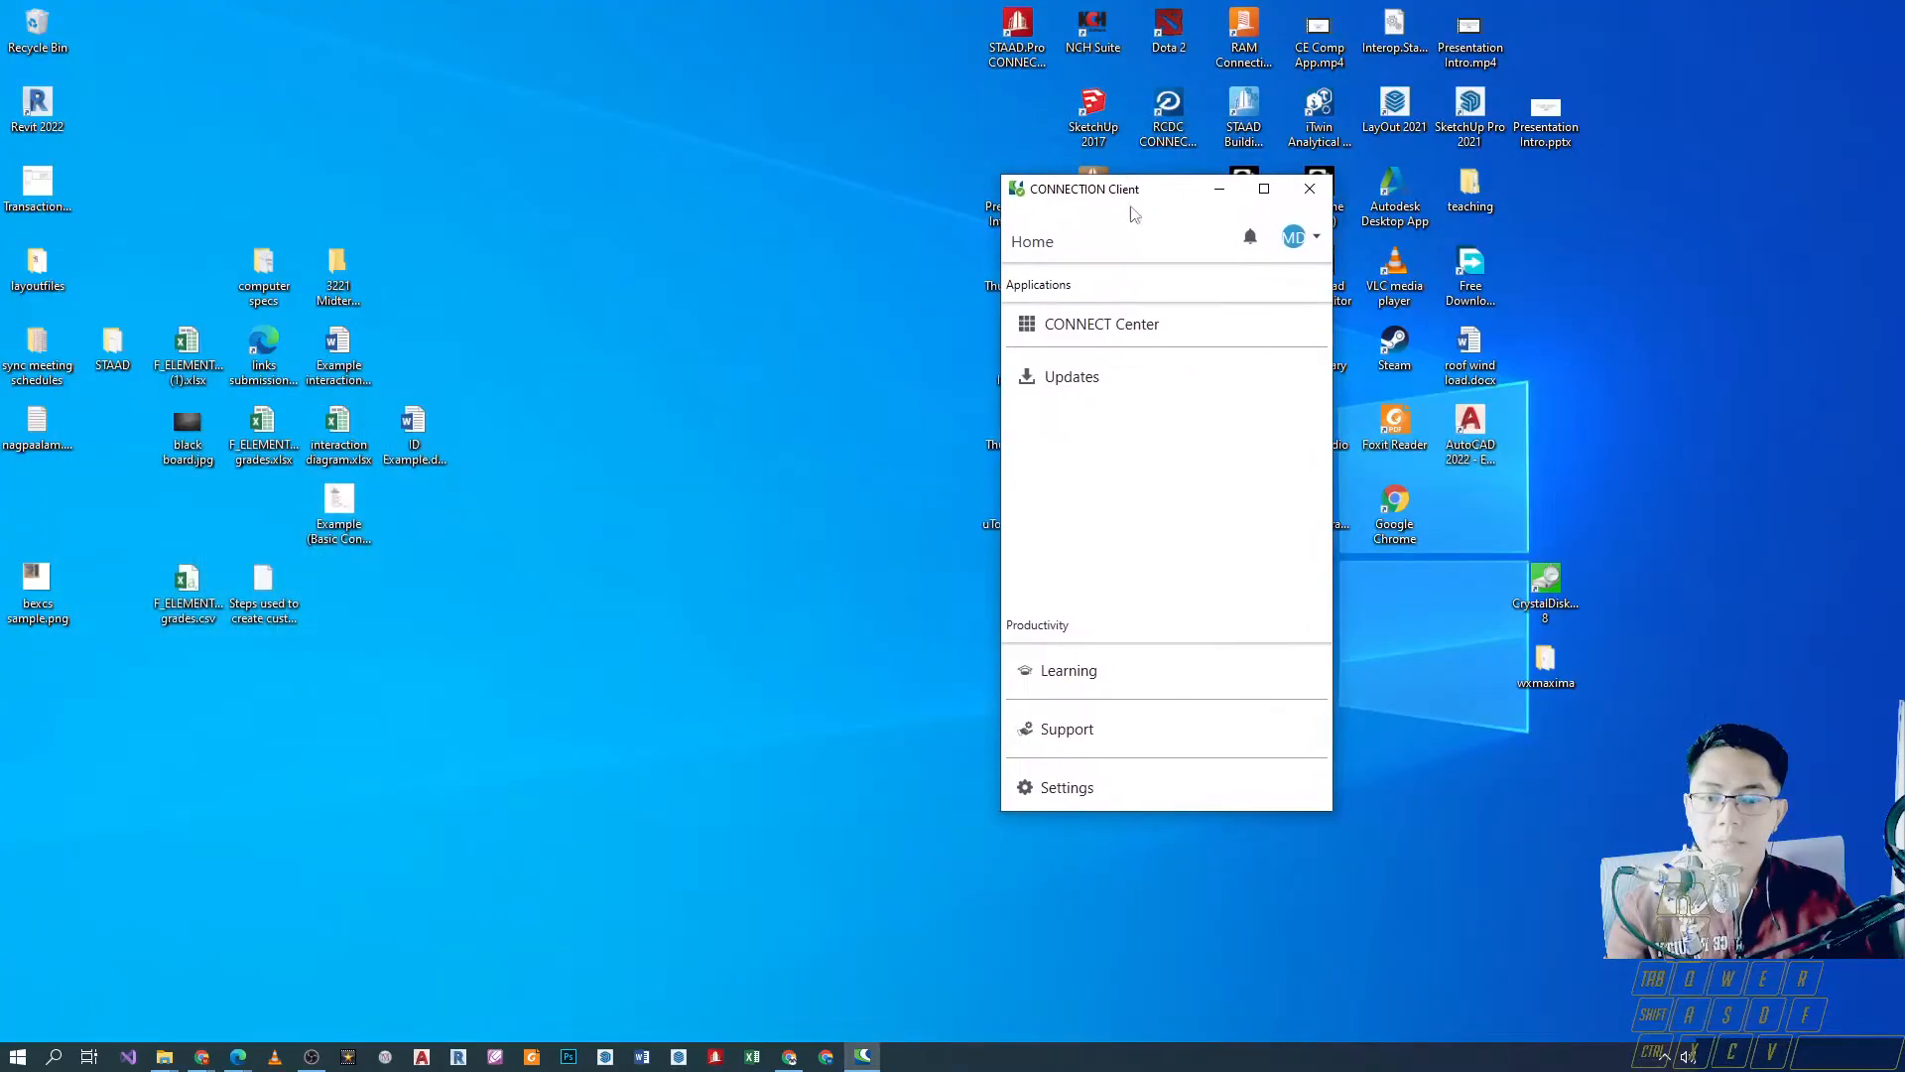
{"action": "left_click", "coordinate": [18, 1054]}
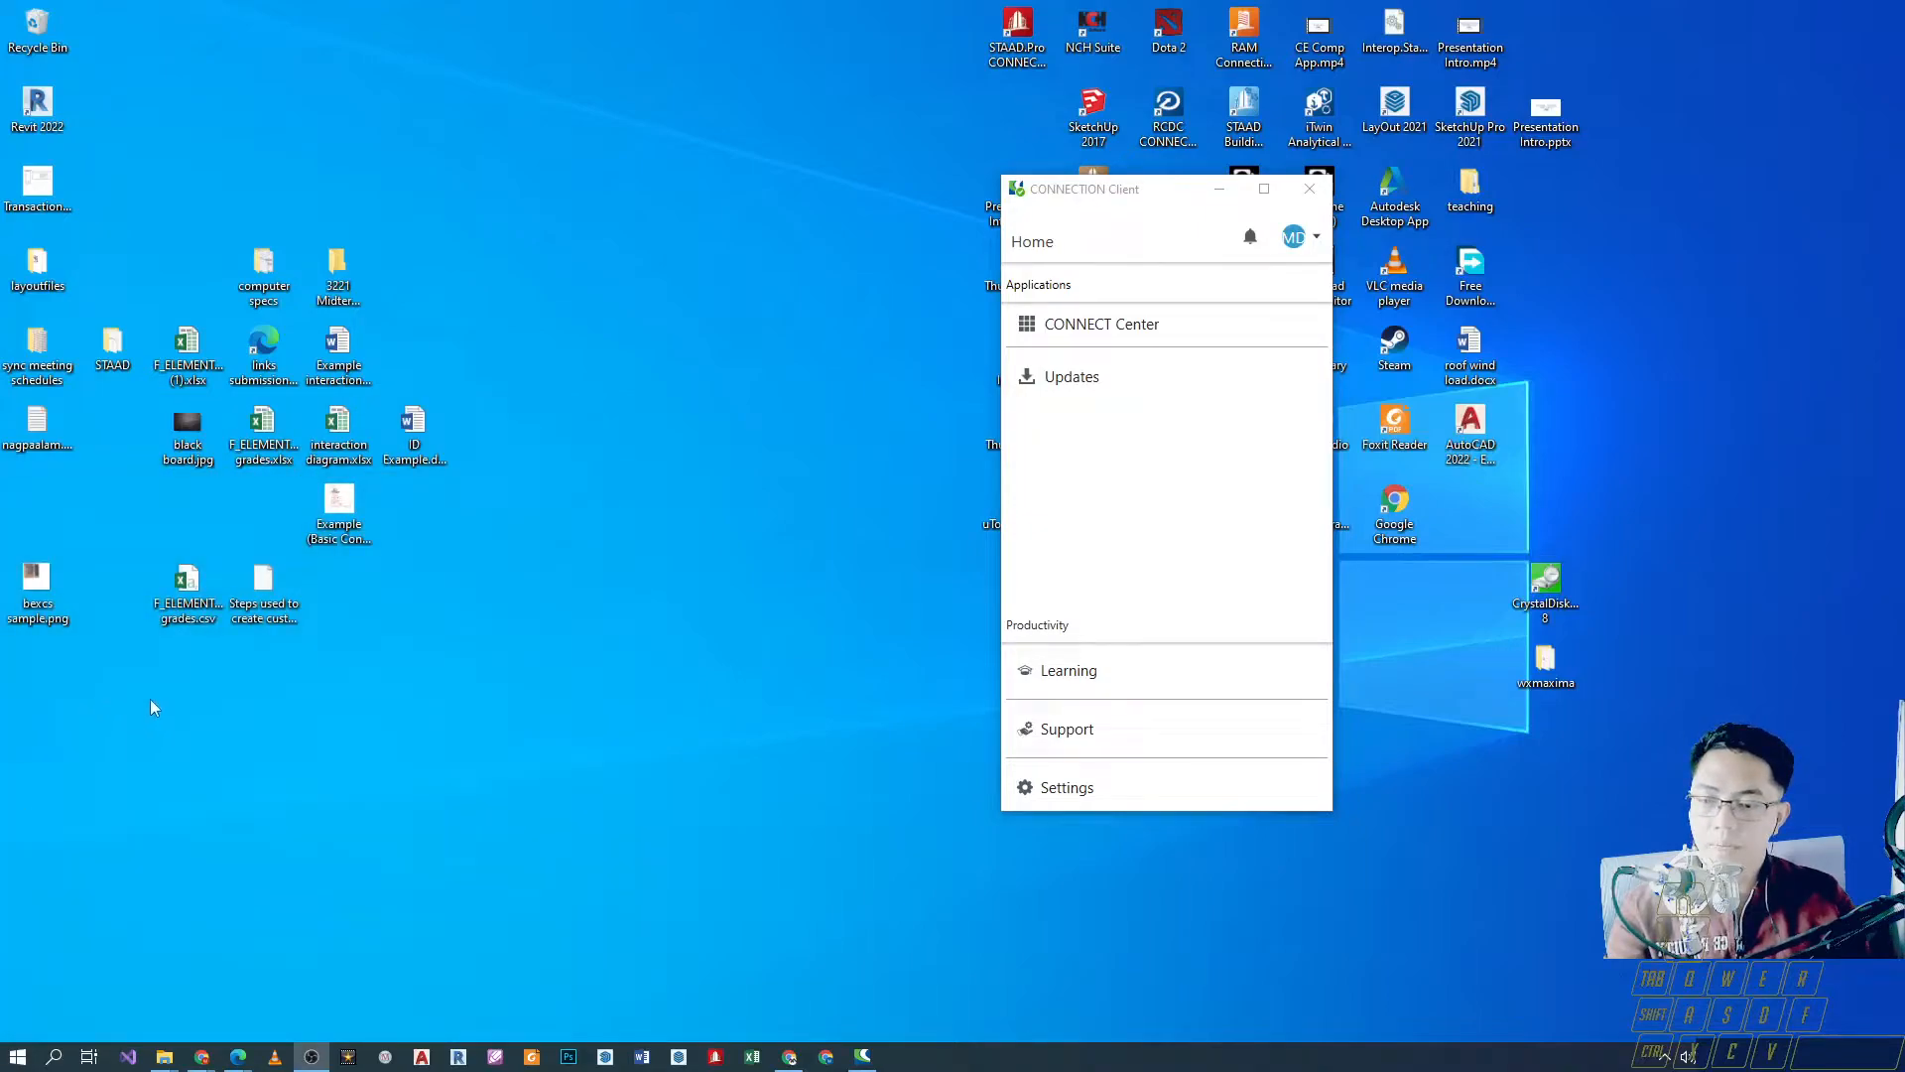
{"action": "left_click", "coordinate": [18, 1054]}
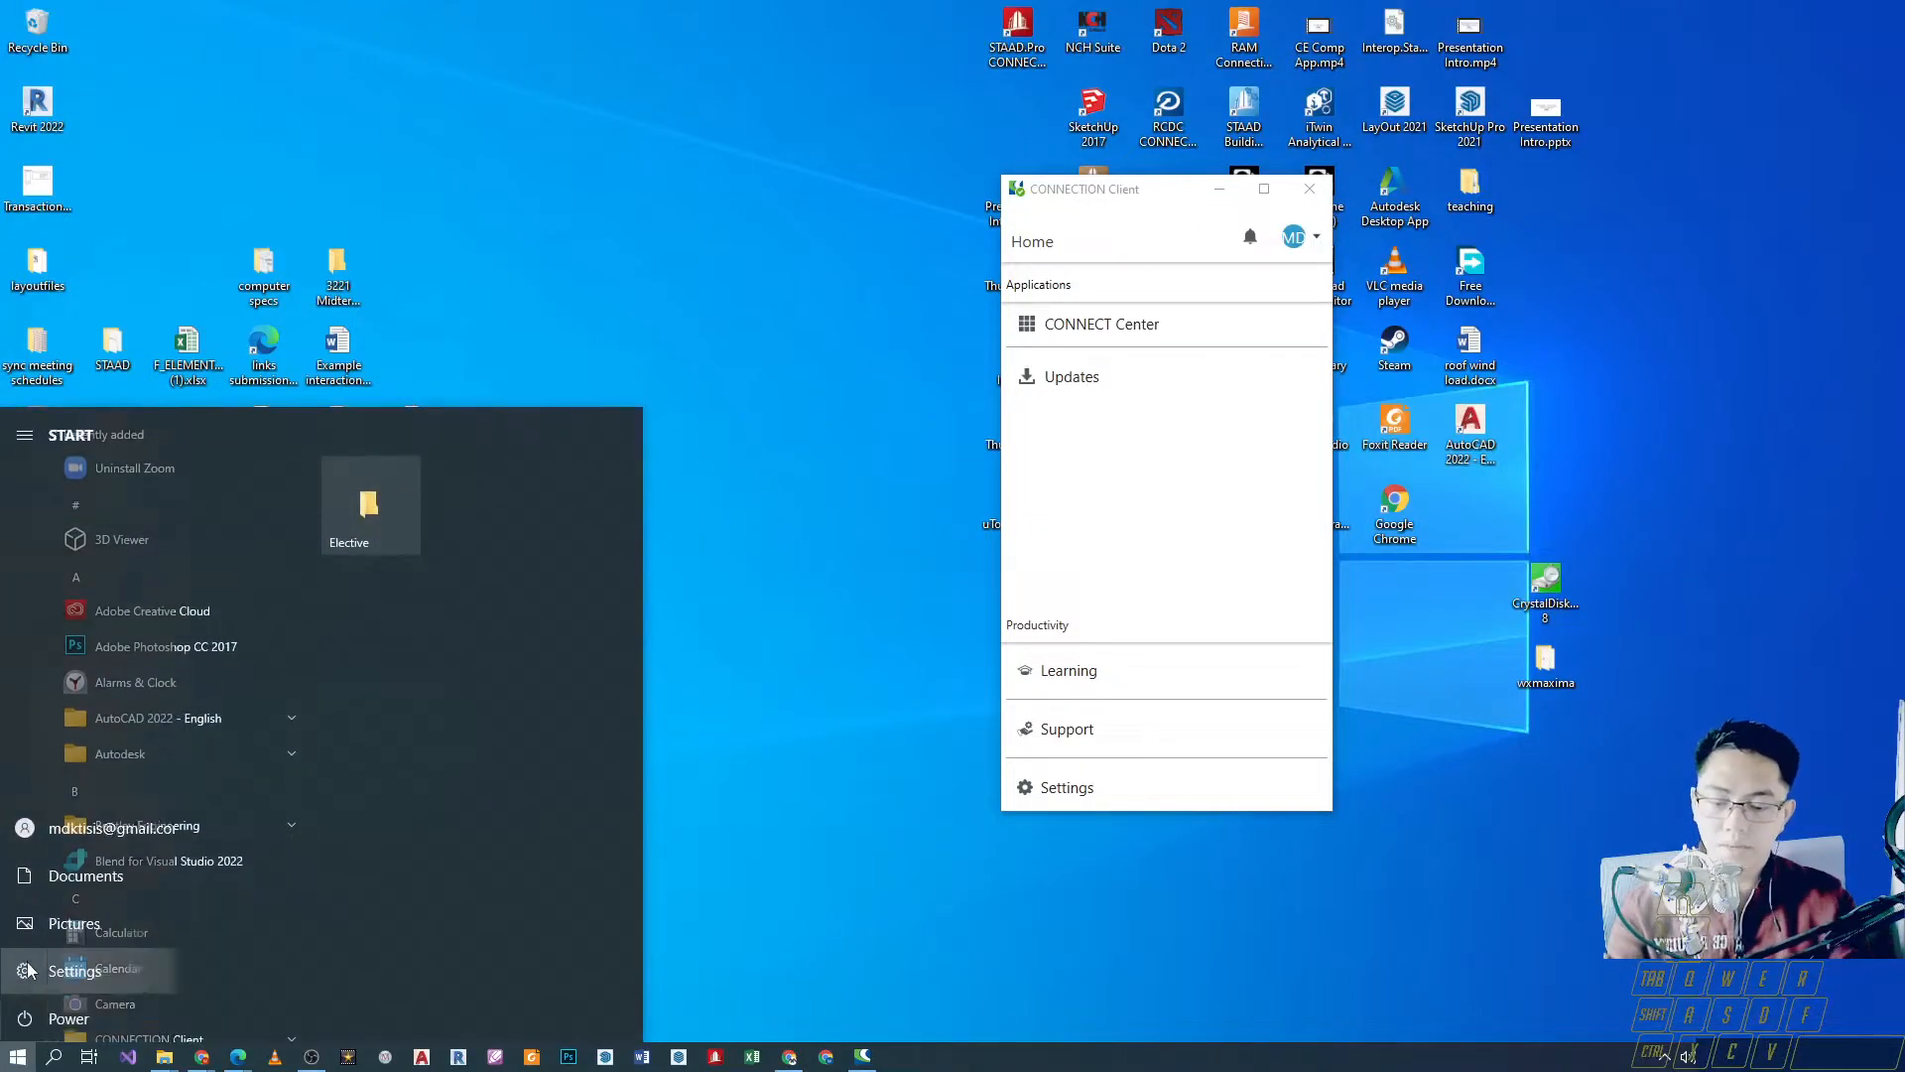
{"action": "left_click", "coordinate": [373, 807]}
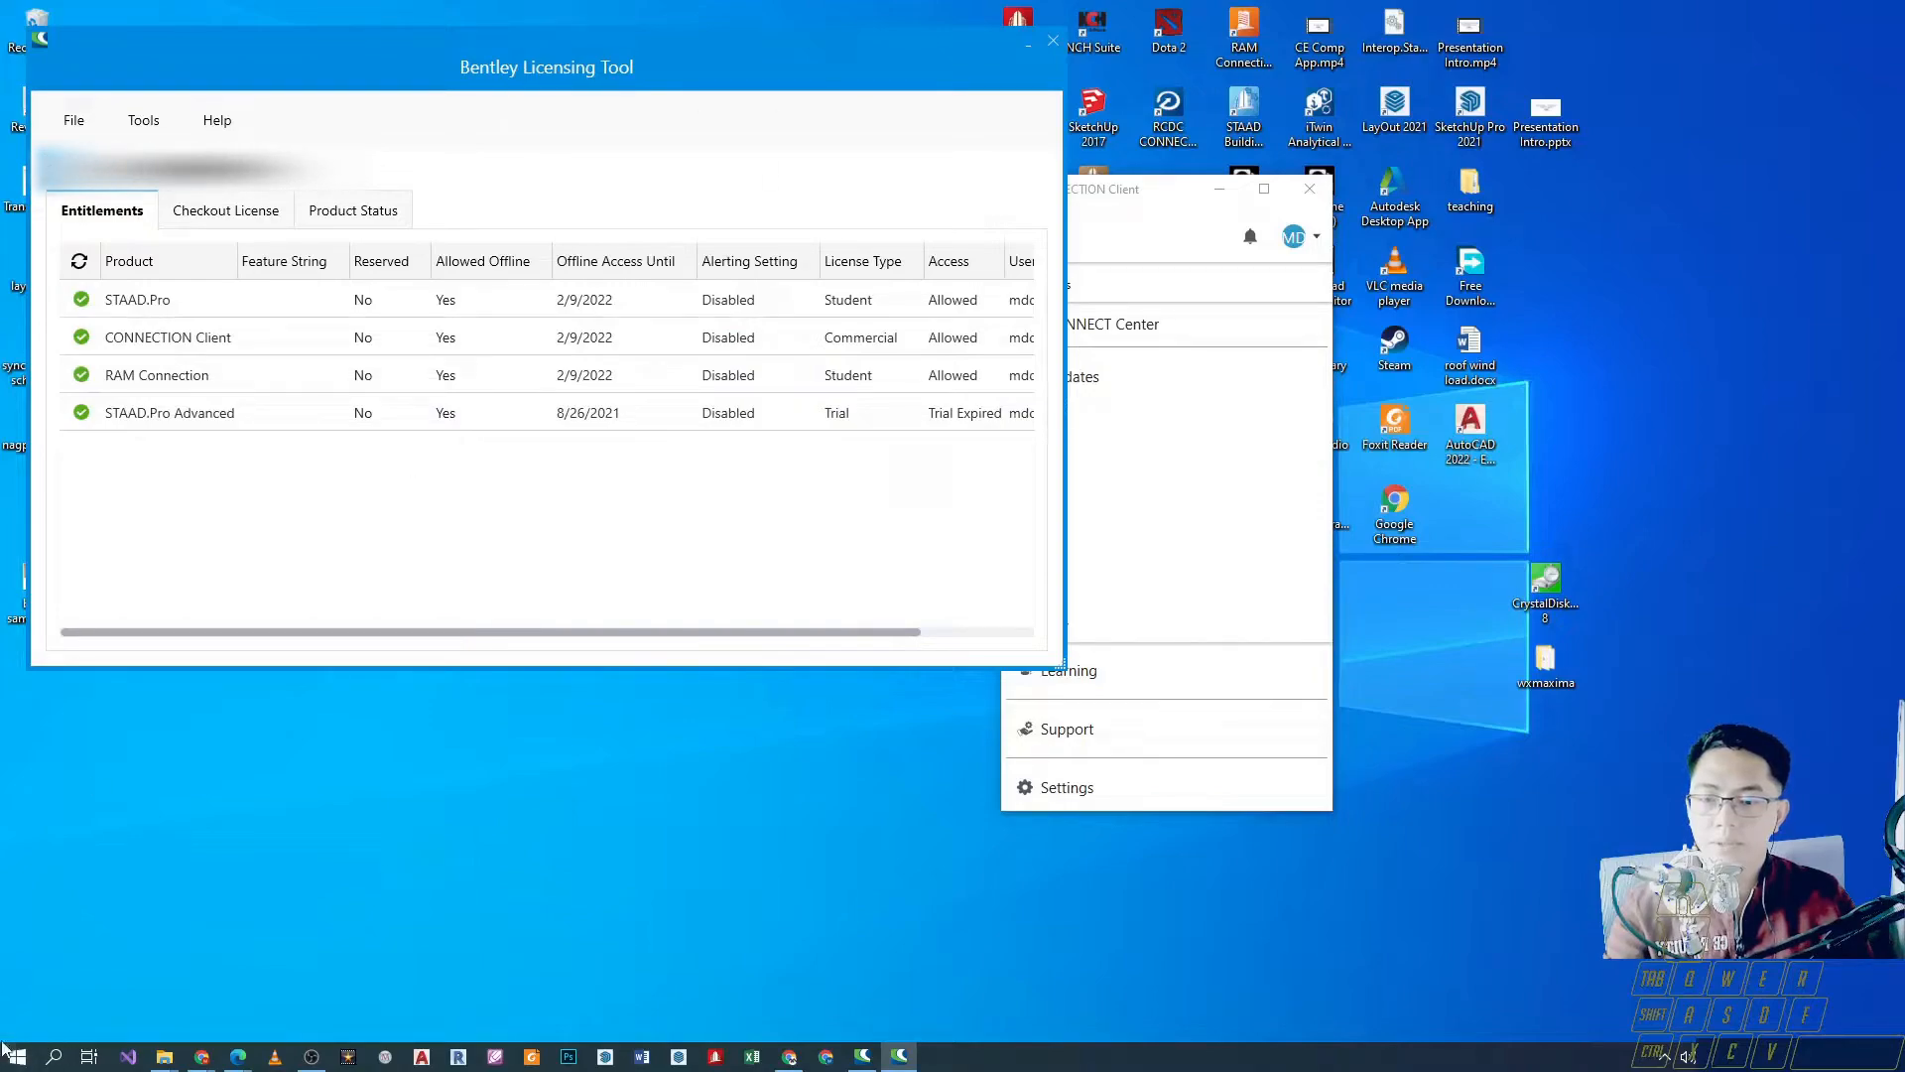
{"action": "left_click", "coordinate": [18, 1052]}
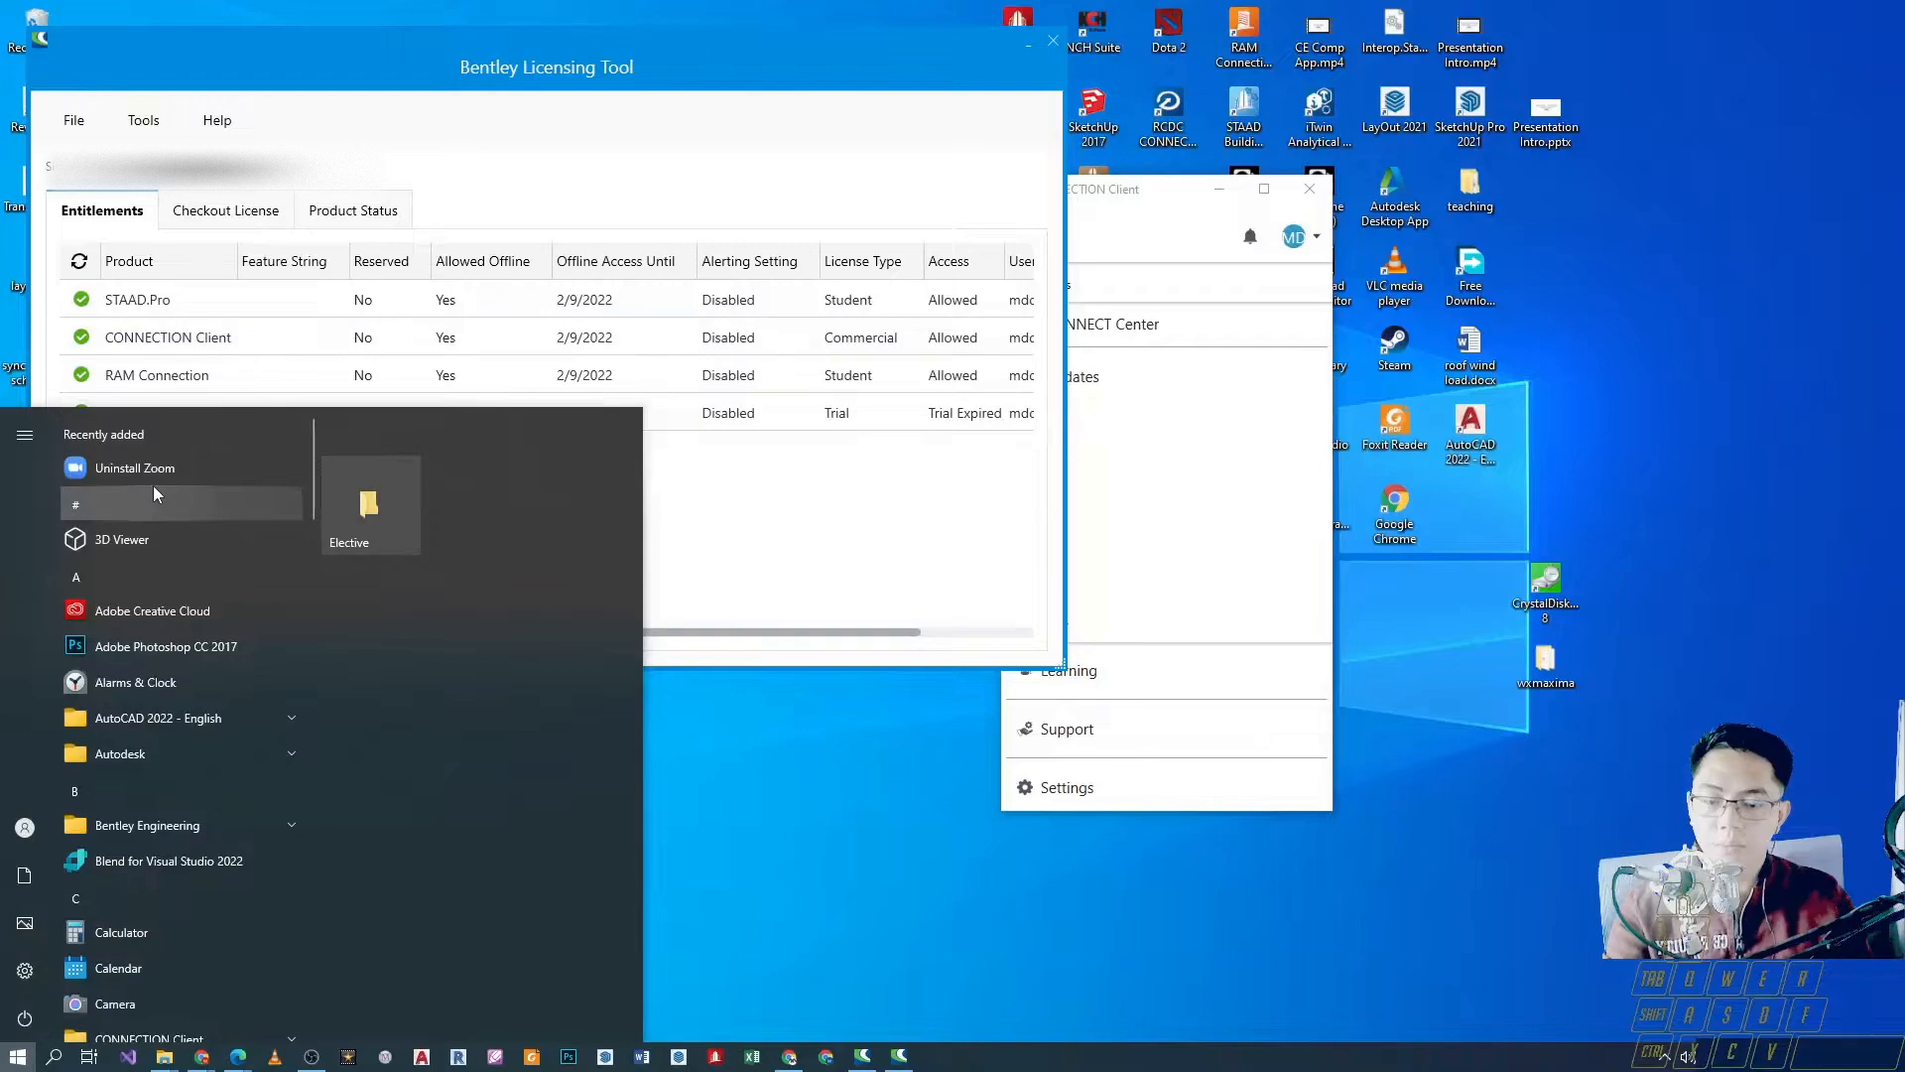
{"action": "type", "text": "bentle"}
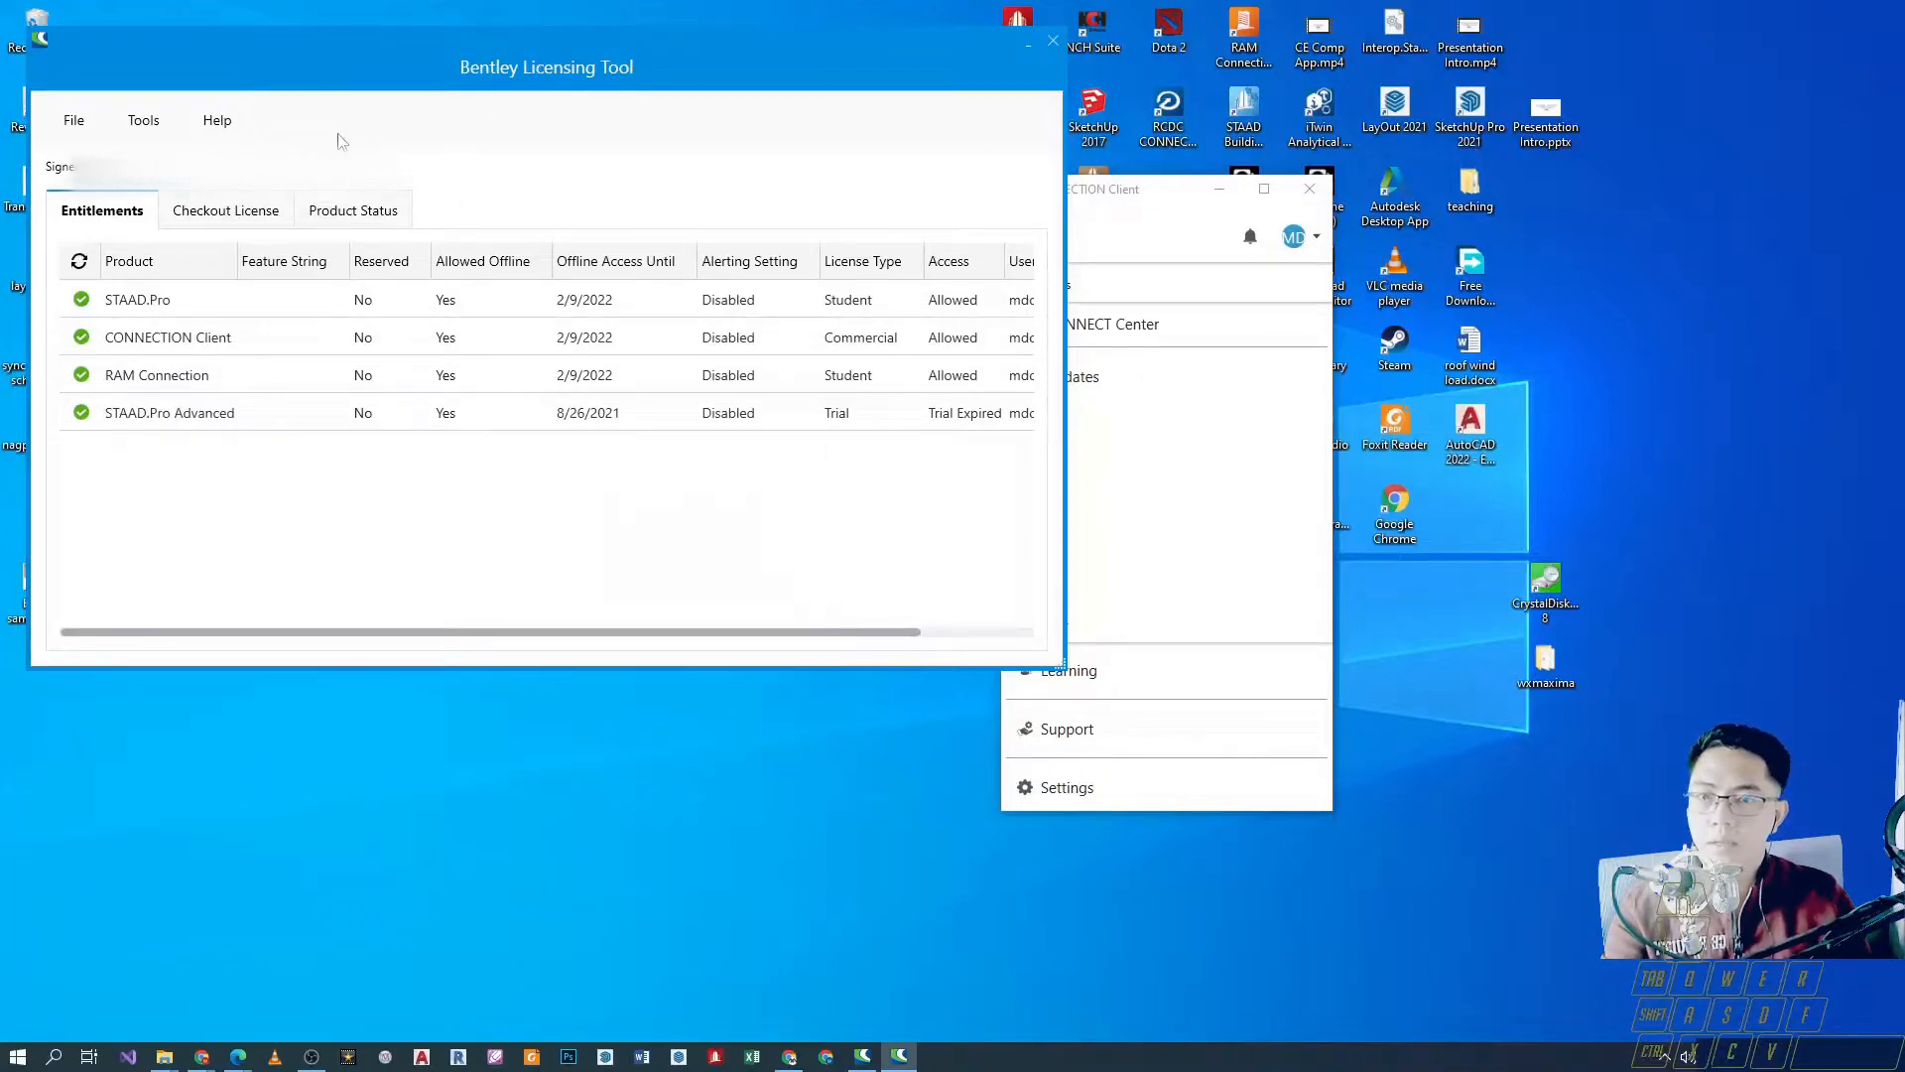
{"action": "left_click_drag", "start_coordinate": [546, 68], "coordinate": [647, 84]}
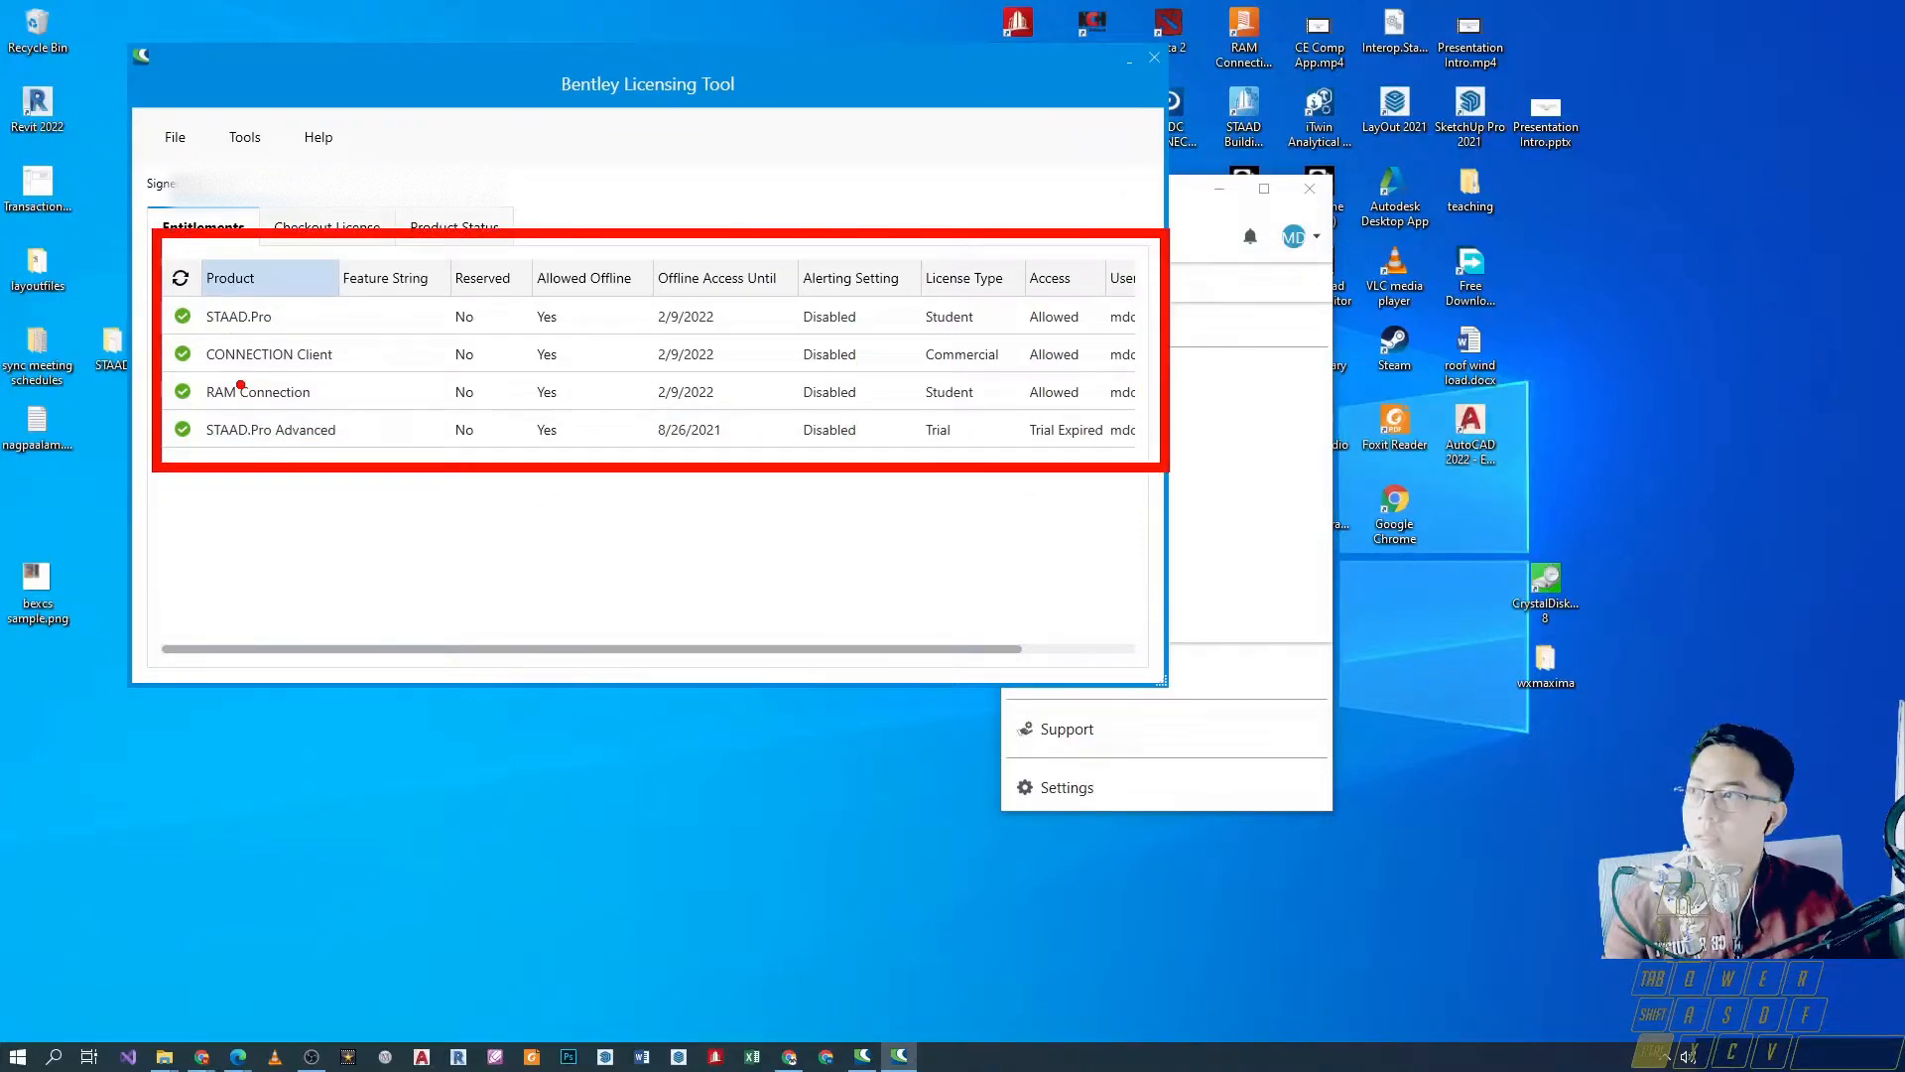
{"action": "left_click", "coordinate": [238, 315]}
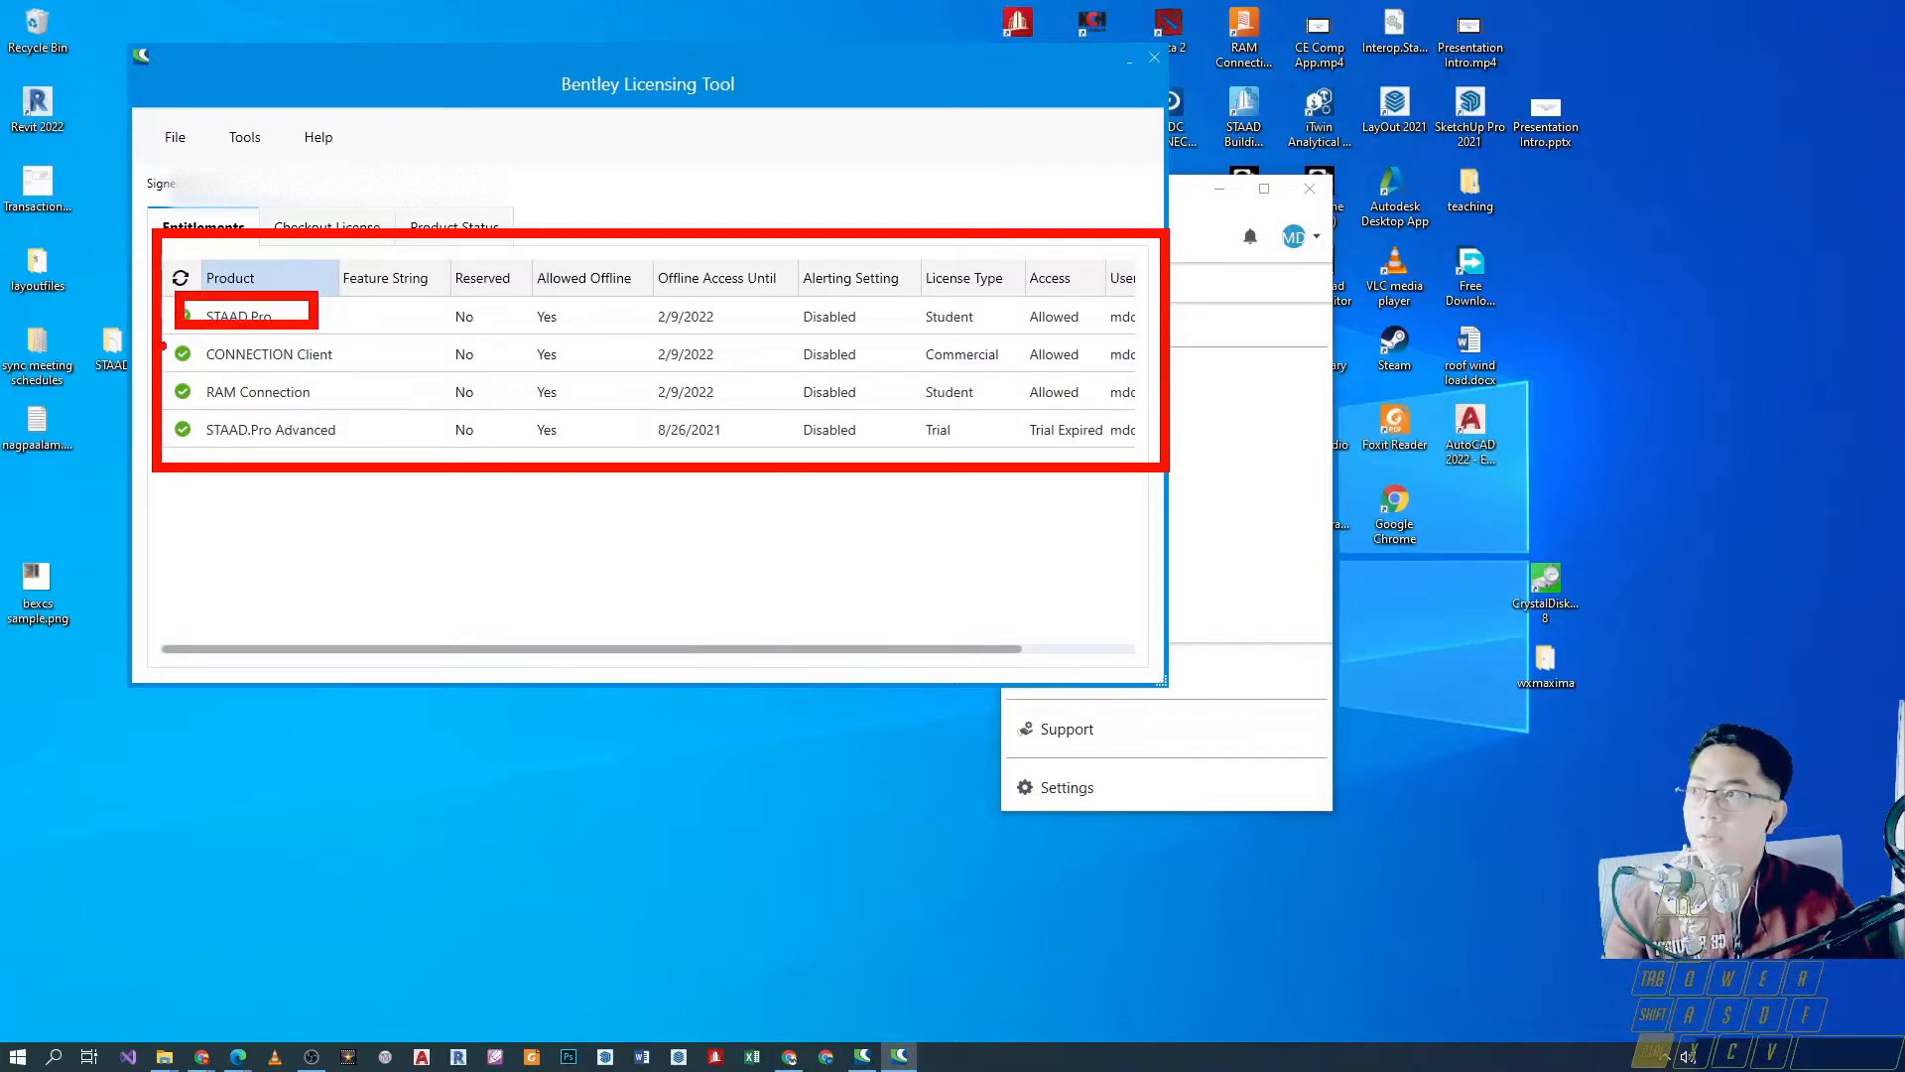
{"action": "left_click", "coordinate": [268, 353]}
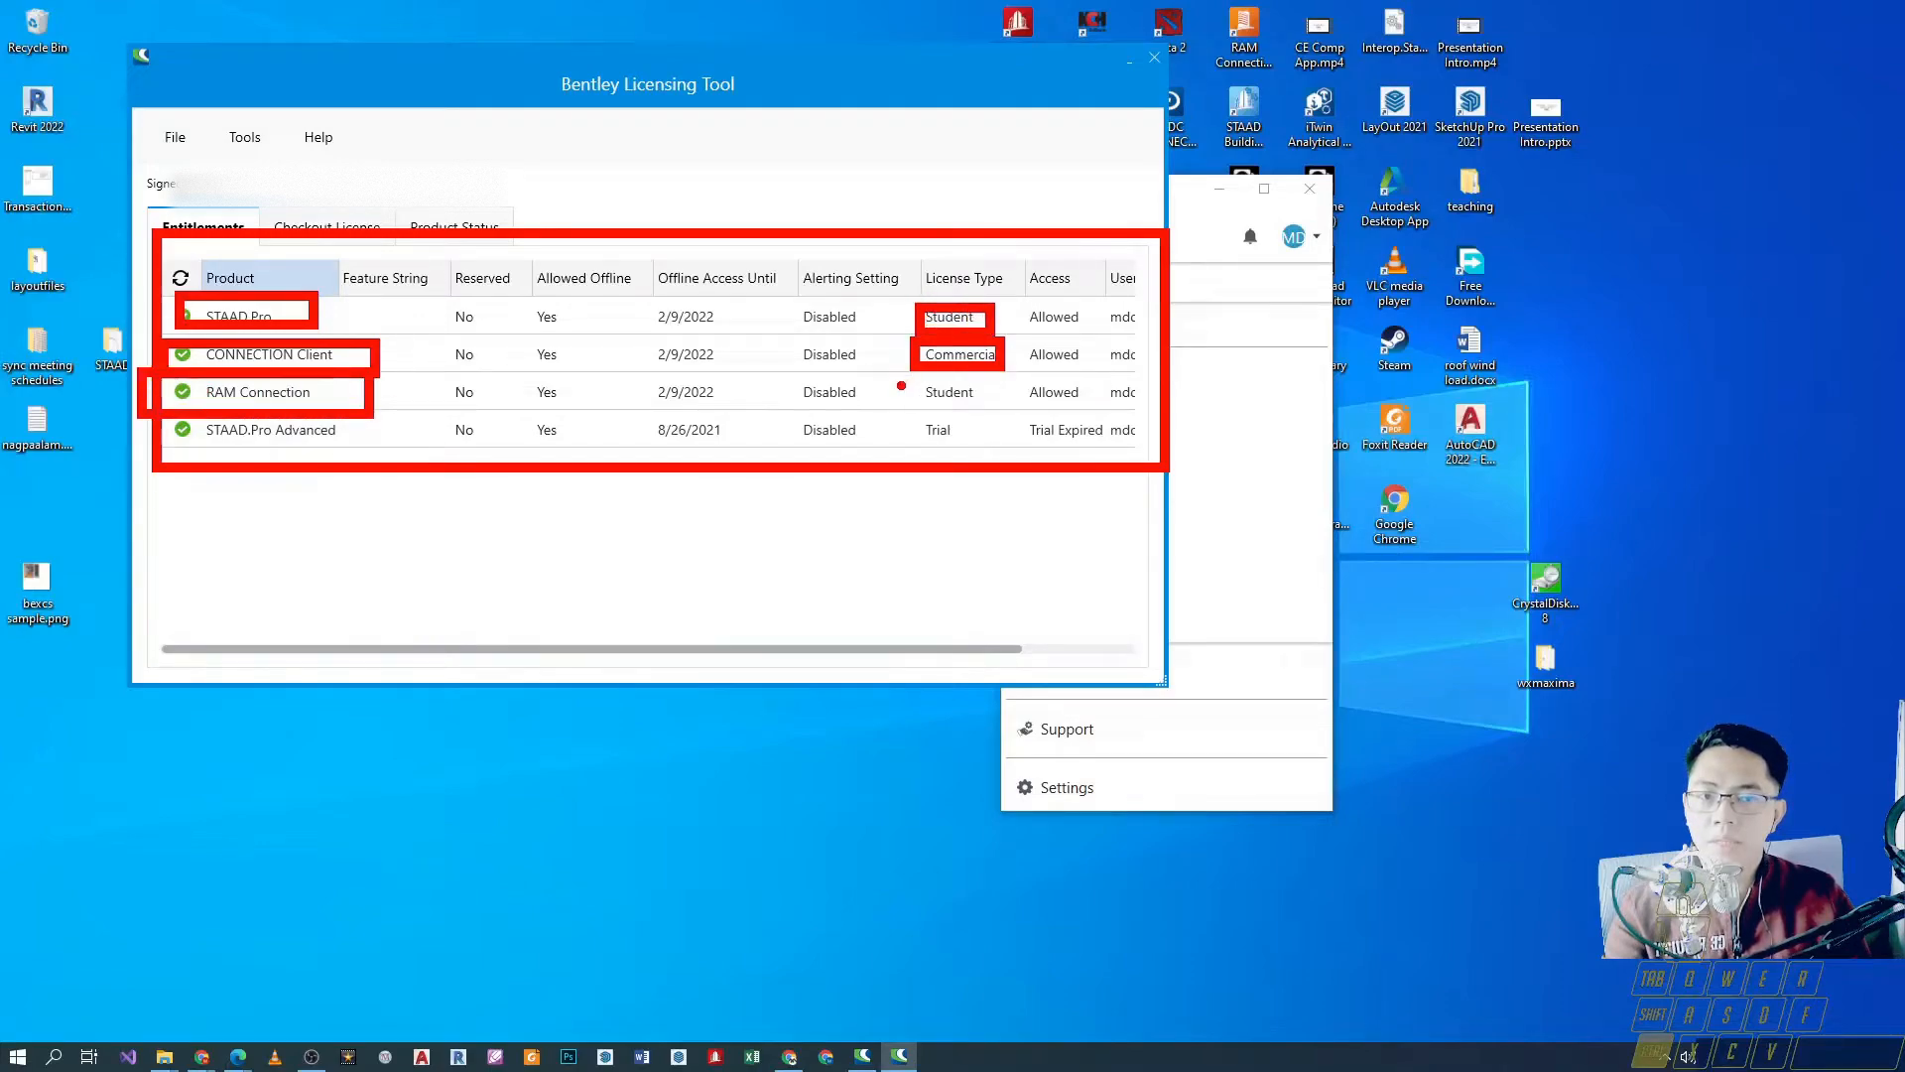
{"action": "left_click", "coordinate": [949, 391]}
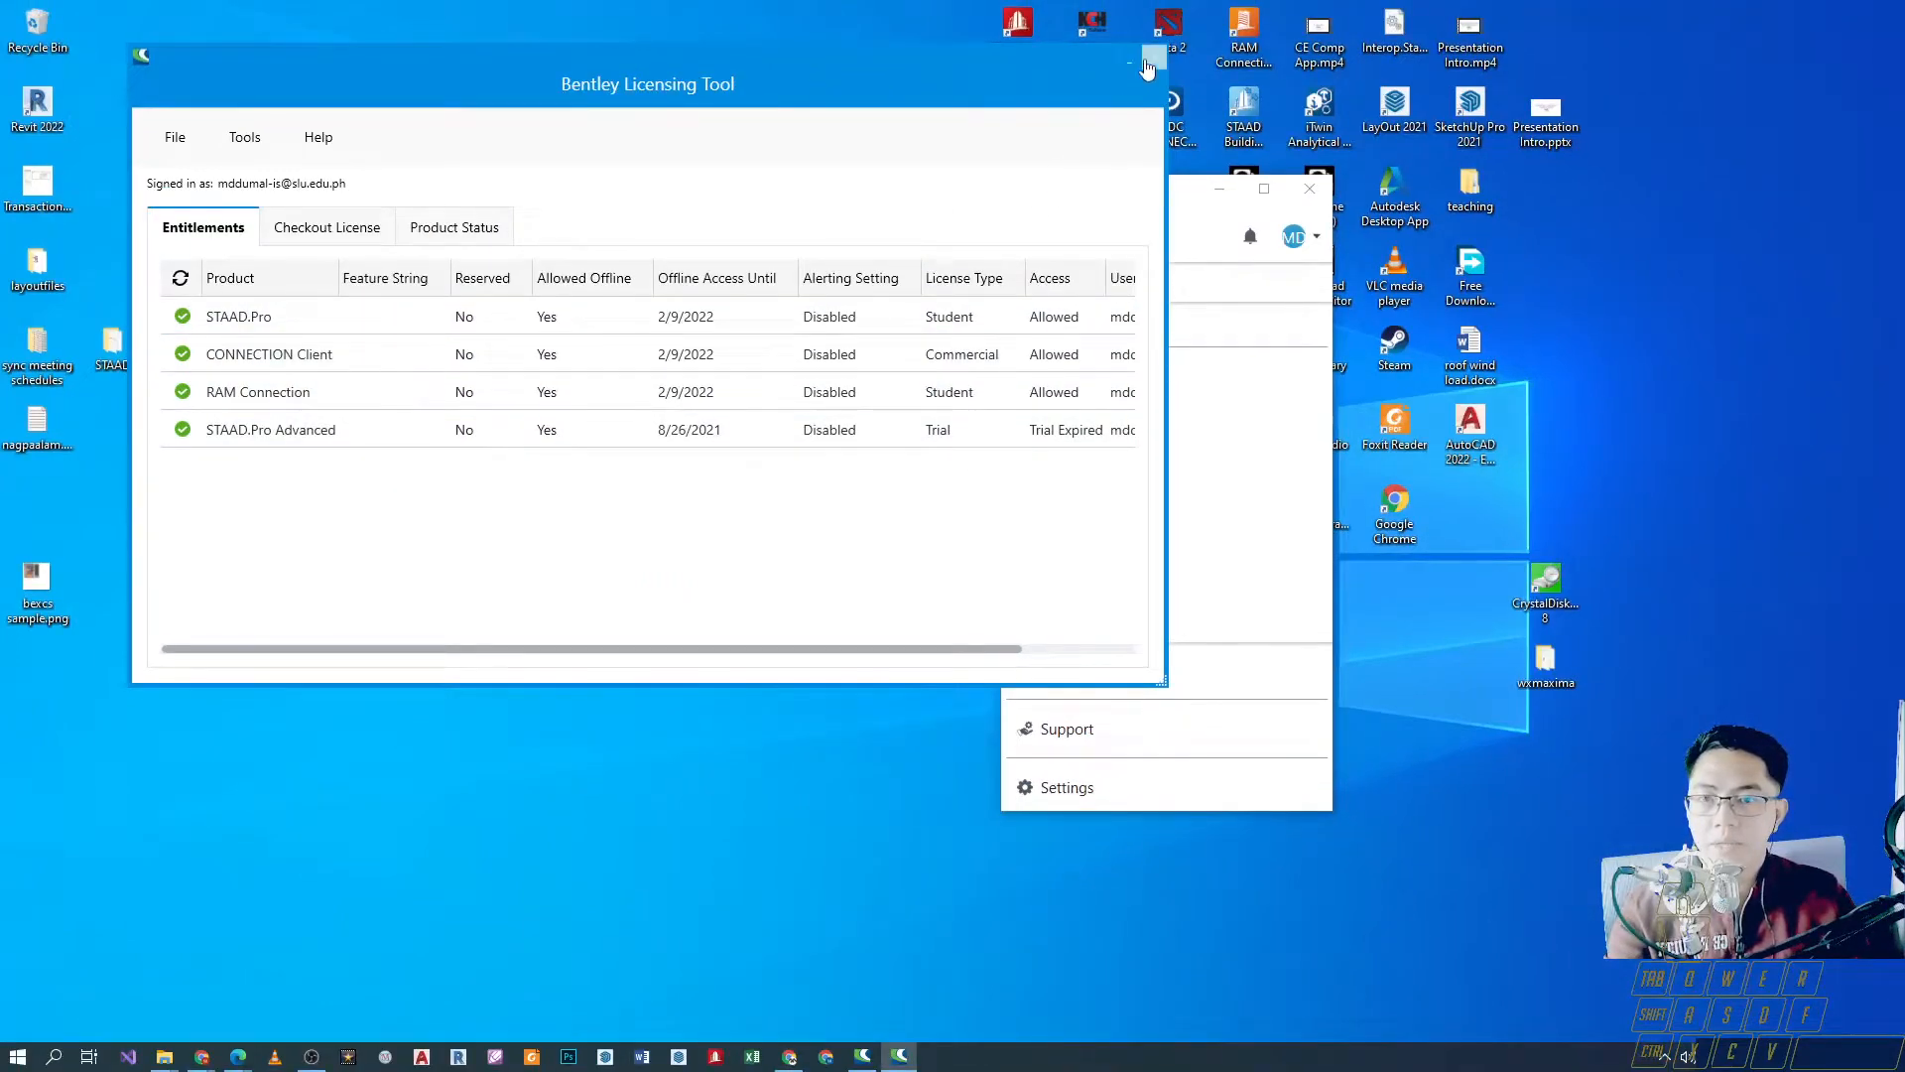
{"action": "left_click", "coordinate": [238, 315]}
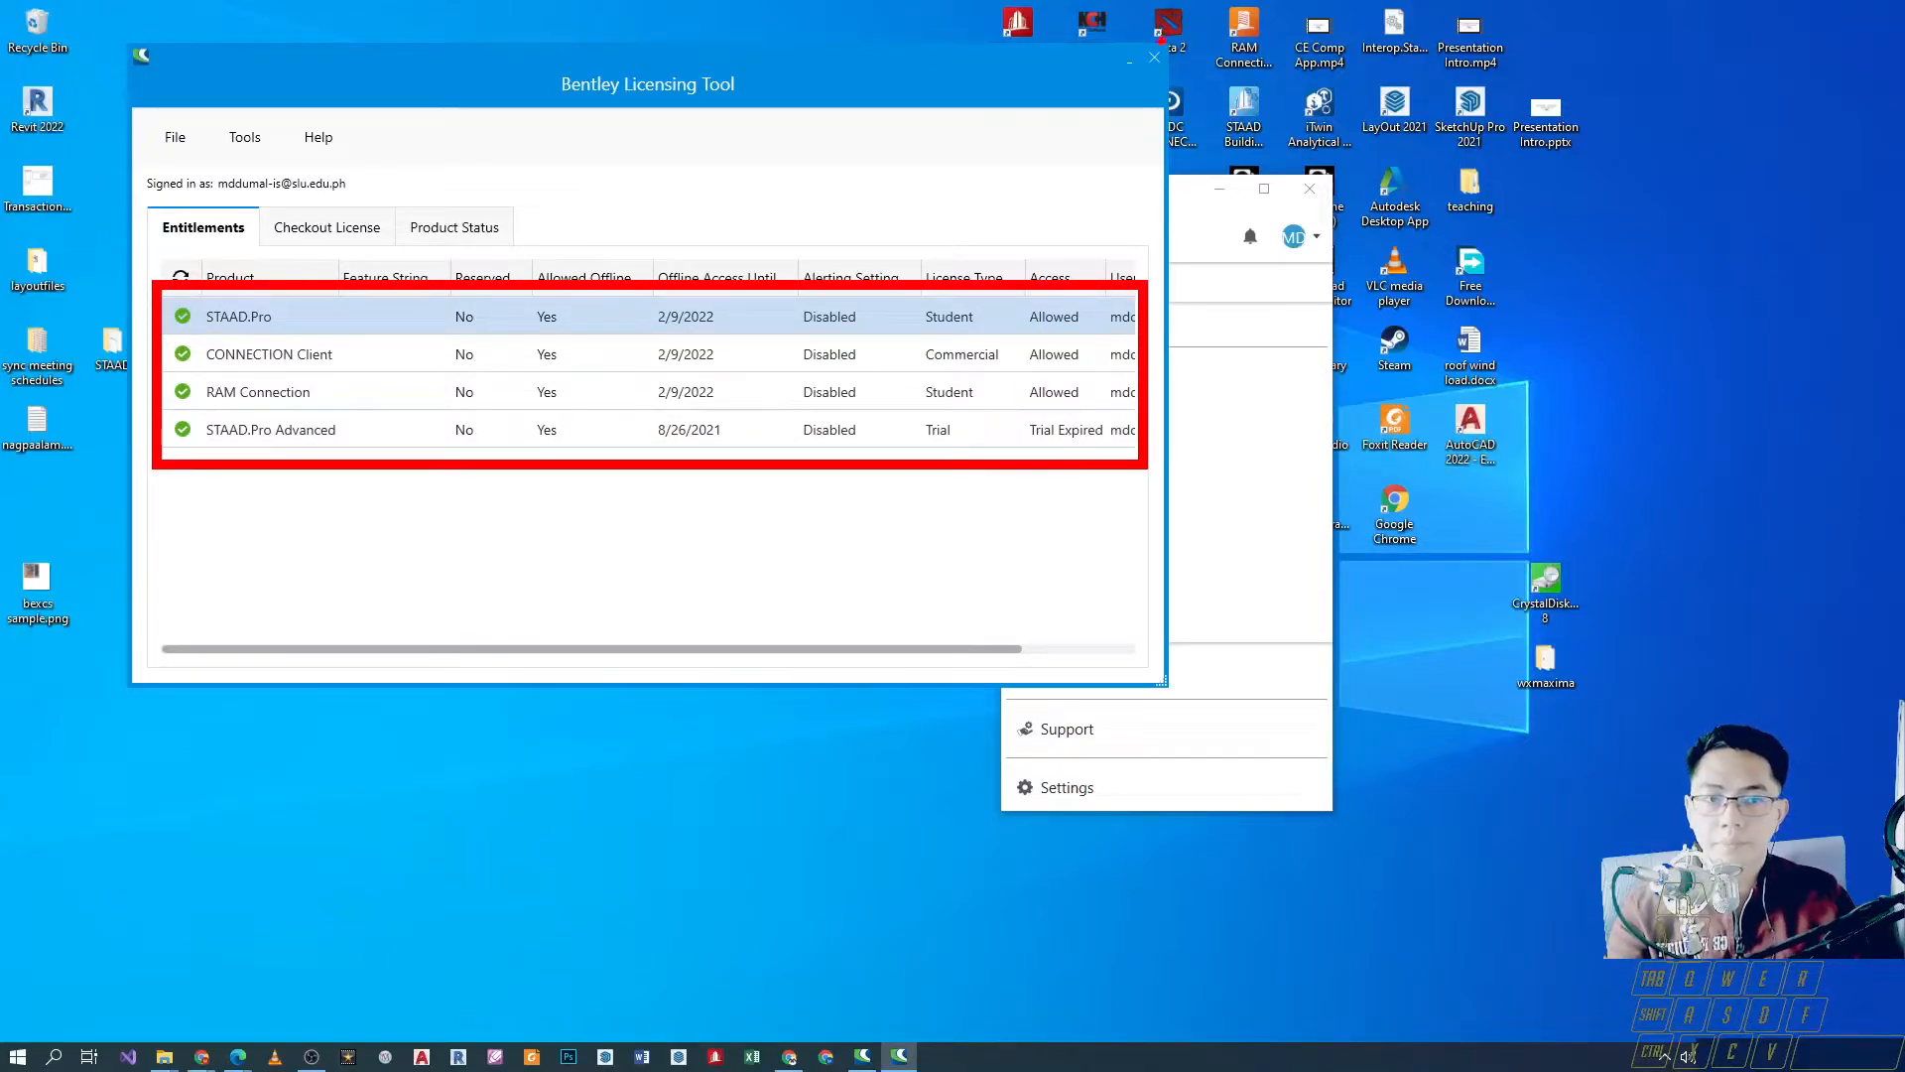
{"action": "left_click", "coordinate": [1151, 57]}
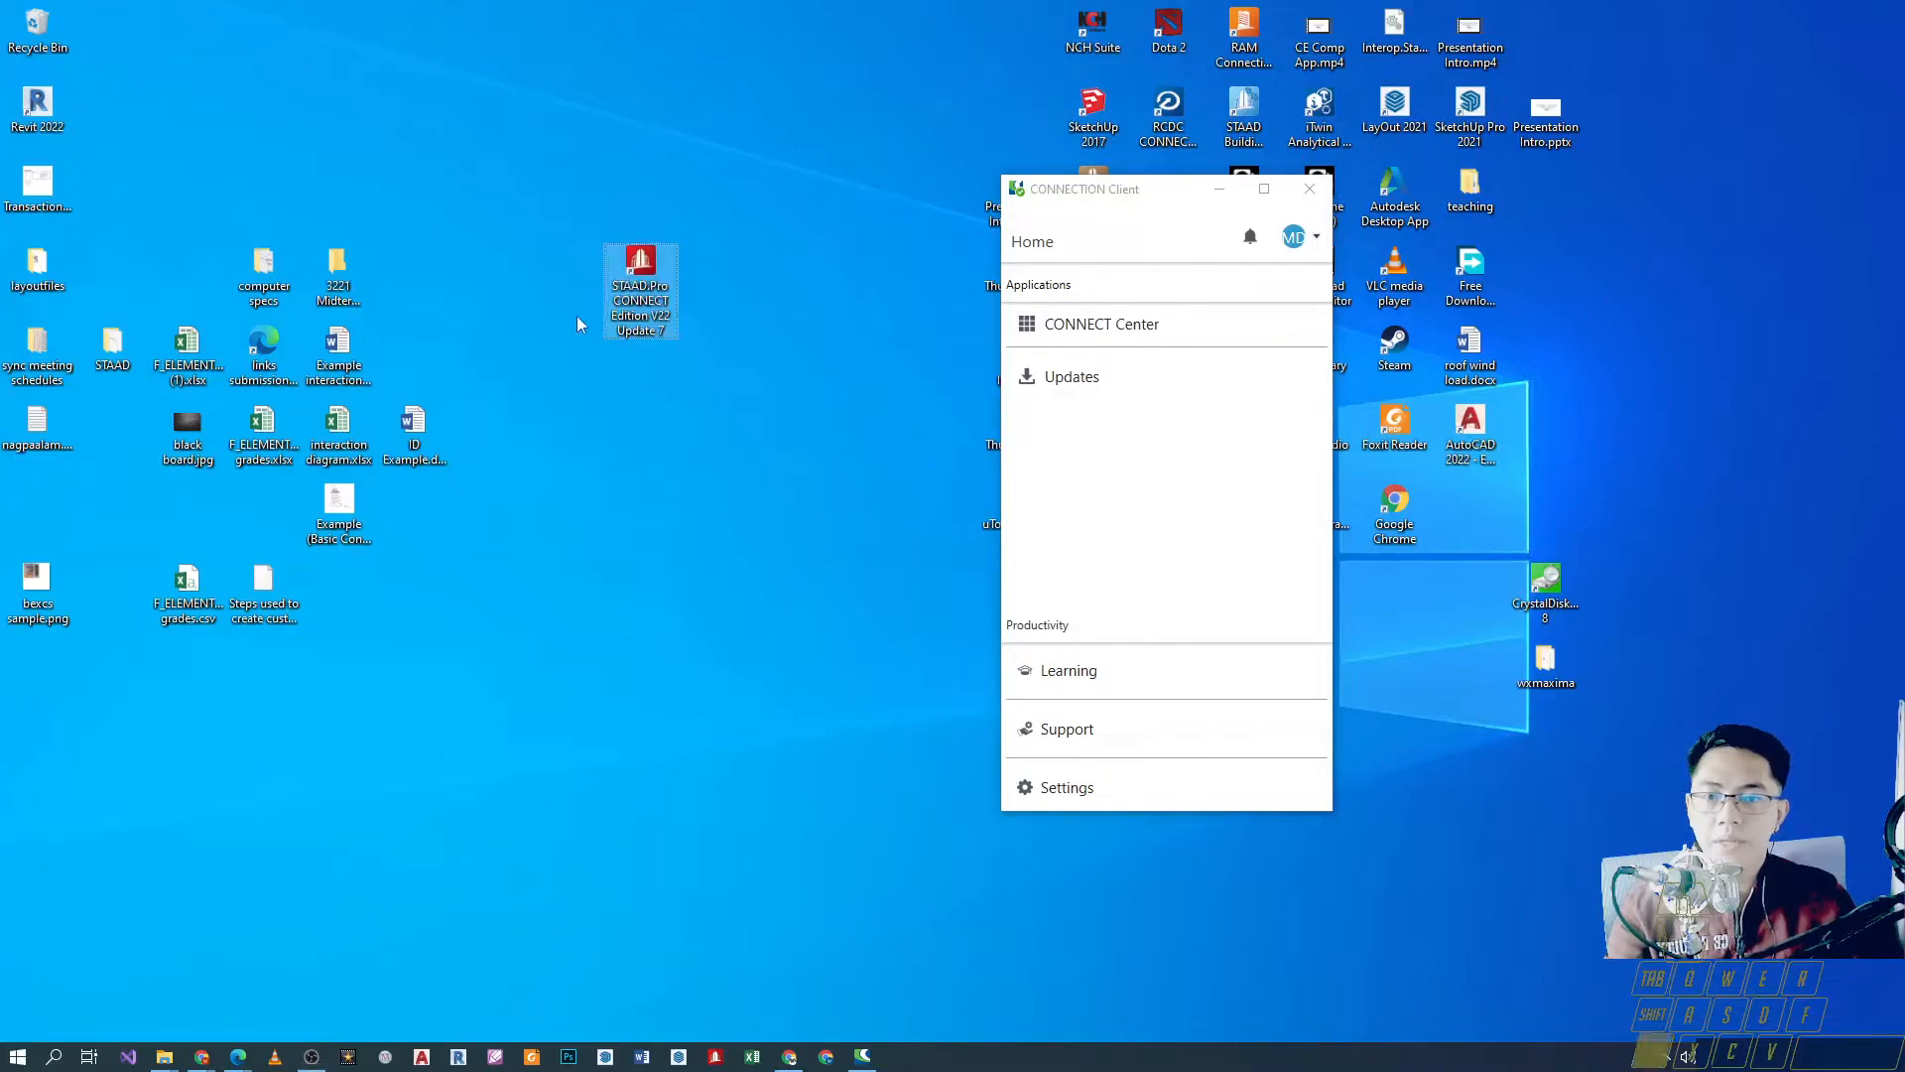
{"action": "mouse_move", "coordinate": [806, 238]}
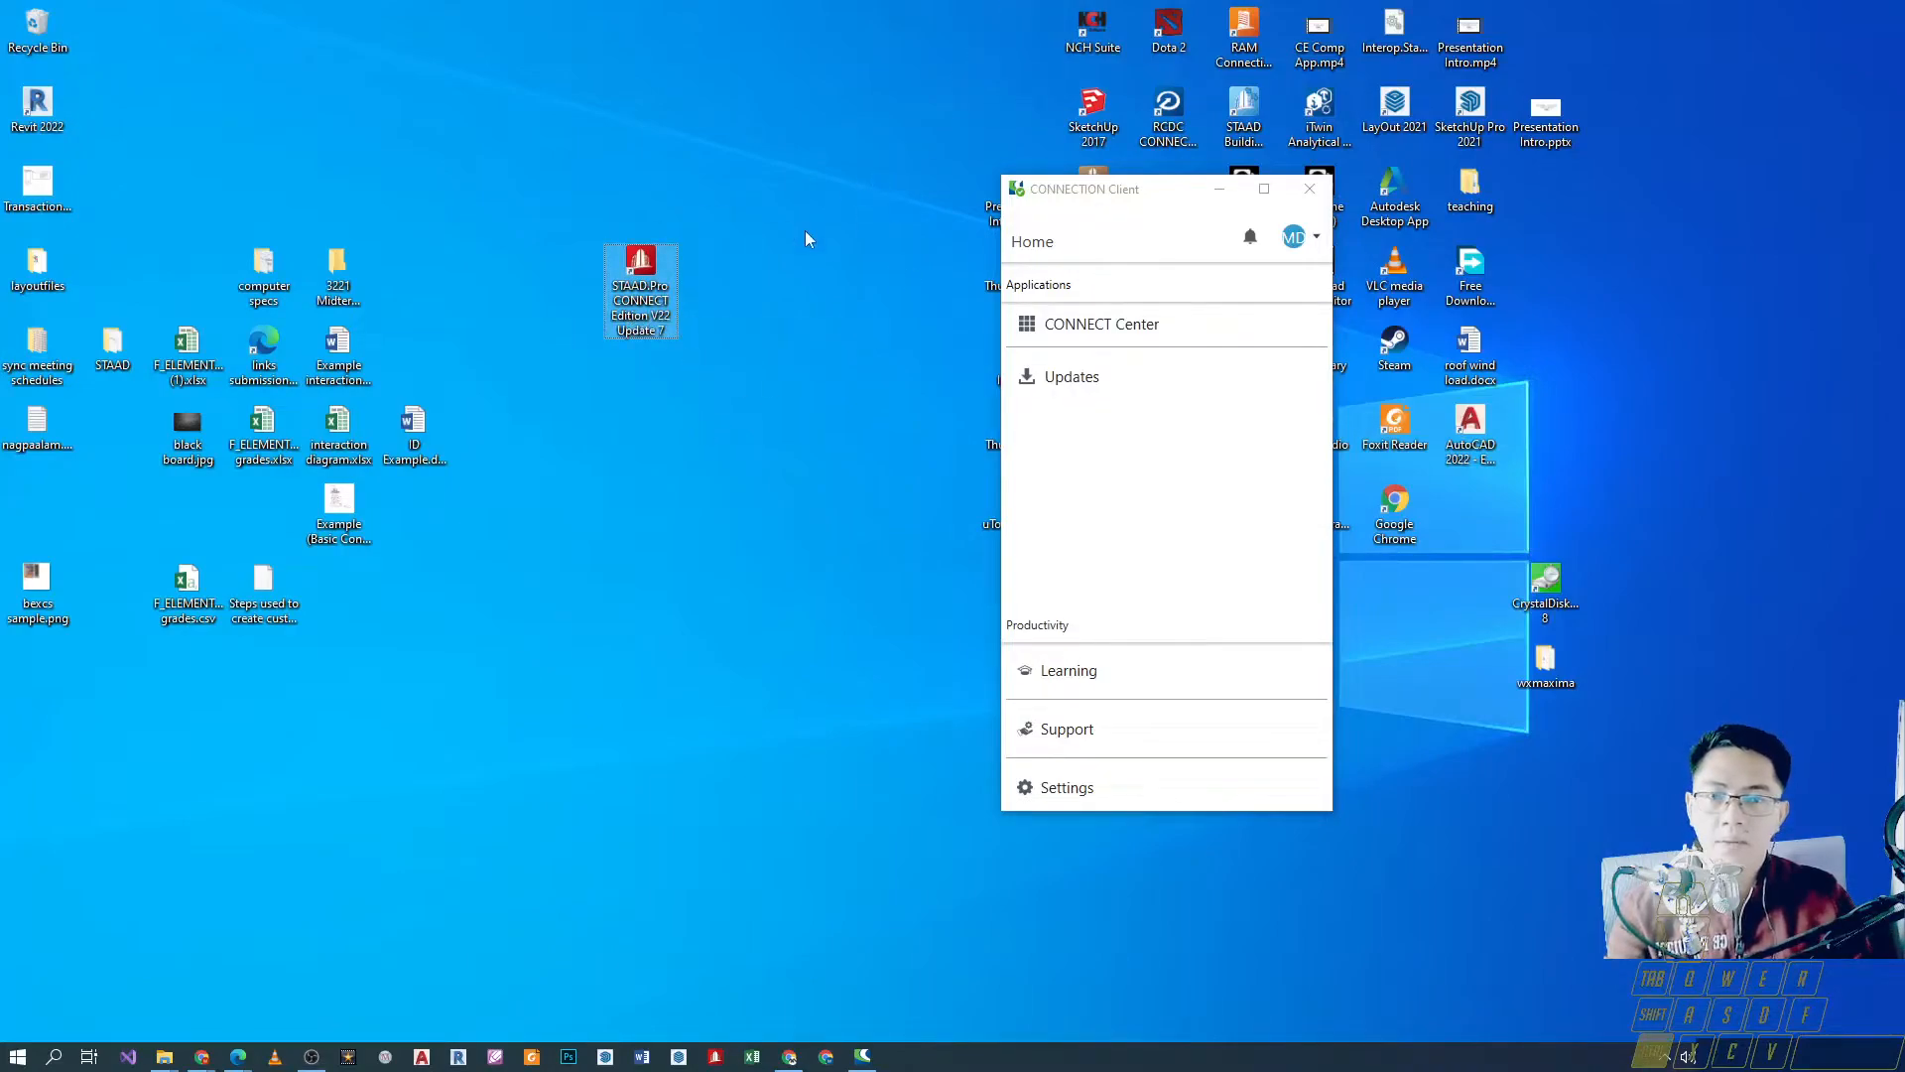
{"action": "mouse_move", "coordinate": [676, 343]}
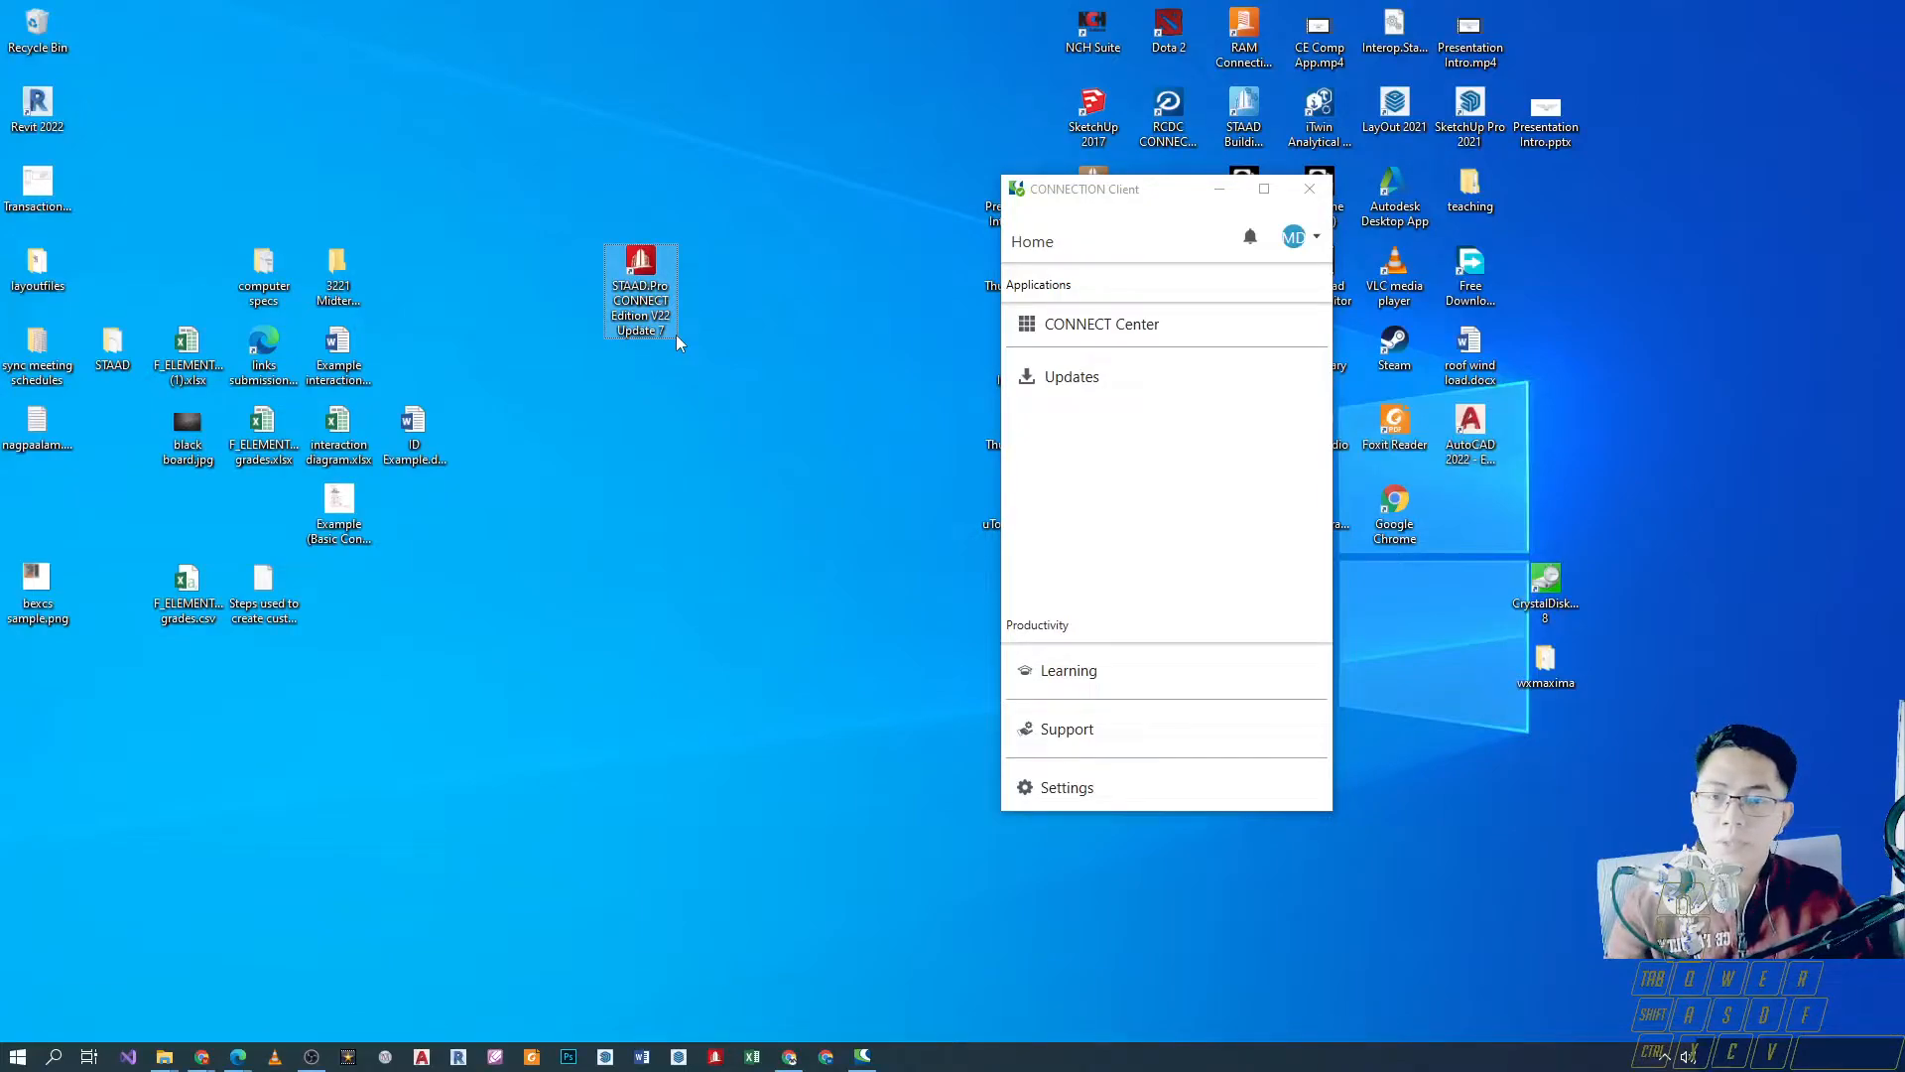
{"action": "mouse_move", "coordinate": [619, 405]}
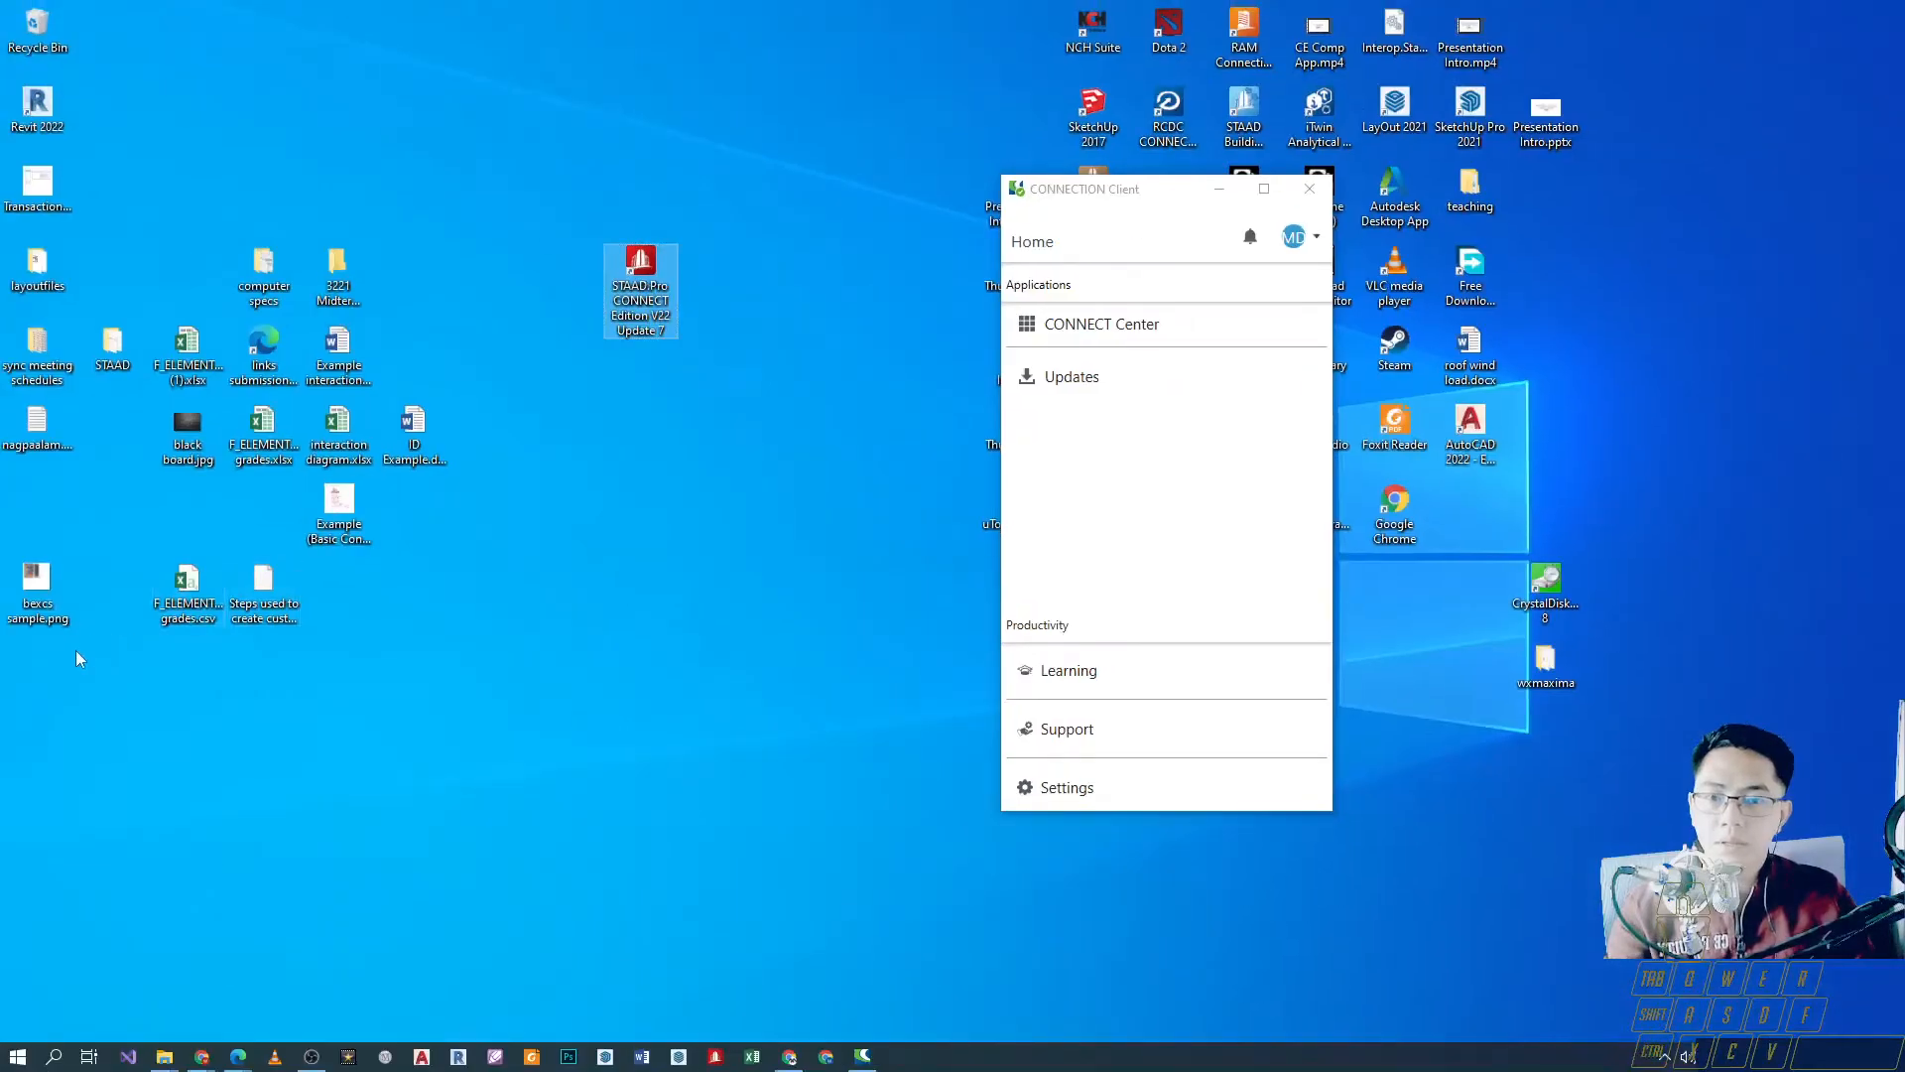
{"action": "left_click", "coordinate": [18, 1052]}
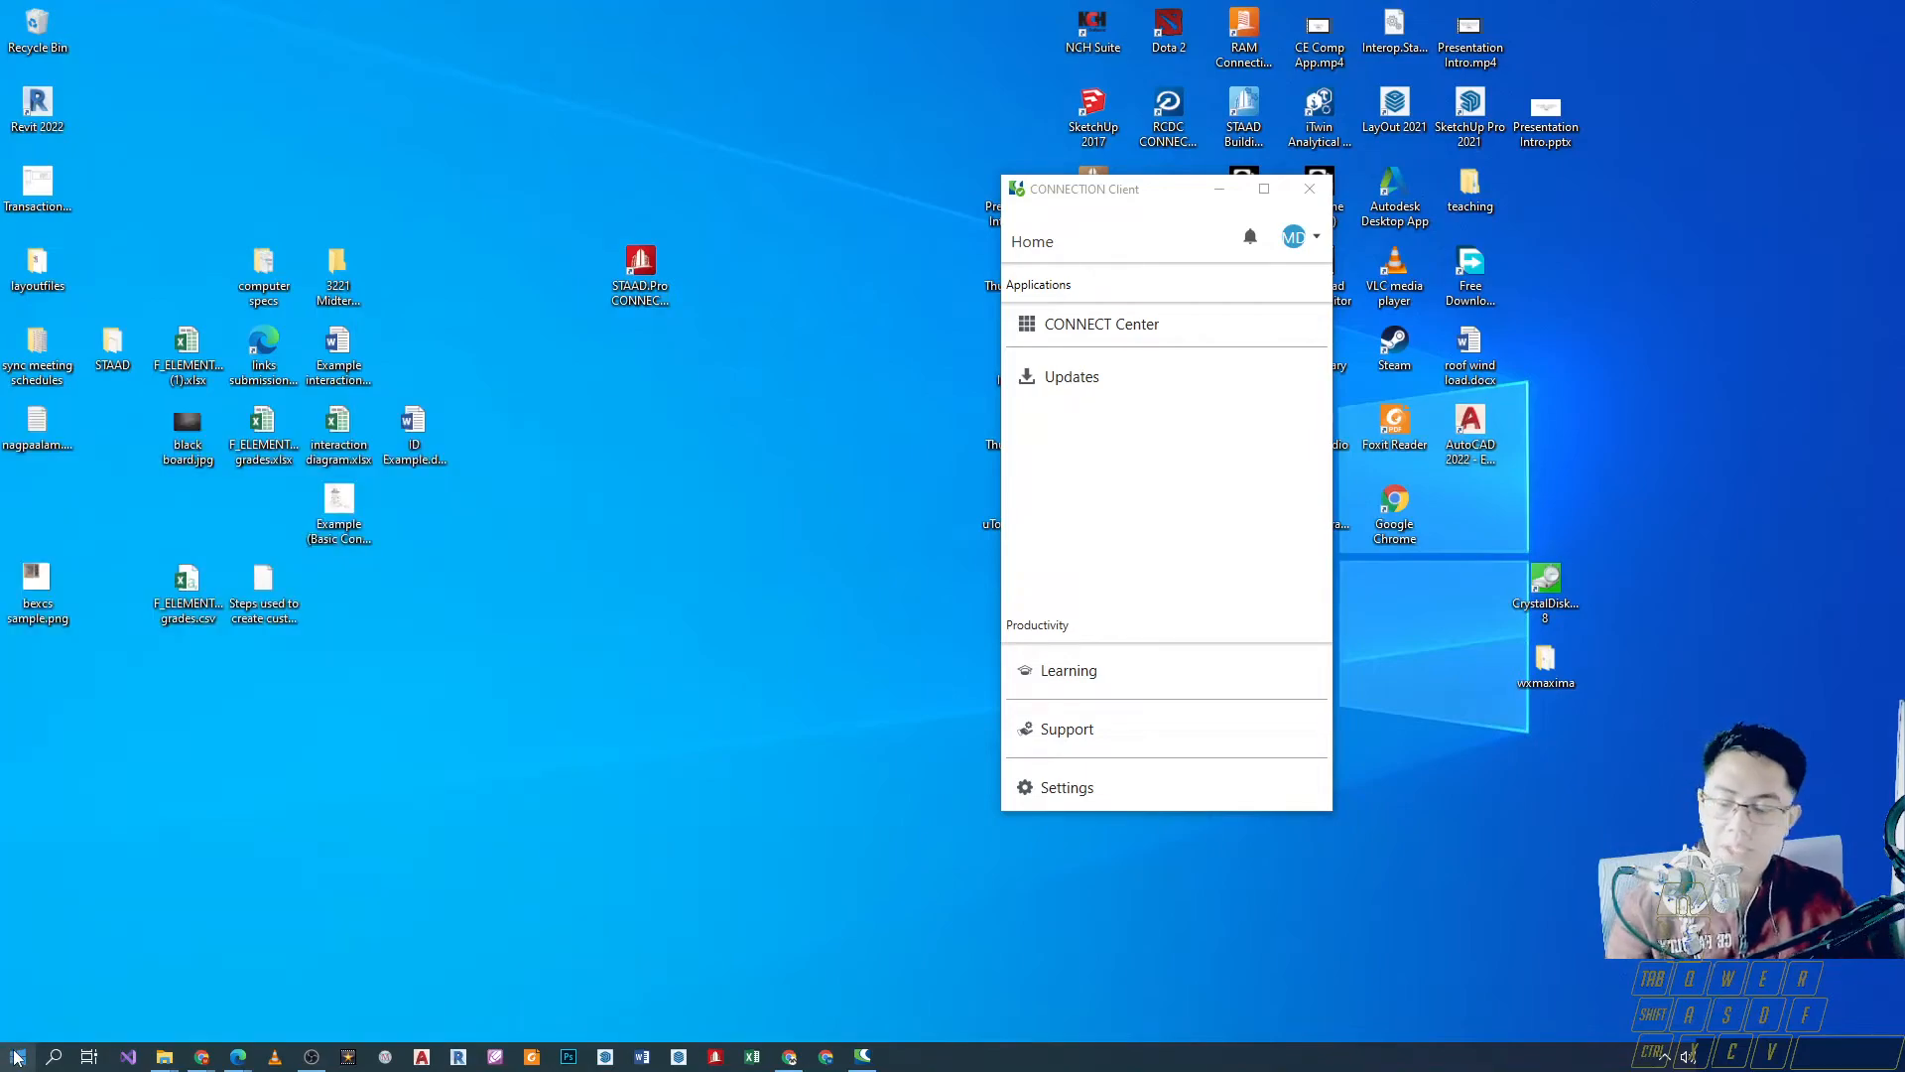
{"action": "left_click", "coordinate": [18, 1051]}
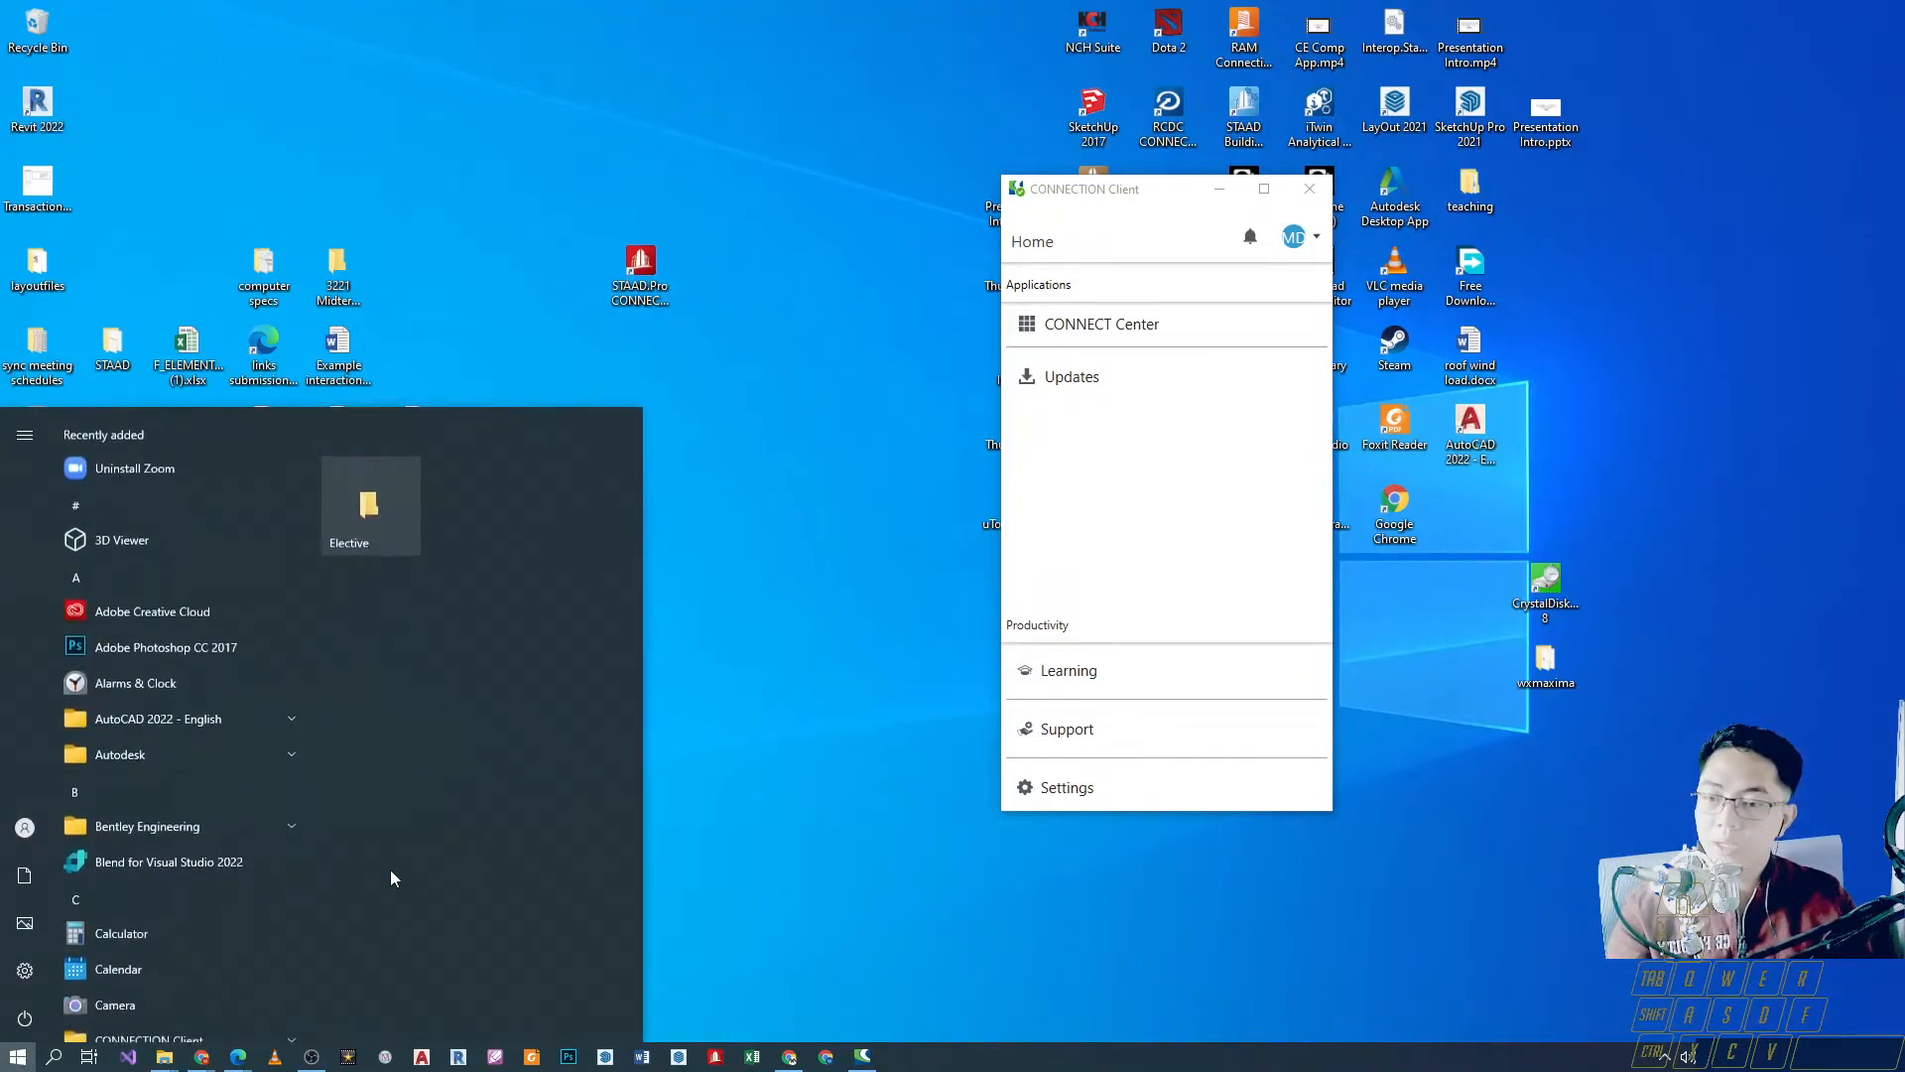
{"action": "mouse_move", "coordinate": [381, 915]}
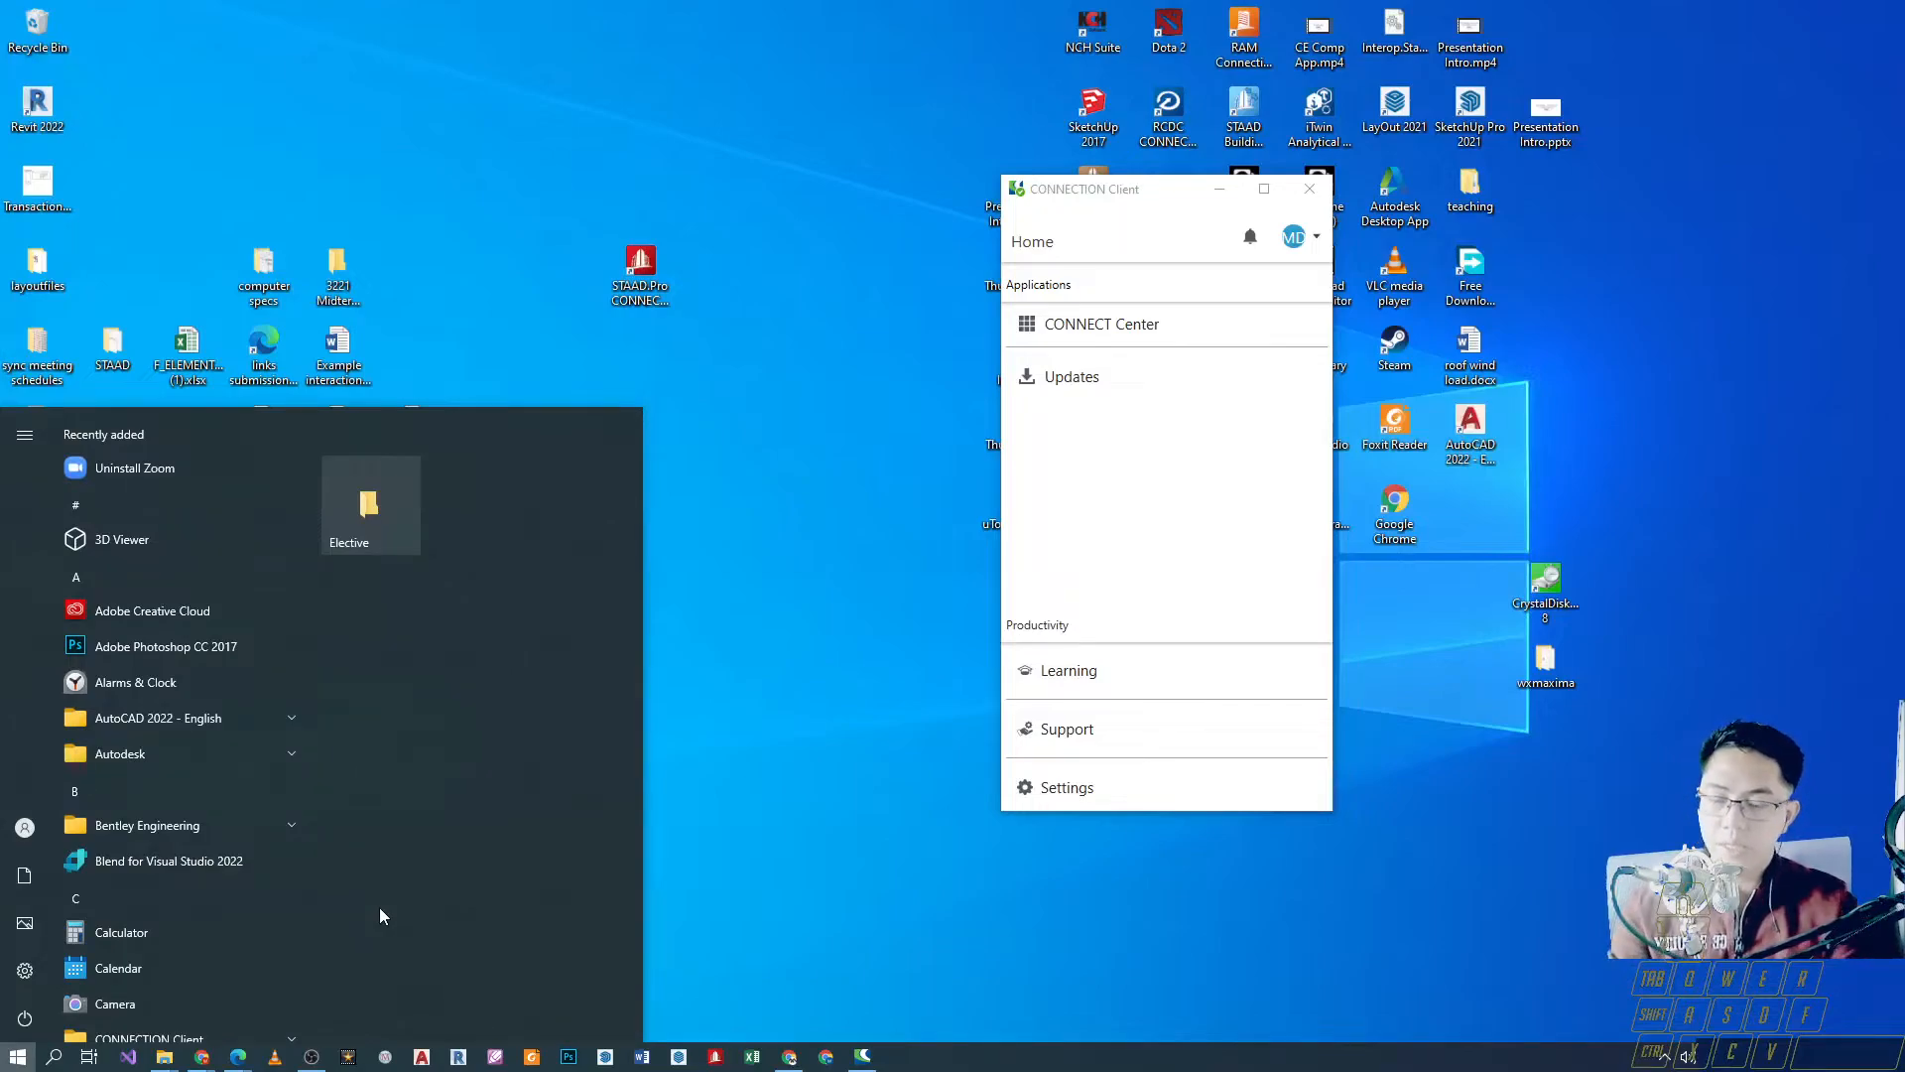
{"action": "type", "text": "staad"}
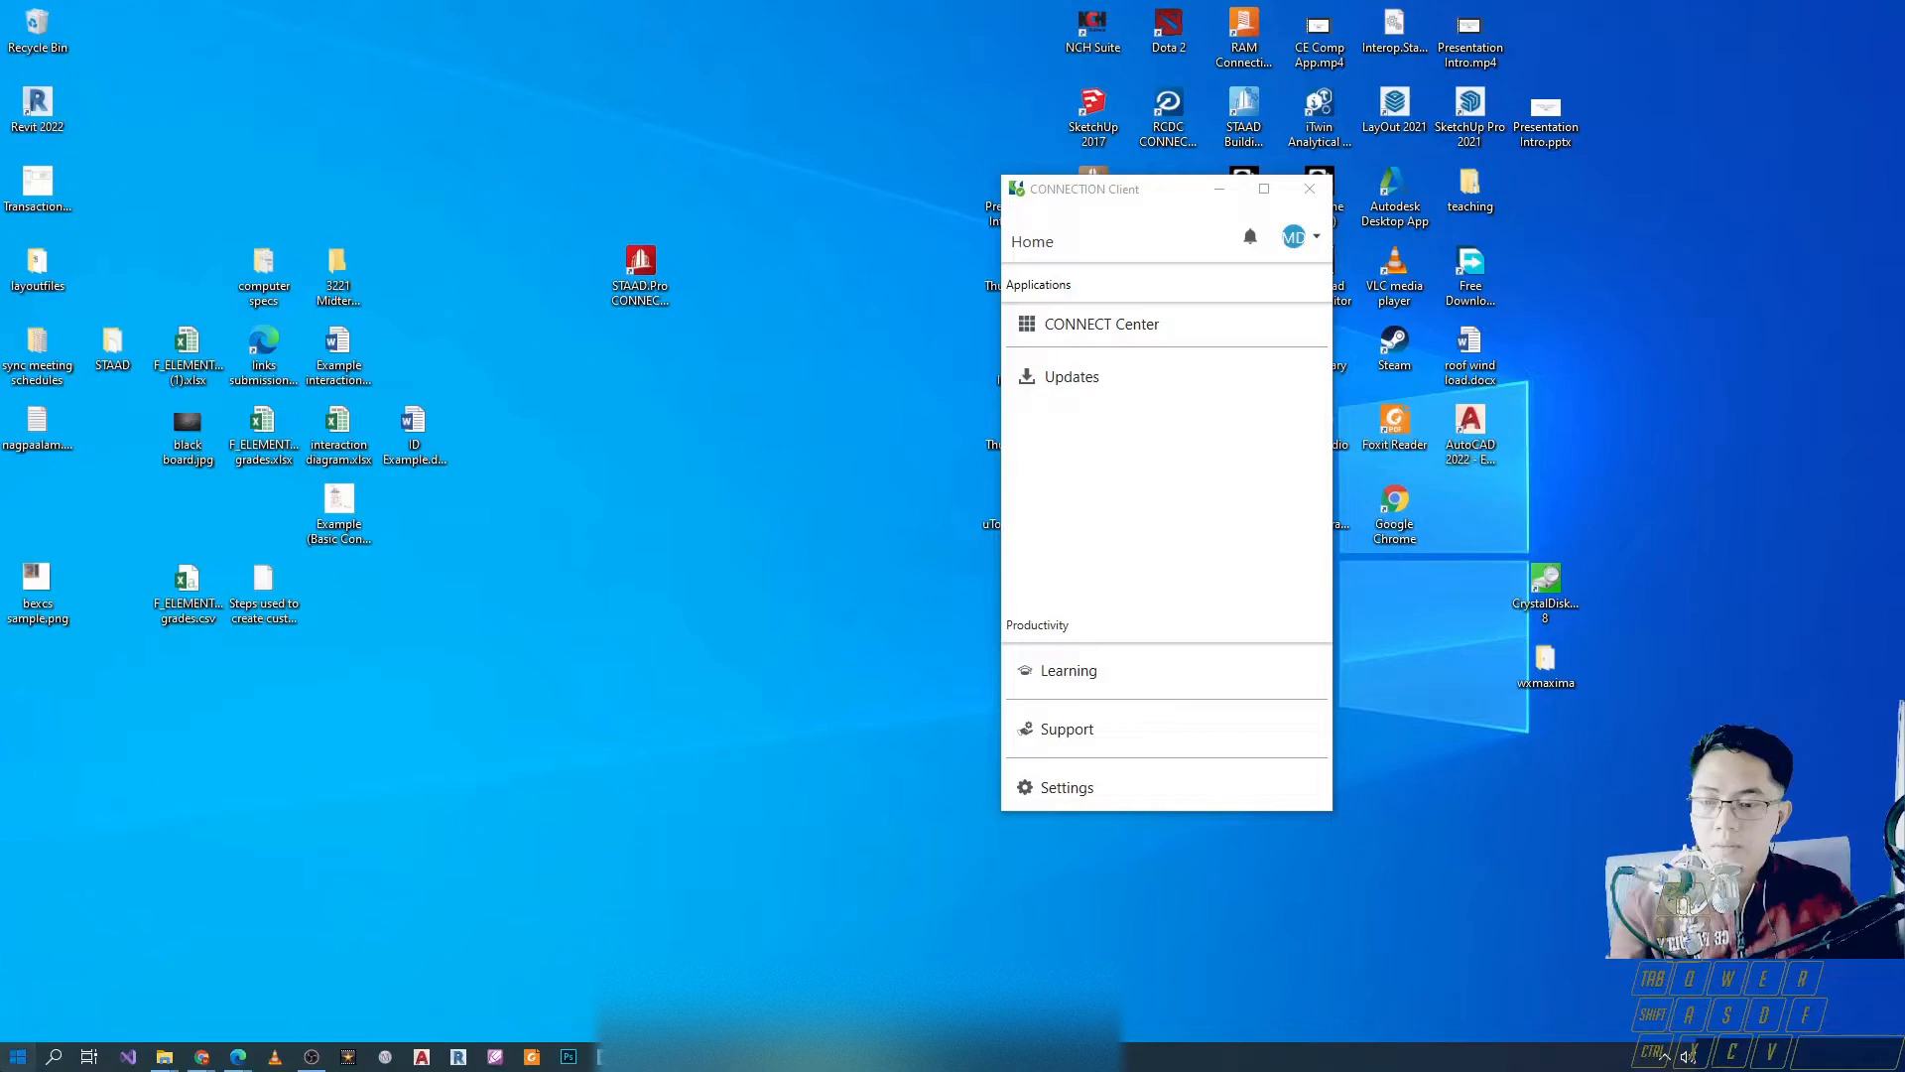
Launch STAAD.Pro CONNECT Edition under the Academic License to its Open page.
{"action": "left_click", "coordinate": [18, 1053]}
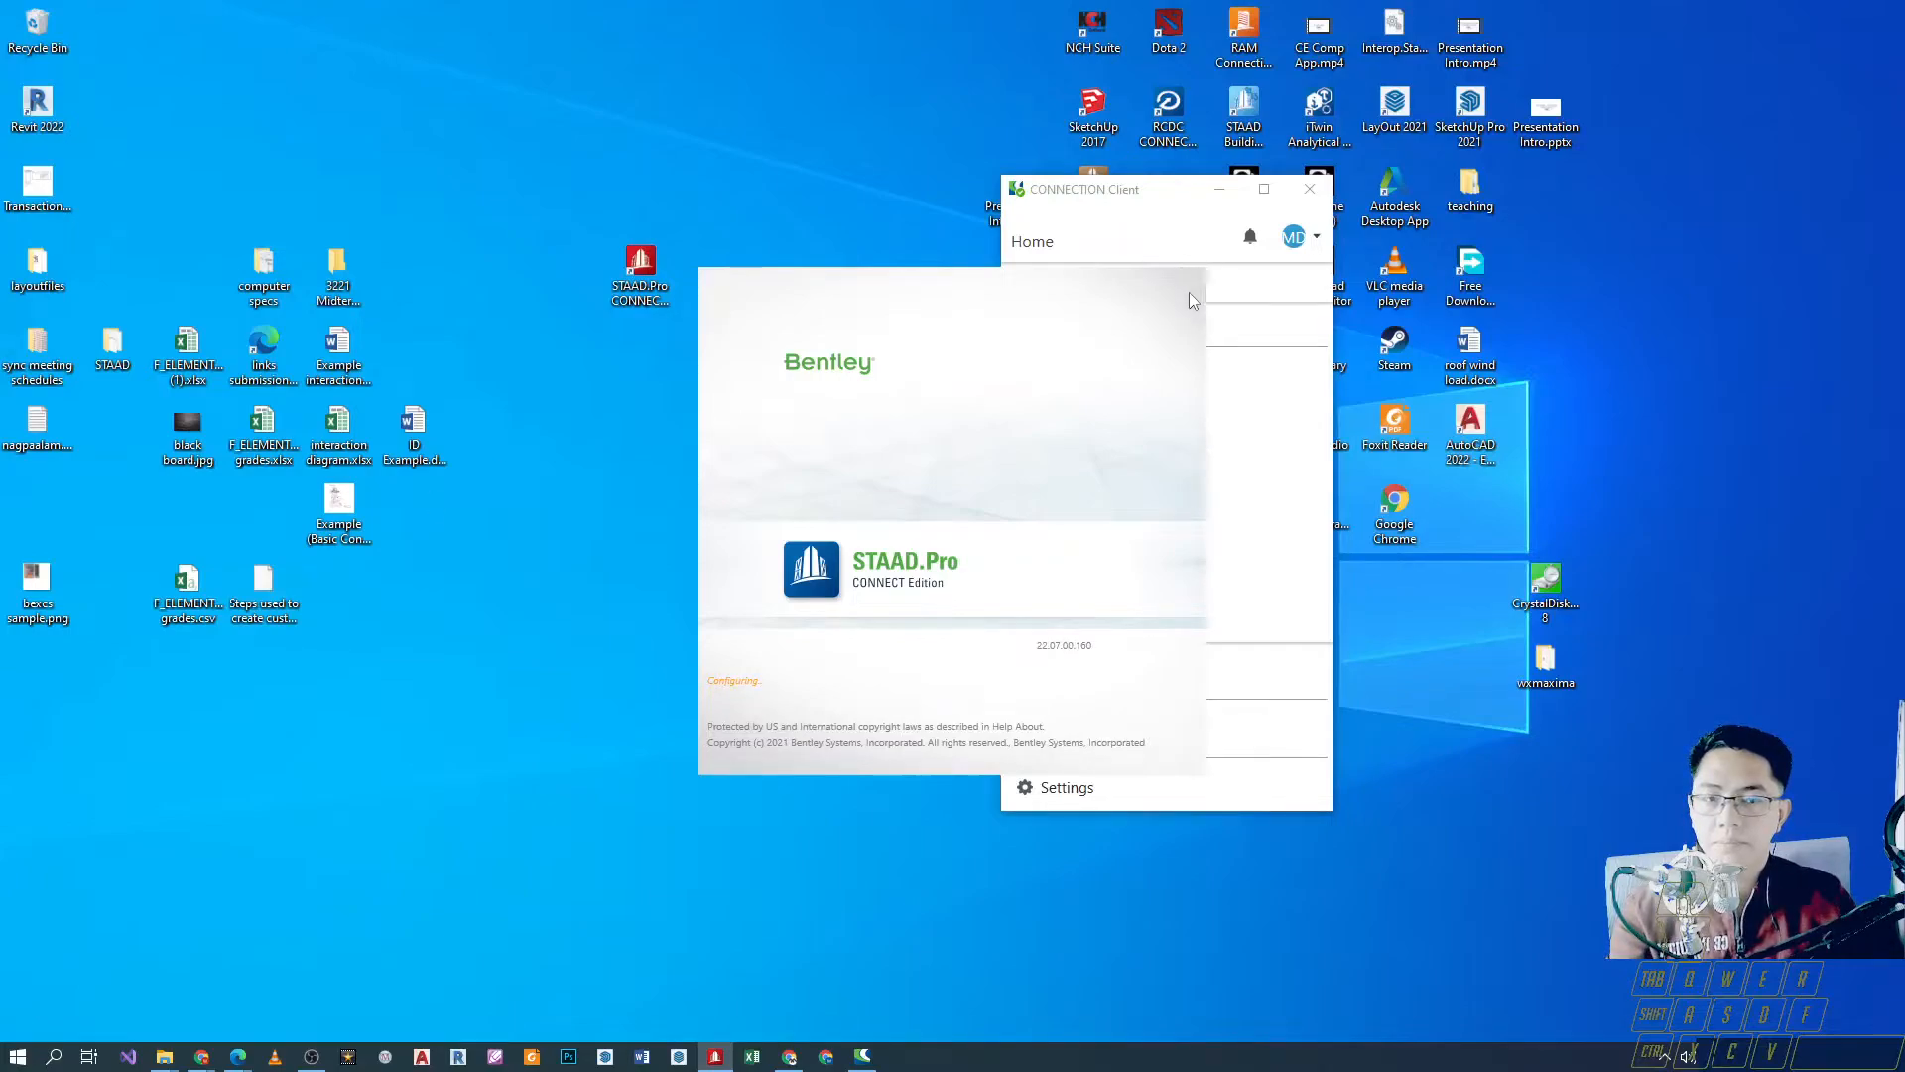
{"action": "mouse_move", "coordinate": [1155, 315]}
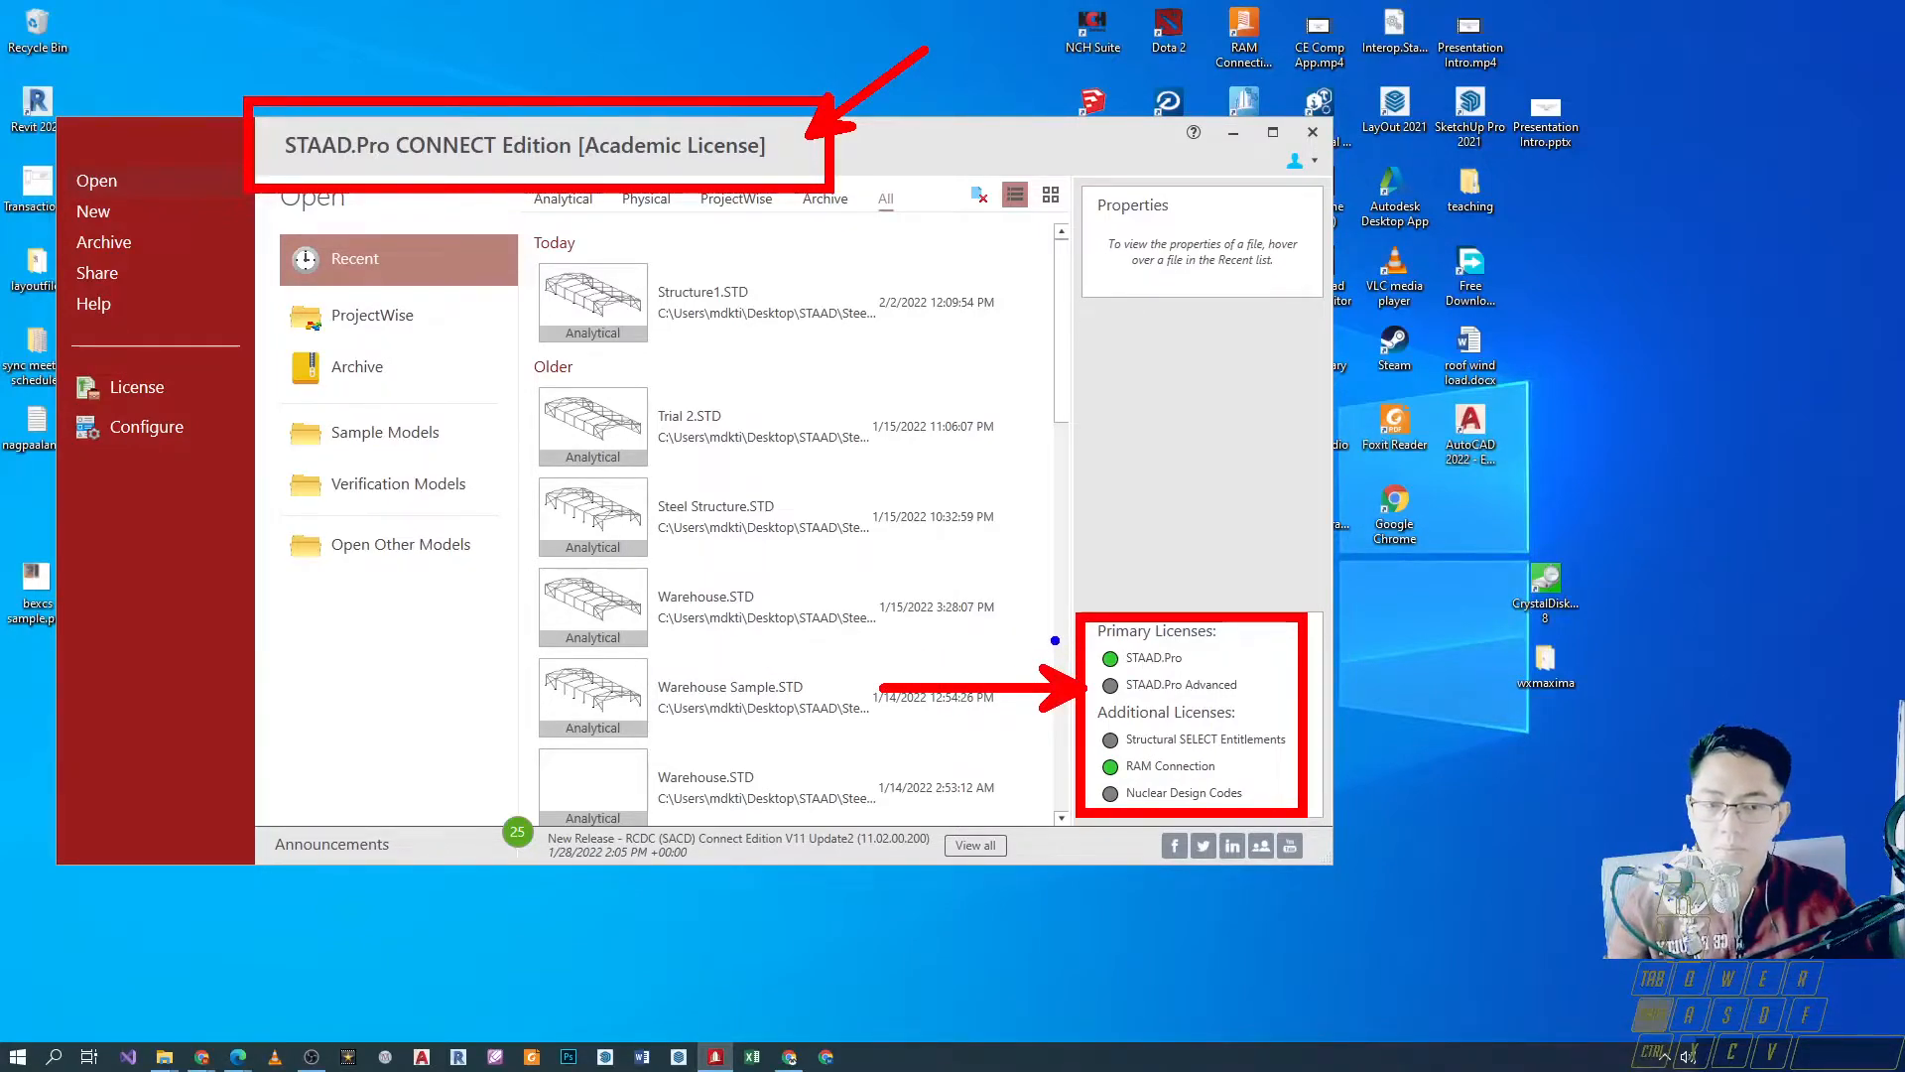
{"action": "left_click", "coordinate": [1155, 657]}
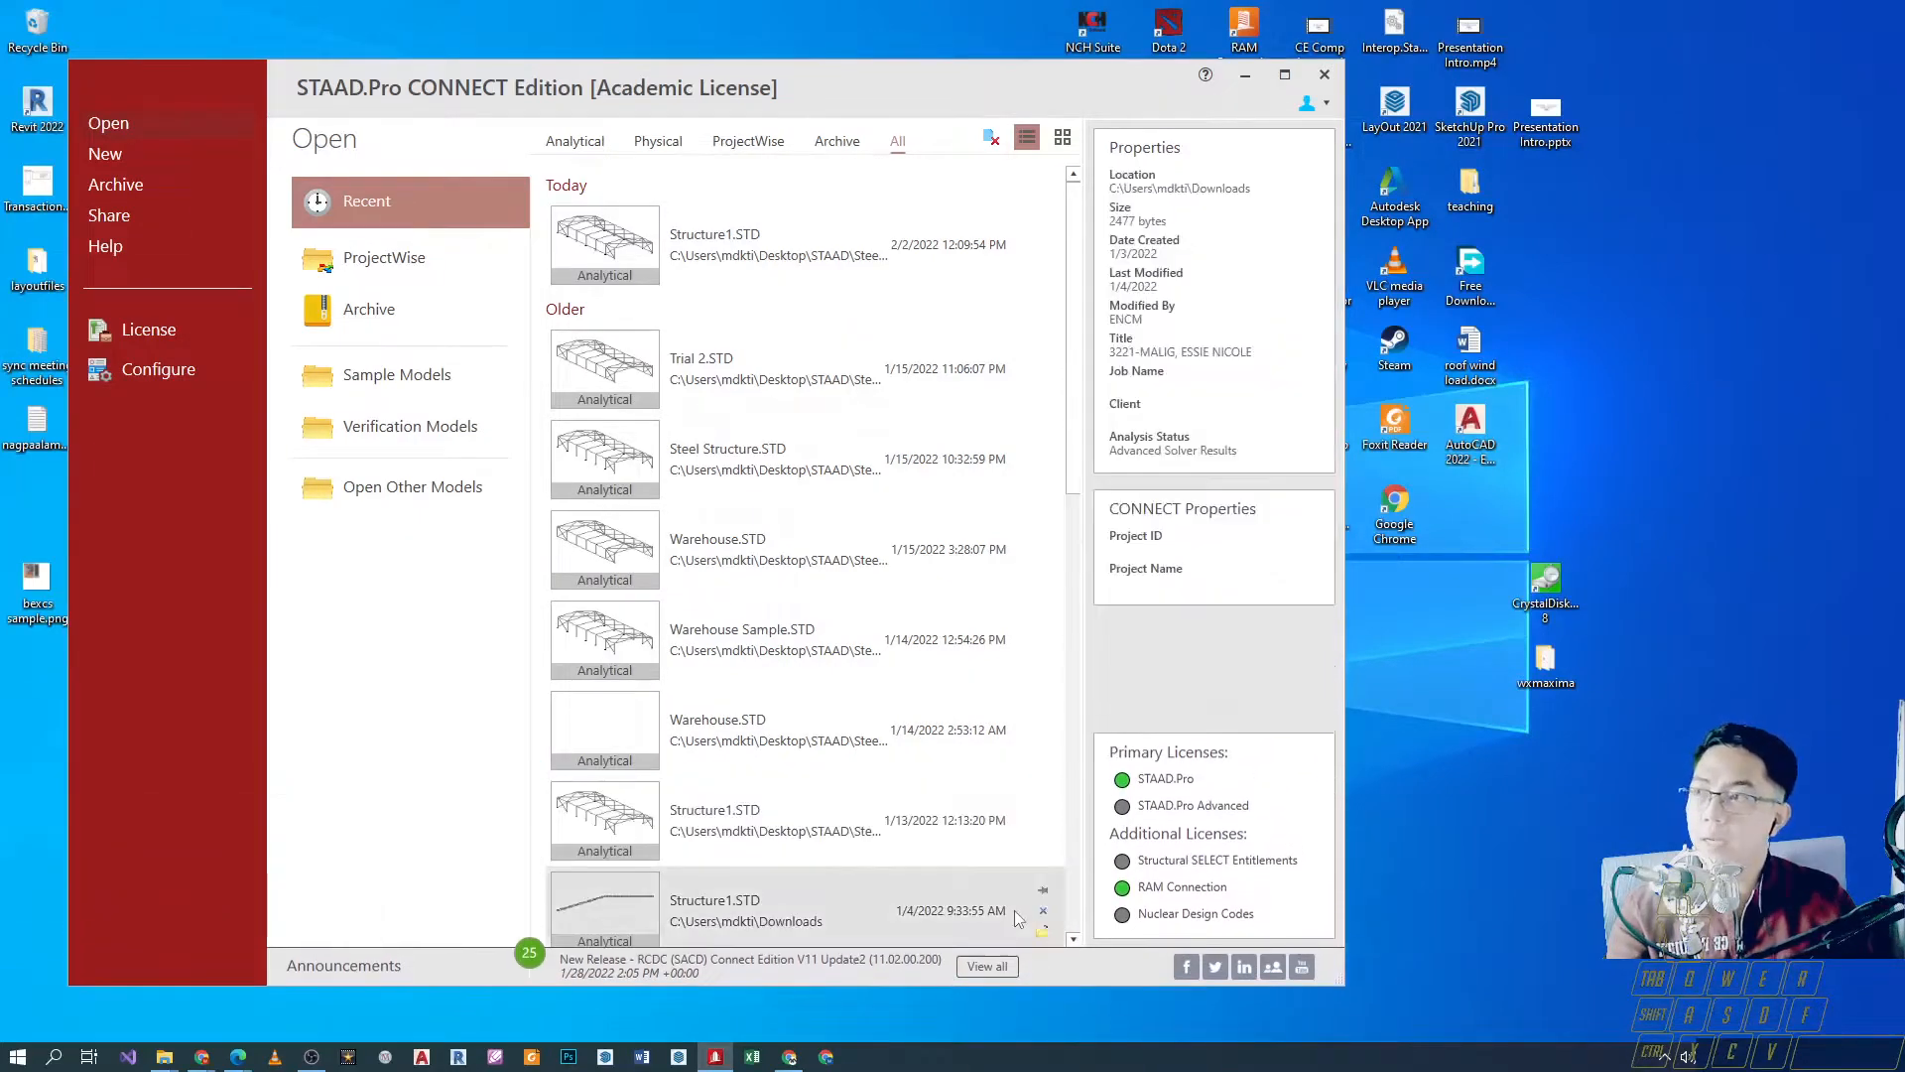
{"action": "mouse_move", "coordinate": [56, 973]}
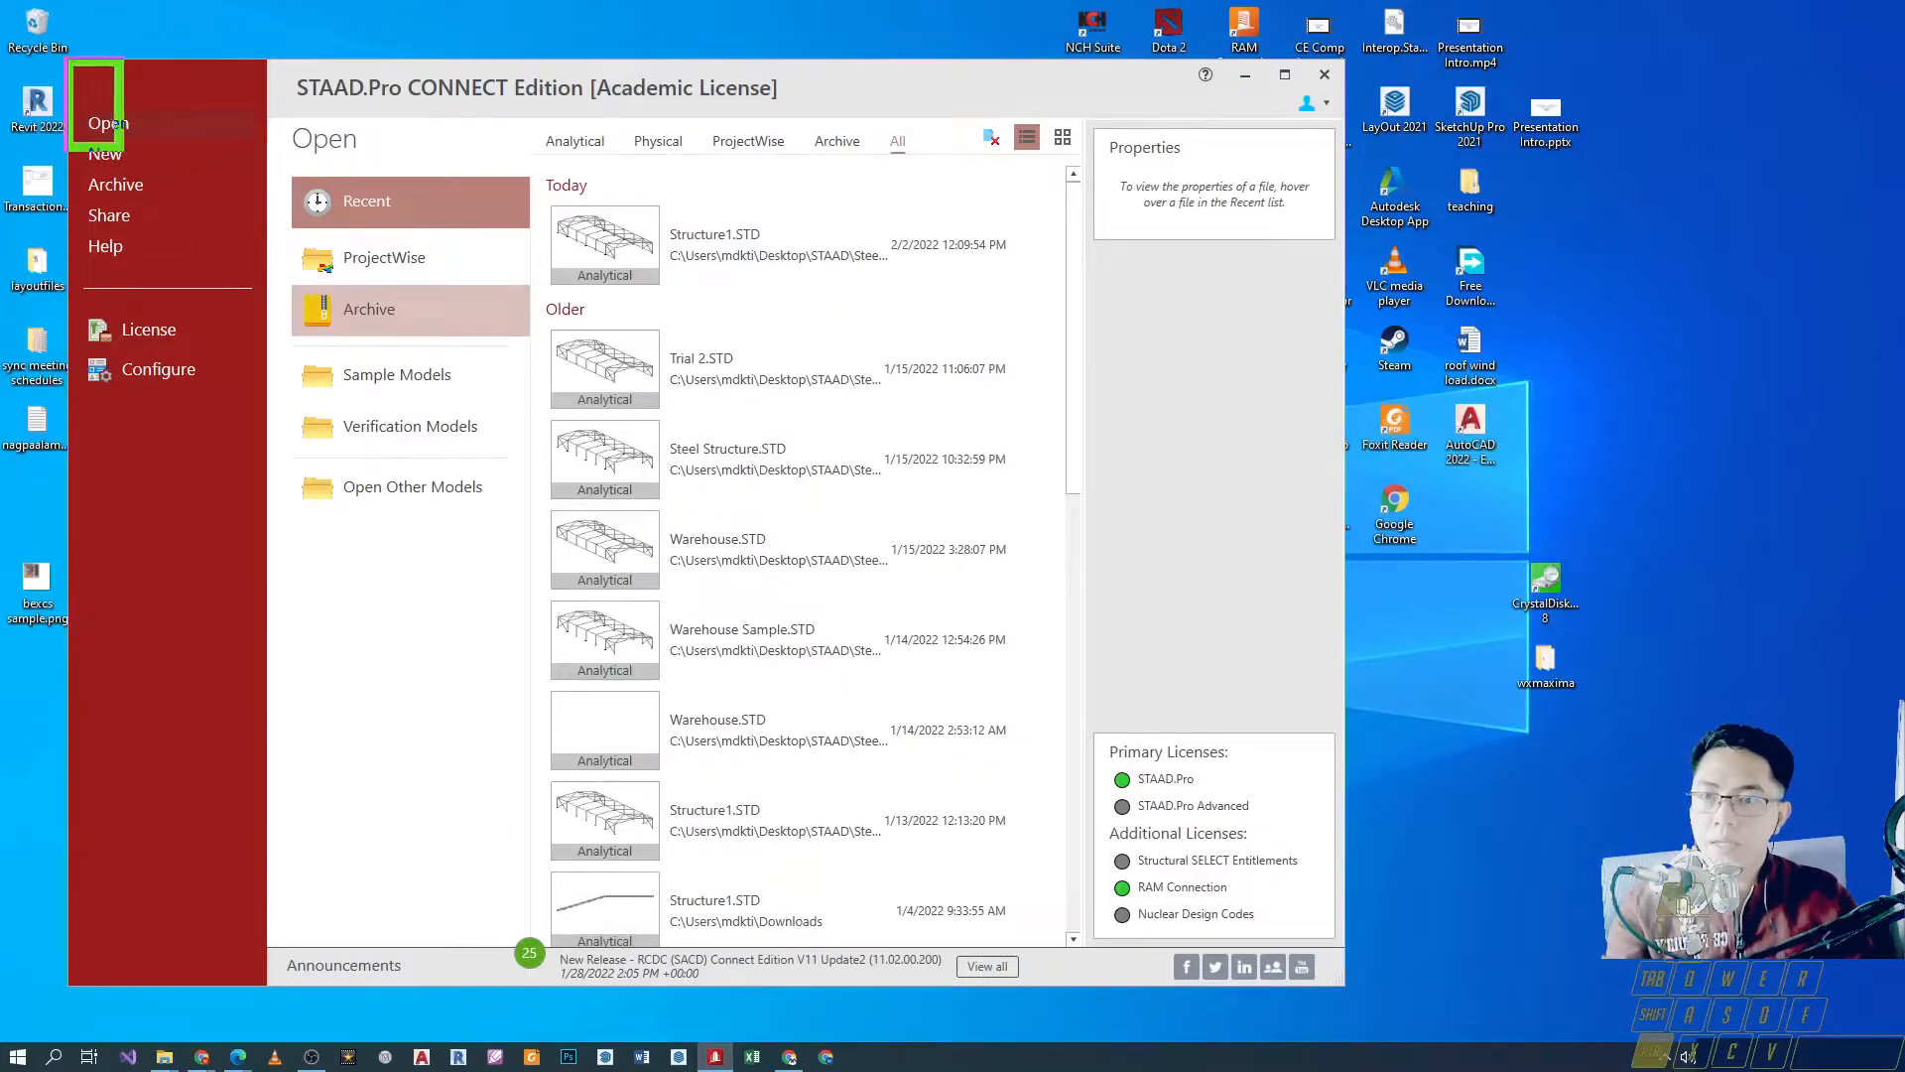
{"action": "mouse_move", "coordinate": [105, 152]}
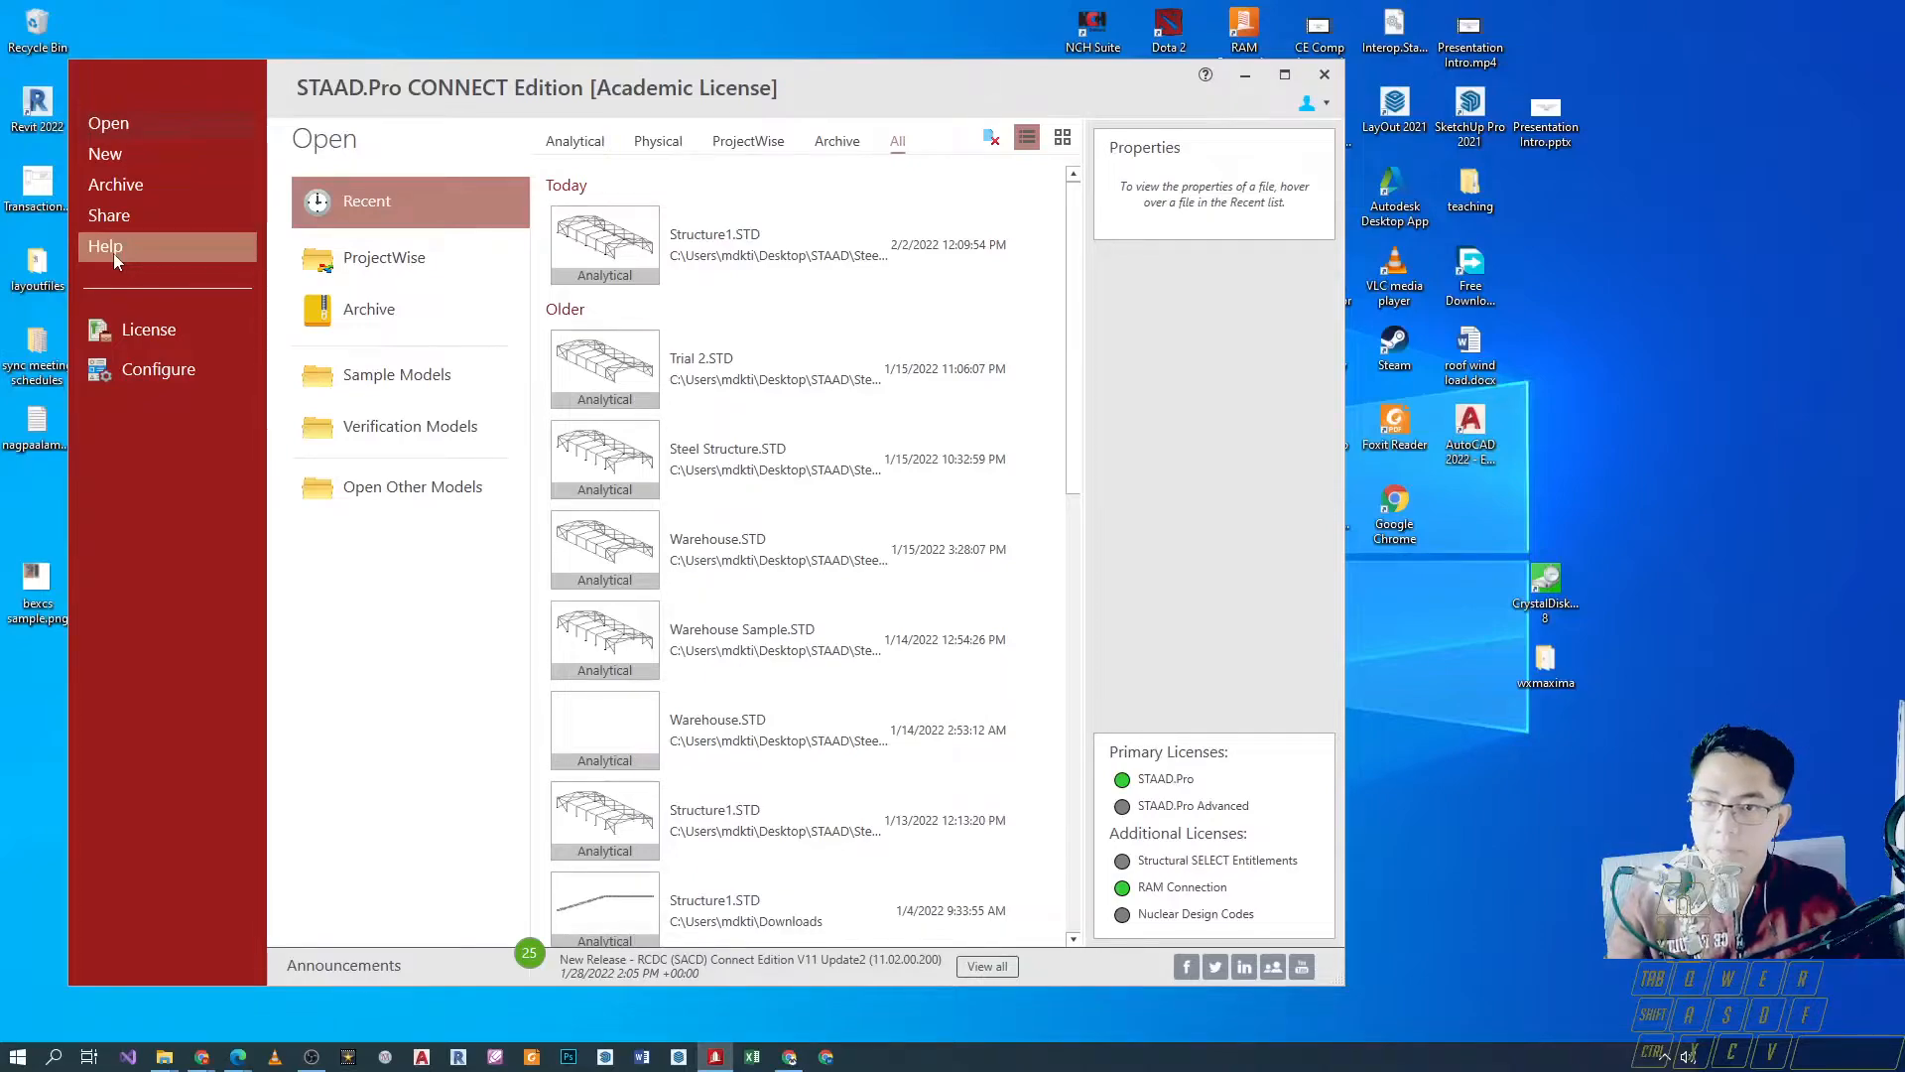
{"action": "mouse_move", "coordinate": [155, 246]}
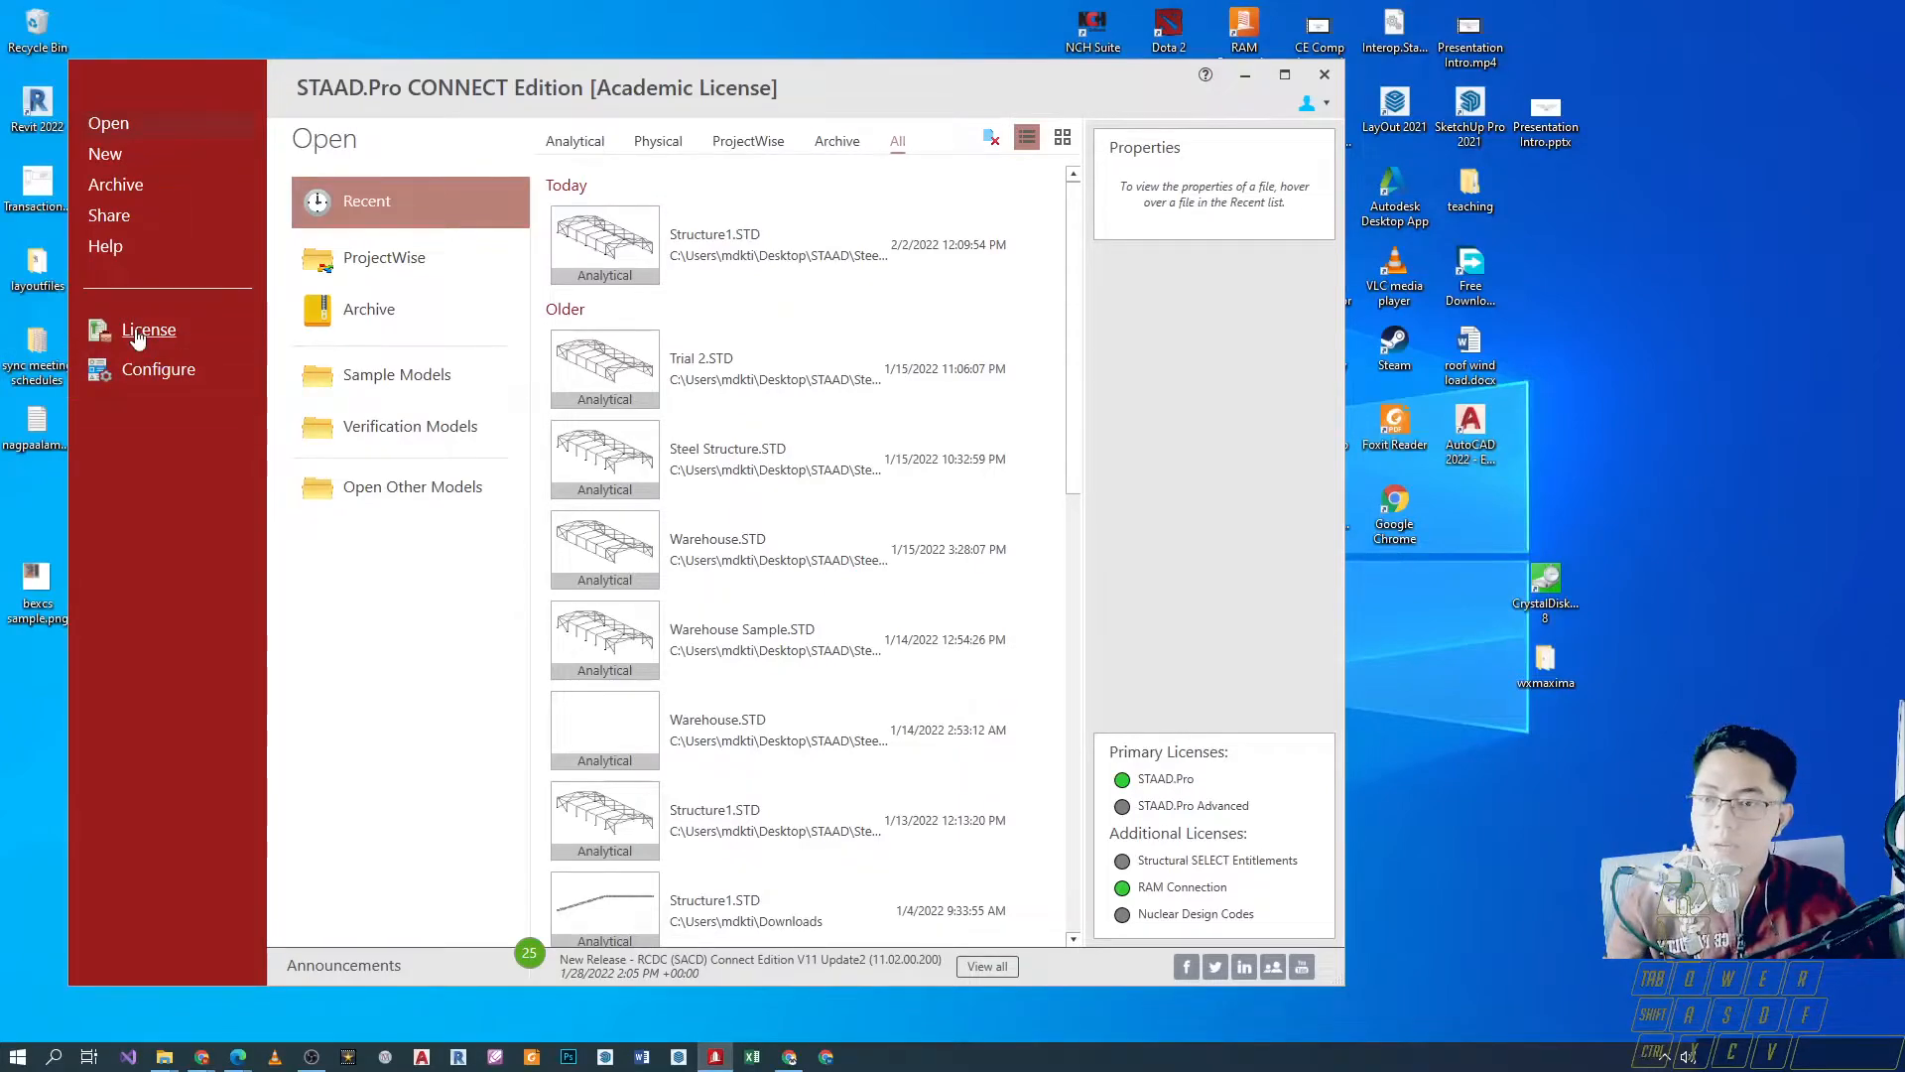
{"action": "left_click", "coordinate": [148, 329]}
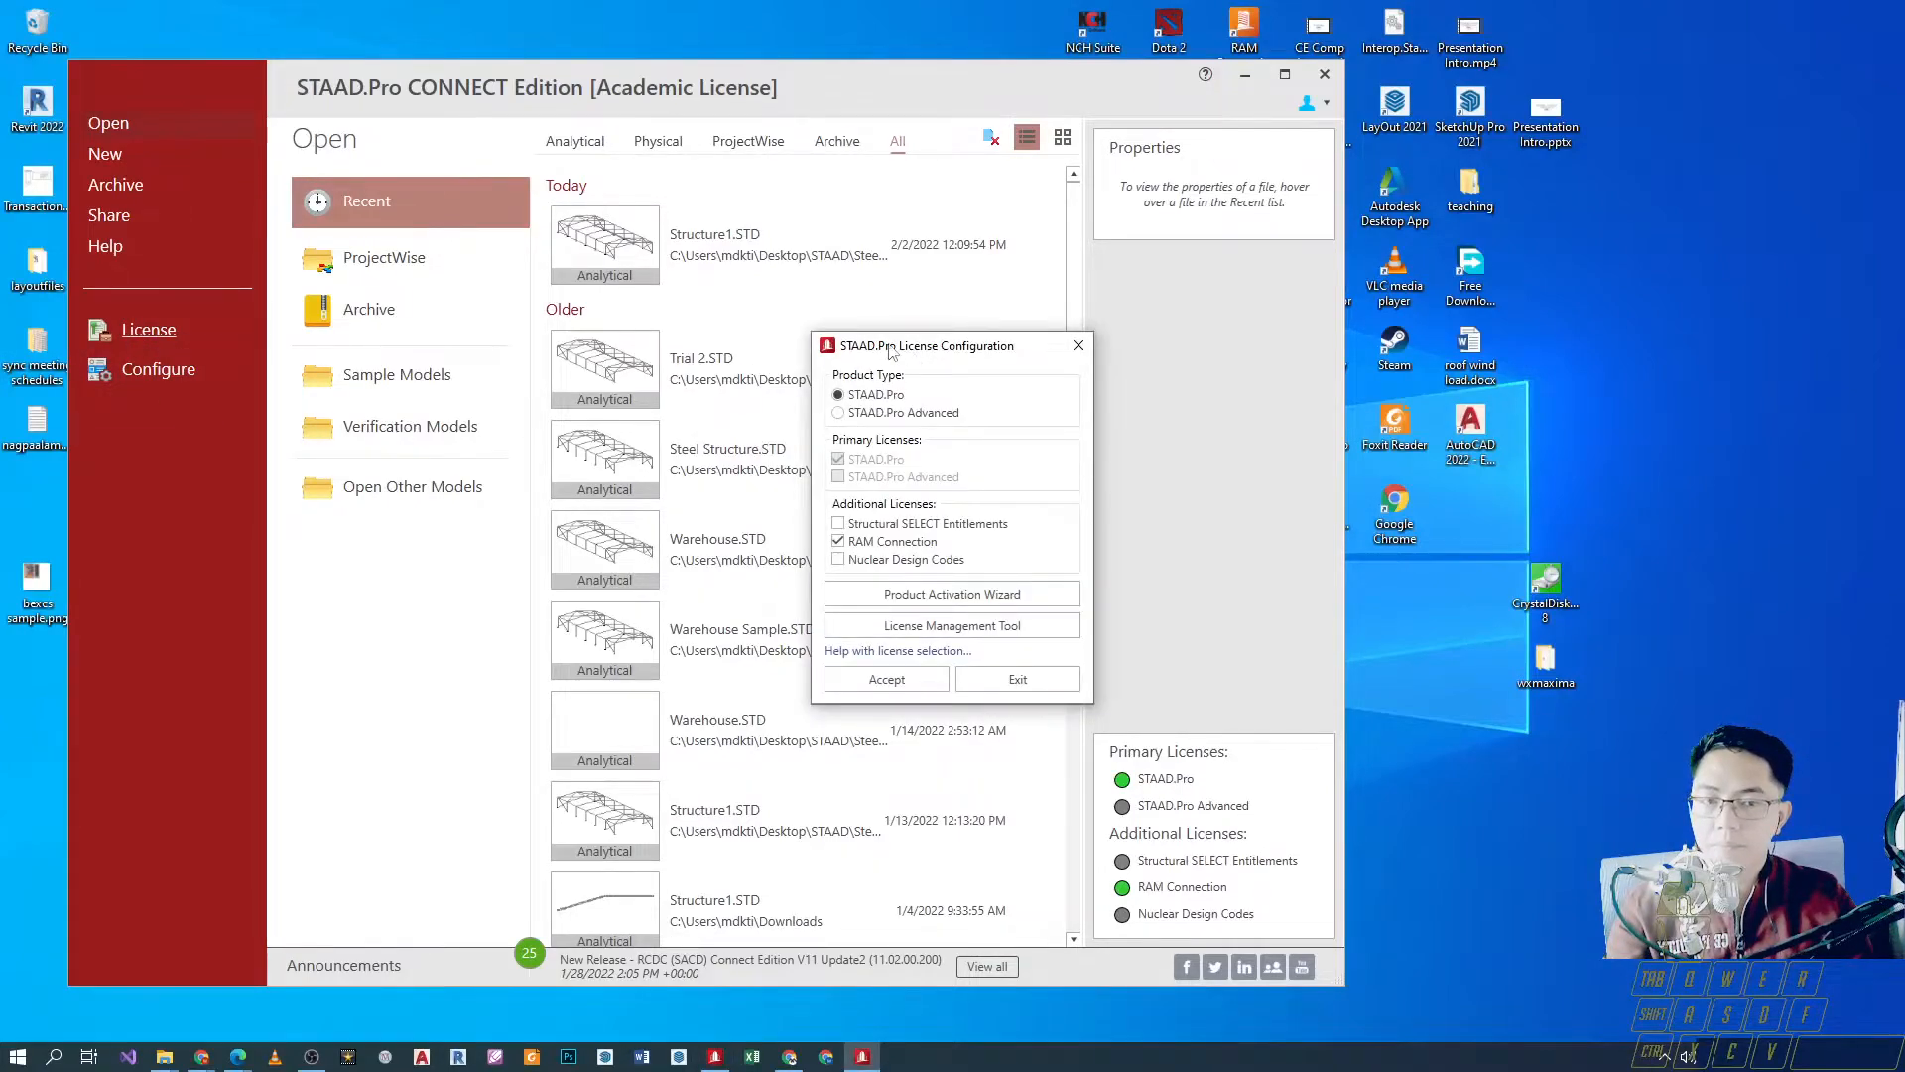
{"action": "left_click_drag", "start_coordinate": [923, 345], "coordinate": [476, 254]}
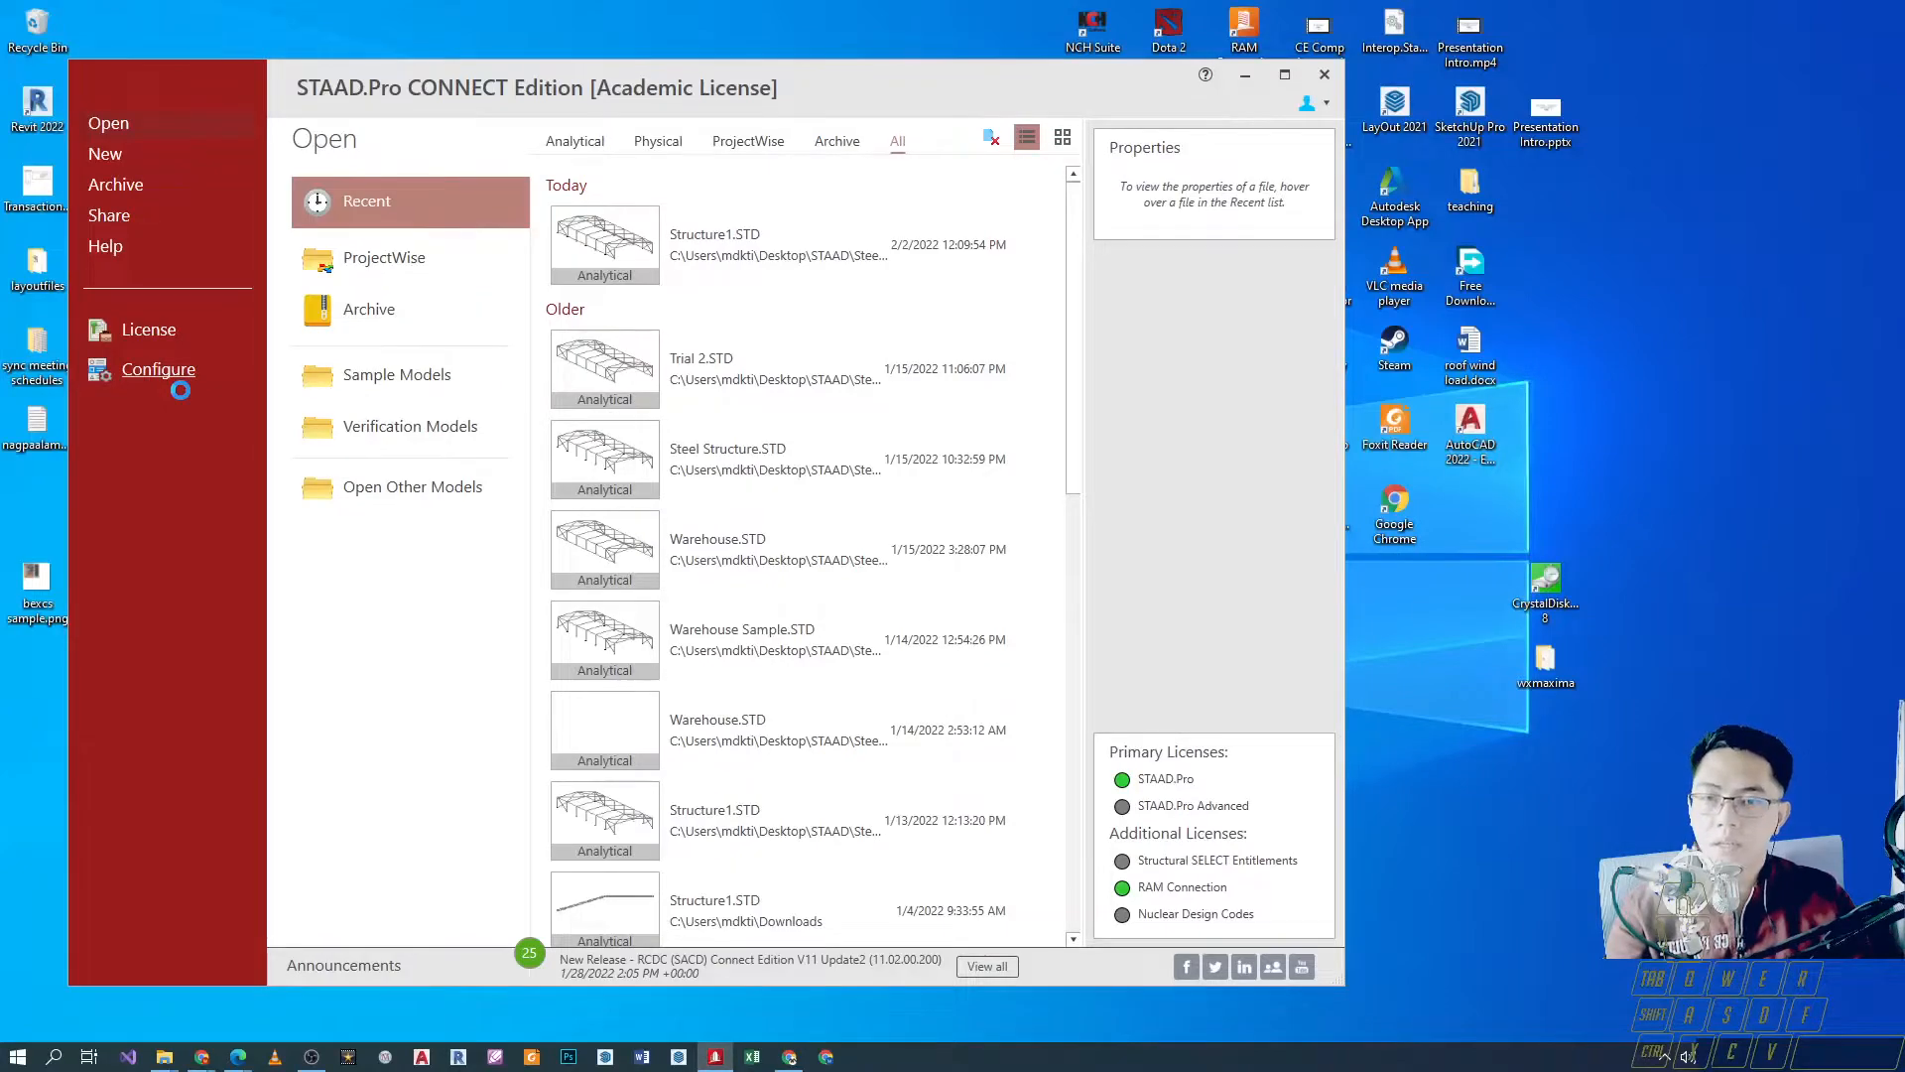
Review the General configuration, keeping White diagram background and Colorful theme, then move to Options.
{"action": "left_click", "coordinate": [157, 369]}
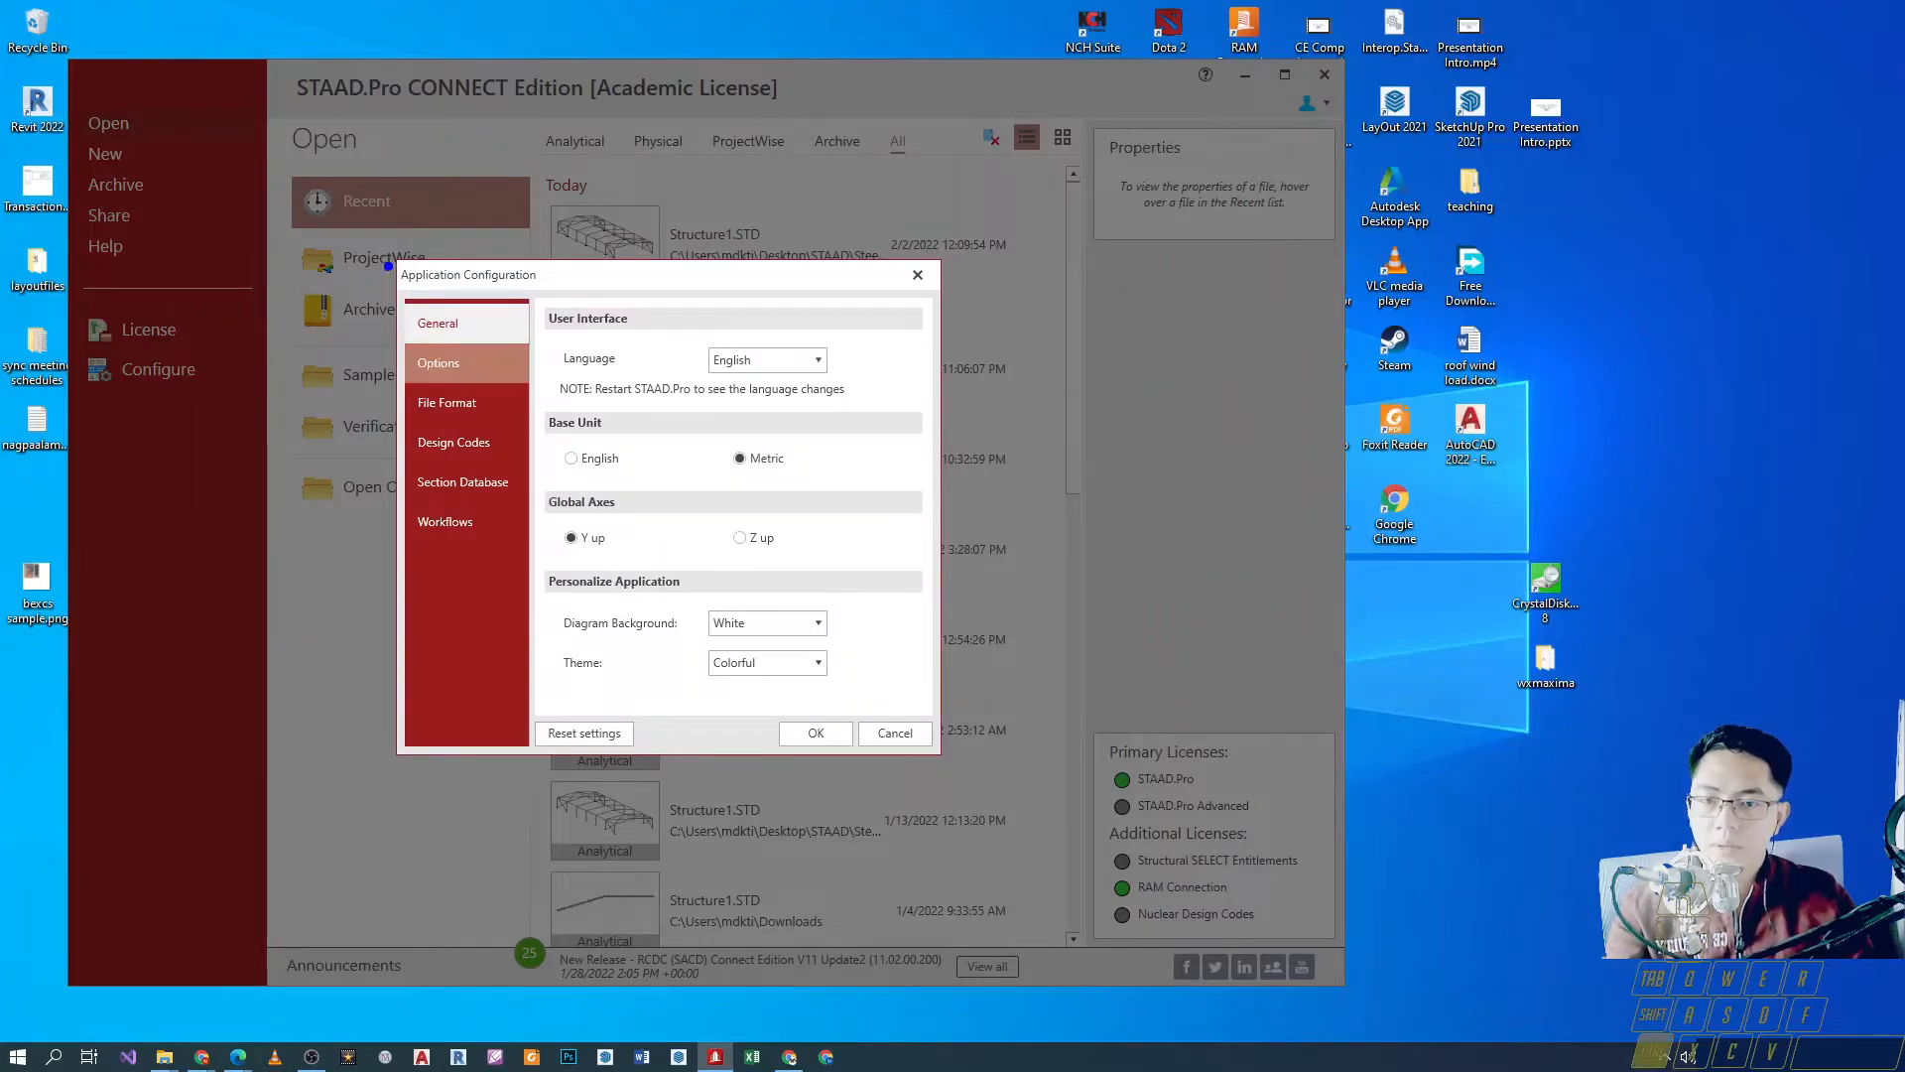
{"action": "left_click", "coordinate": [437, 324]}
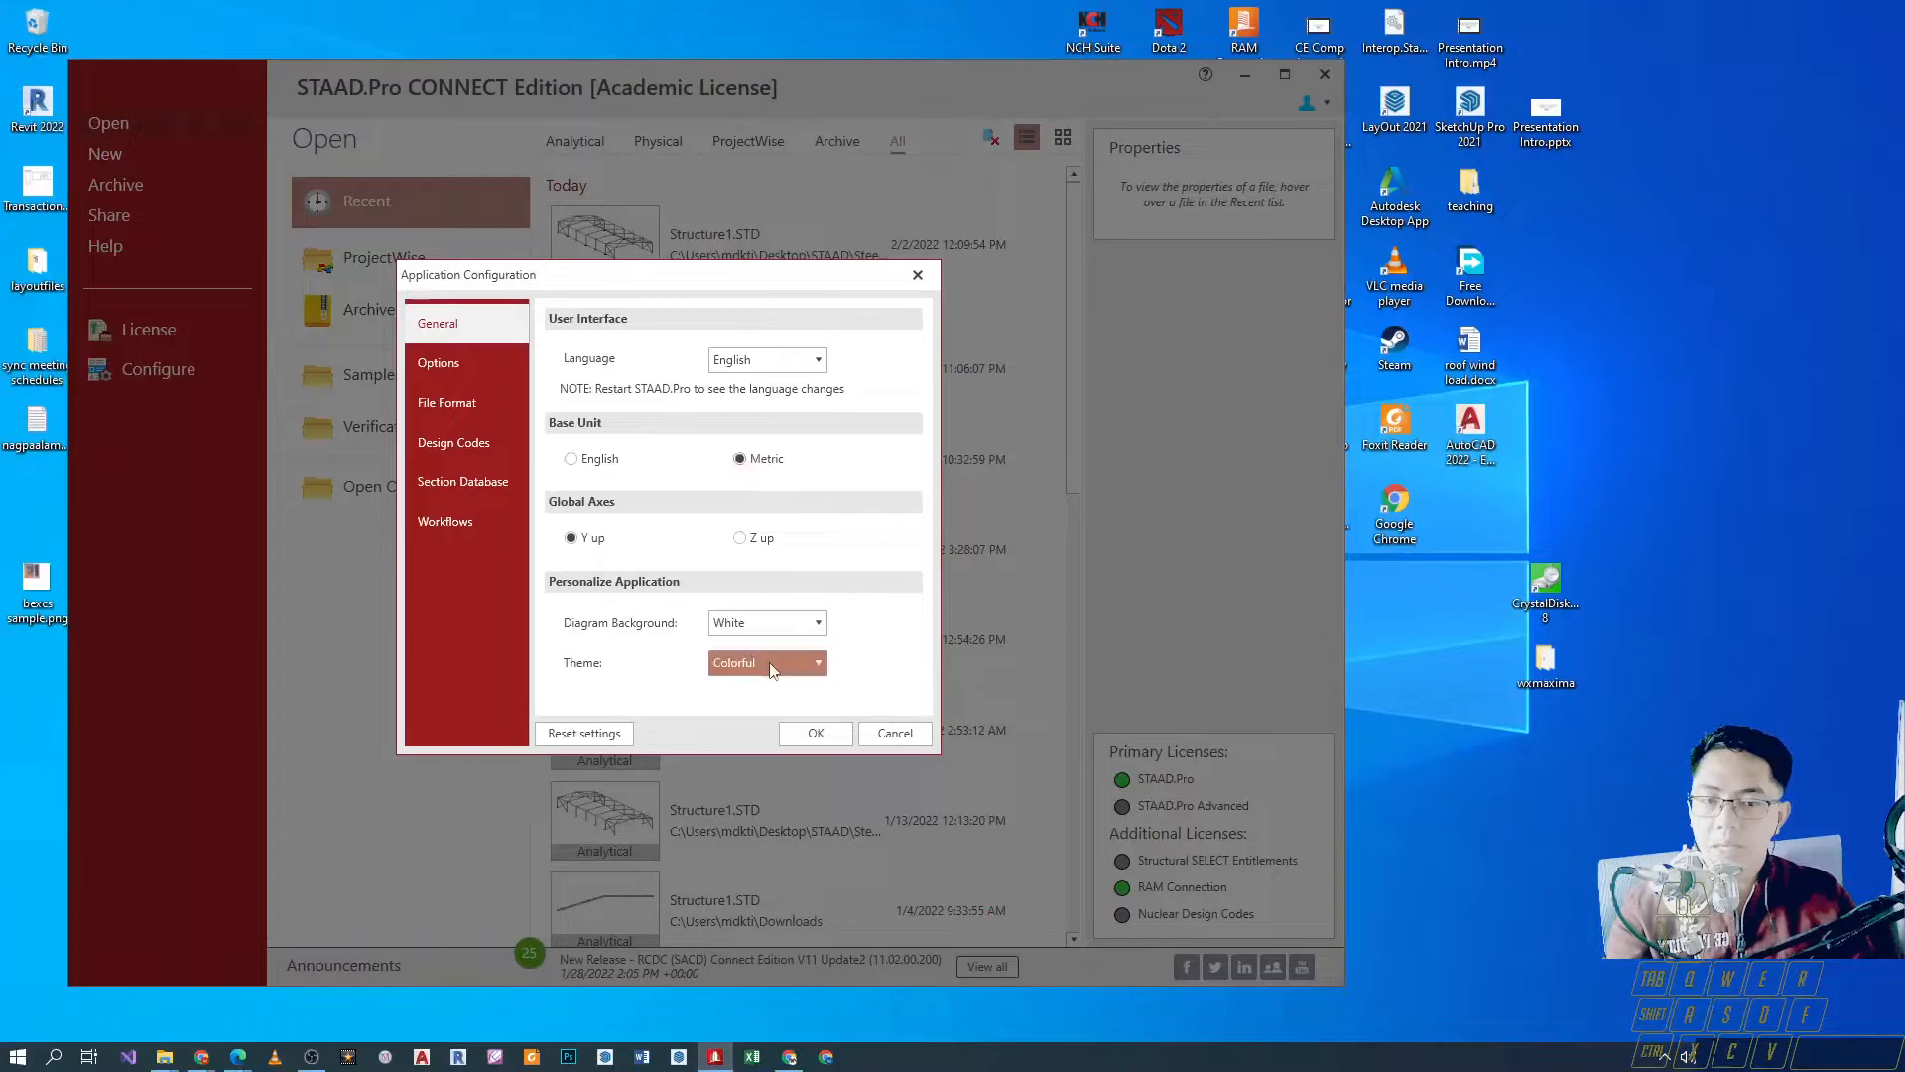
{"action": "left_click", "coordinate": [816, 621]}
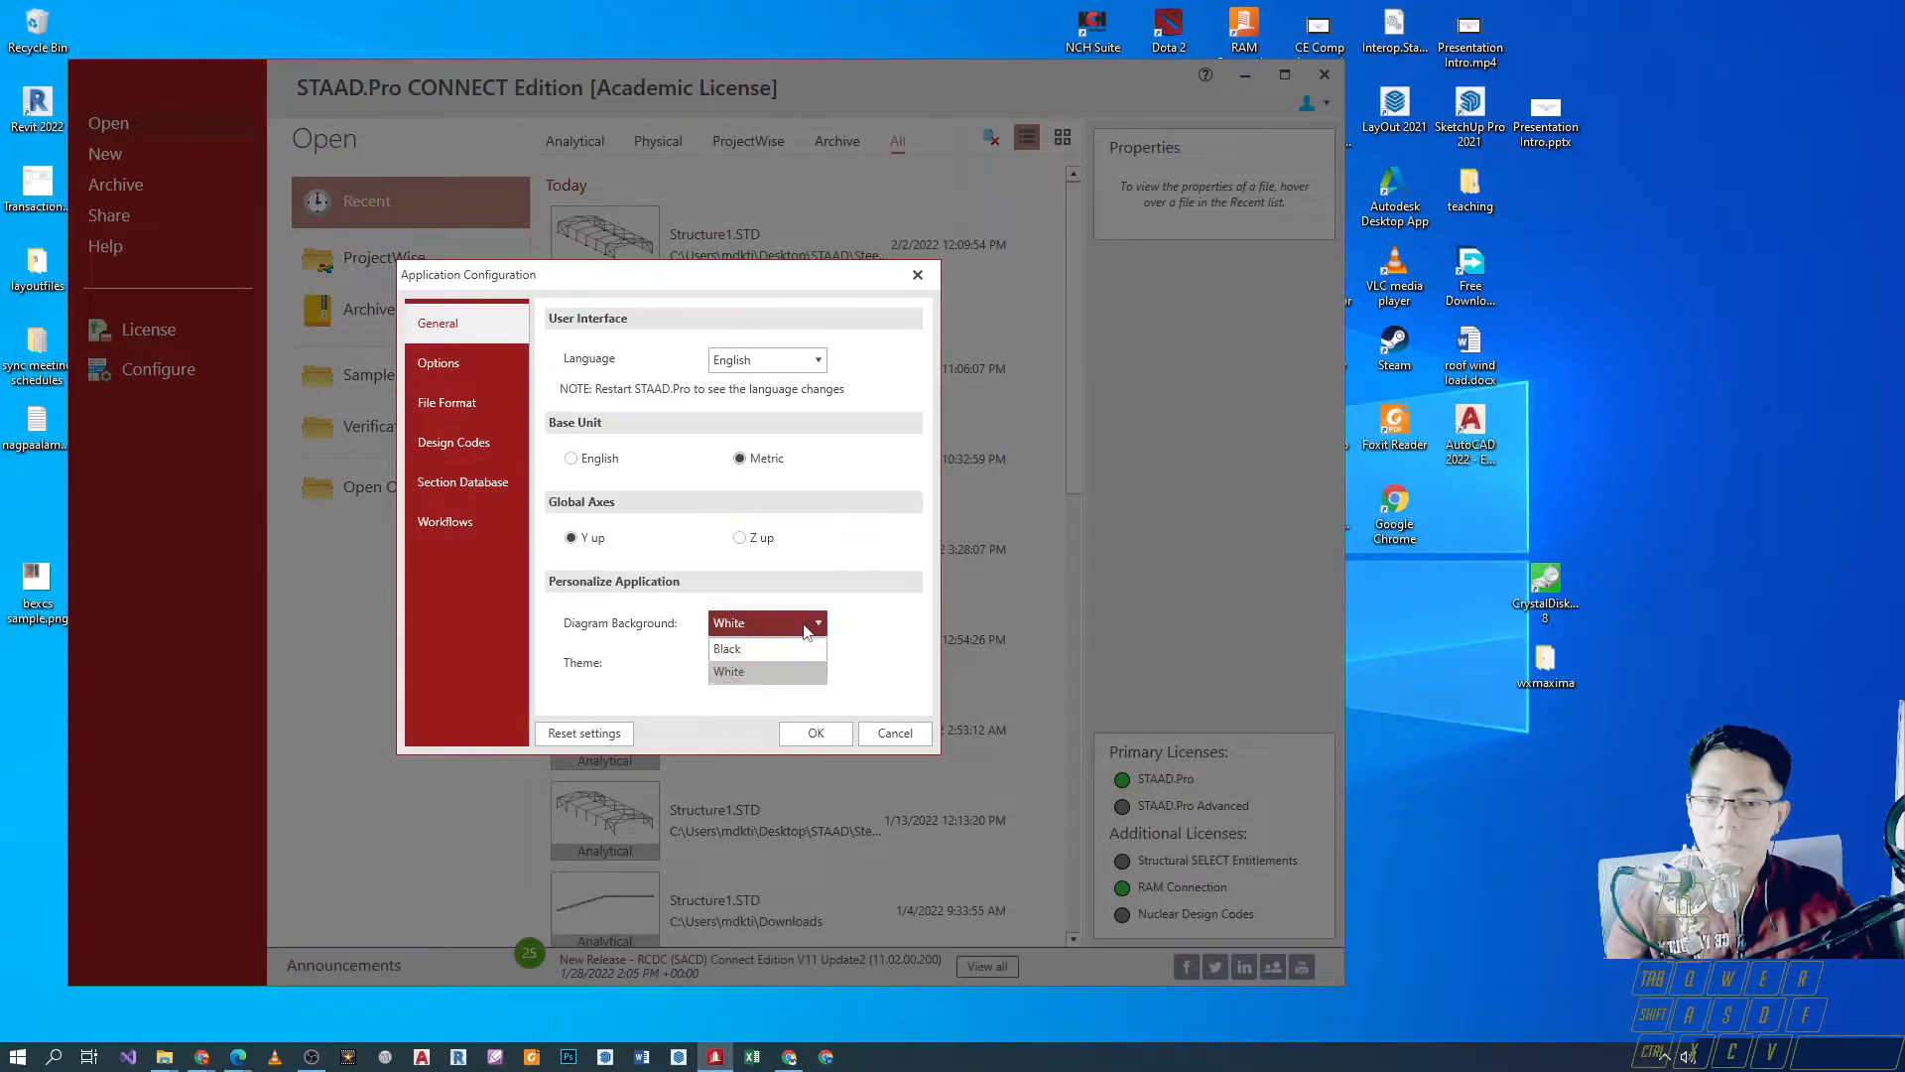
{"action": "left_click", "coordinate": [766, 663]}
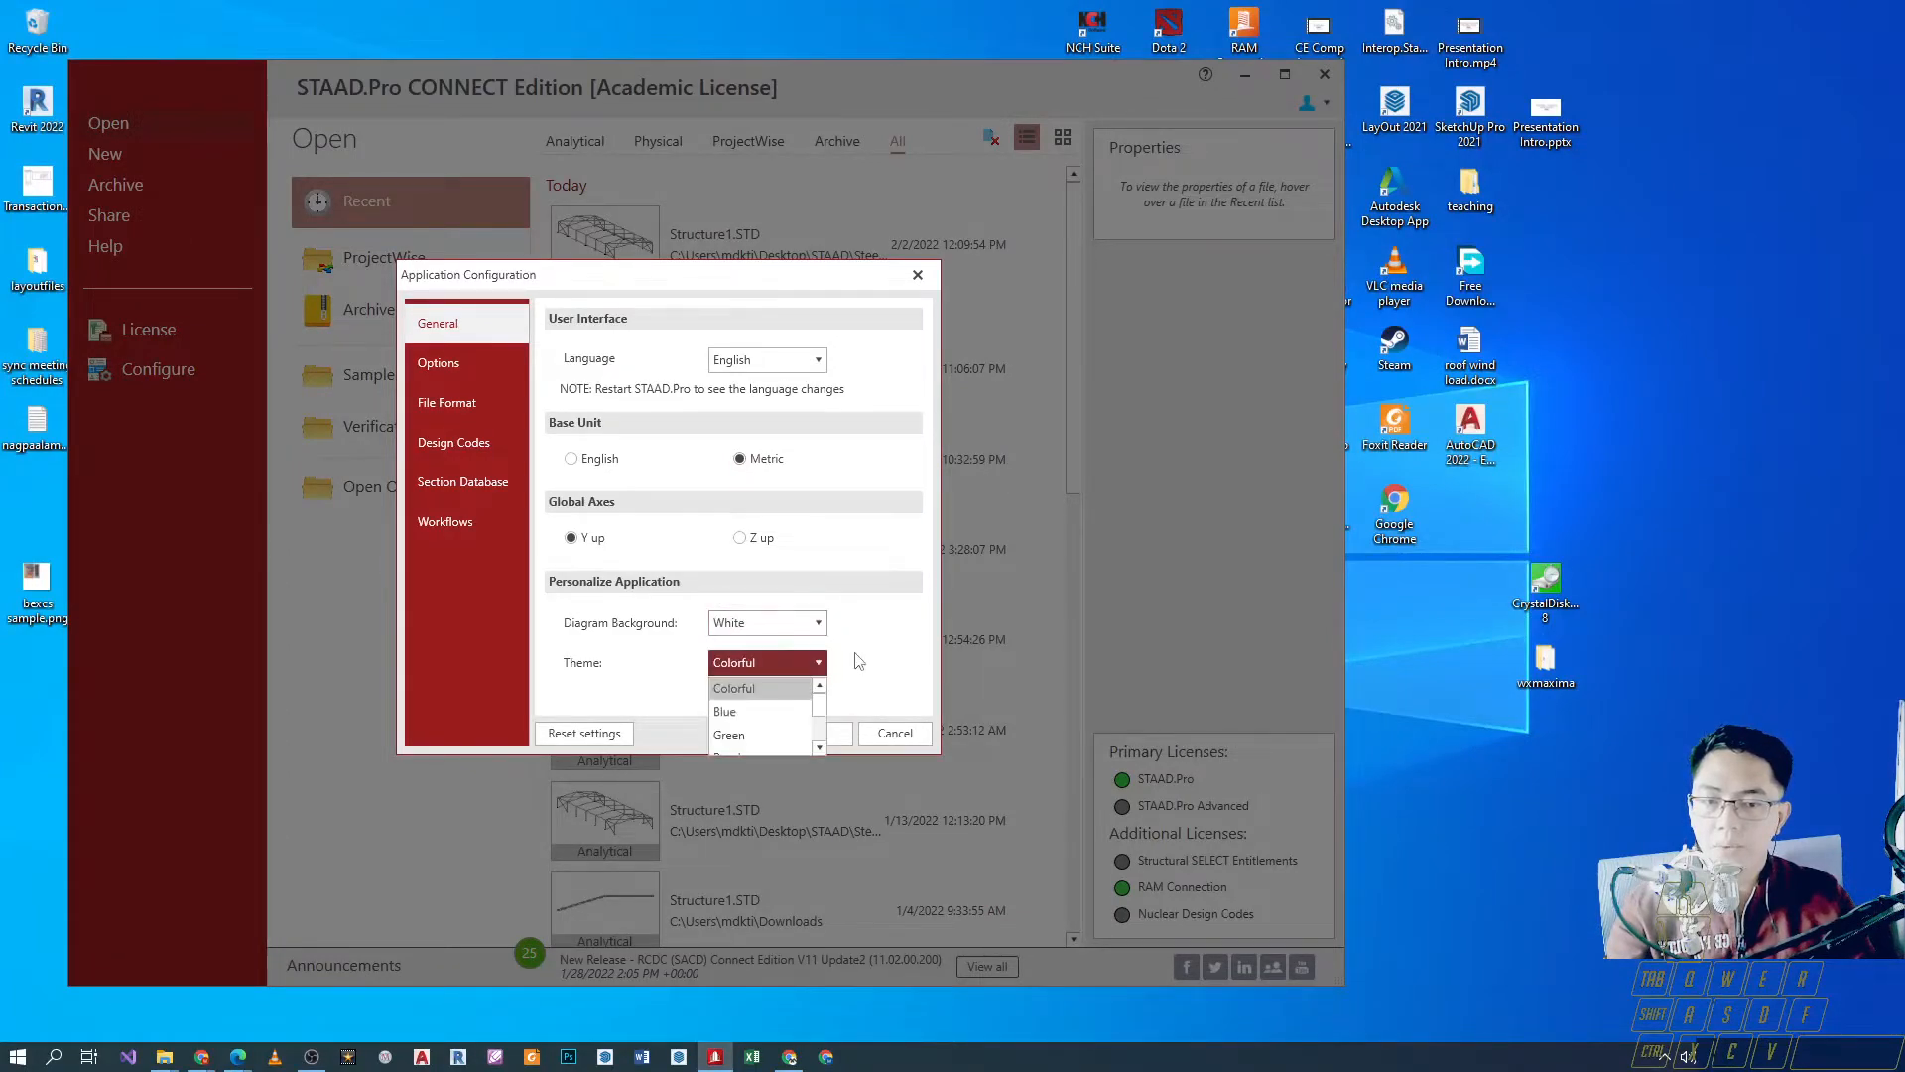
{"action": "left_click", "coordinate": [734, 688]}
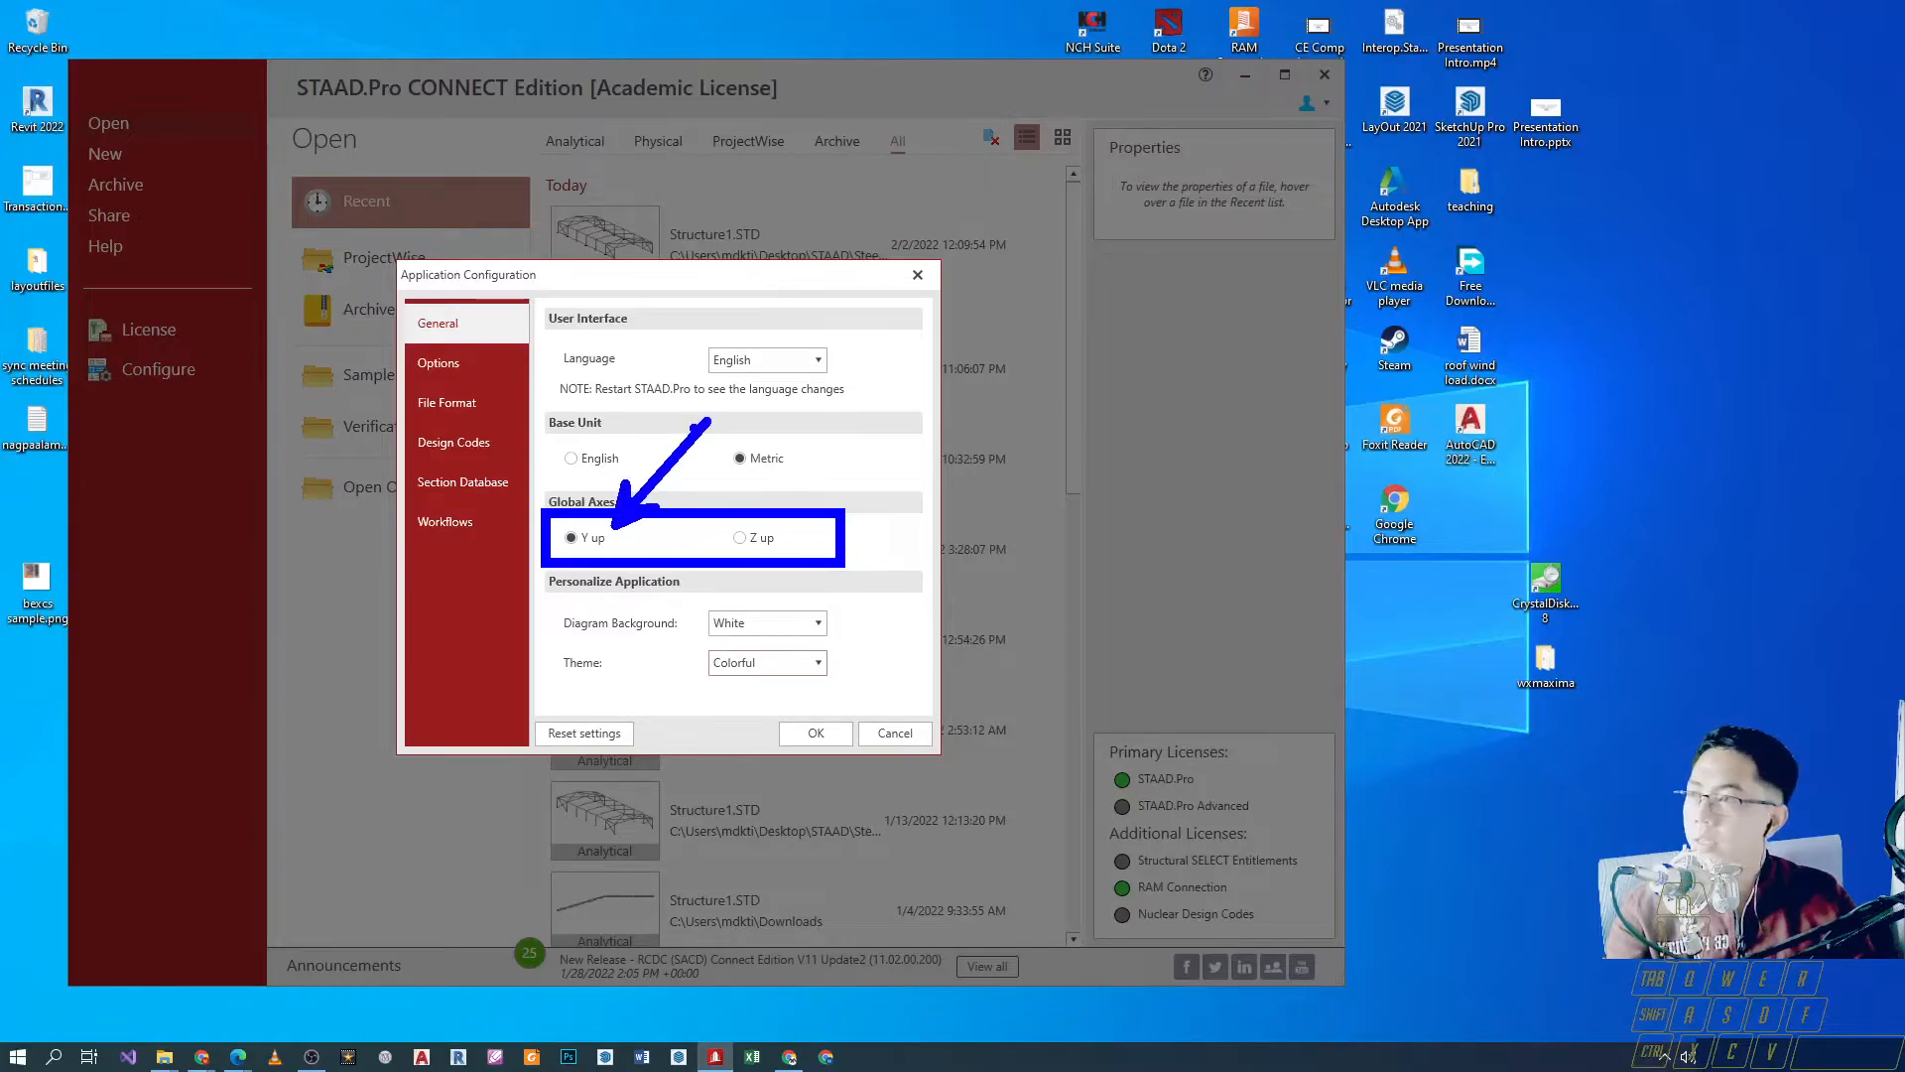
{"action": "left_click", "coordinate": [816, 359]}
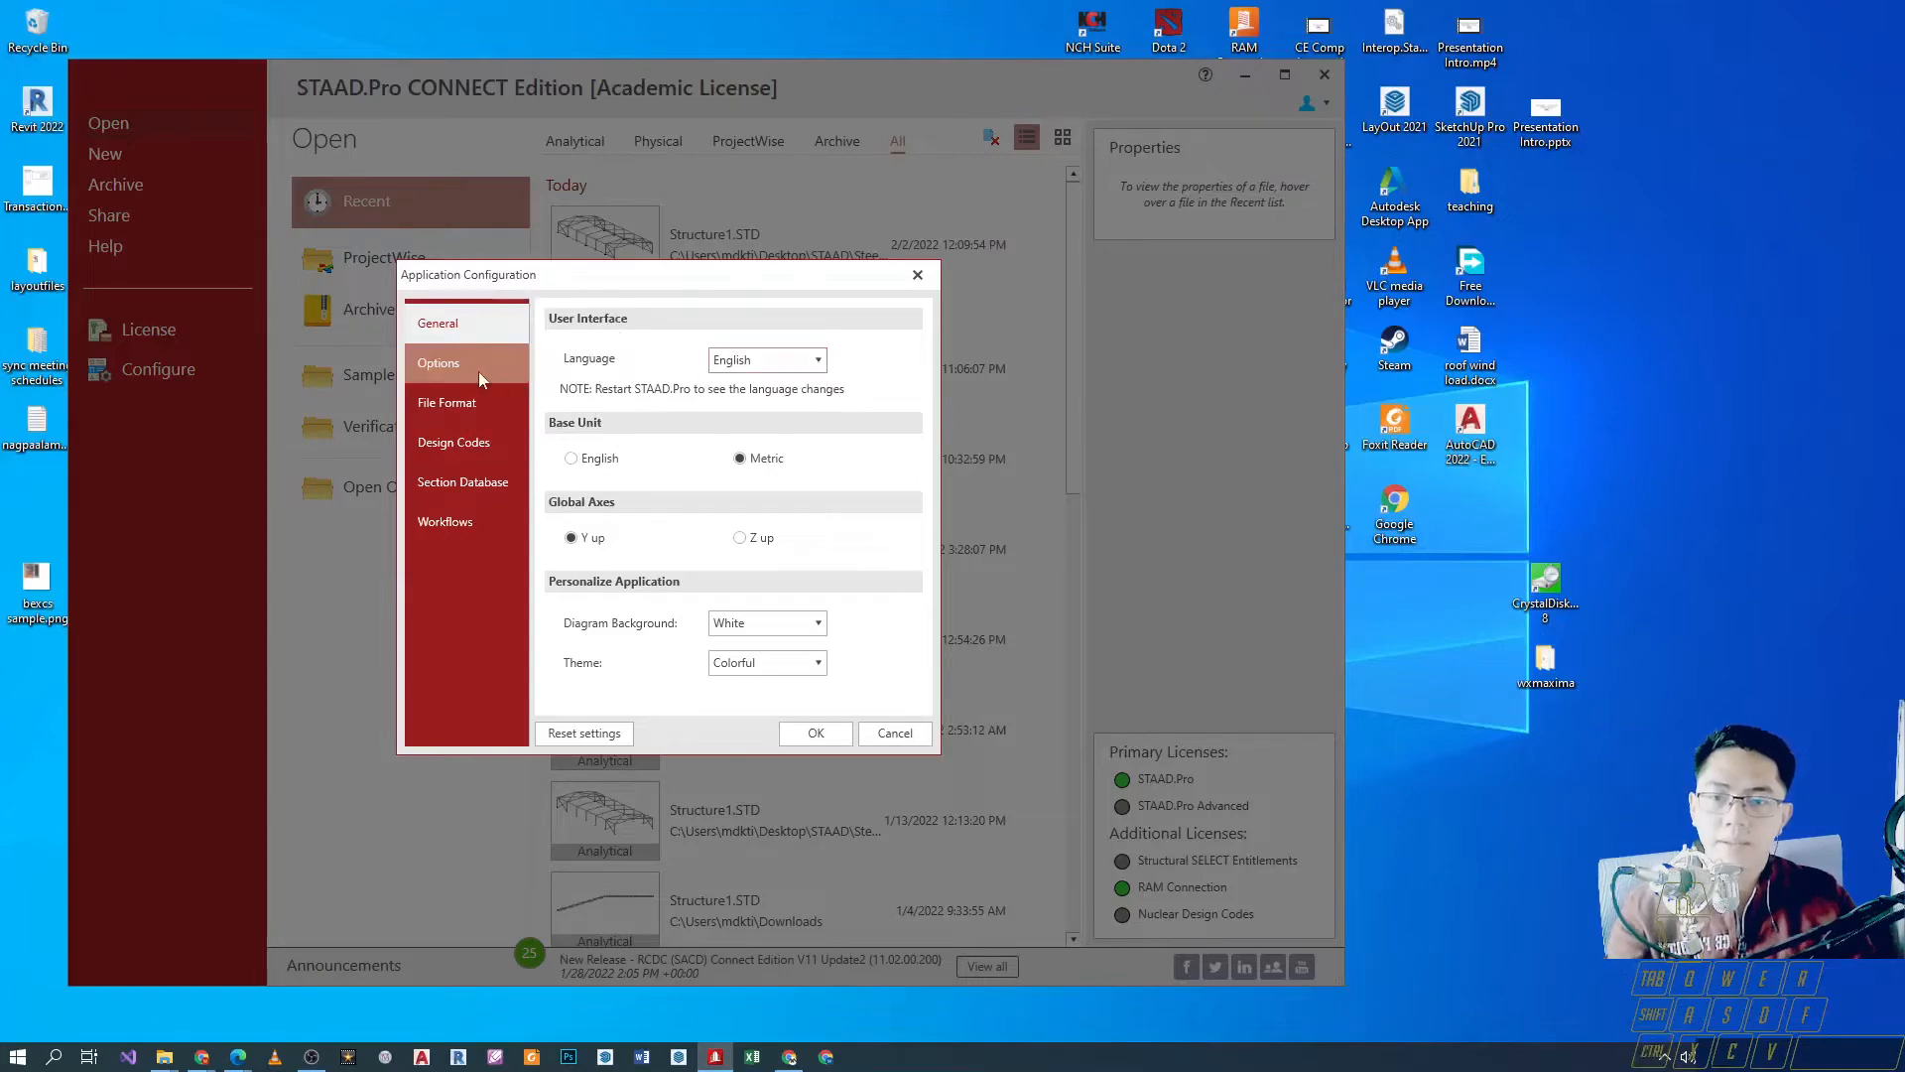
{"action": "left_click", "coordinate": [437, 361]}
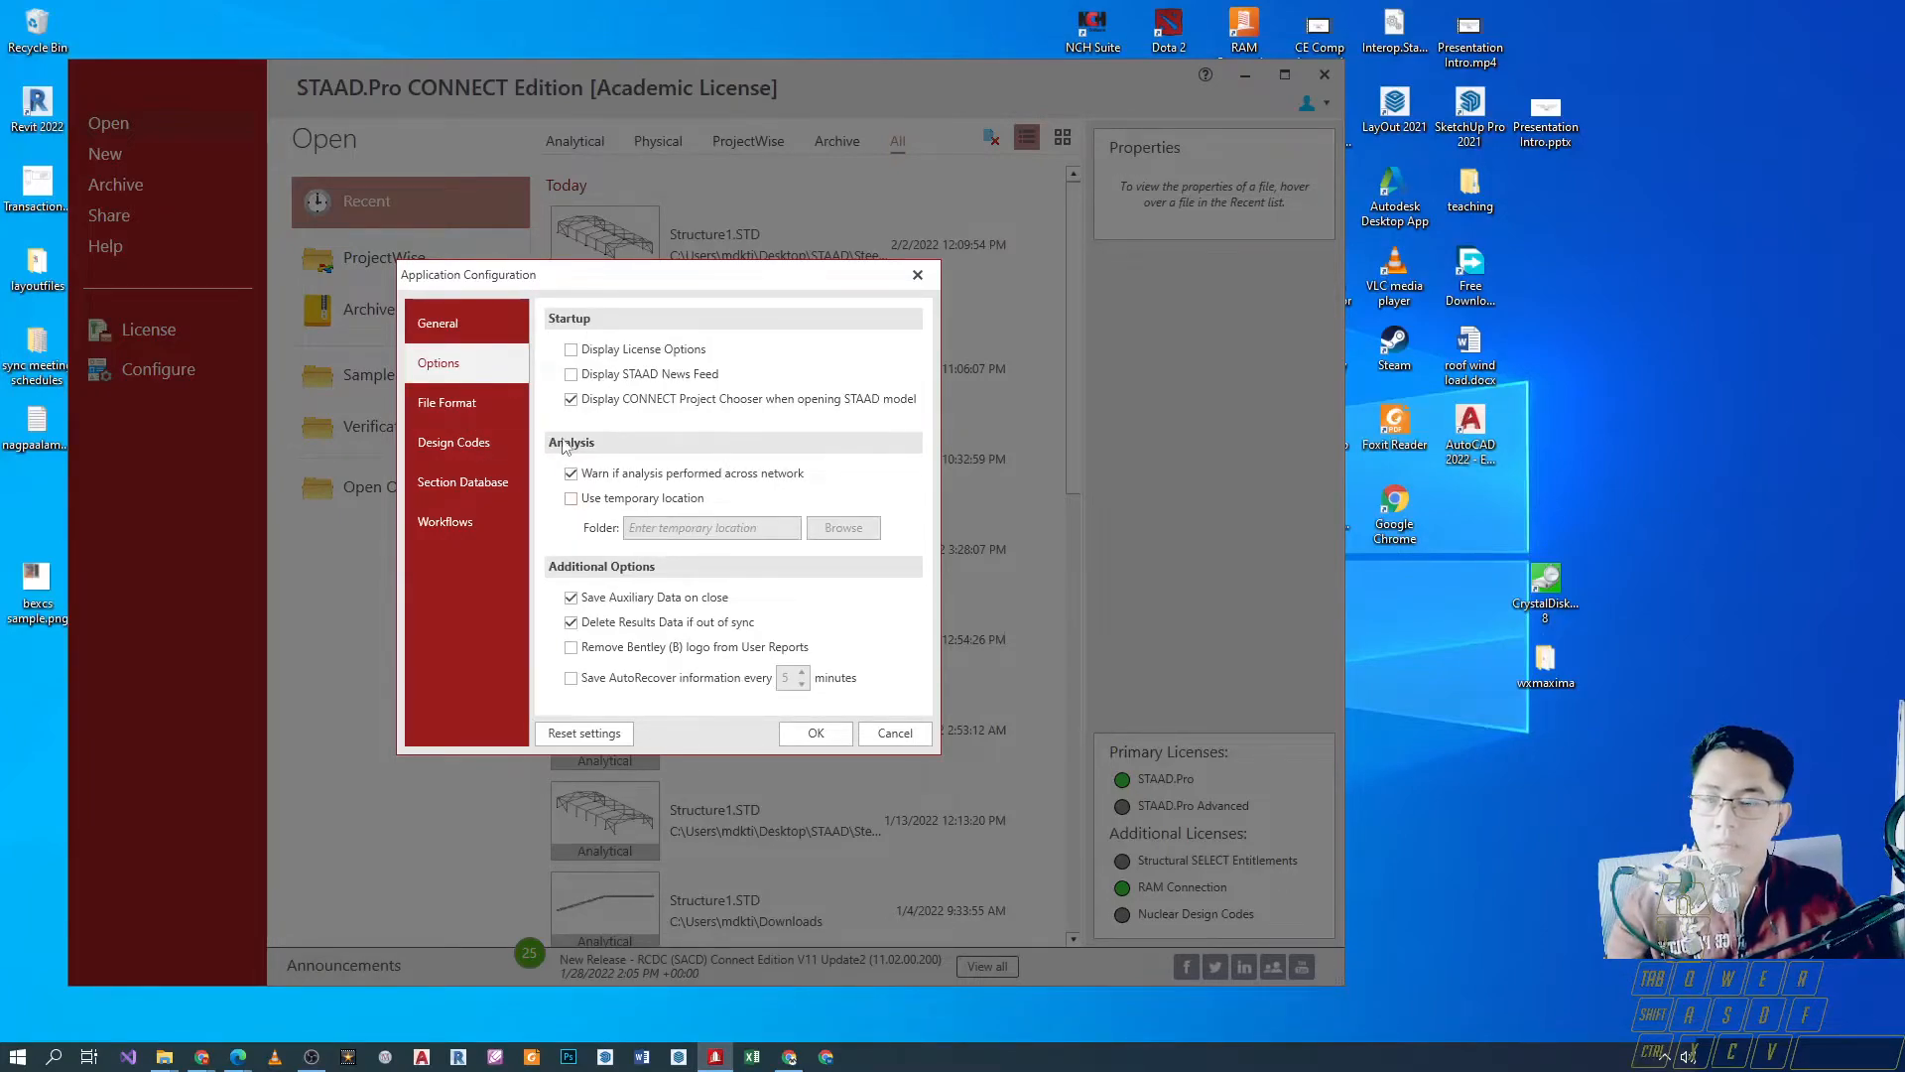
{"action": "mouse_move", "coordinate": [613, 446]}
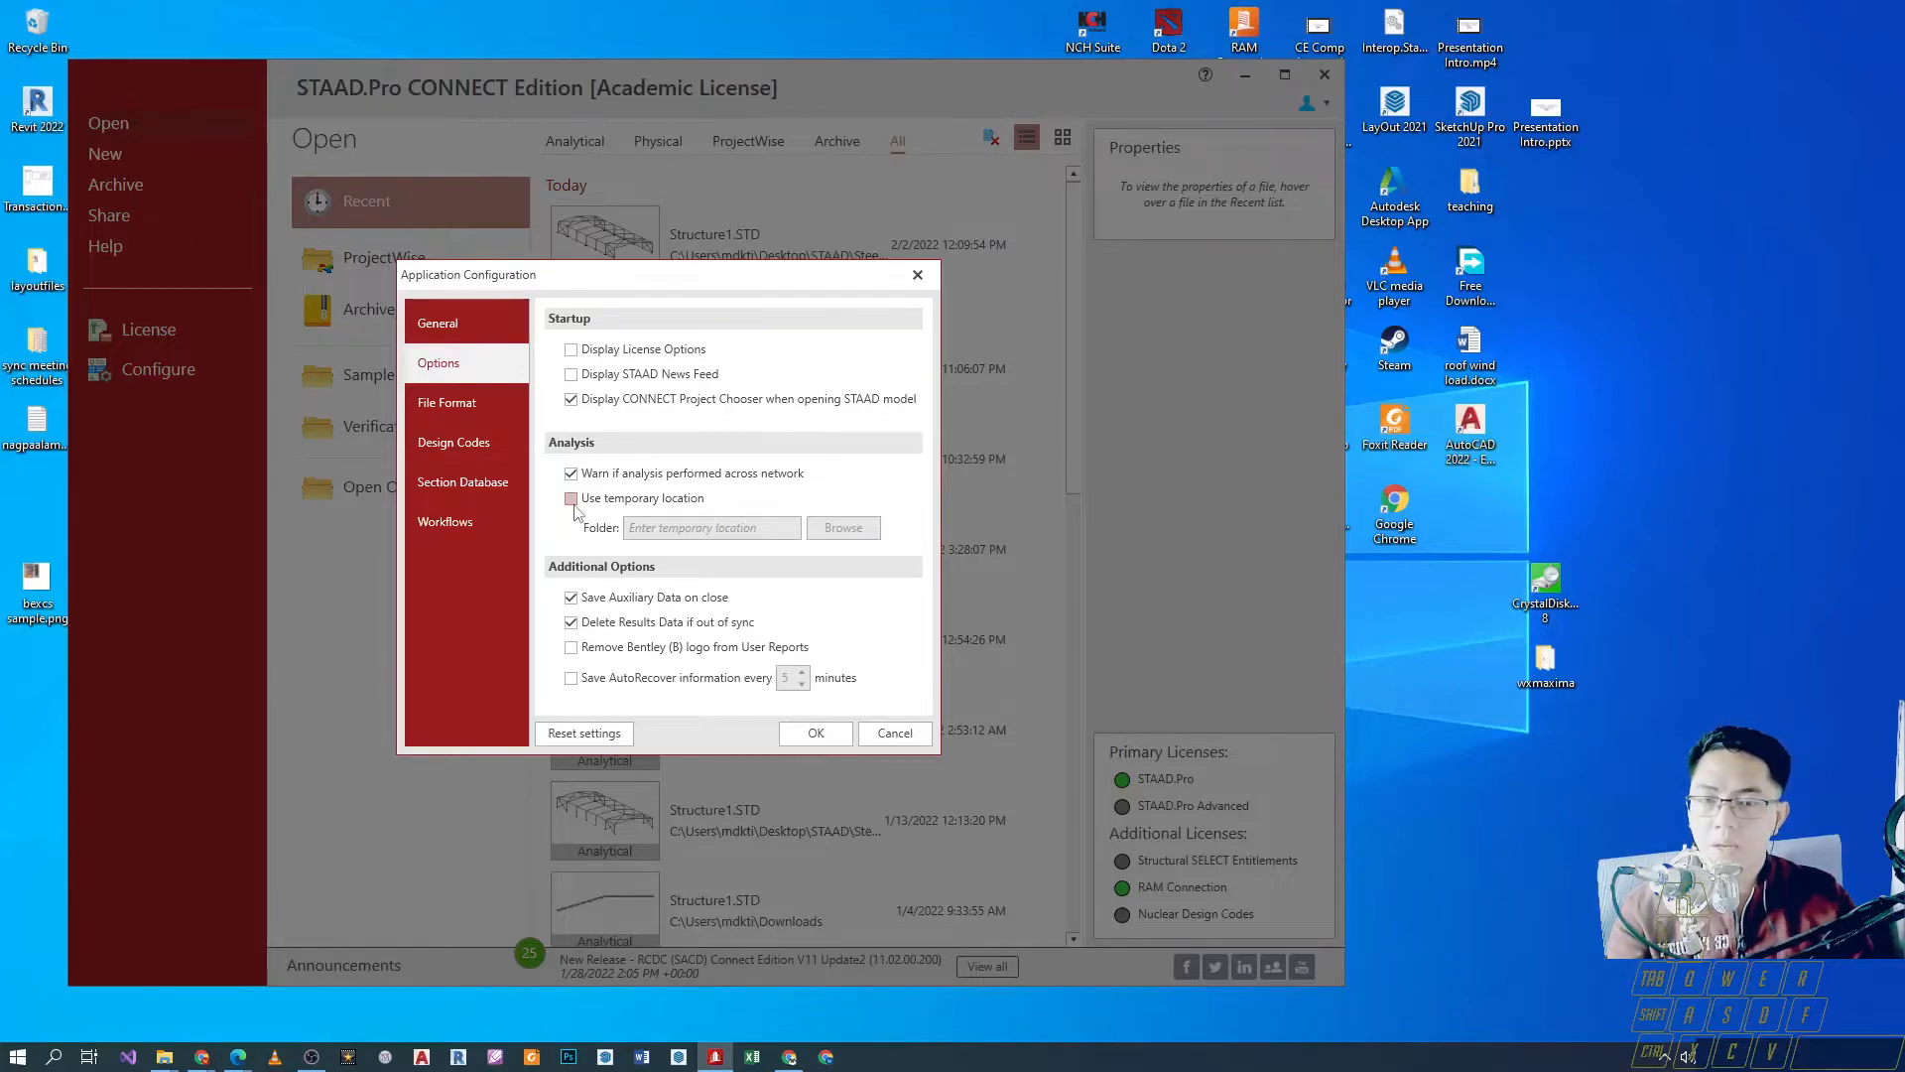
Try the temporary analysis folder option and show the File Format settings.
{"action": "left_click", "coordinate": [572, 499]}
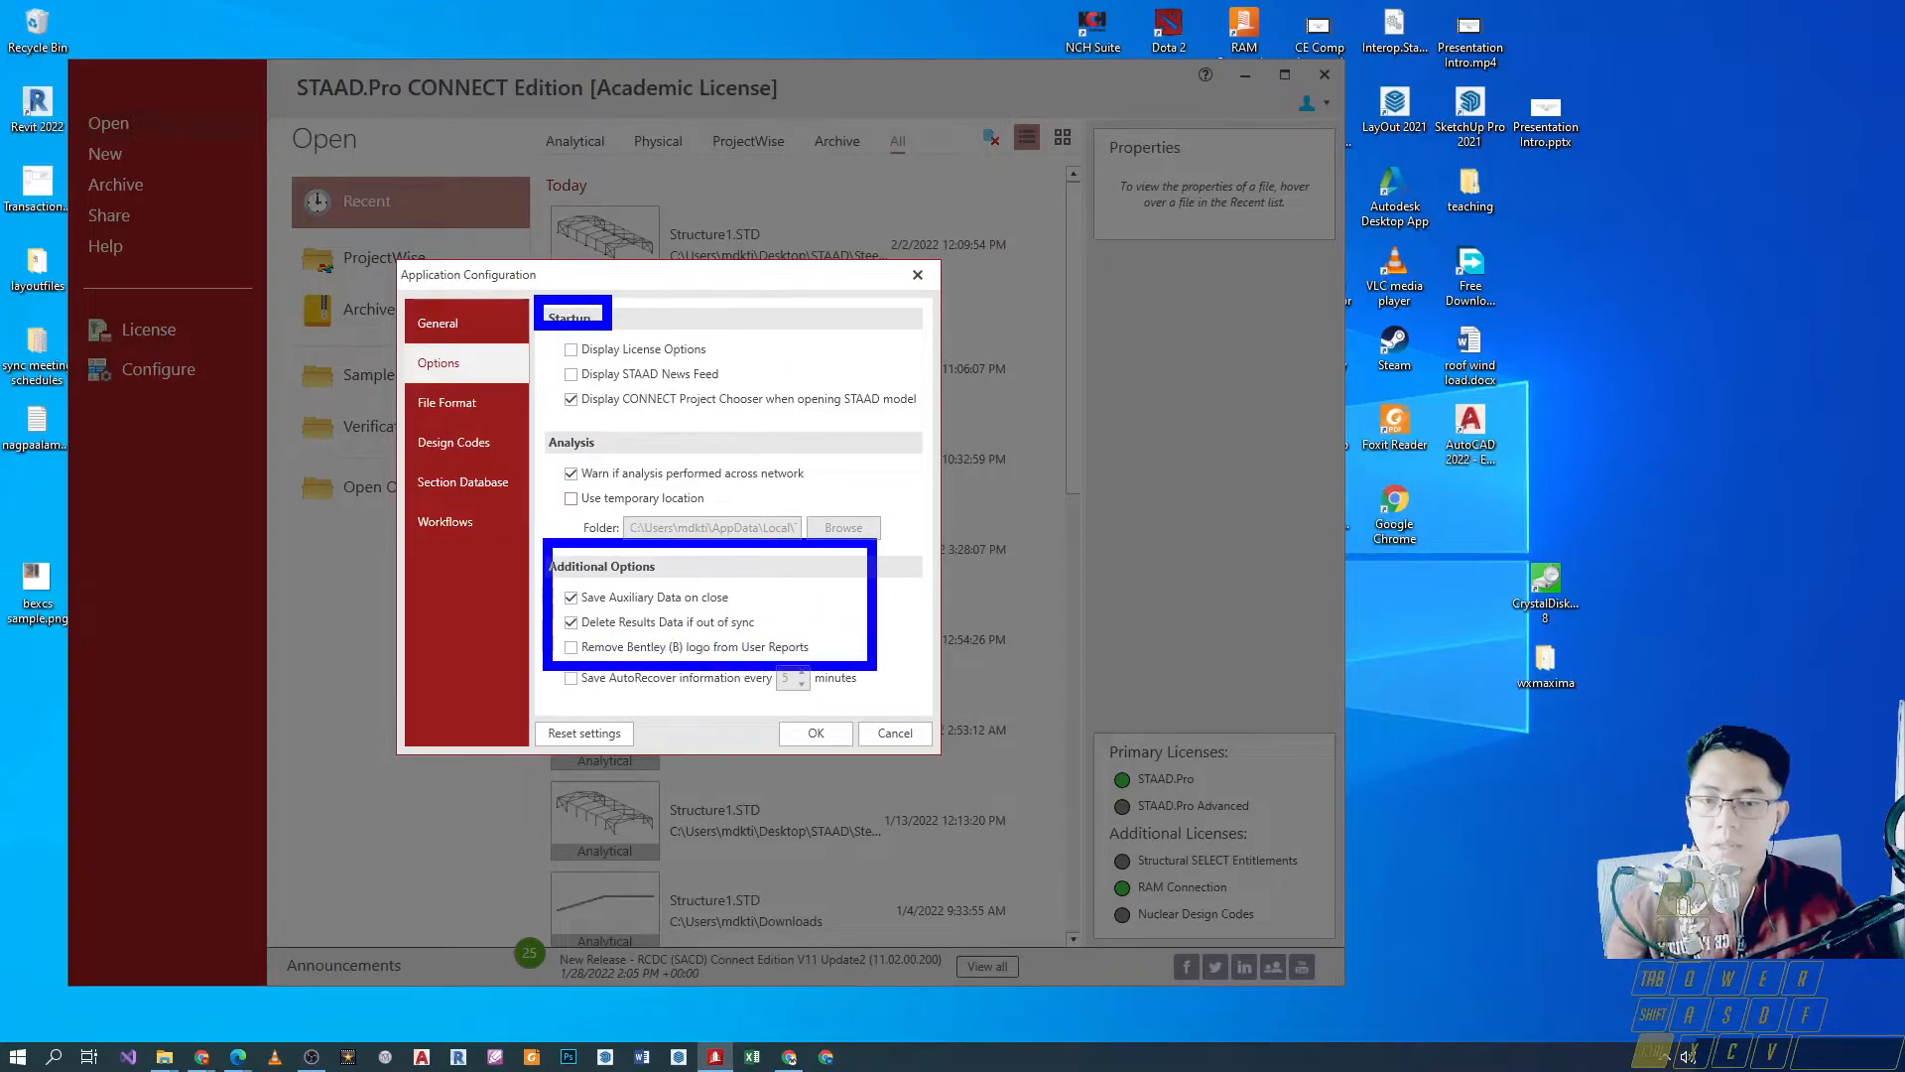
{"action": "left_click", "coordinate": [446, 403]}
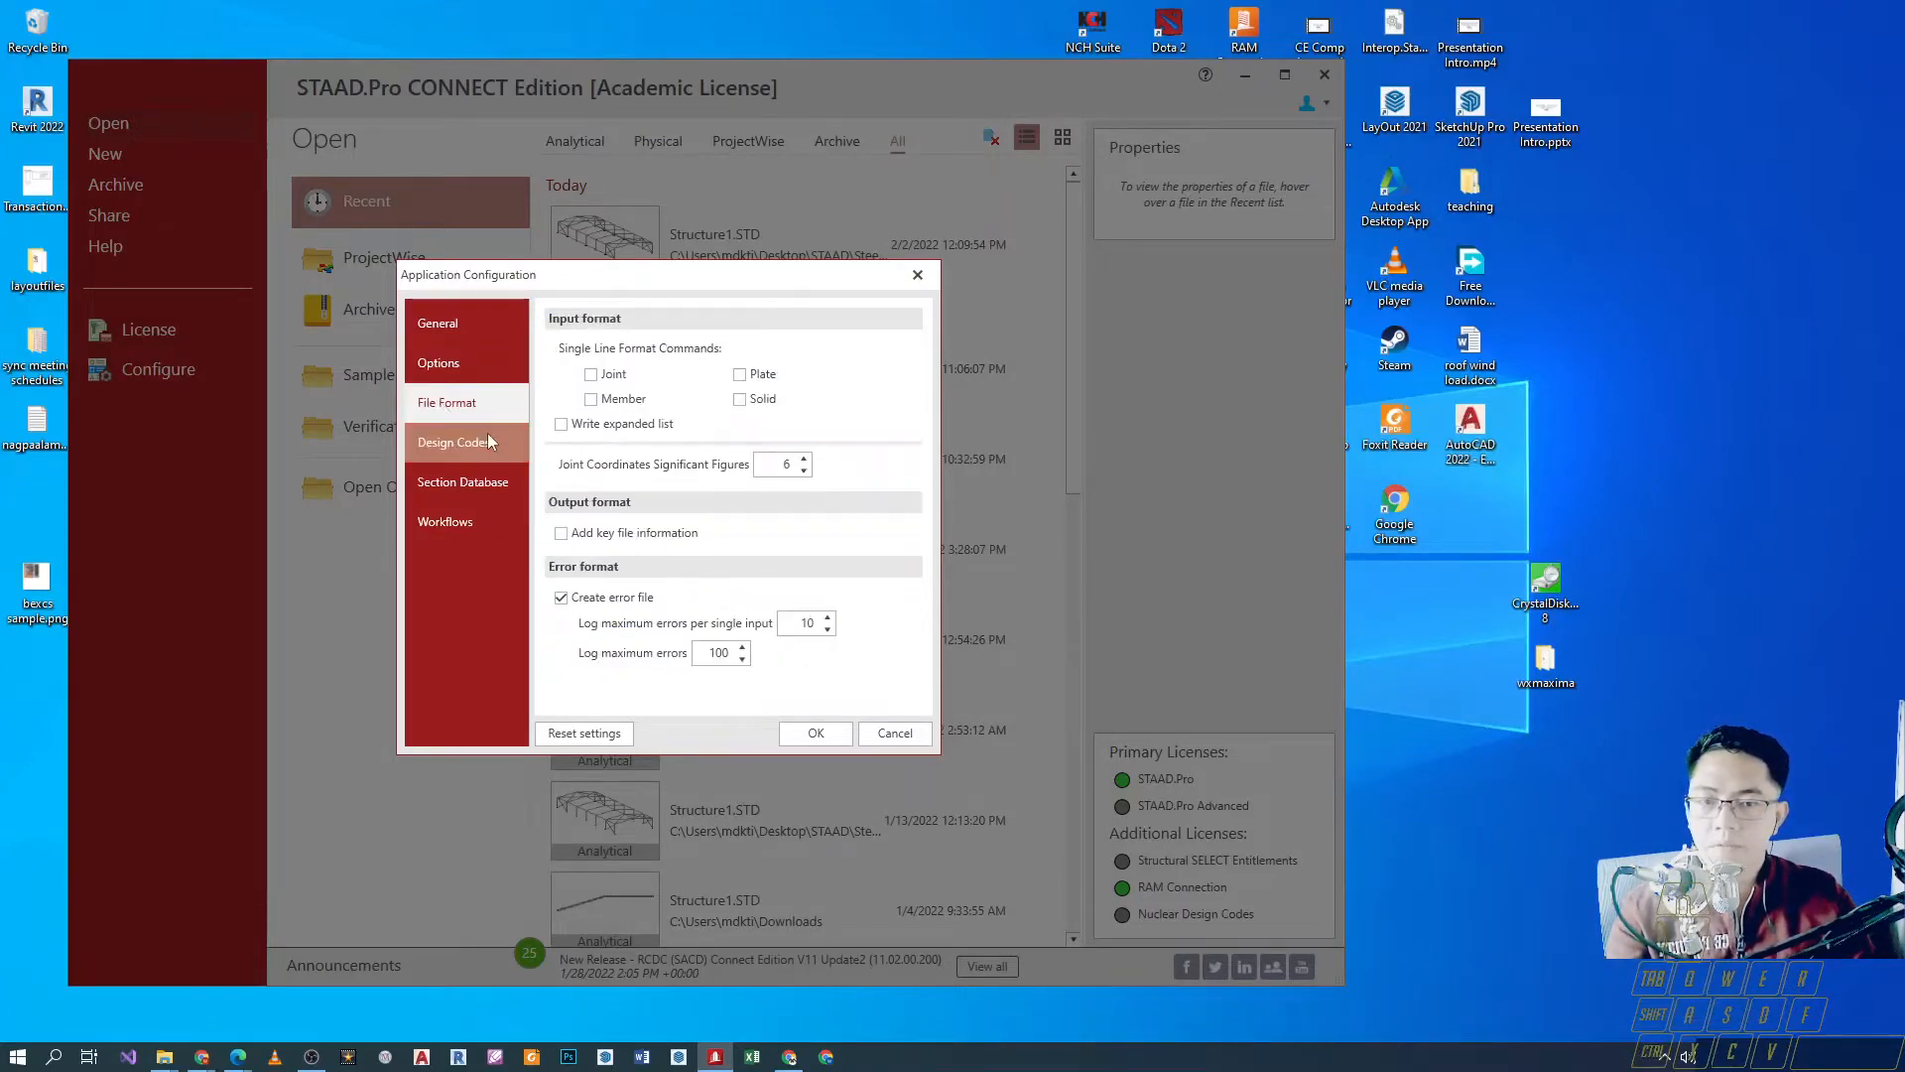
Set default design codes: steel AISC 360-10 and concrete ACI 318 2011.
{"action": "left_click", "coordinate": [453, 441]}
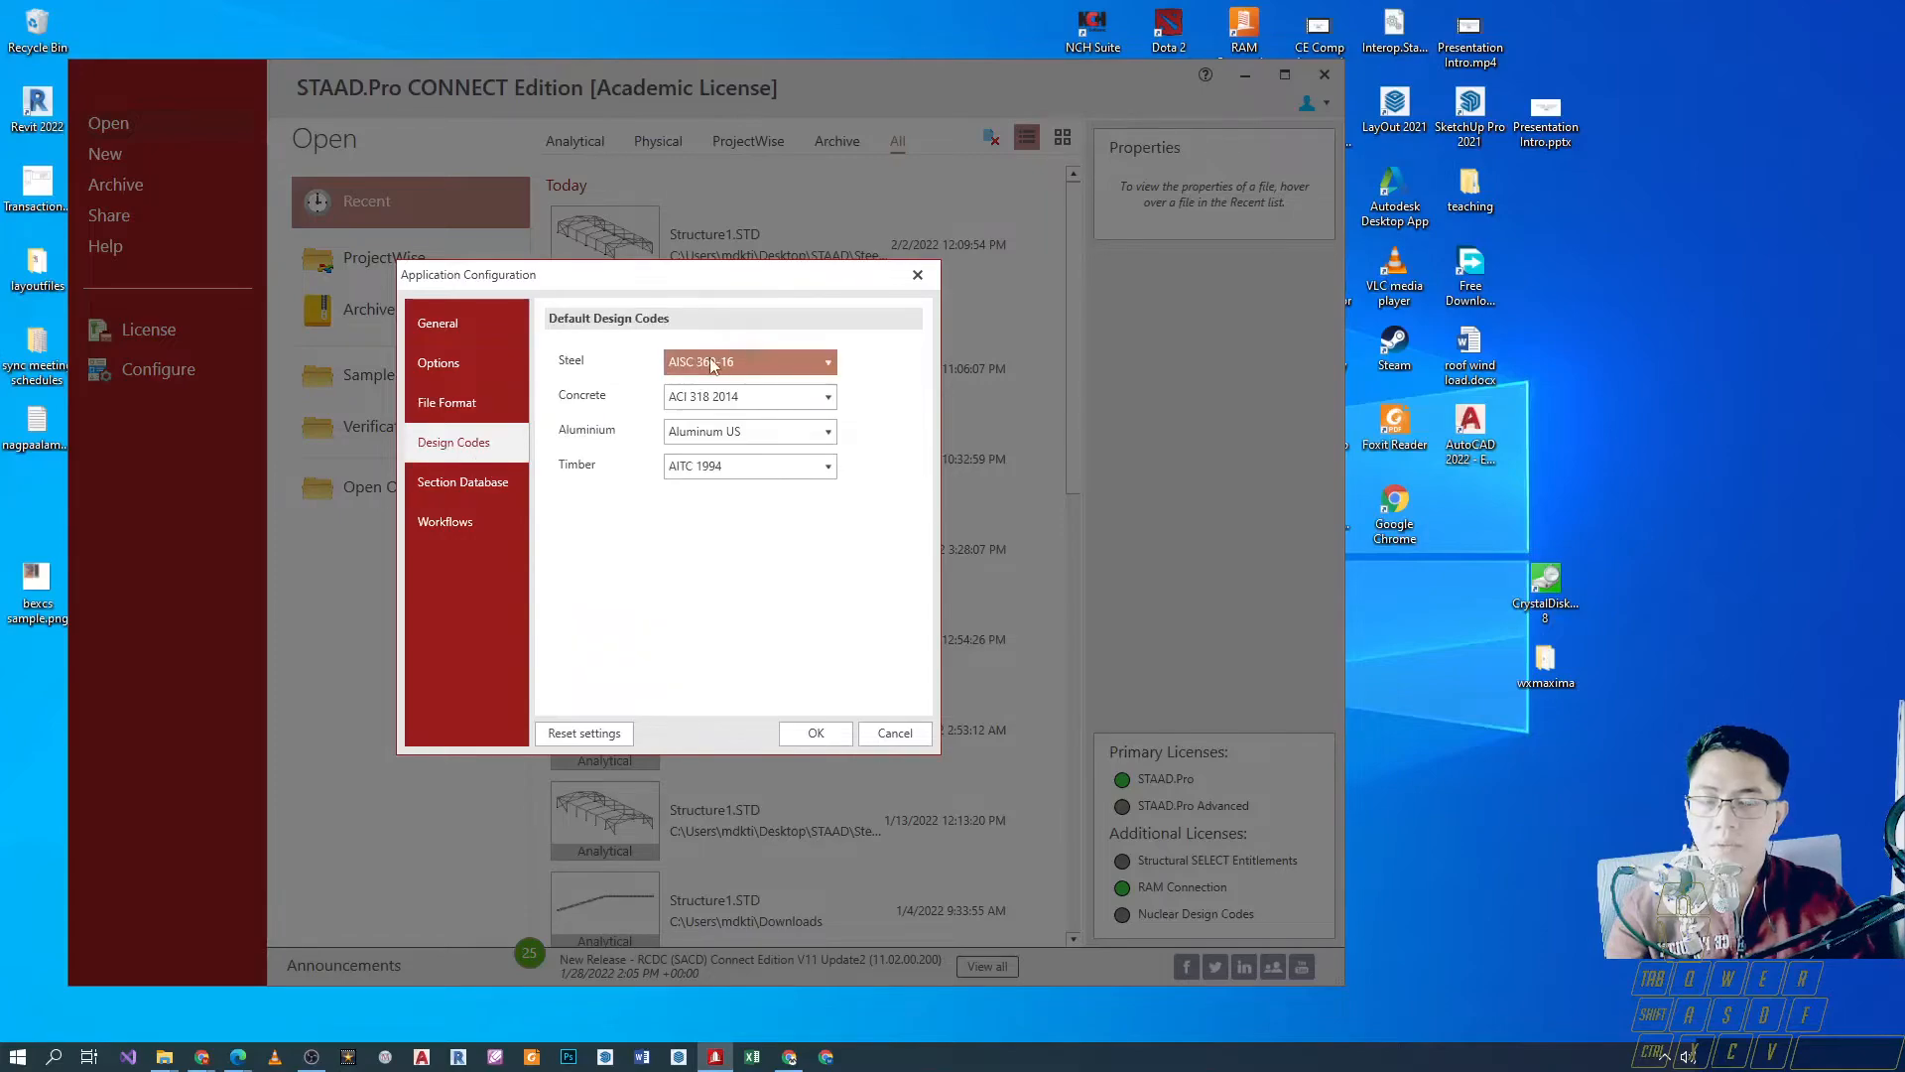
{"action": "left_click", "coordinate": [827, 361]}
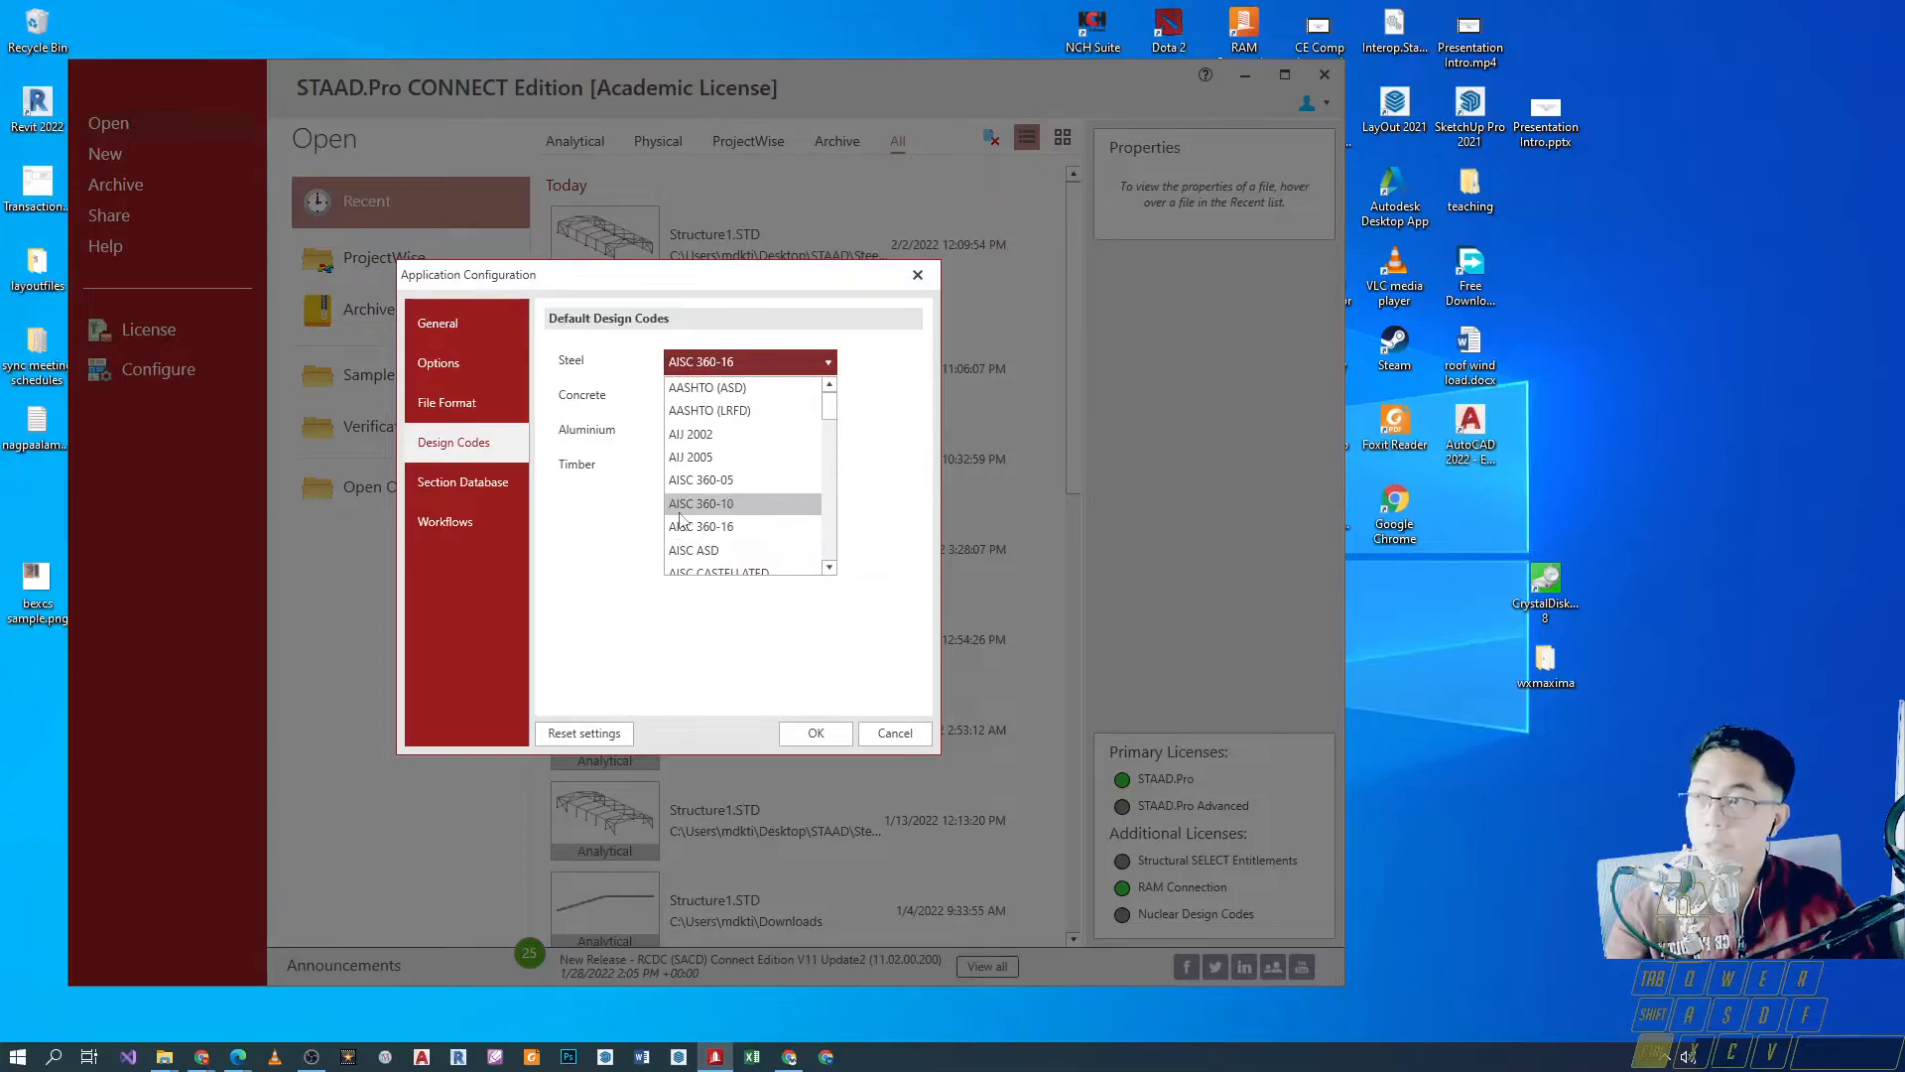
{"action": "left_click", "coordinate": [700, 502]}
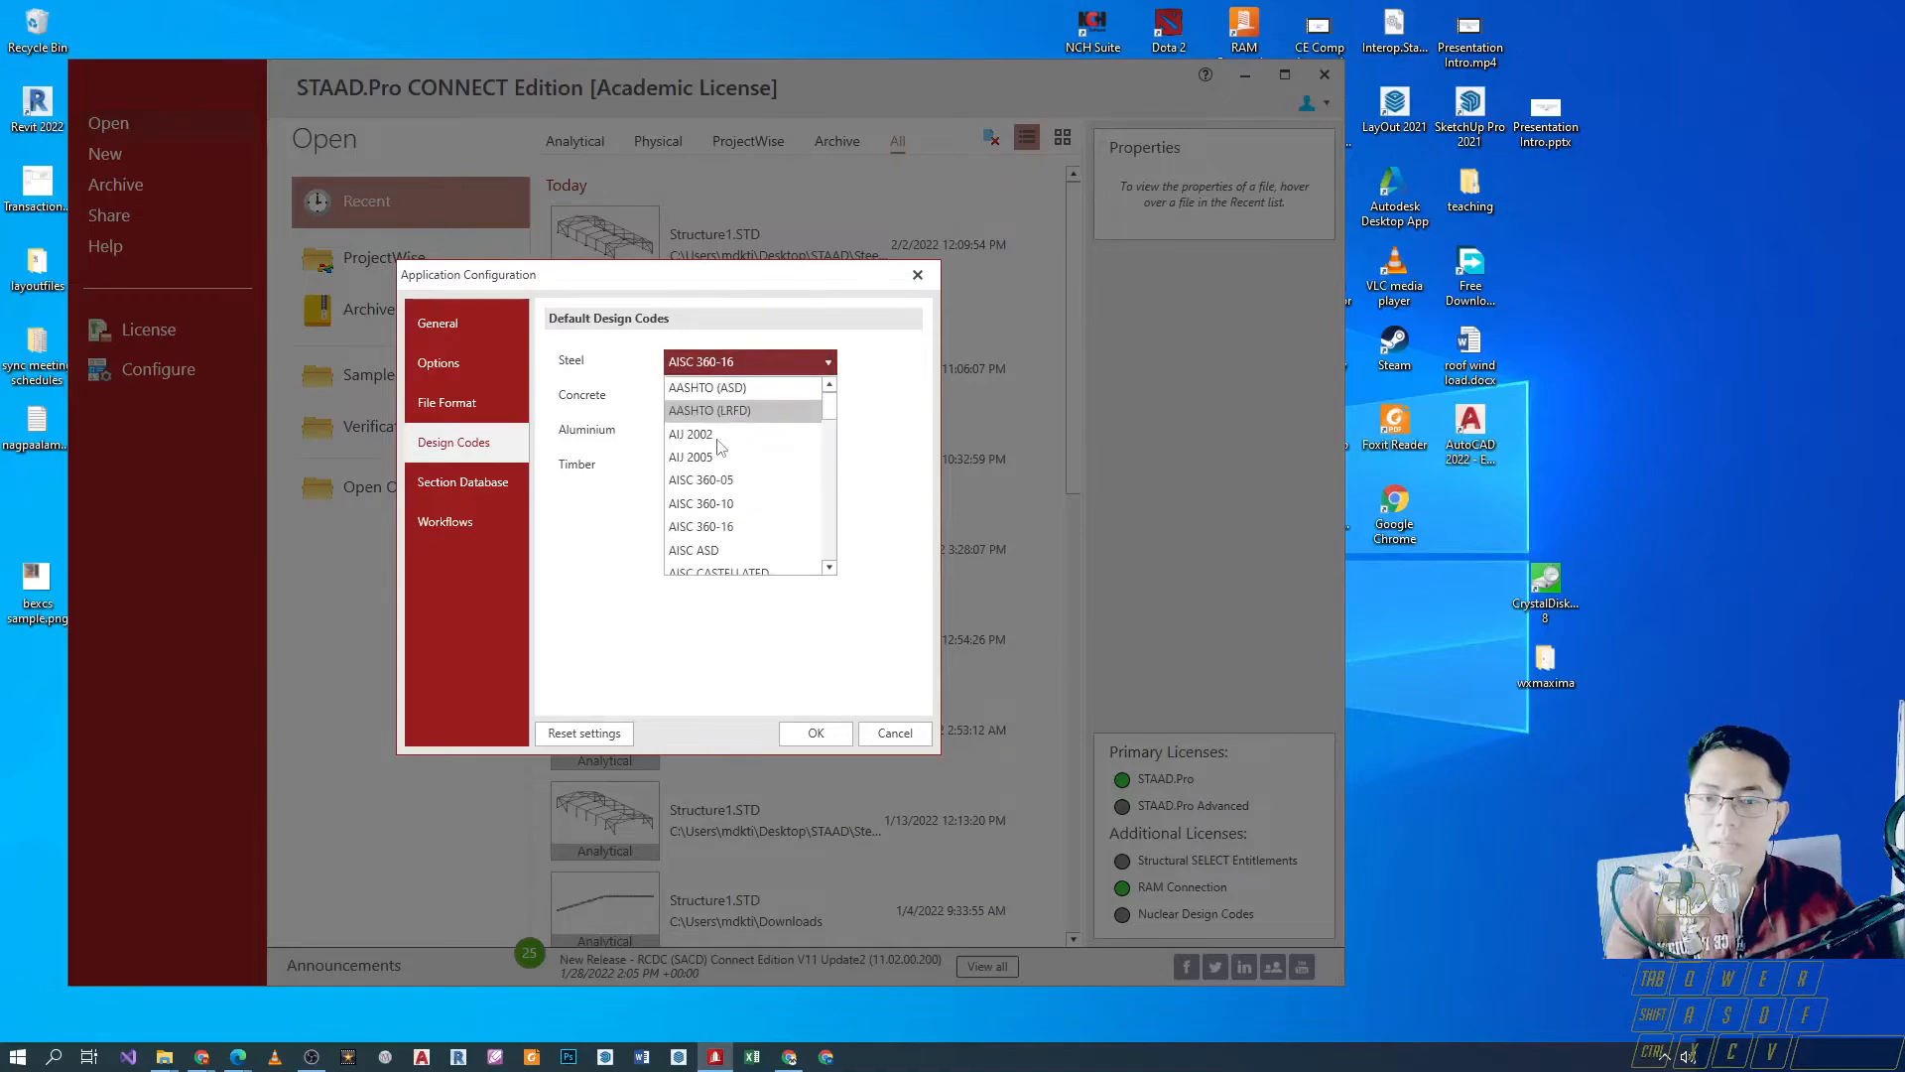
{"action": "left_click", "coordinate": [700, 502]}
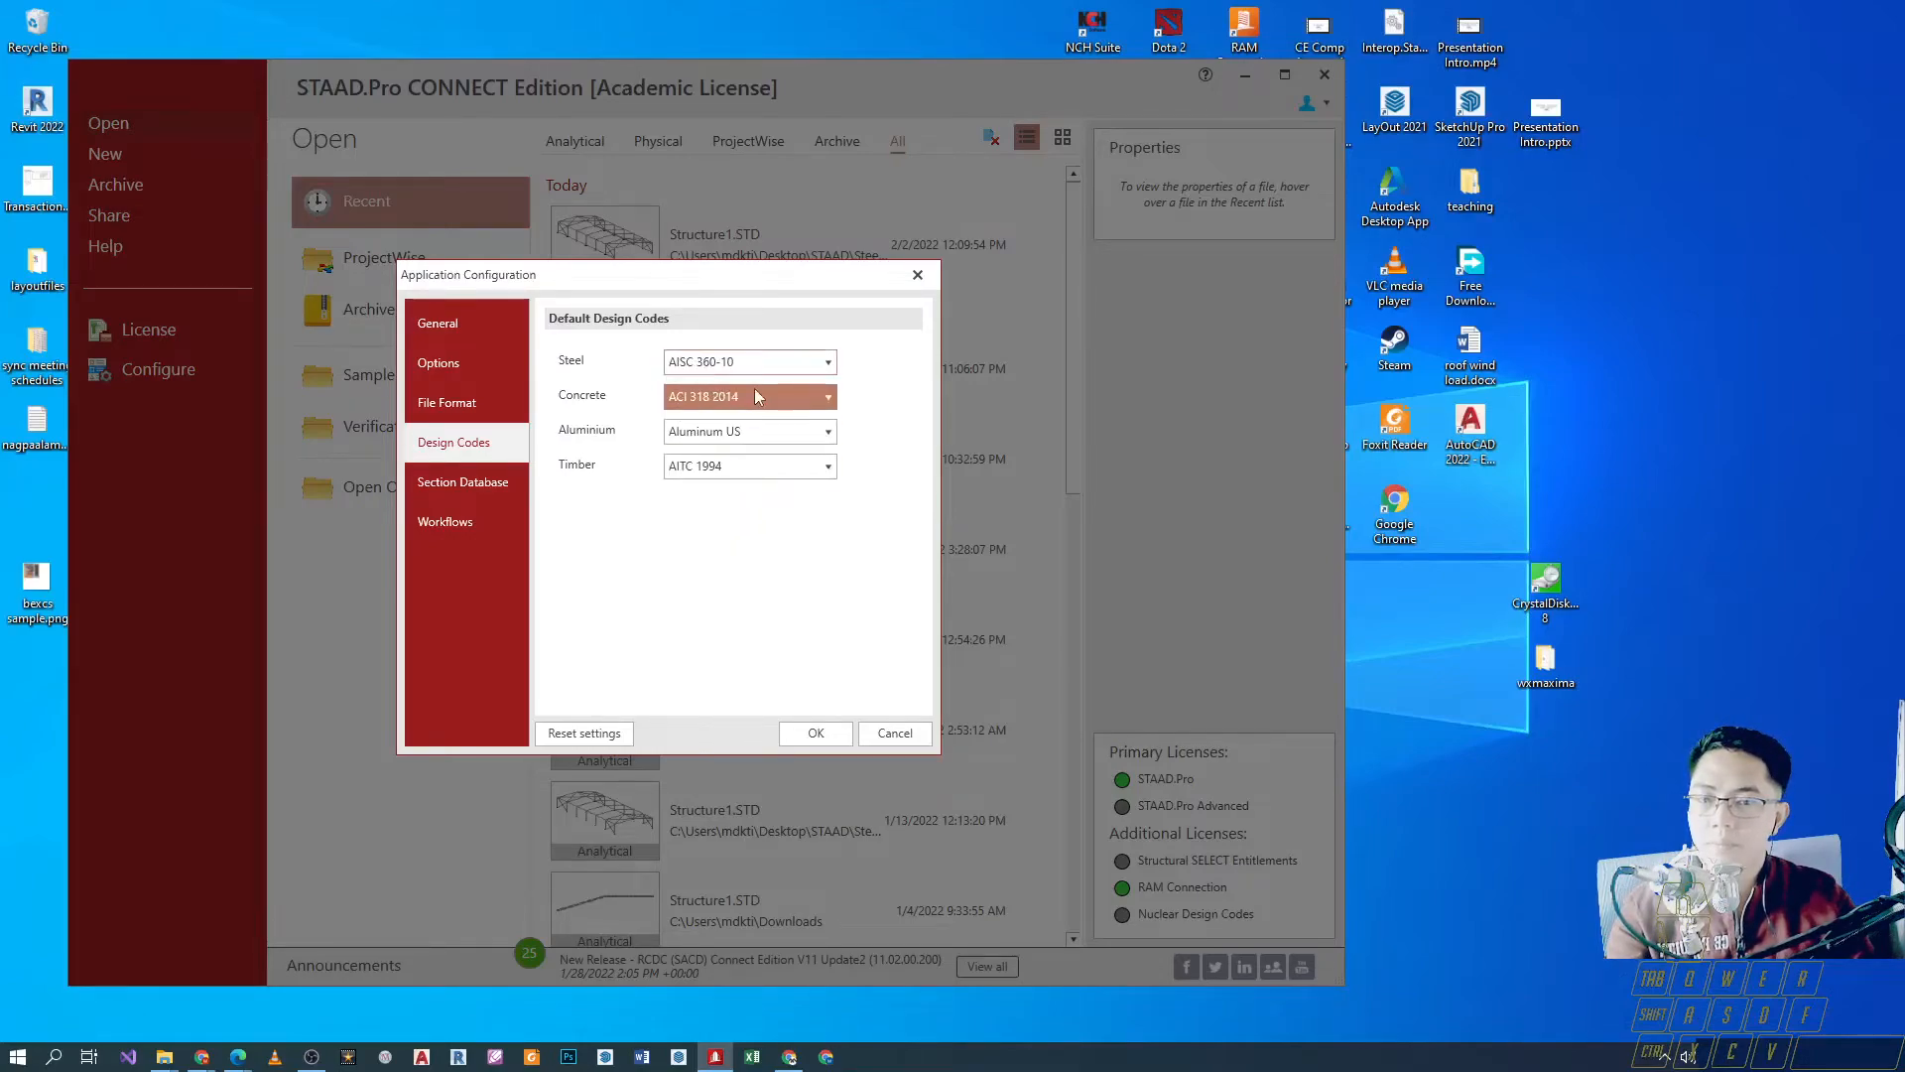
{"action": "left_click", "coordinate": [830, 397]}
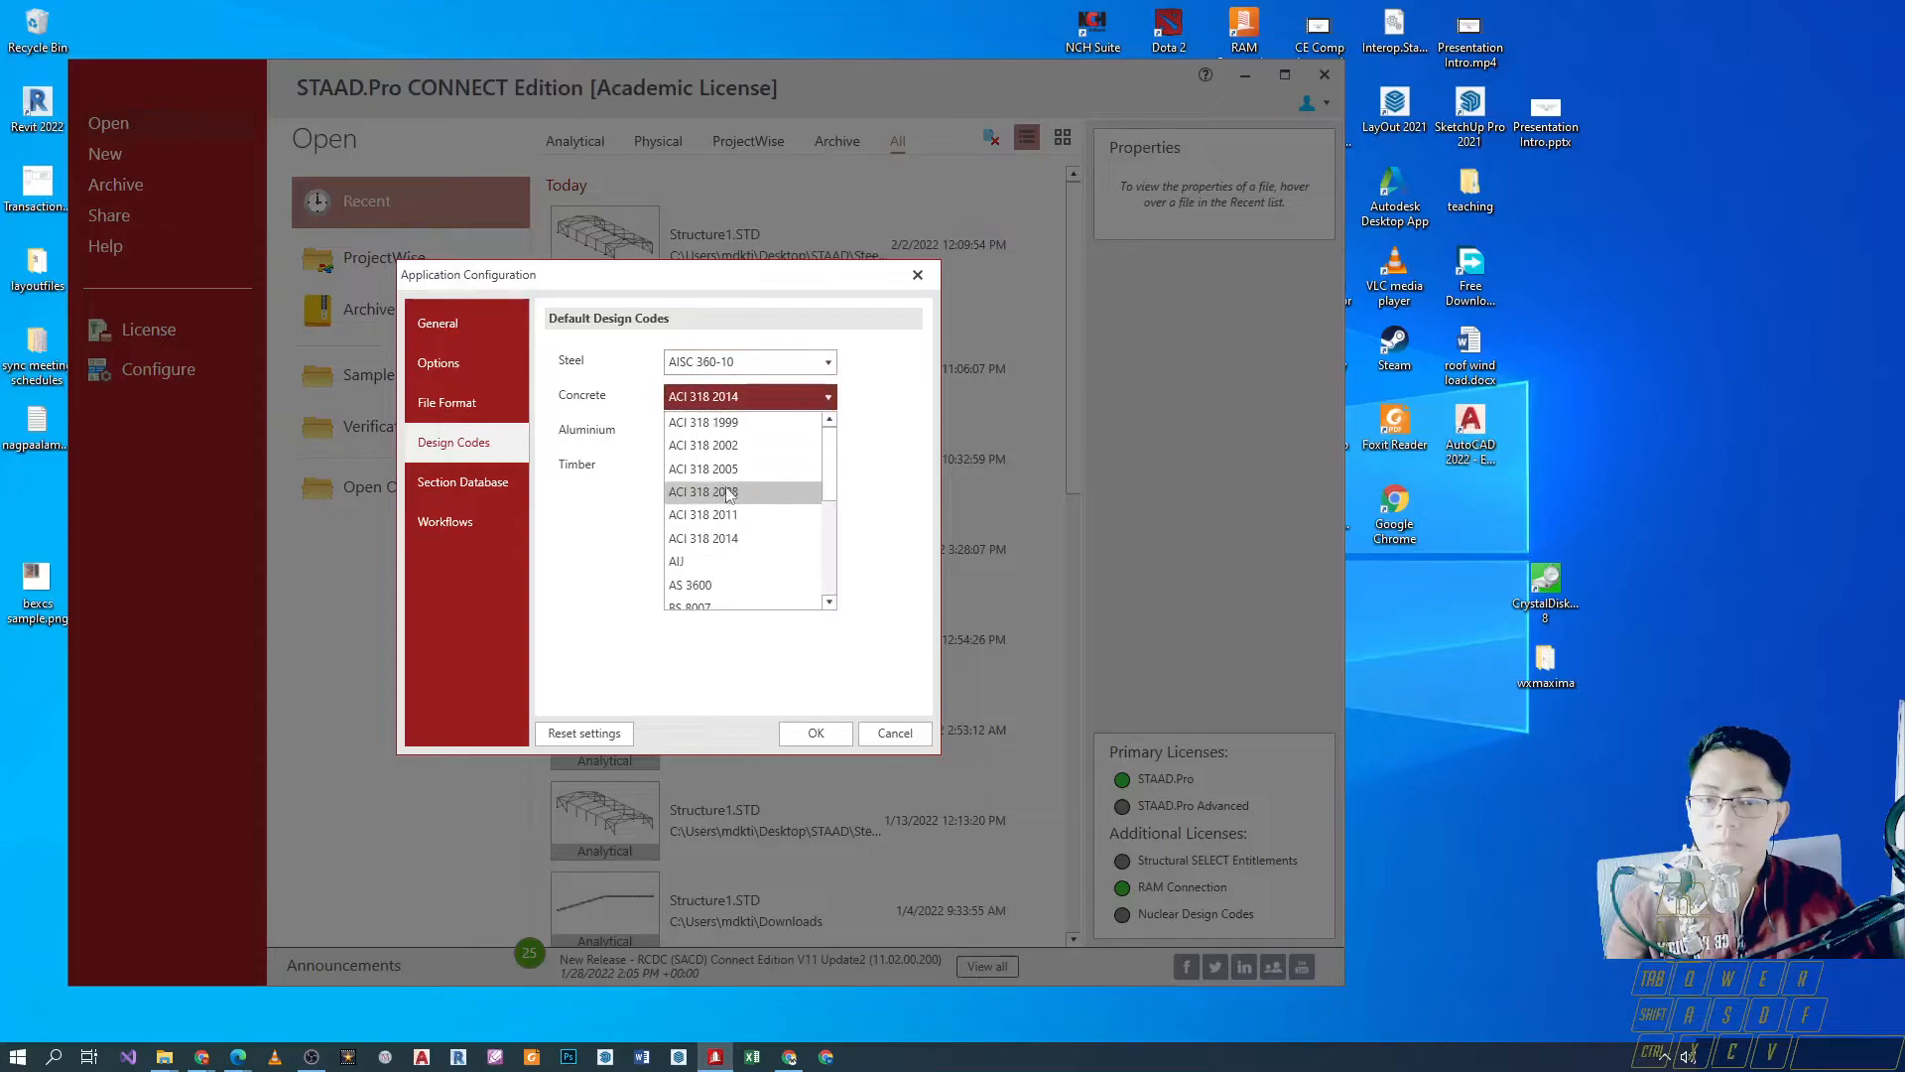
{"action": "mouse_move", "coordinate": [740, 514]}
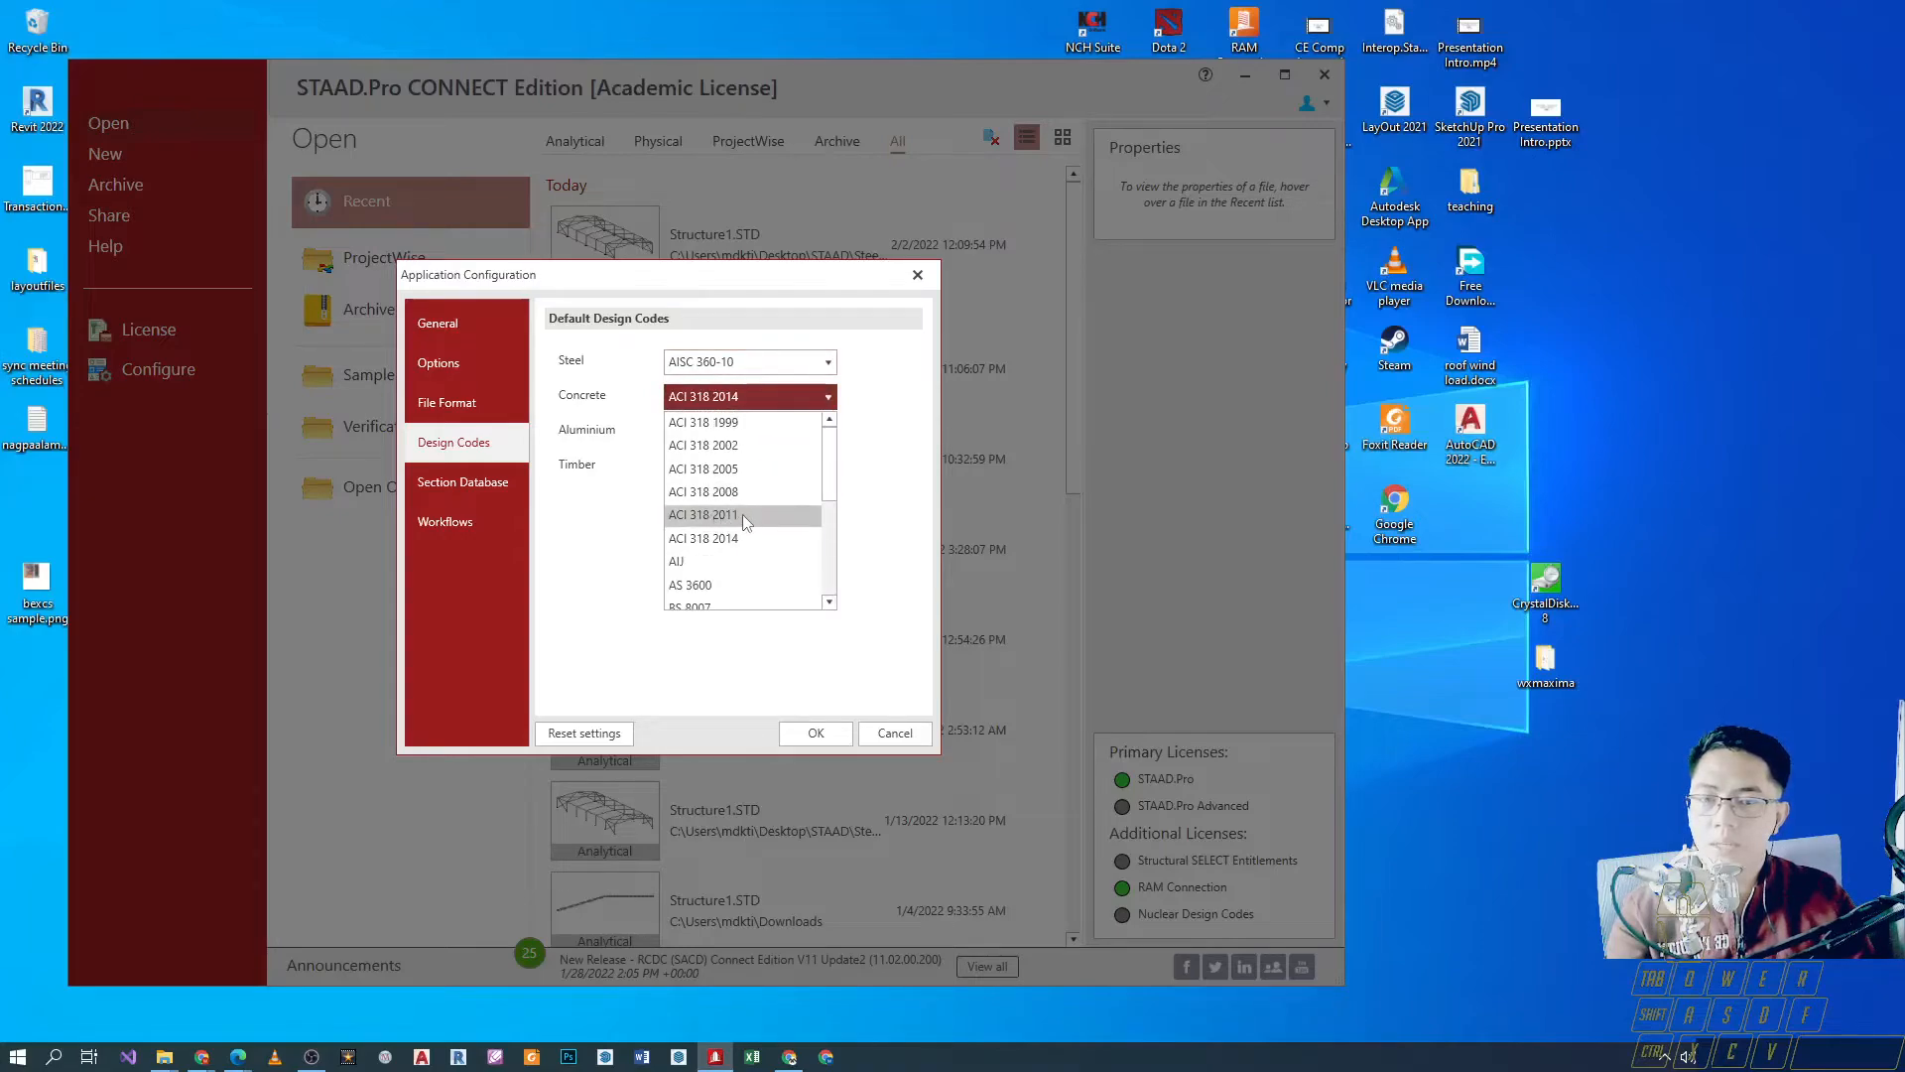
{"action": "left_click", "coordinate": [702, 514]}
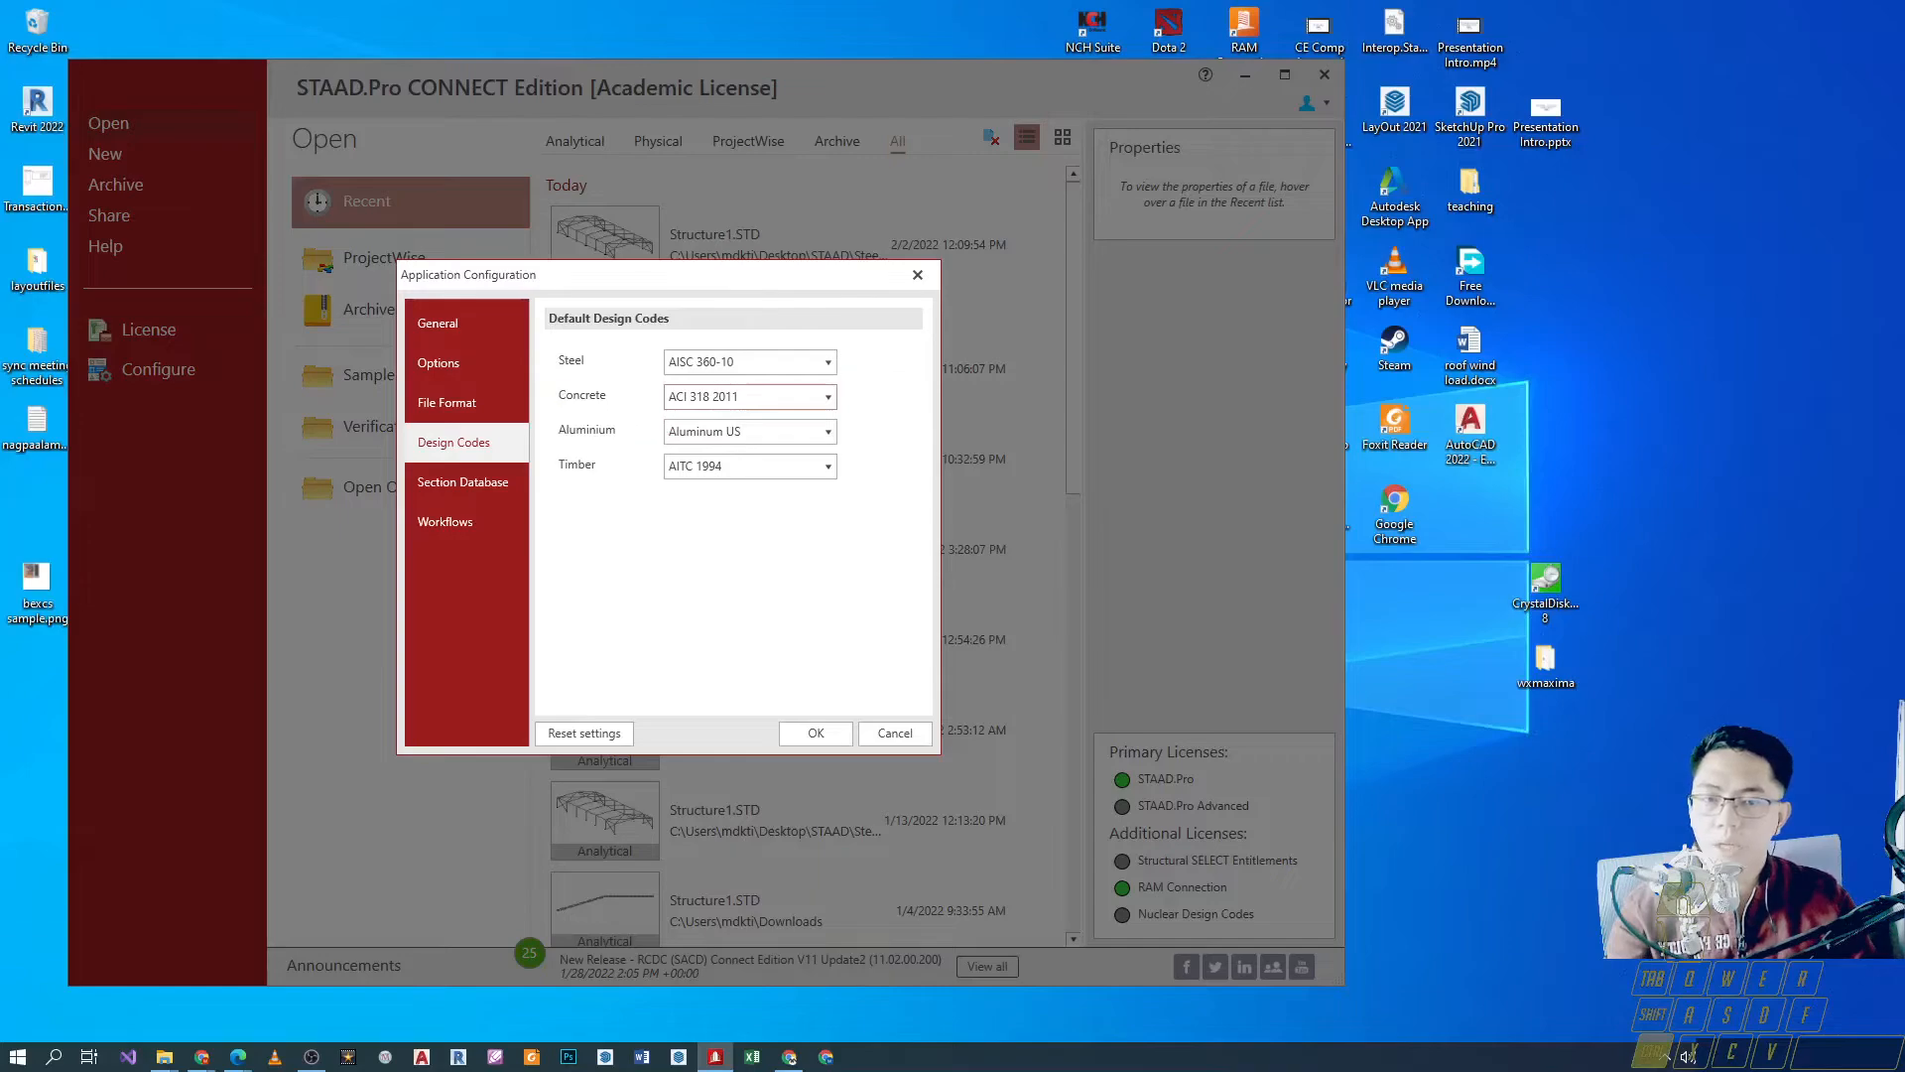
{"action": "mouse_move", "coordinate": [586, 441]}
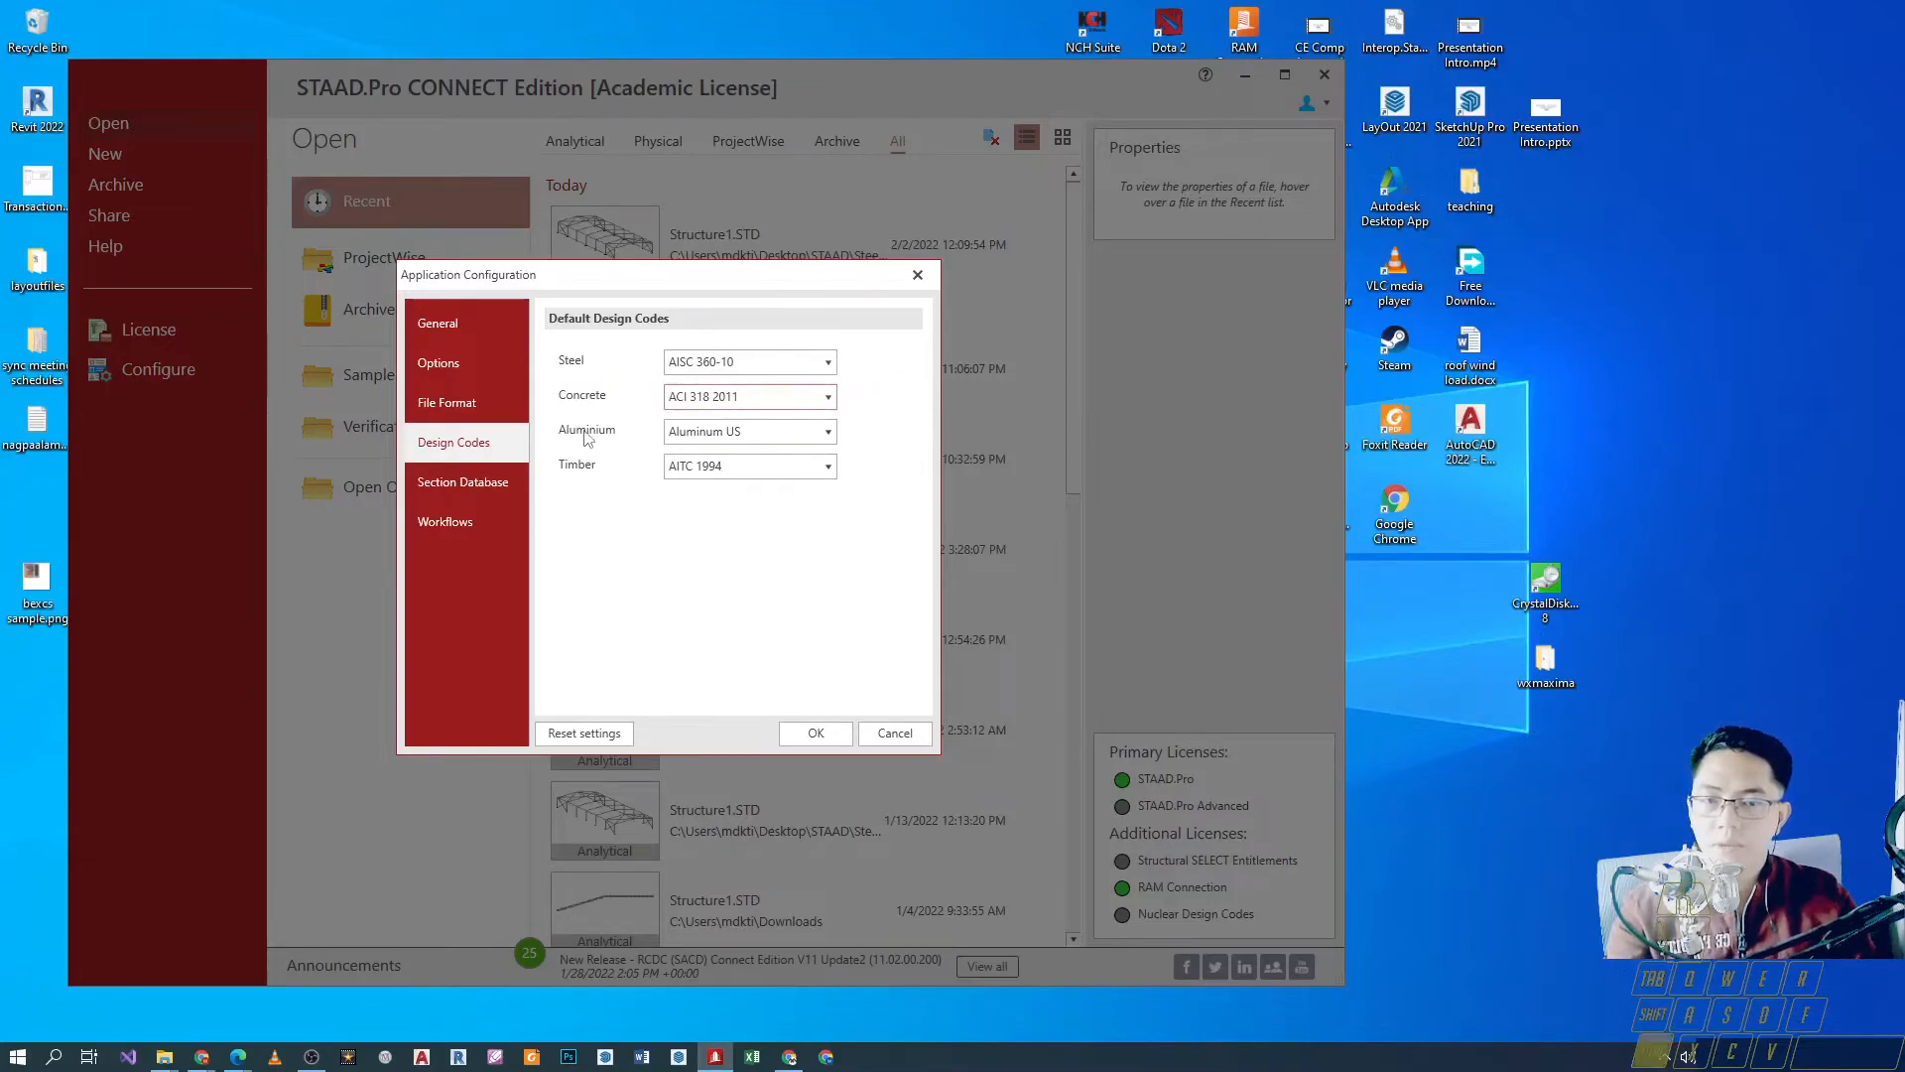
{"action": "left_click", "coordinate": [748, 430]}
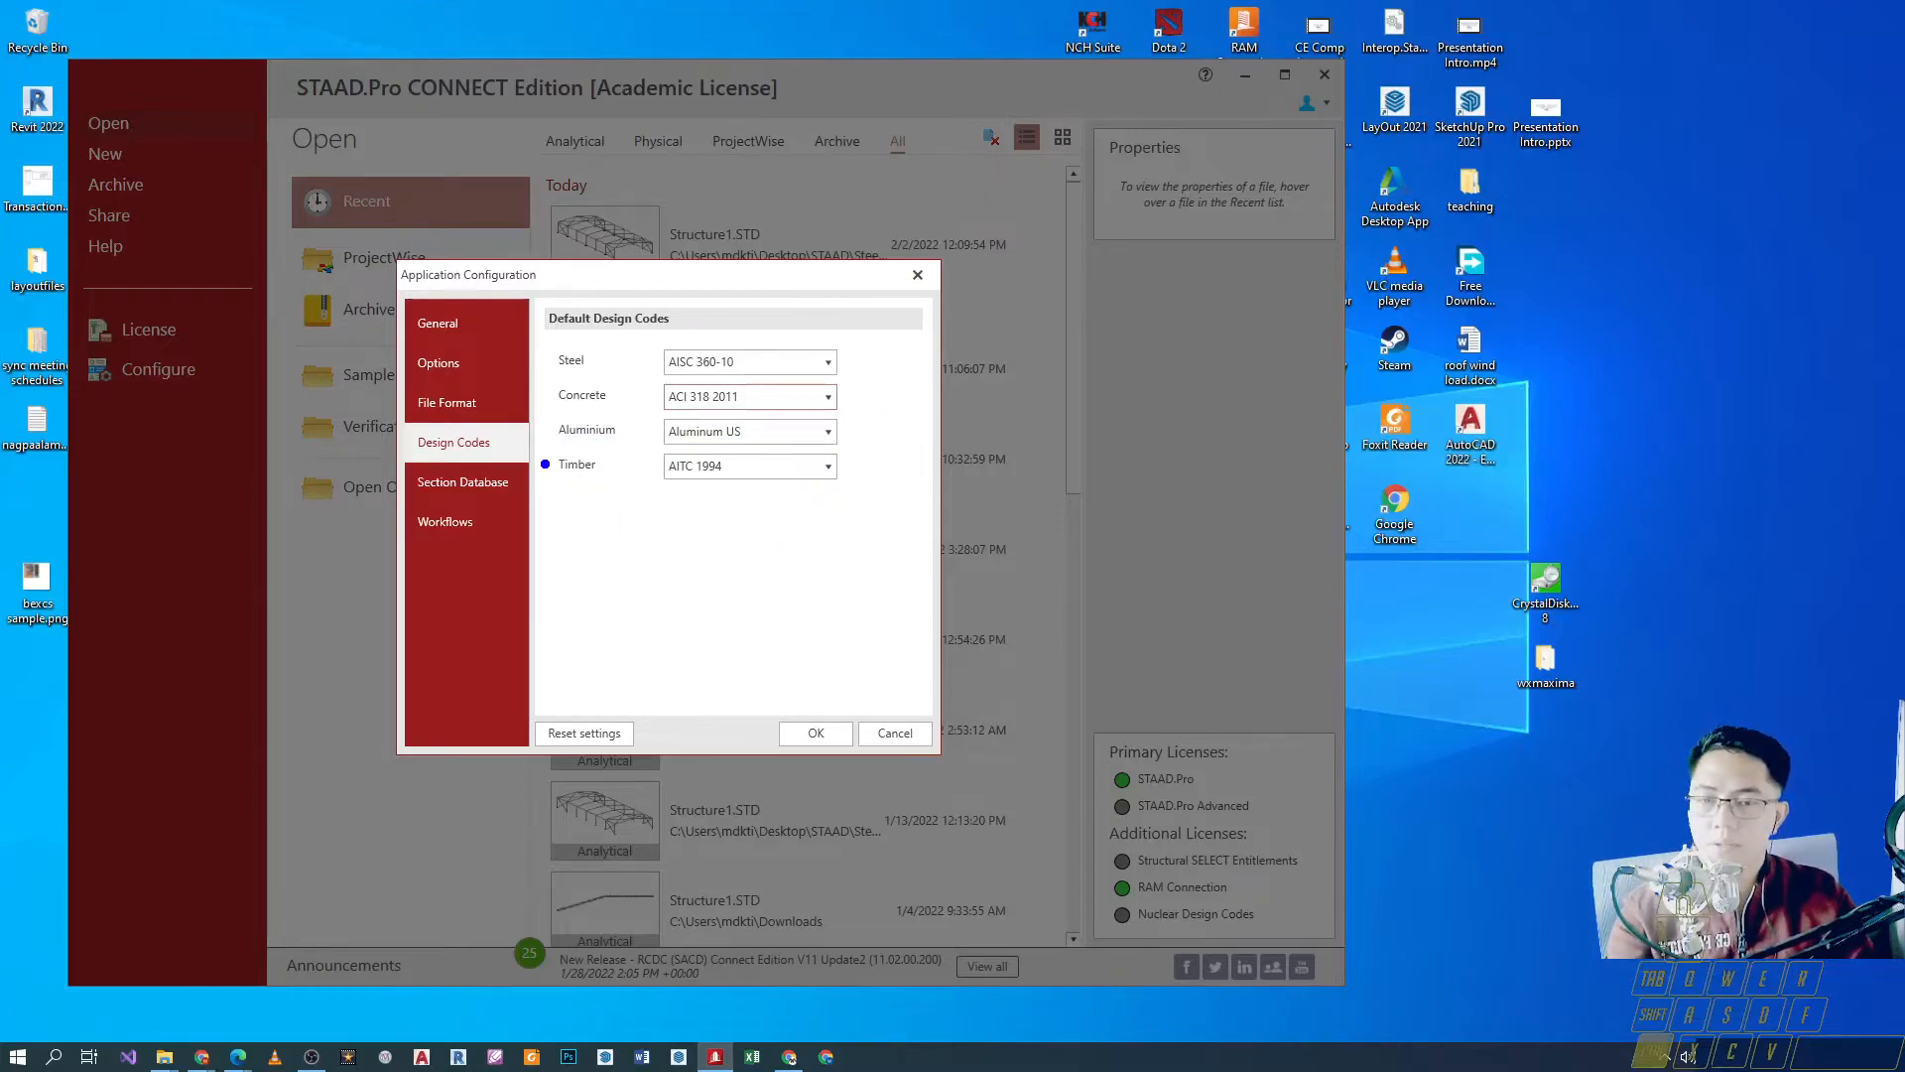
{"action": "left_click", "coordinate": [546, 464]}
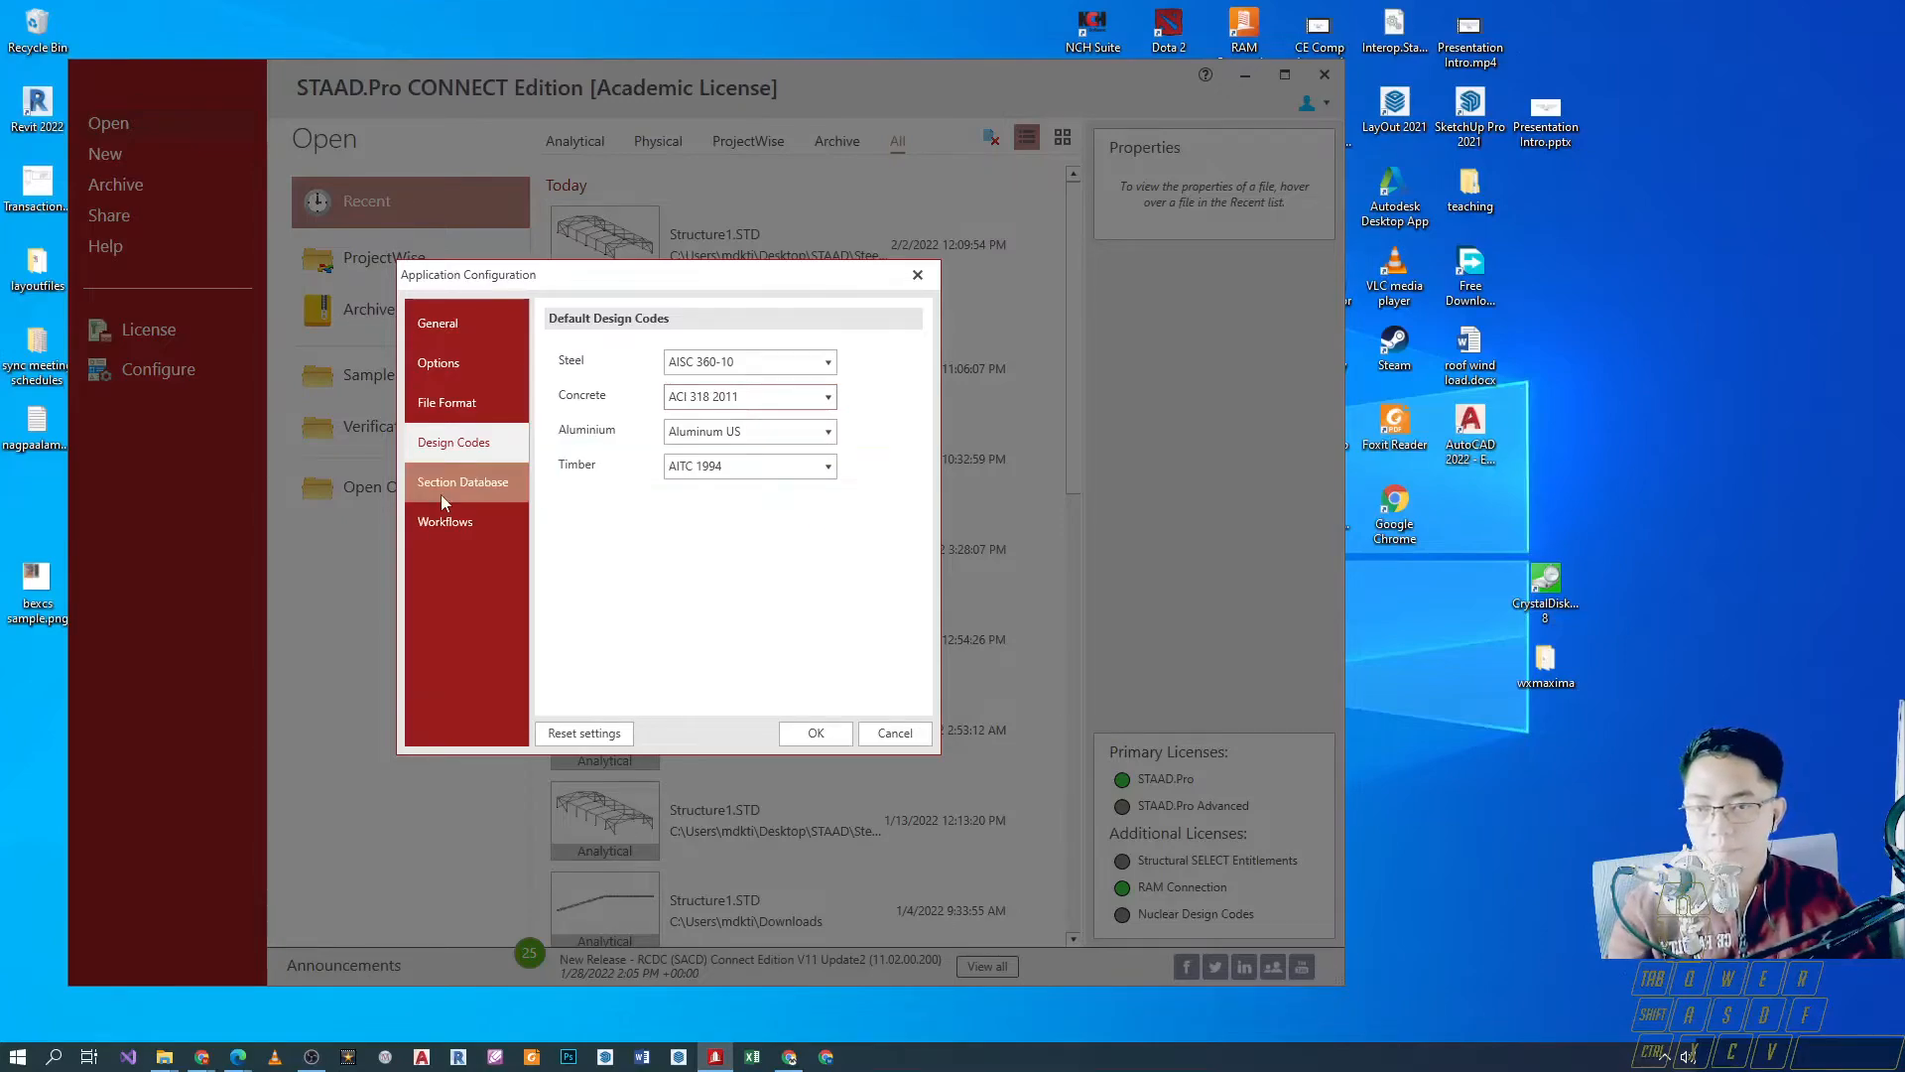
Review Section Database and Workflows settings, then apply and close the configuration with OK.
{"action": "left_click", "coordinate": [462, 480]}
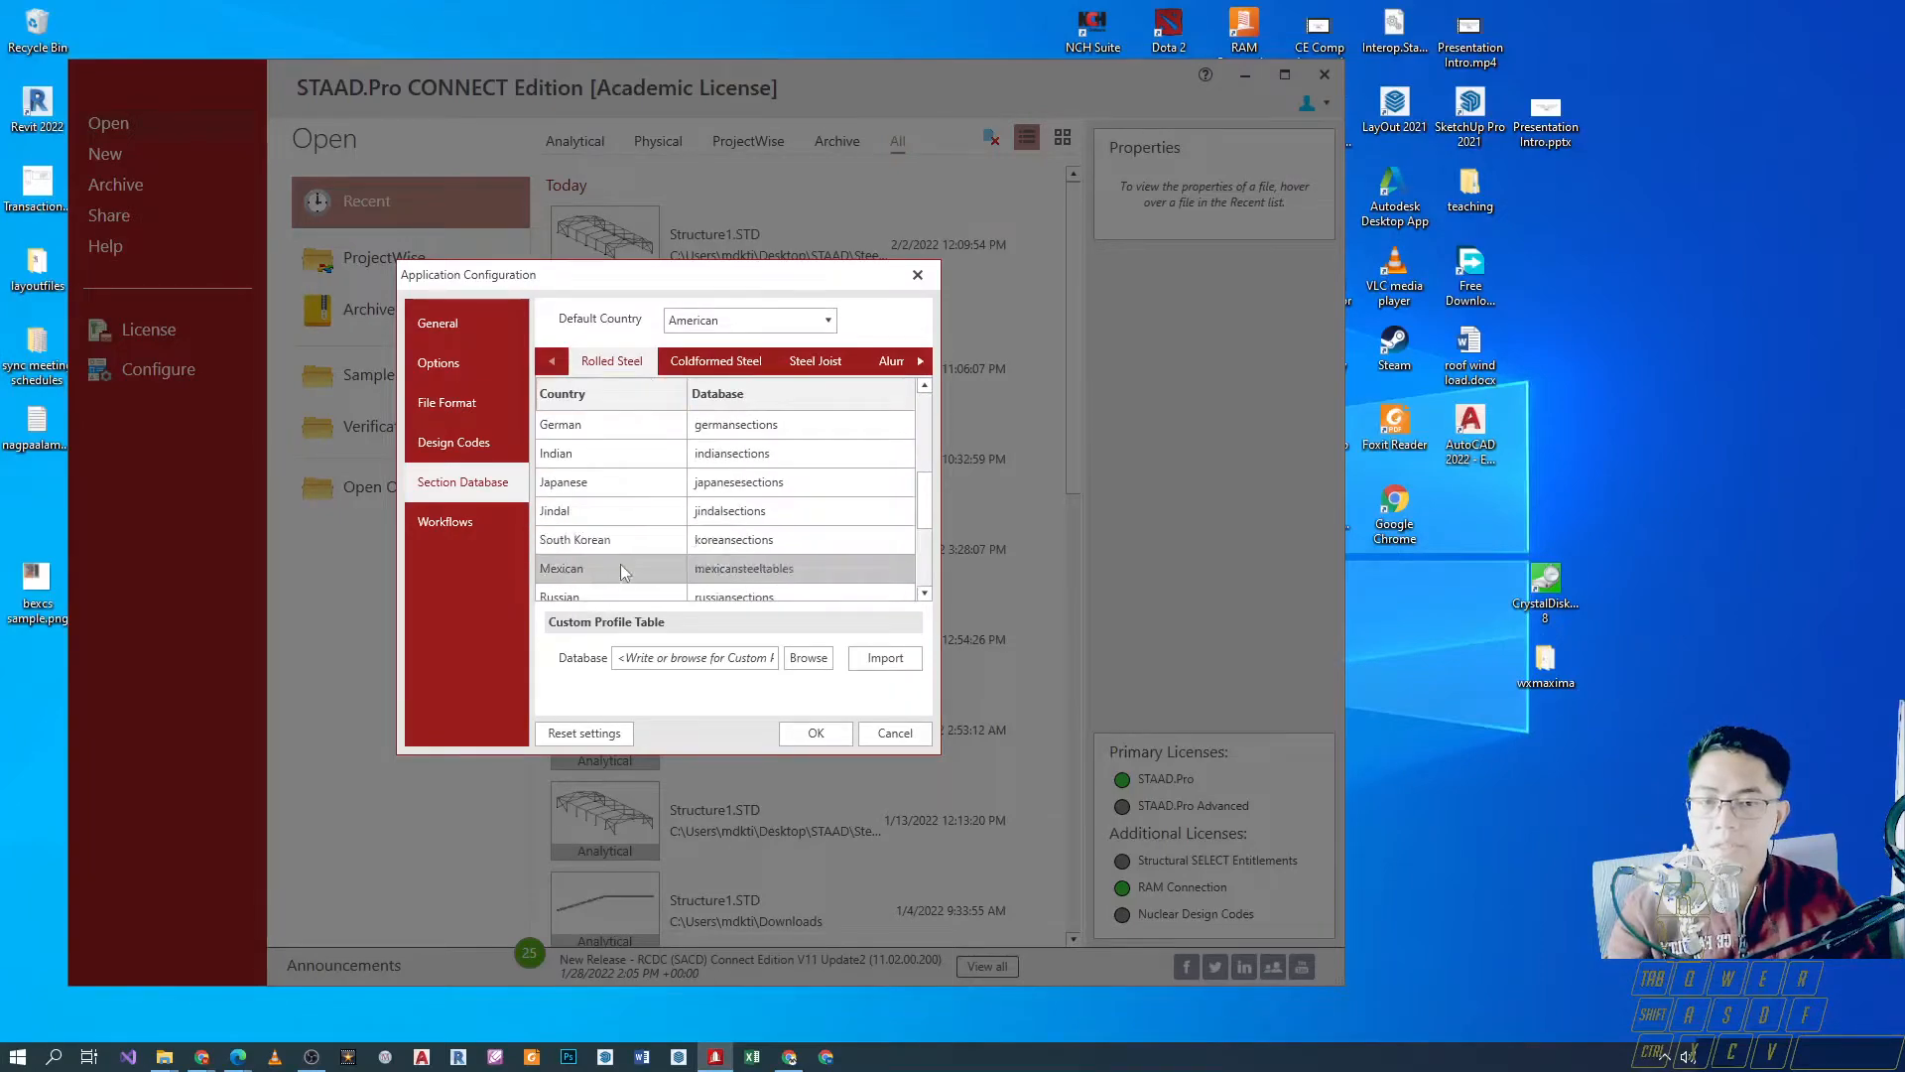
{"action": "left_click", "coordinate": [444, 520]}
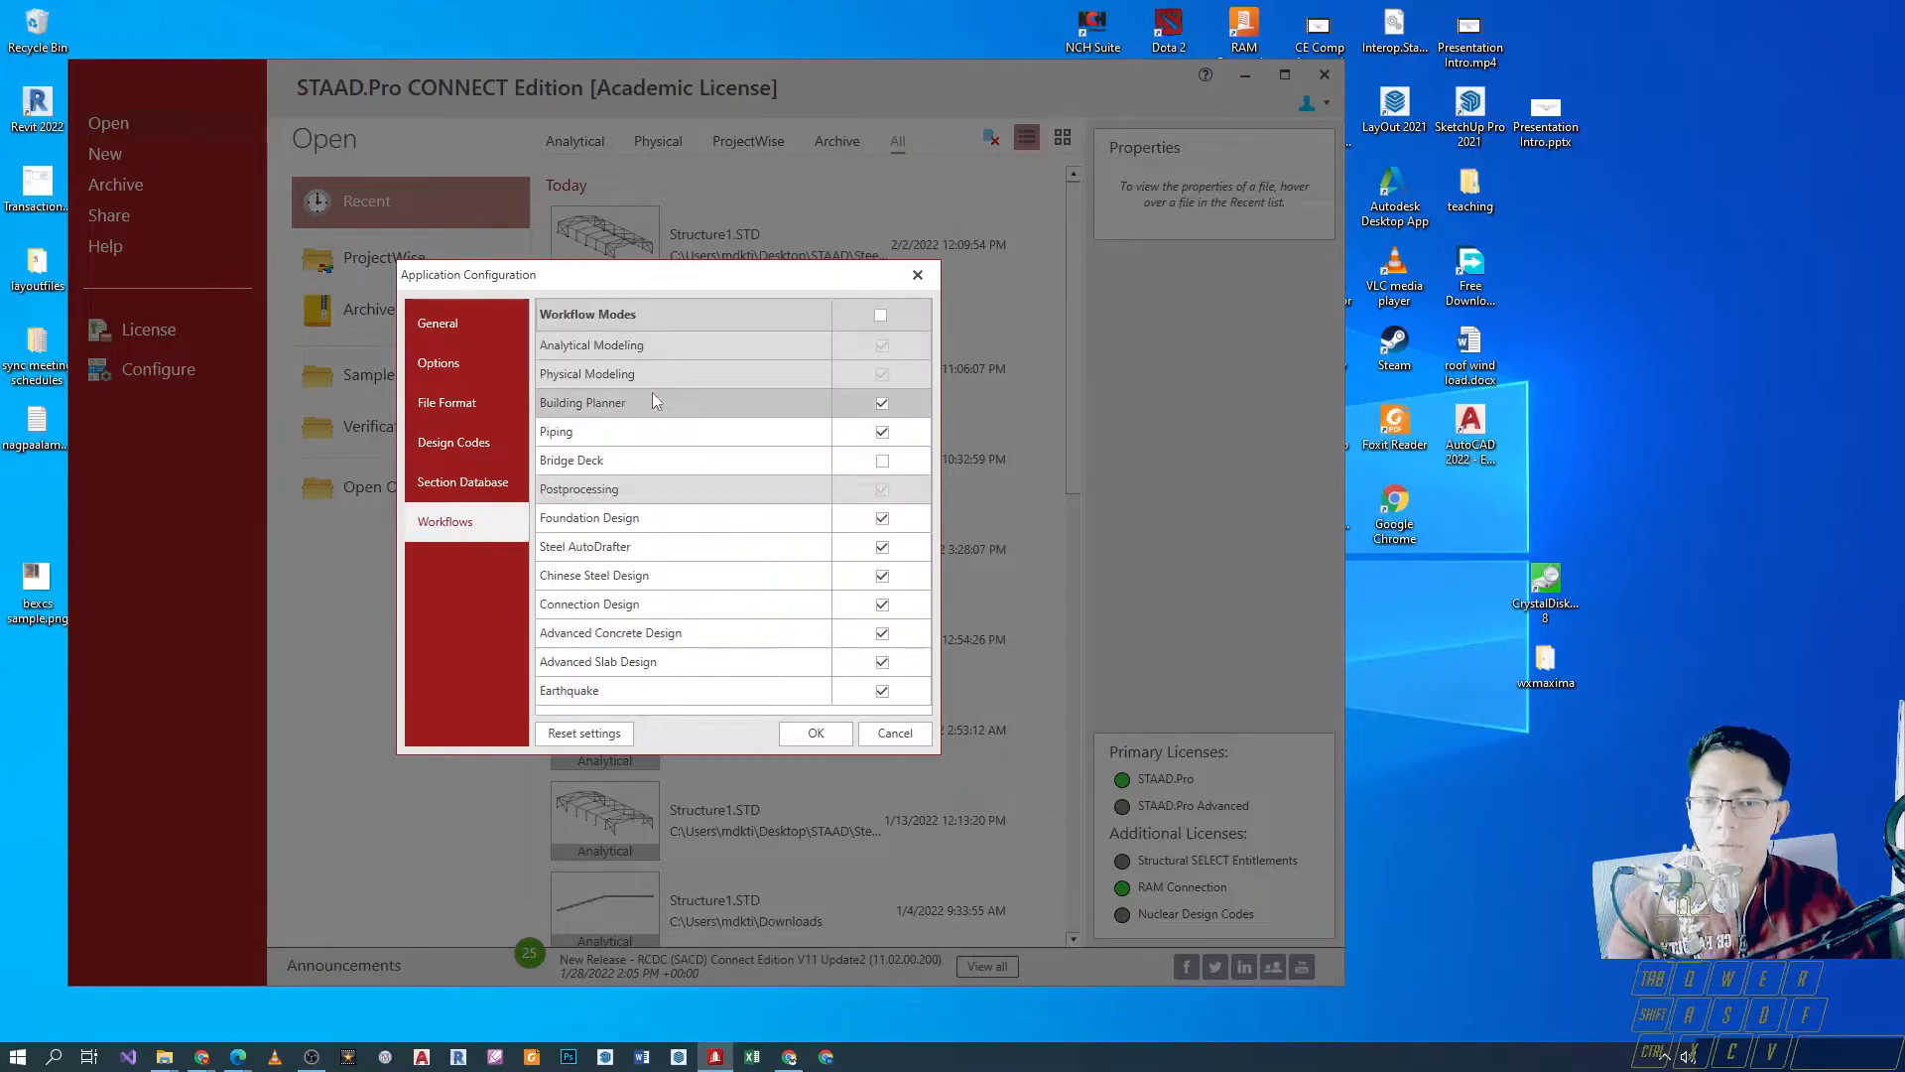
{"action": "mouse_move", "coordinate": [700, 676]}
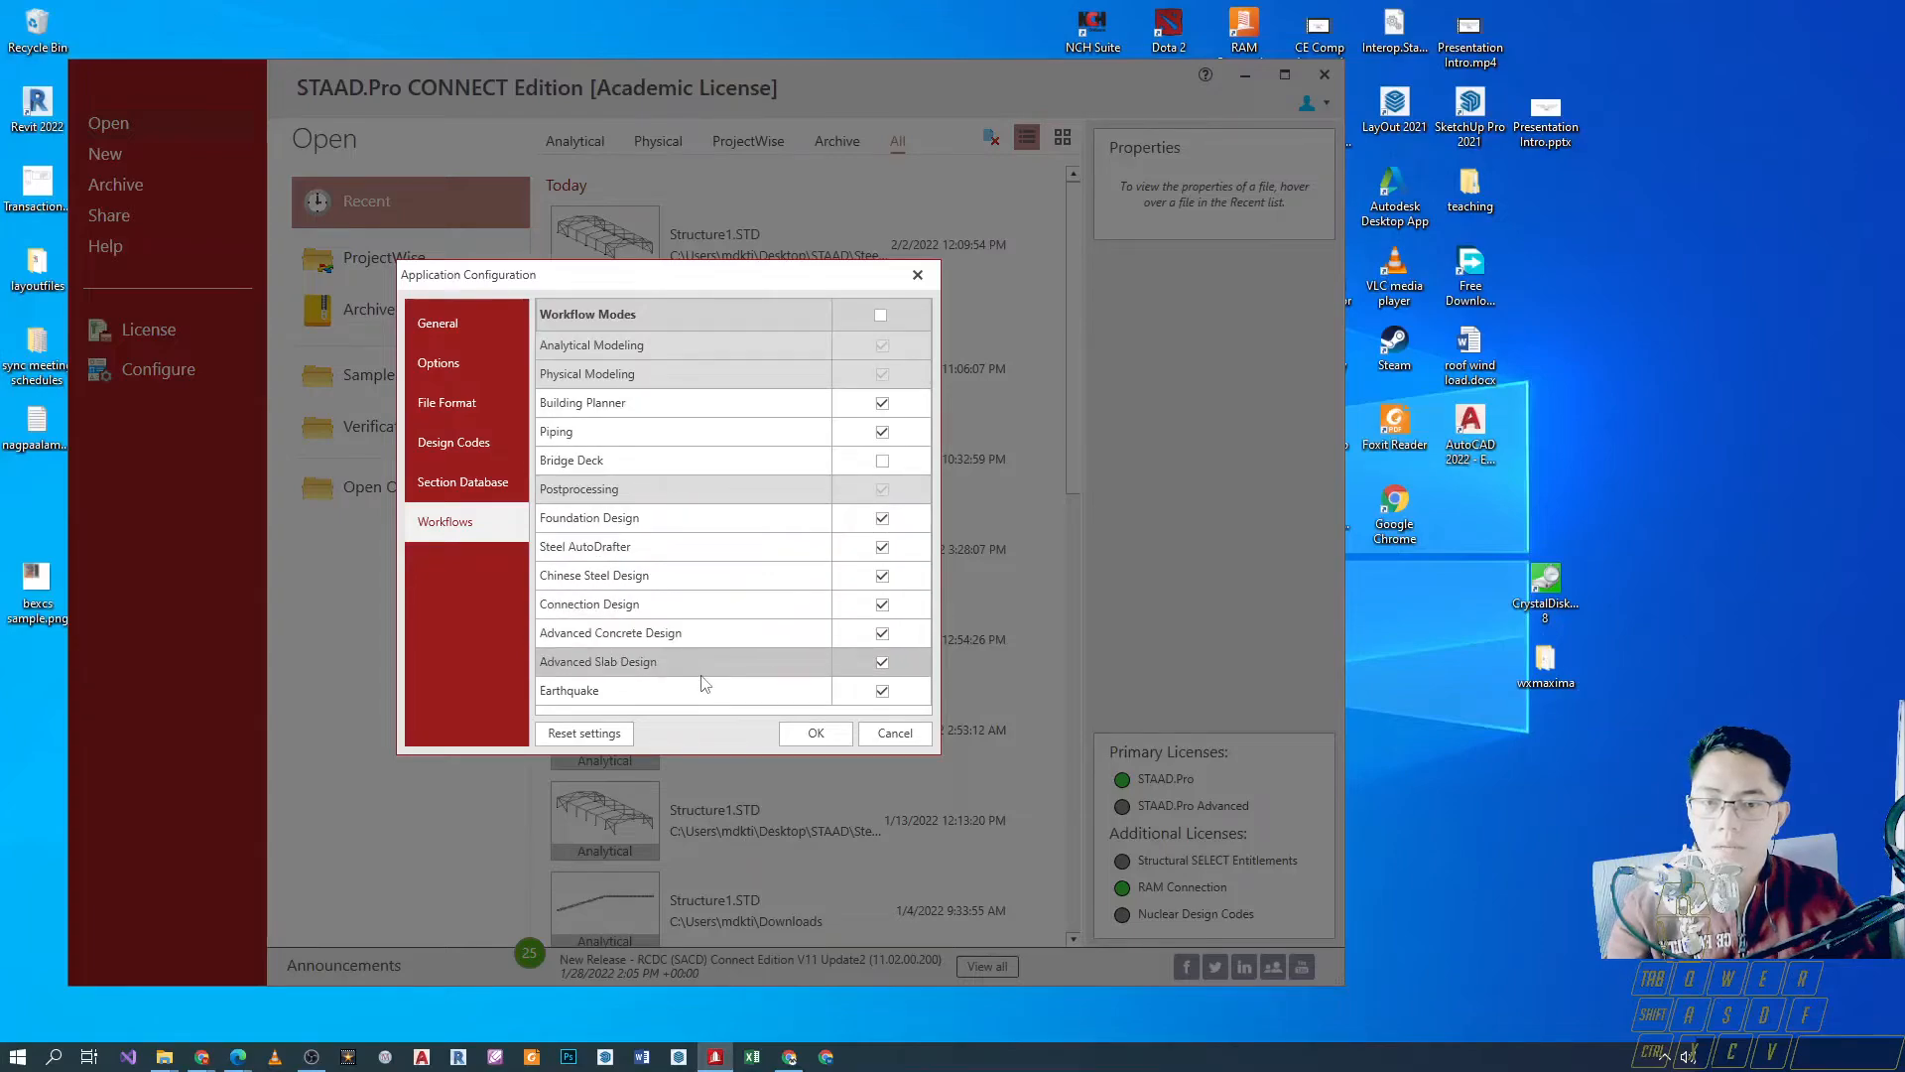
{"action": "mouse_move", "coordinate": [708, 663]}
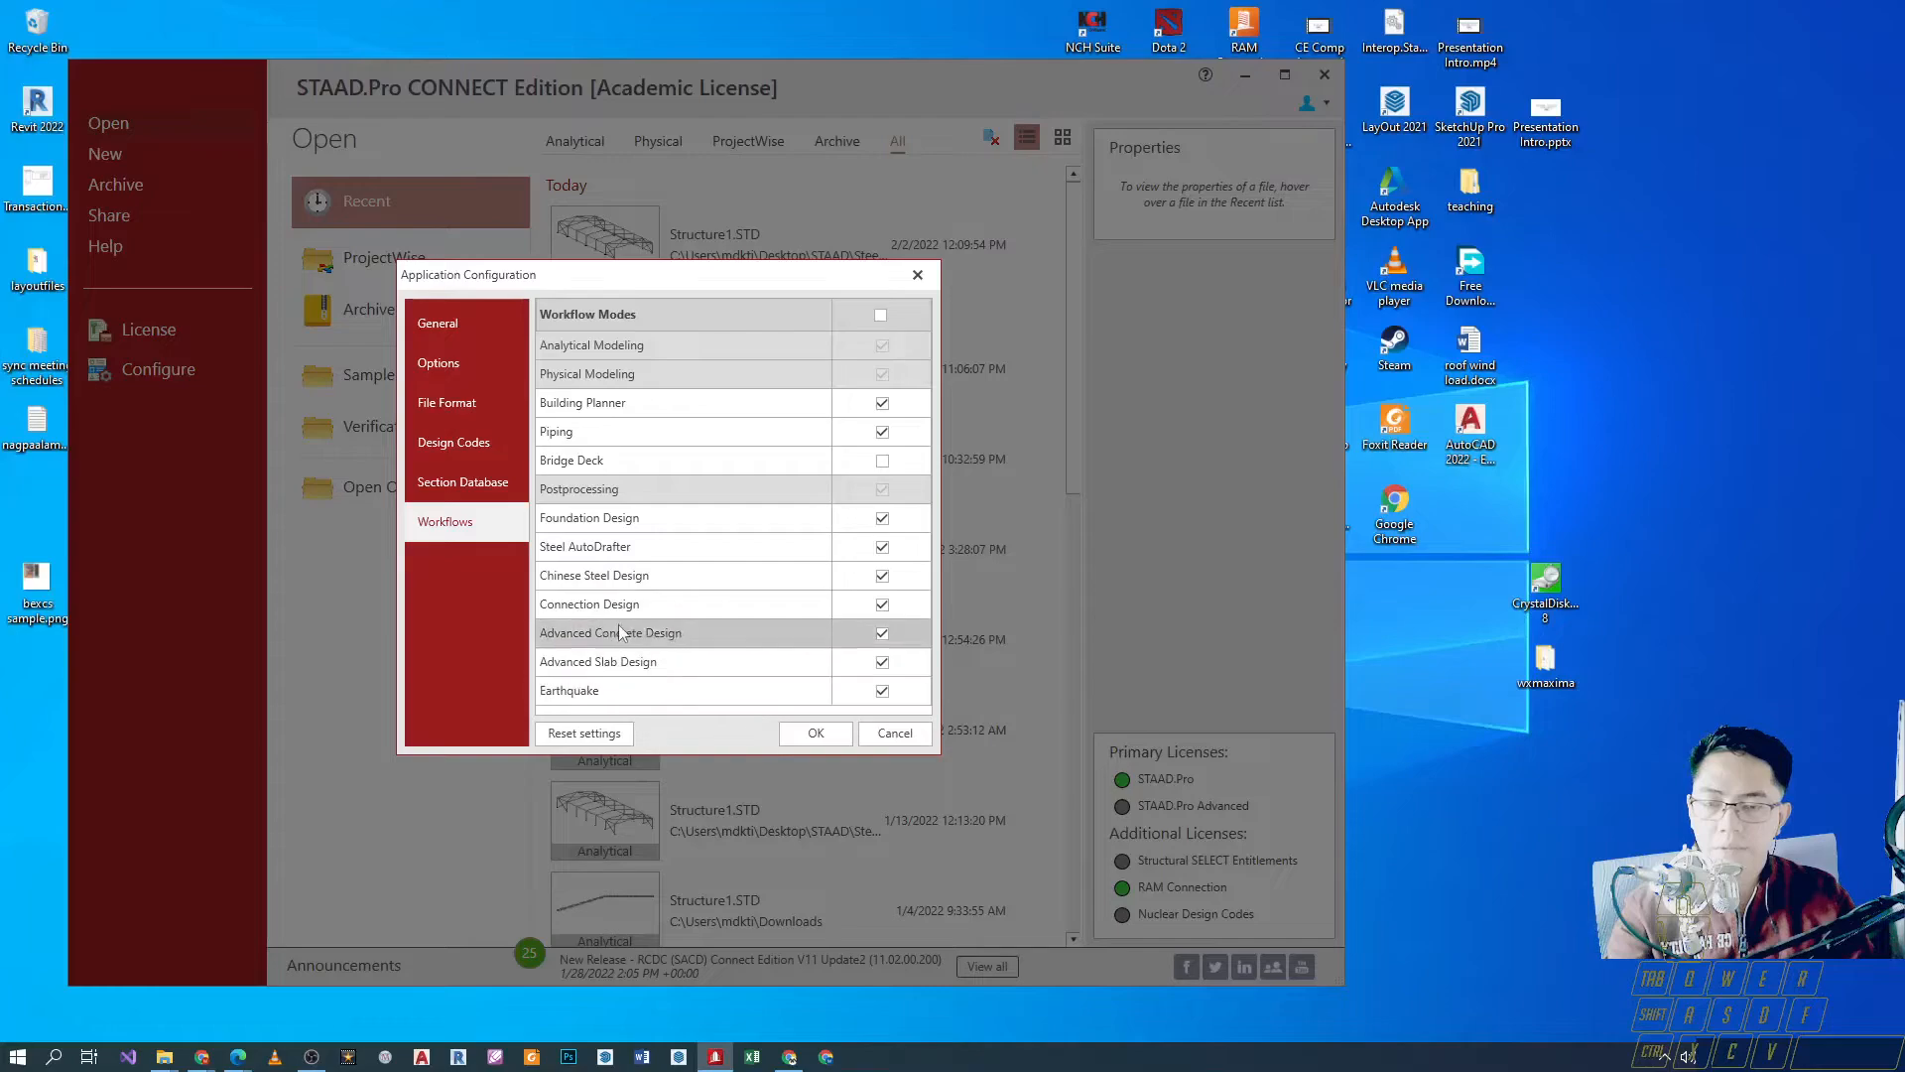
{"action": "left_click", "coordinate": [437, 361]}
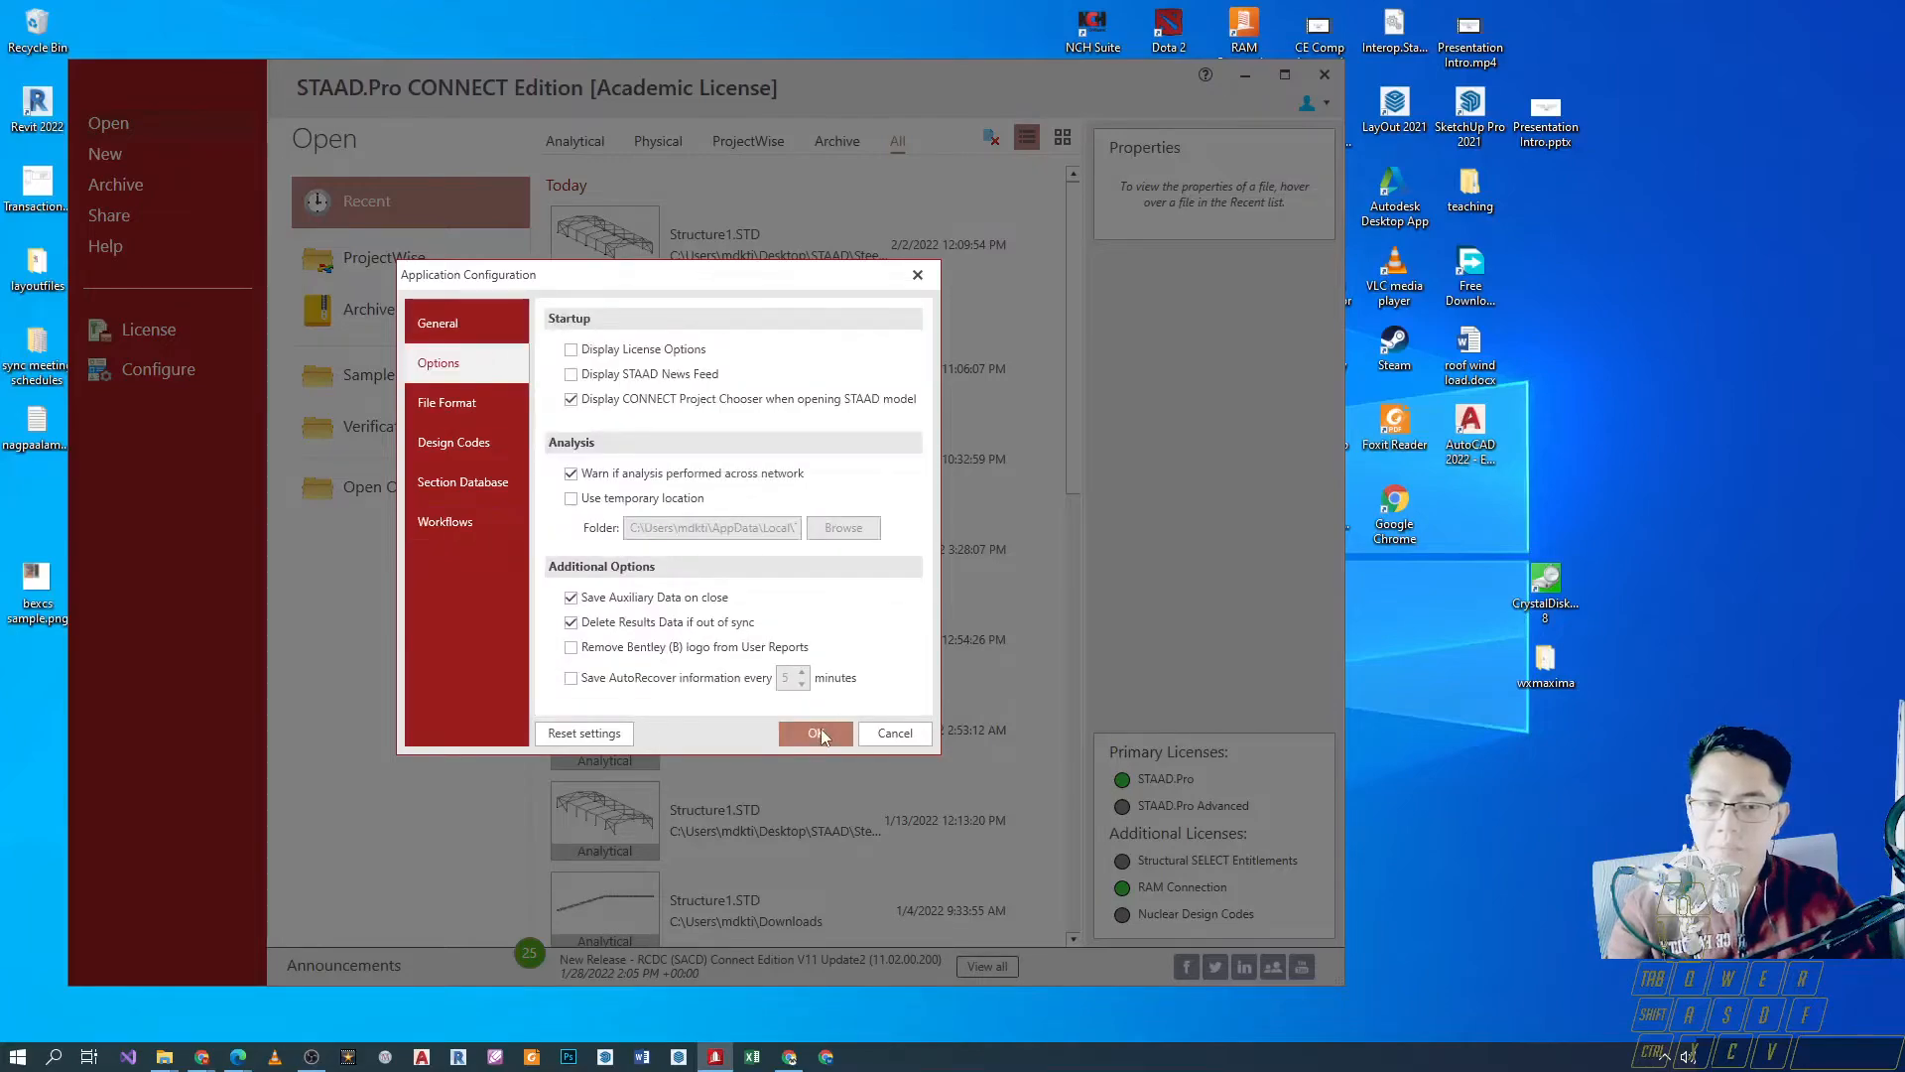
{"action": "left_click", "coordinate": [814, 732]}
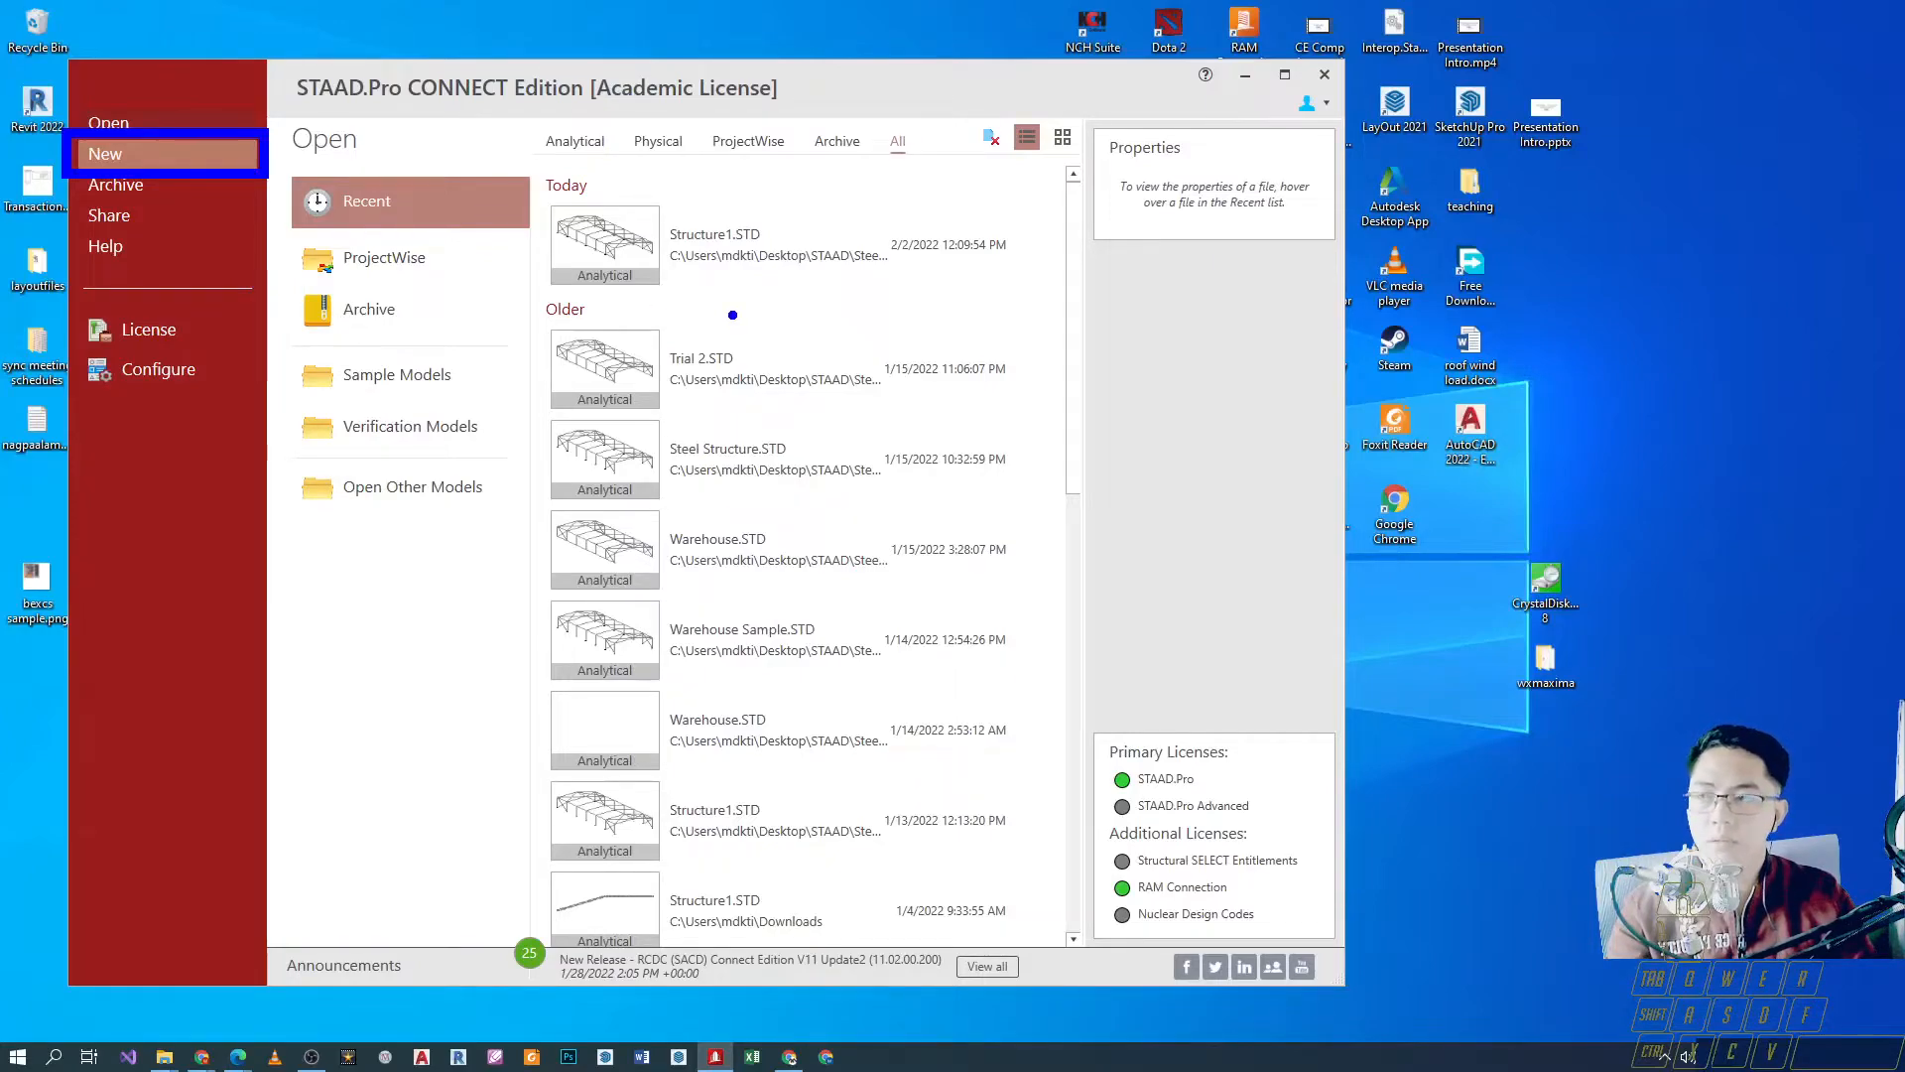
{"action": "mouse_move", "coordinate": [751, 369]}
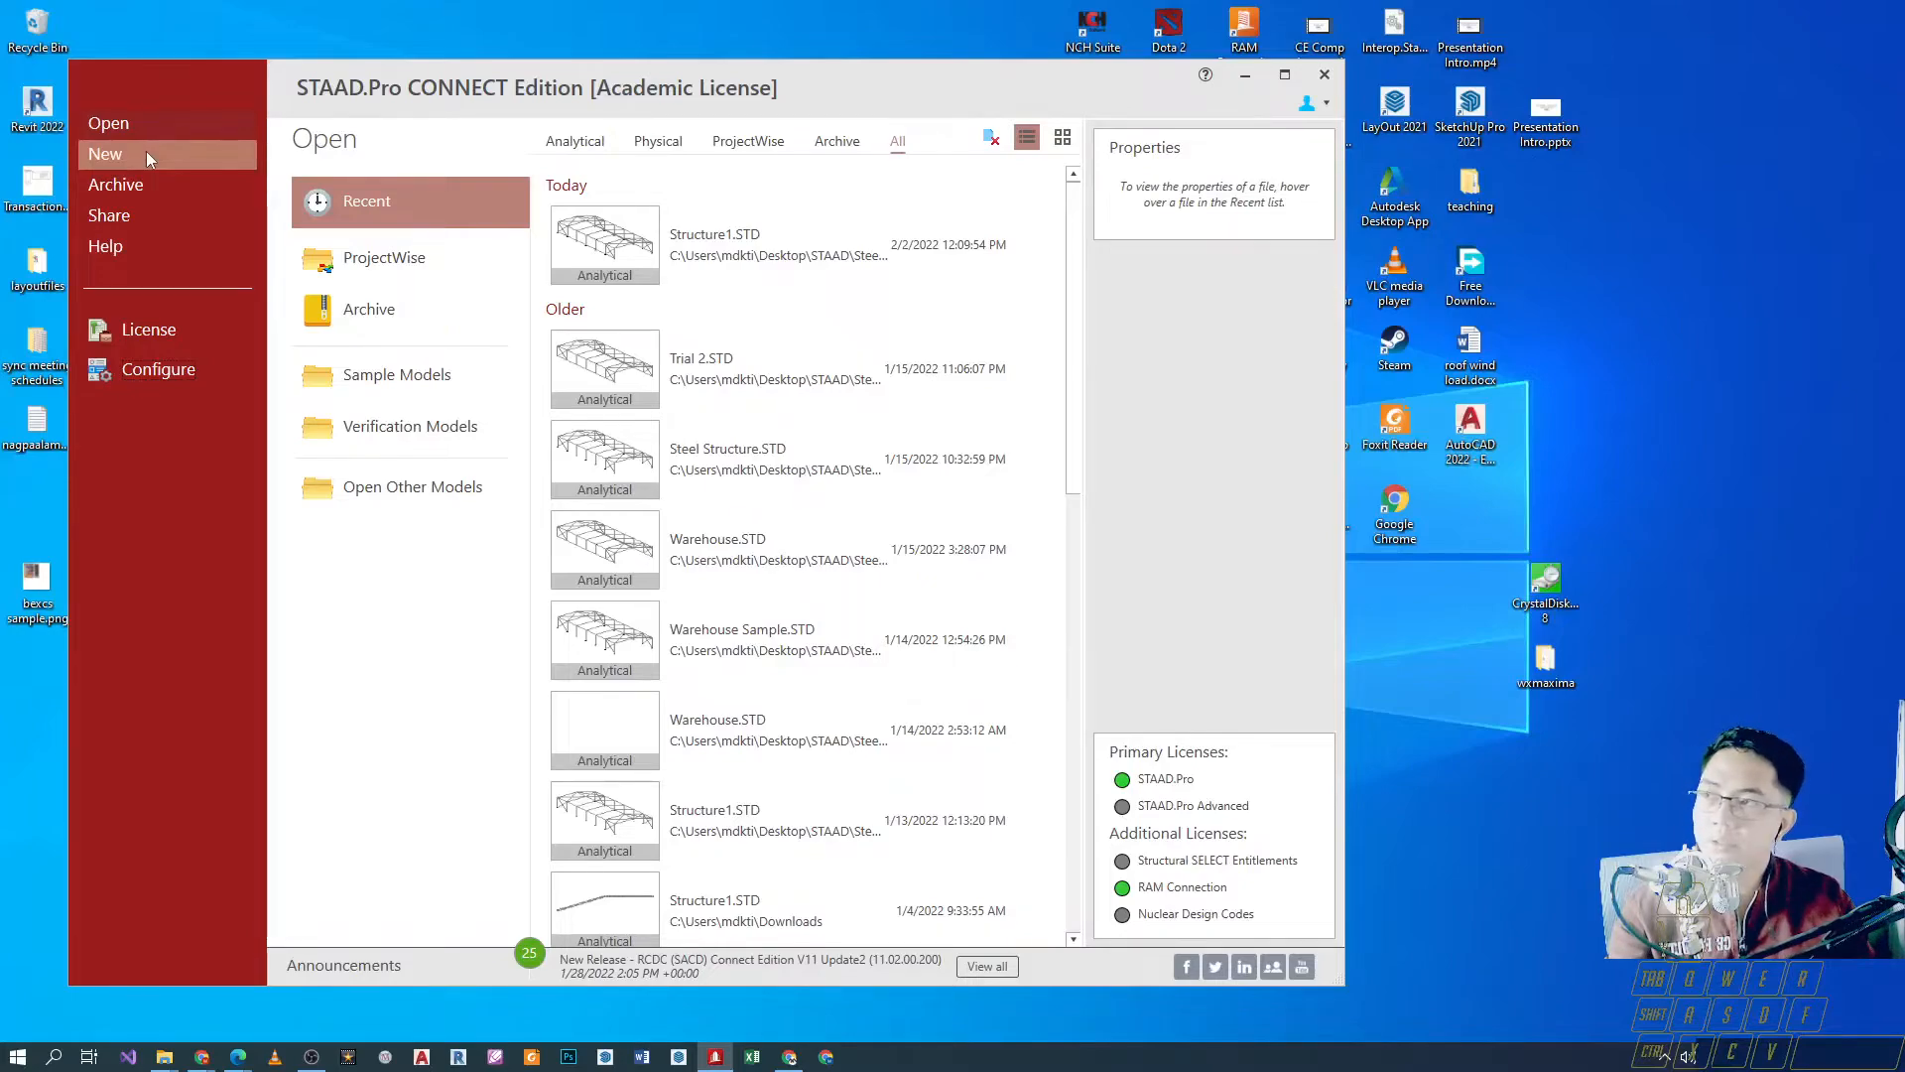
Start a new analytical model and name its file Sample 1.
{"action": "left_click", "coordinate": [105, 155]}
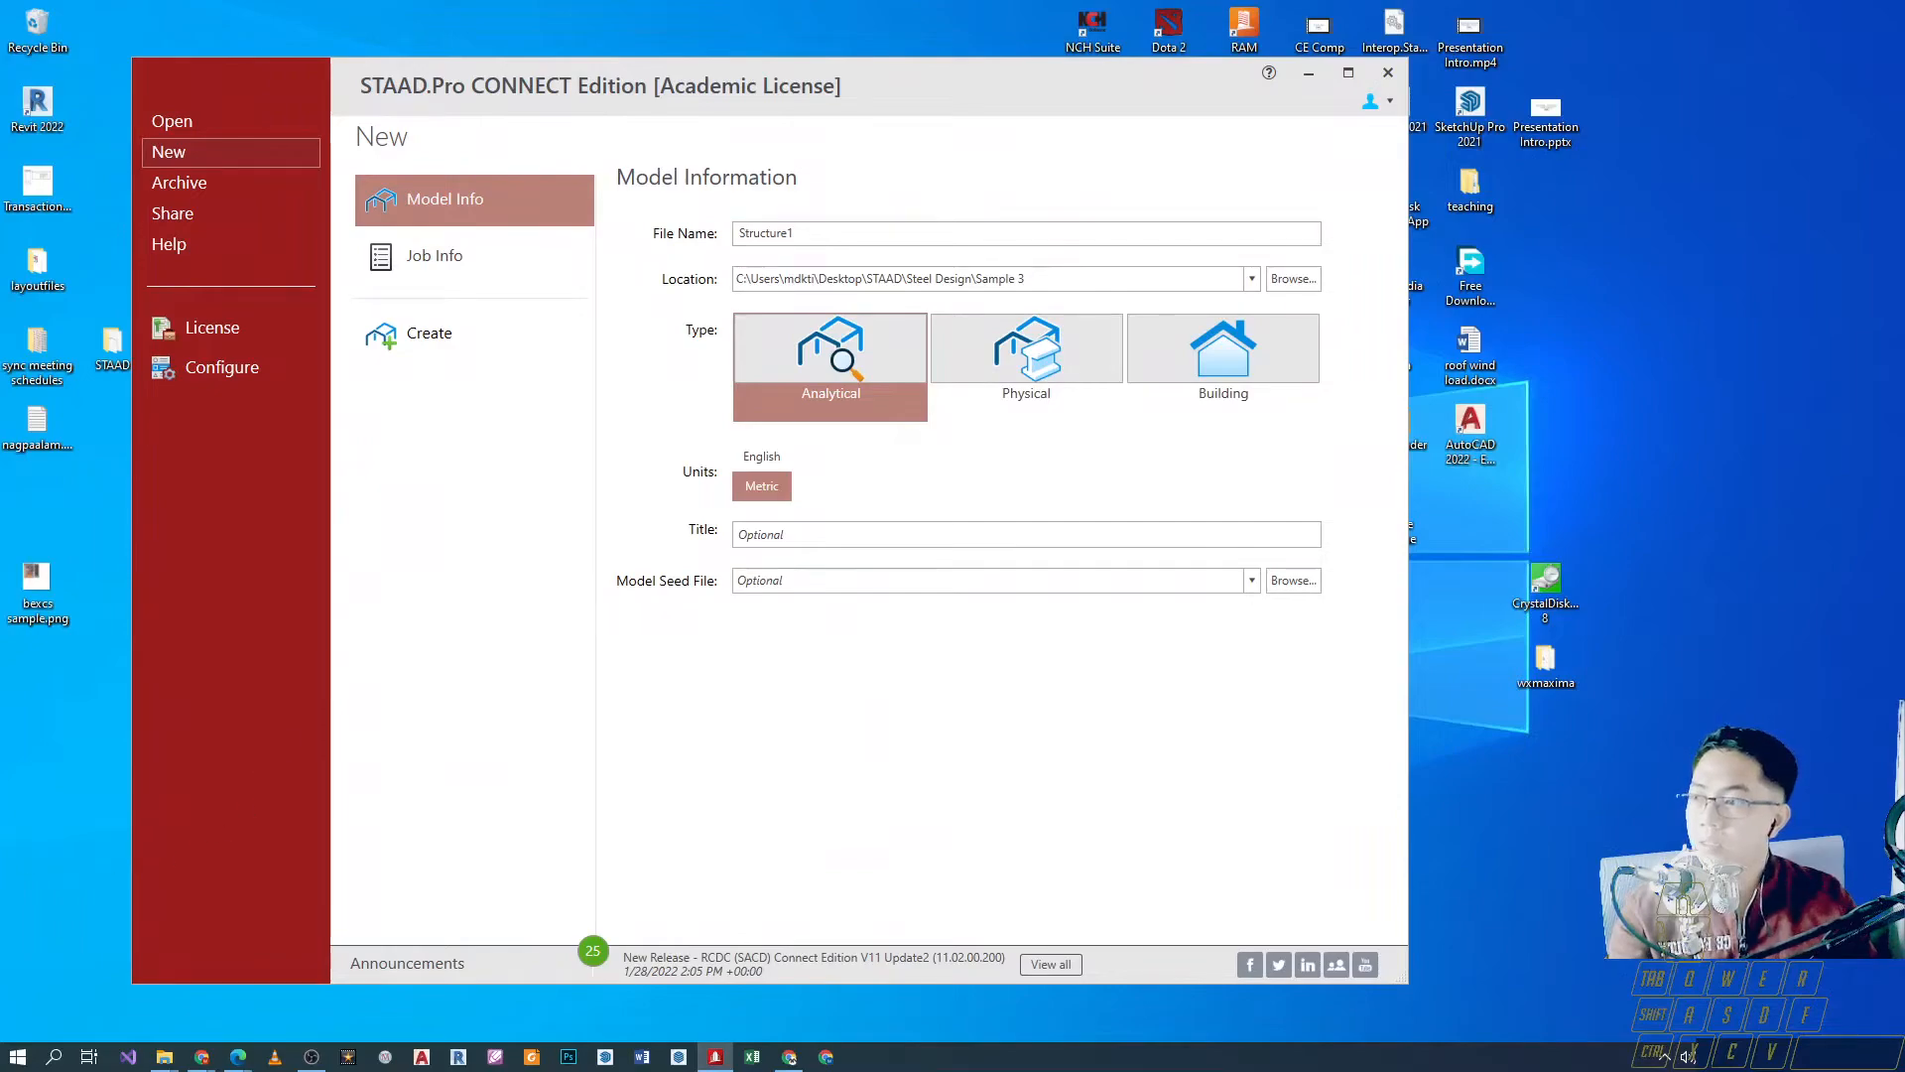
{"action": "mouse_move", "coordinate": [434, 256]}
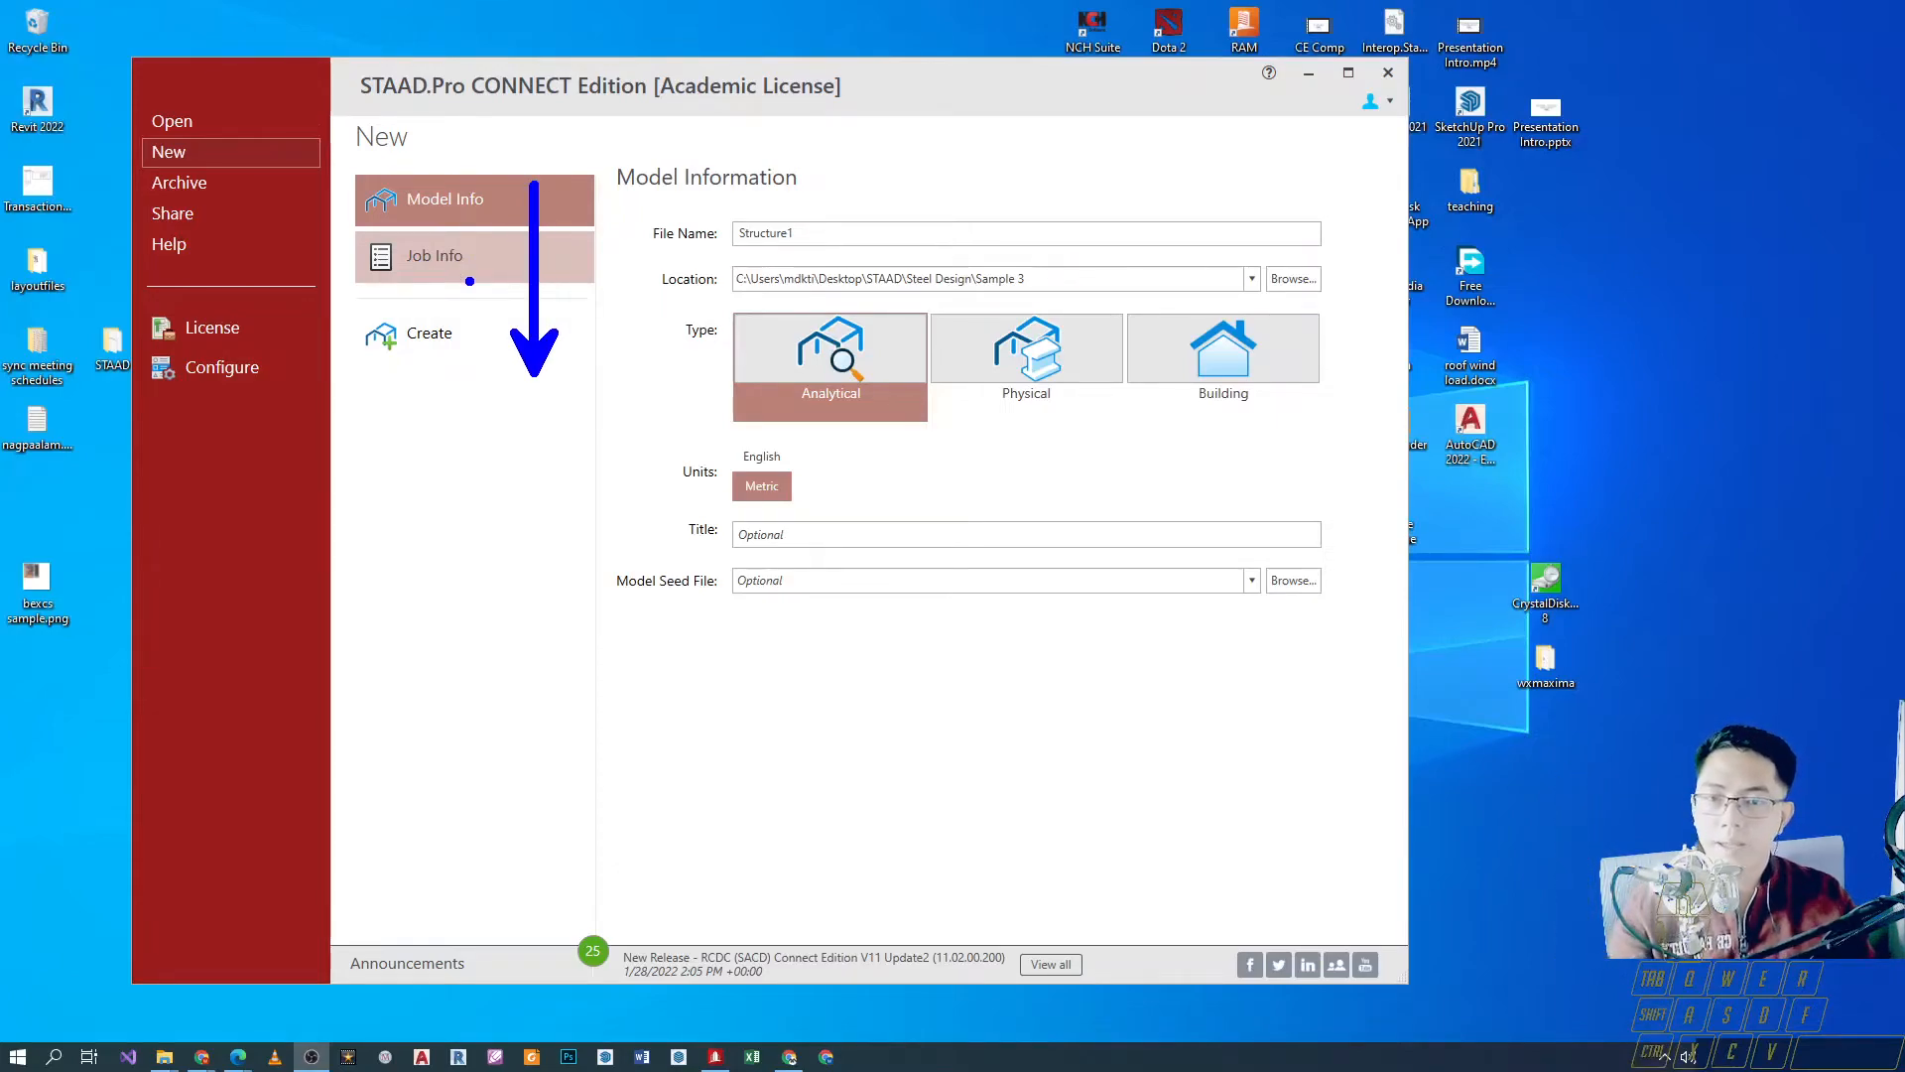
{"action": "left_click", "coordinate": [442, 199]}
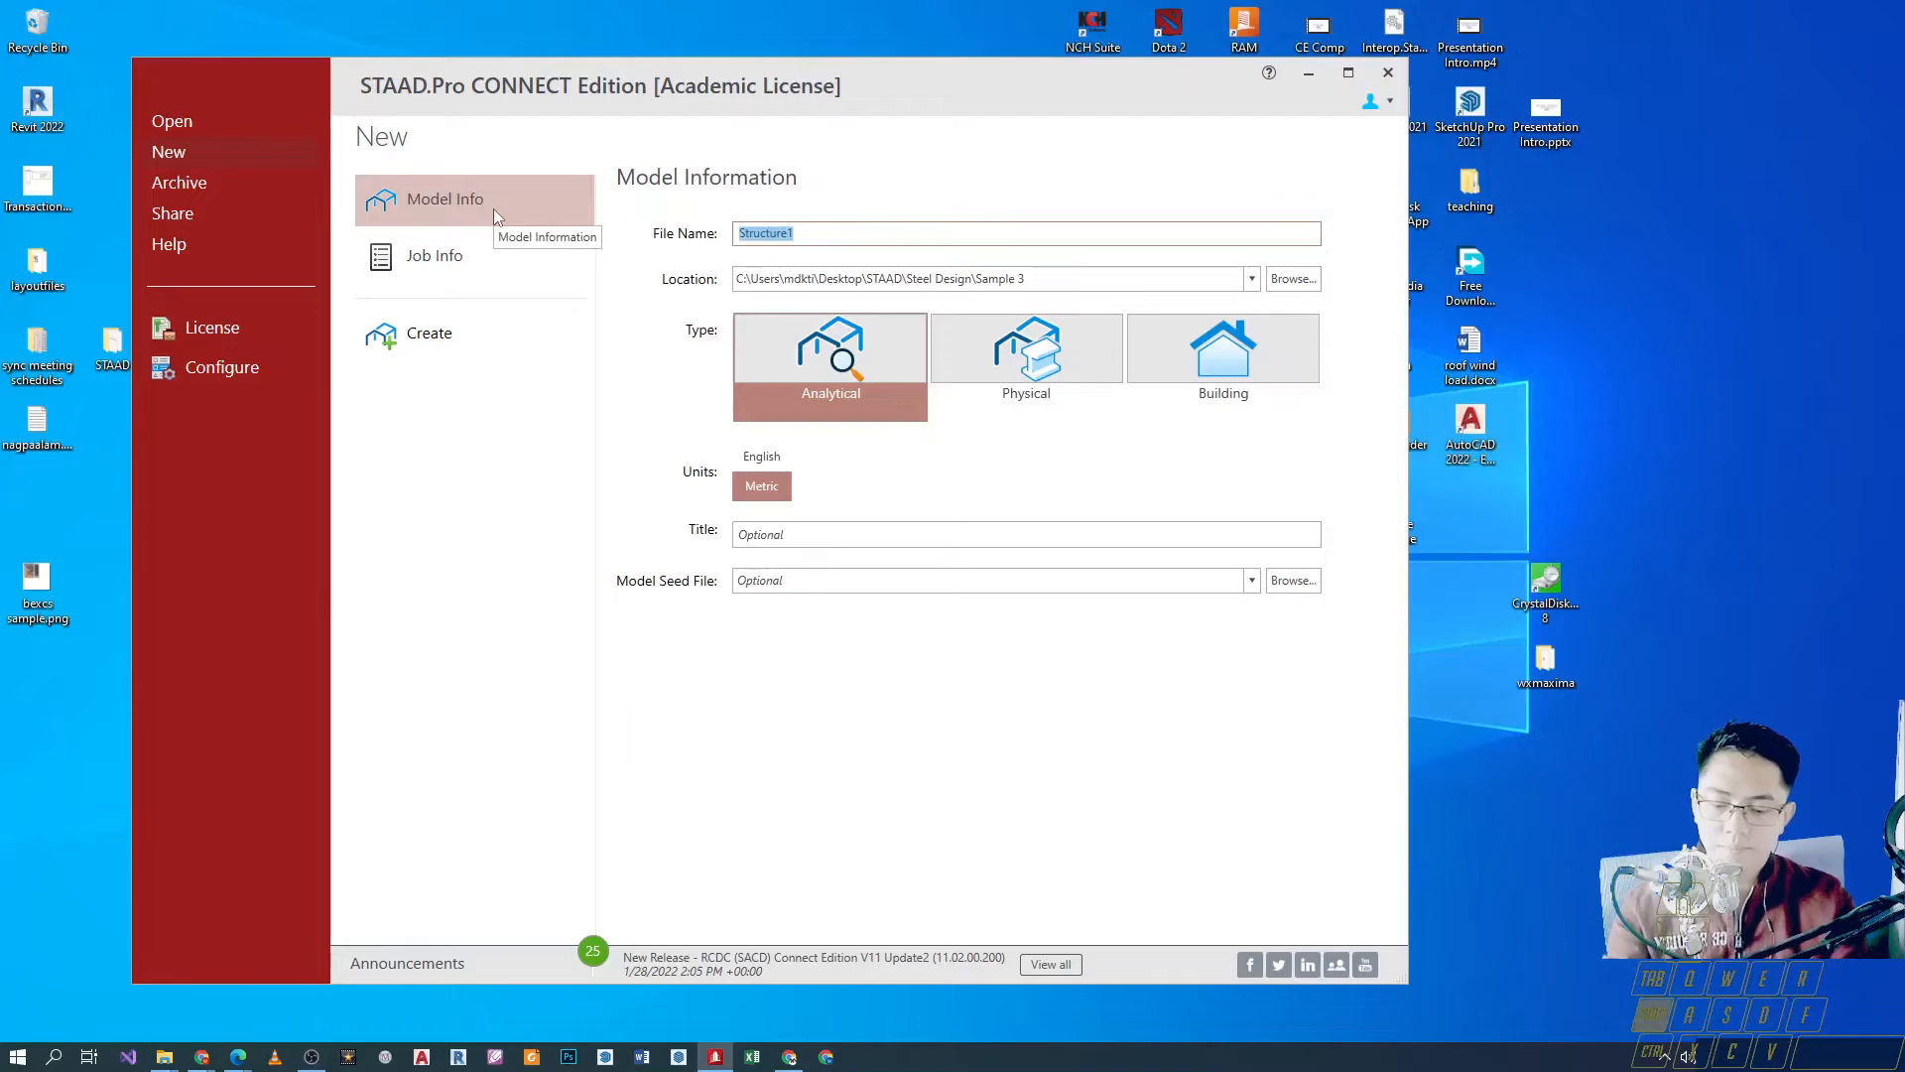
{"action": "type", "text": "Sample 1"}
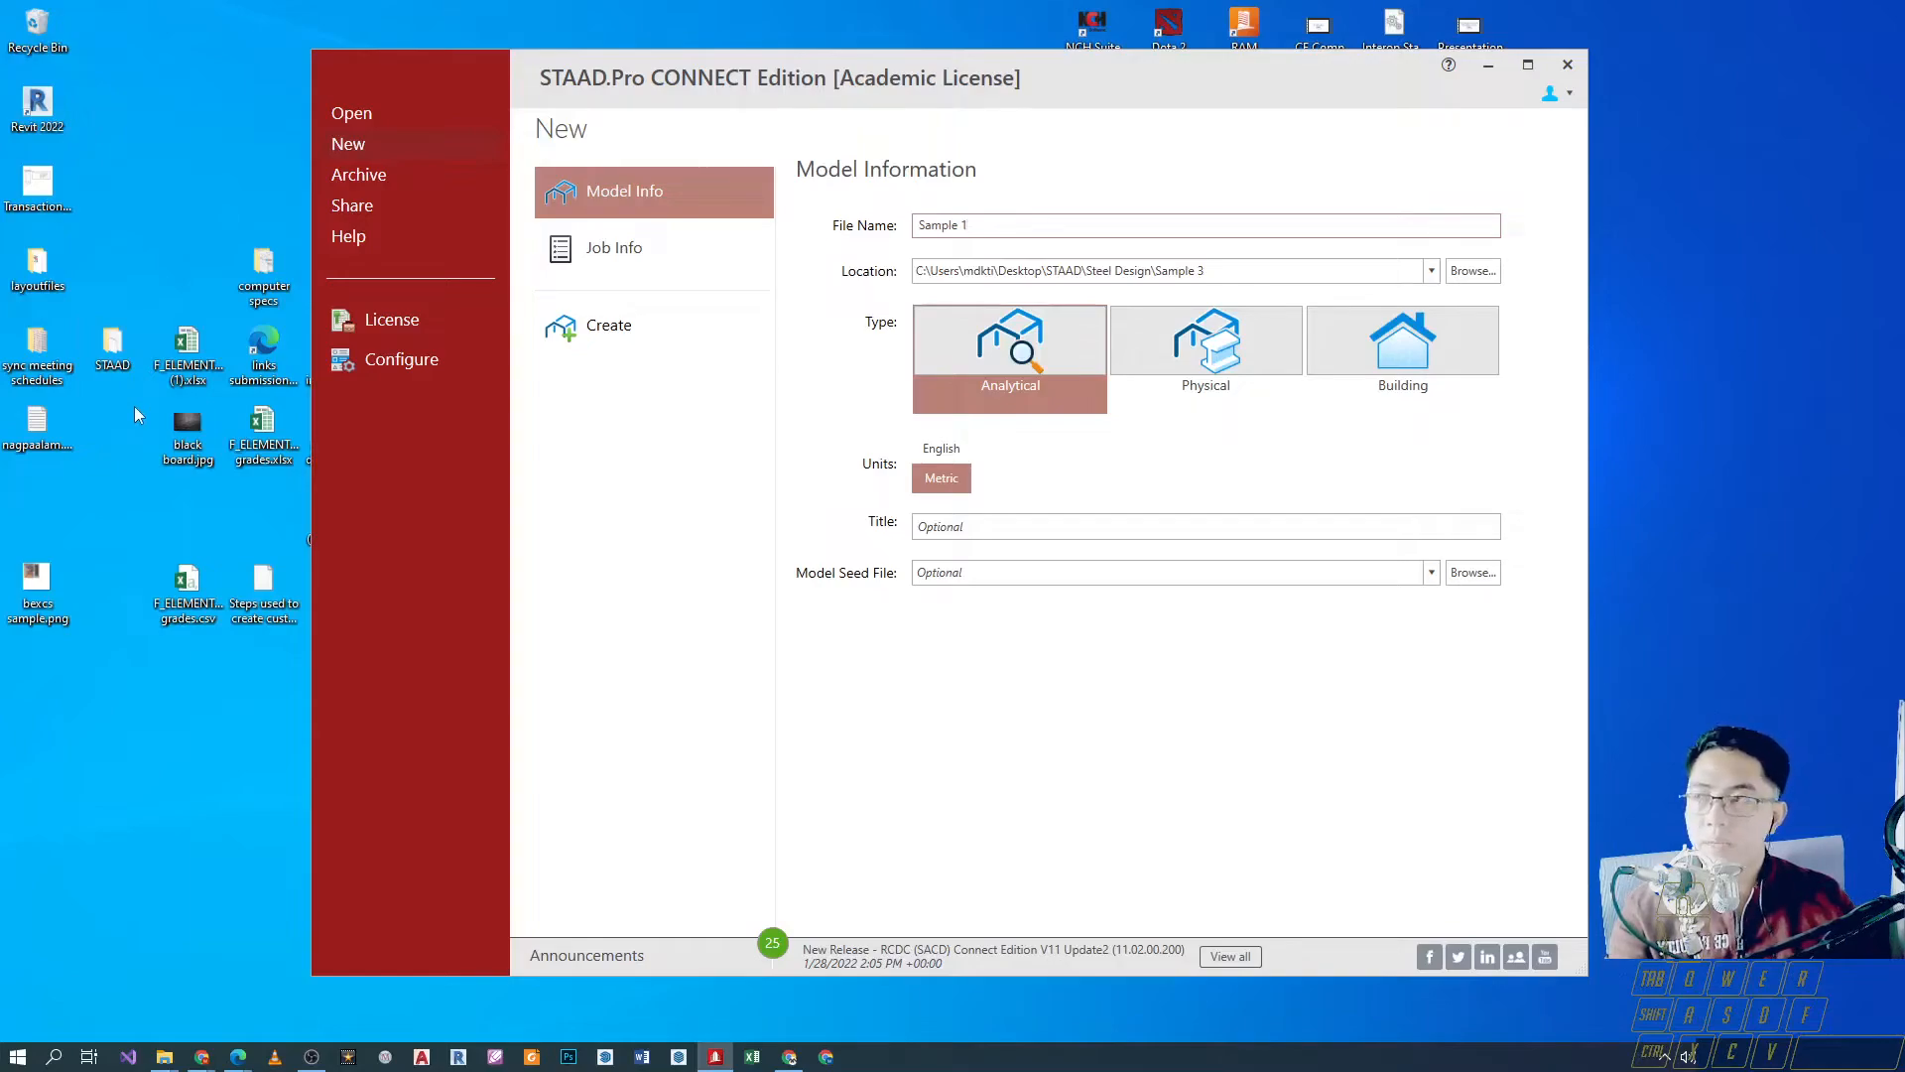
{"action": "mouse_move", "coordinate": [99, 449]}
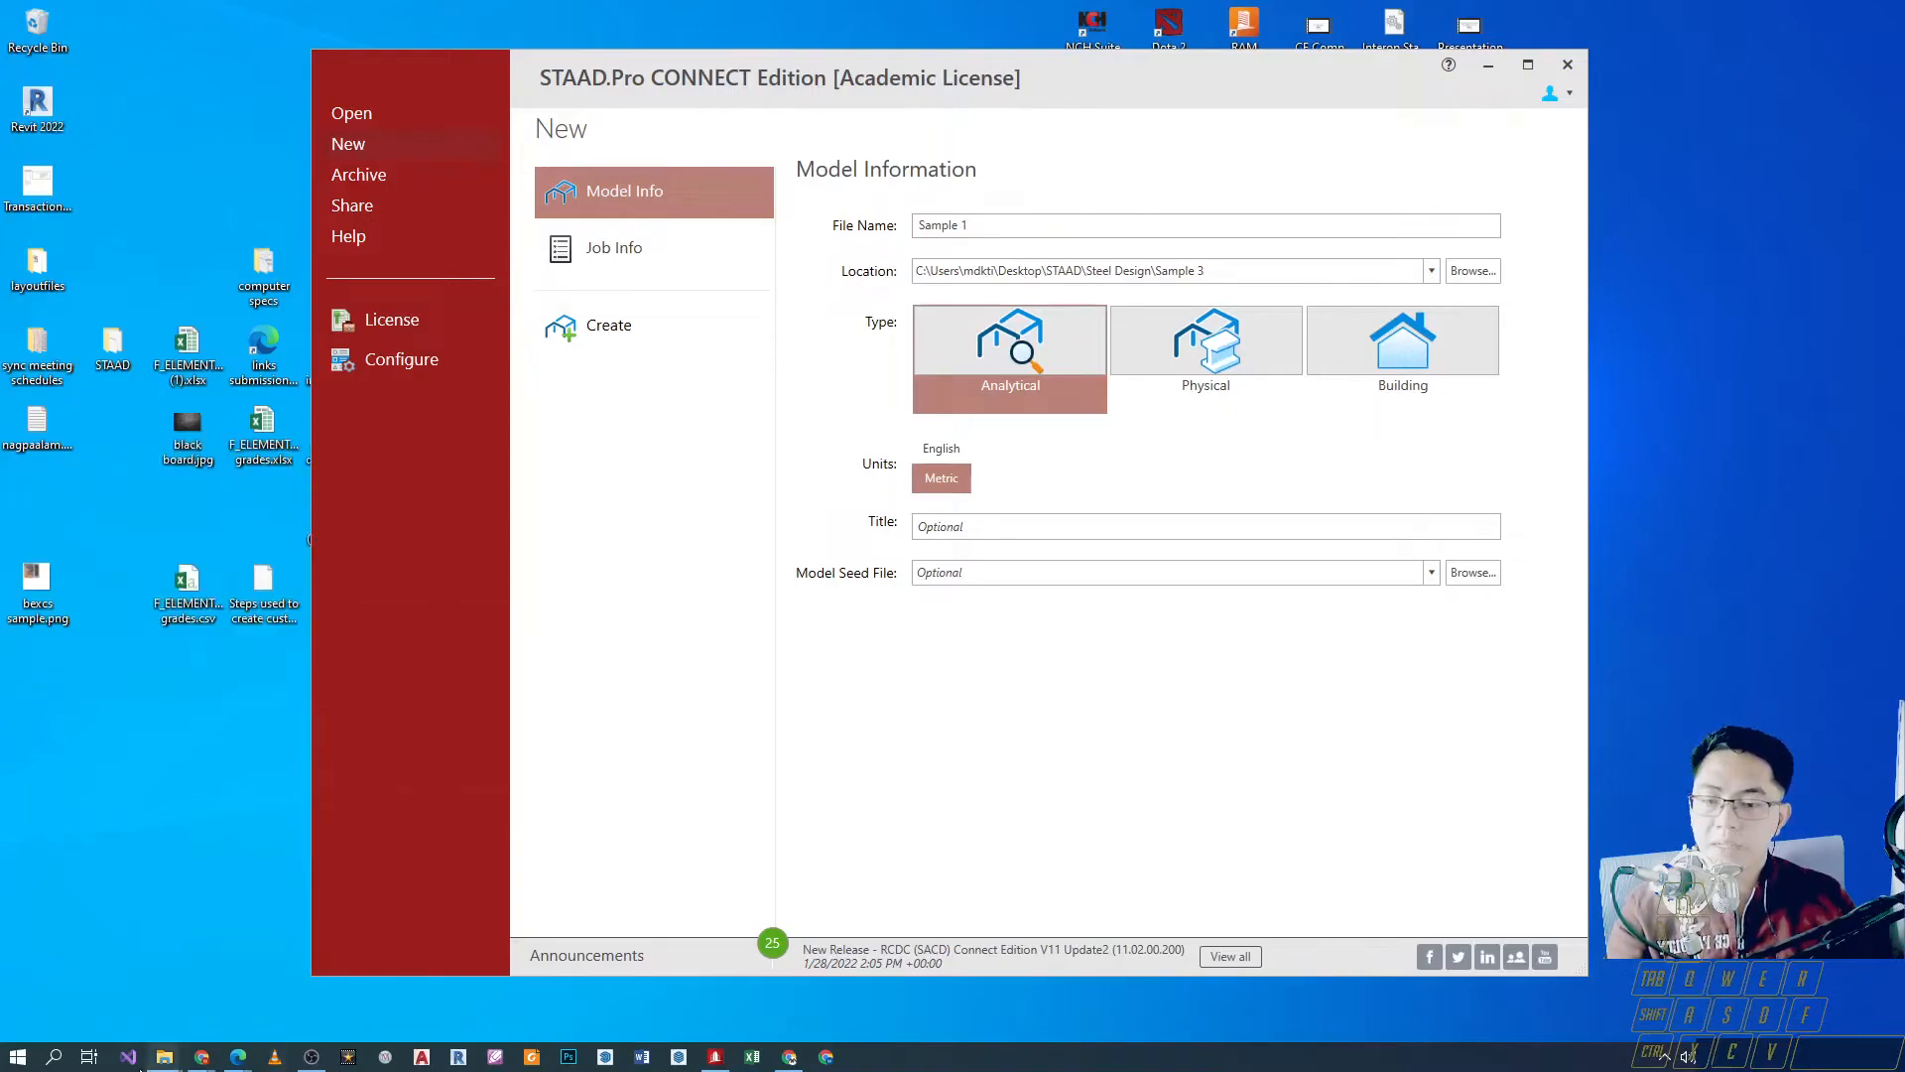
{"action": "mouse_move", "coordinate": [161, 992]}
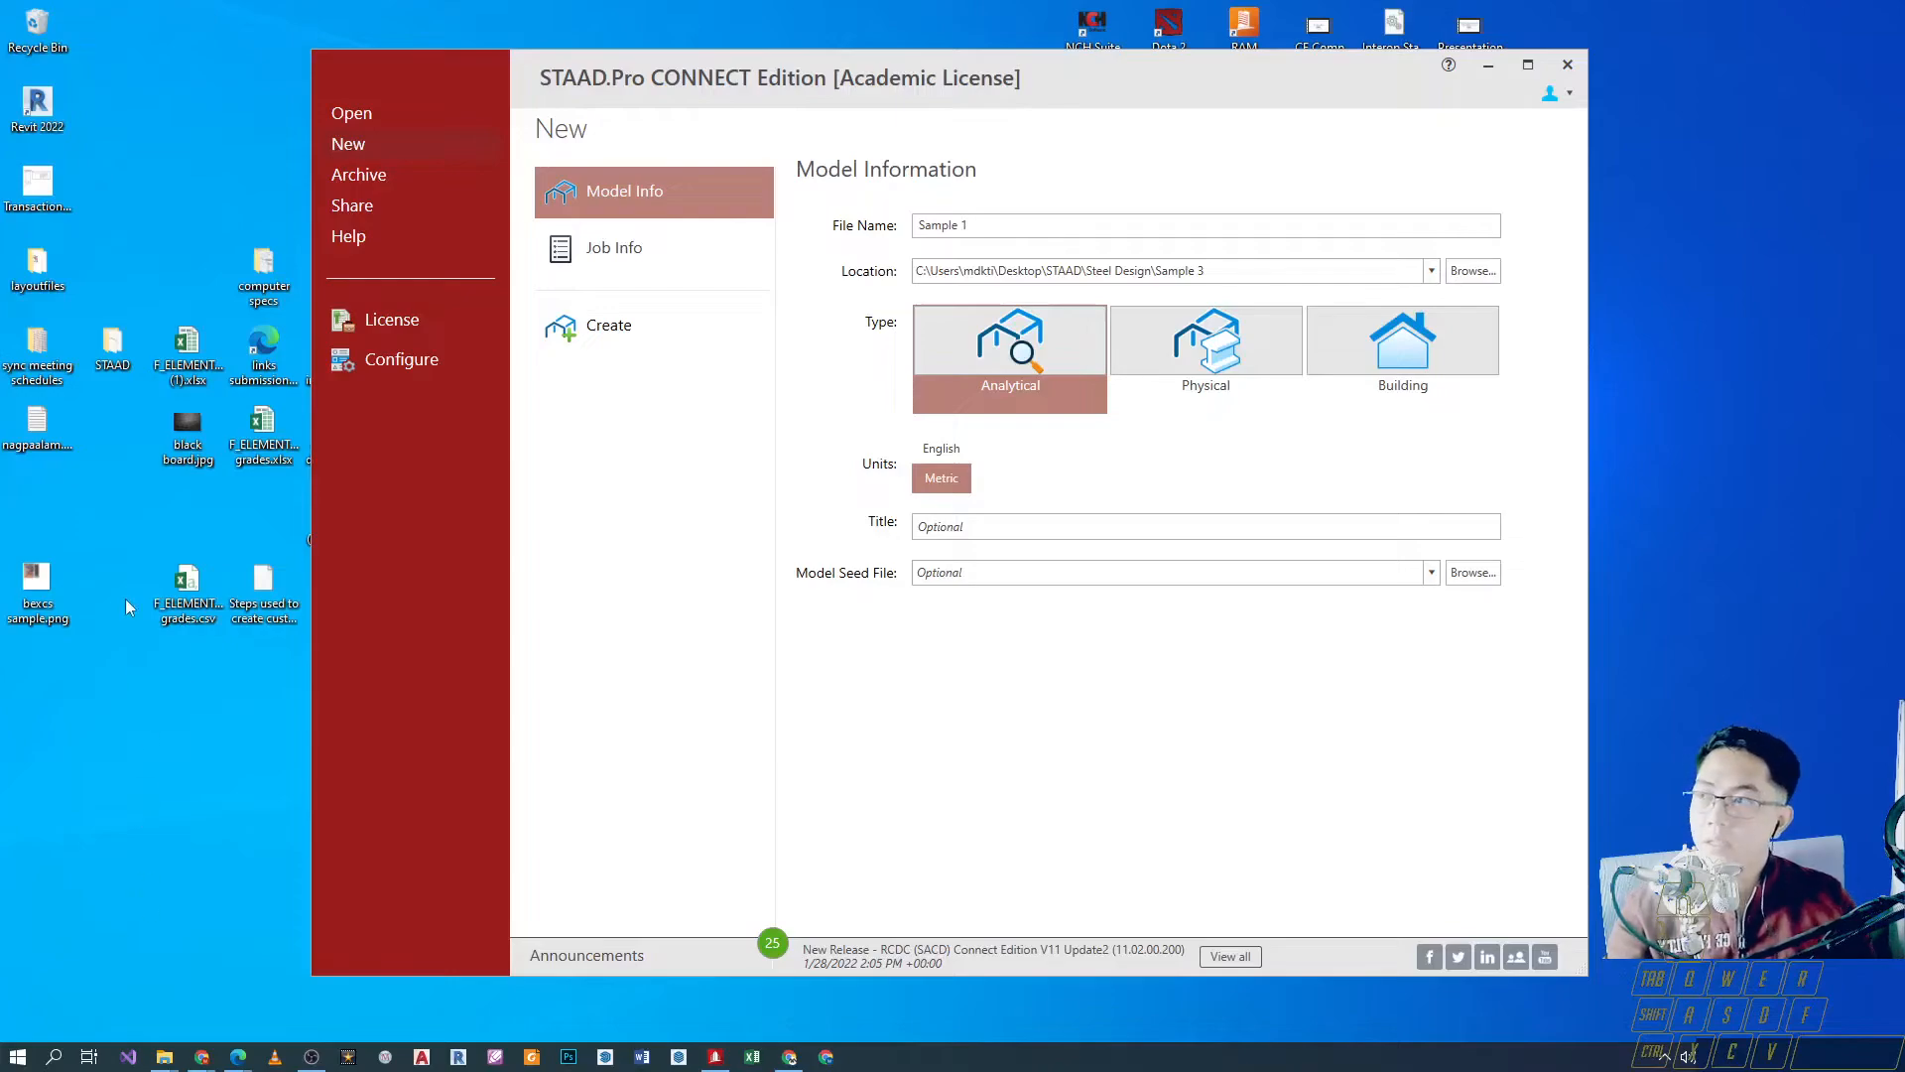
Create a new desktop folder named Staad Sample.
{"action": "right_click", "coordinate": [127, 607]}
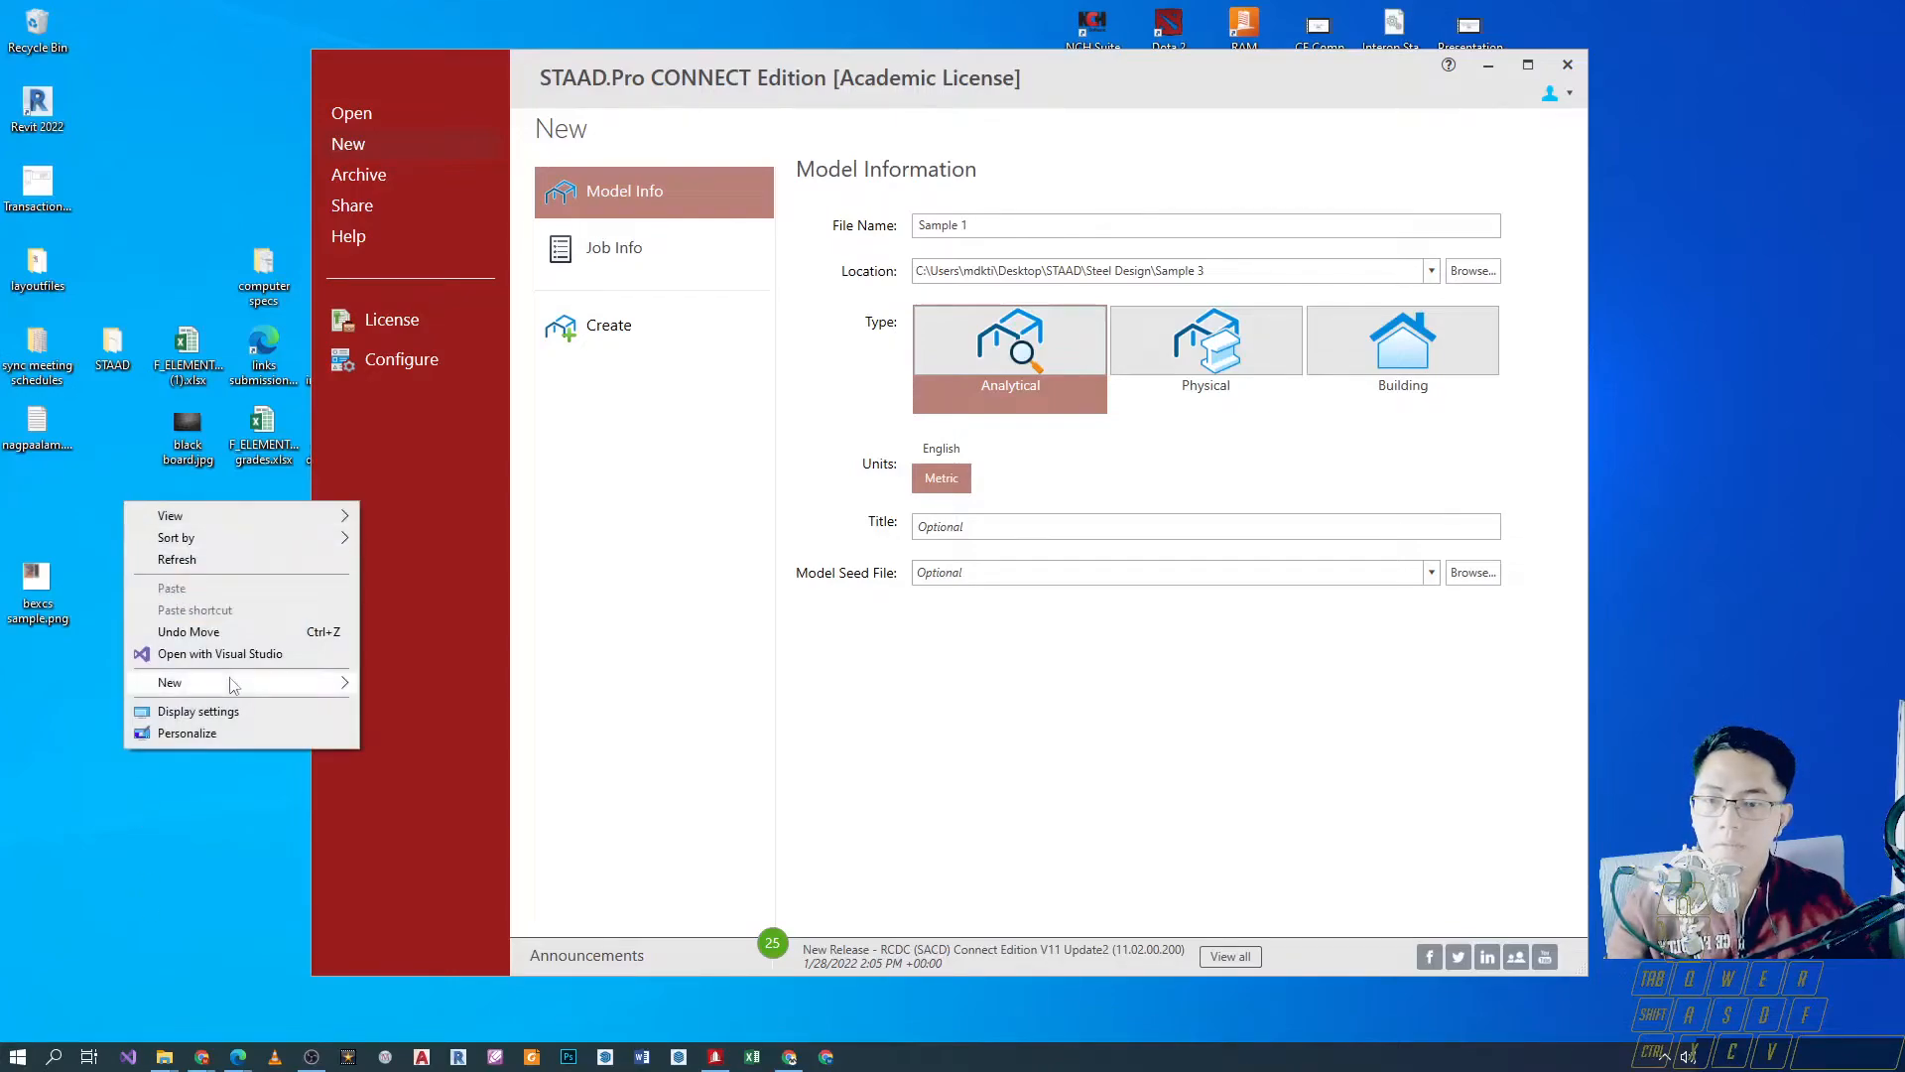
{"action": "left_click", "coordinate": [169, 680]}
{"action": "type", "text": "Staad Sample"}
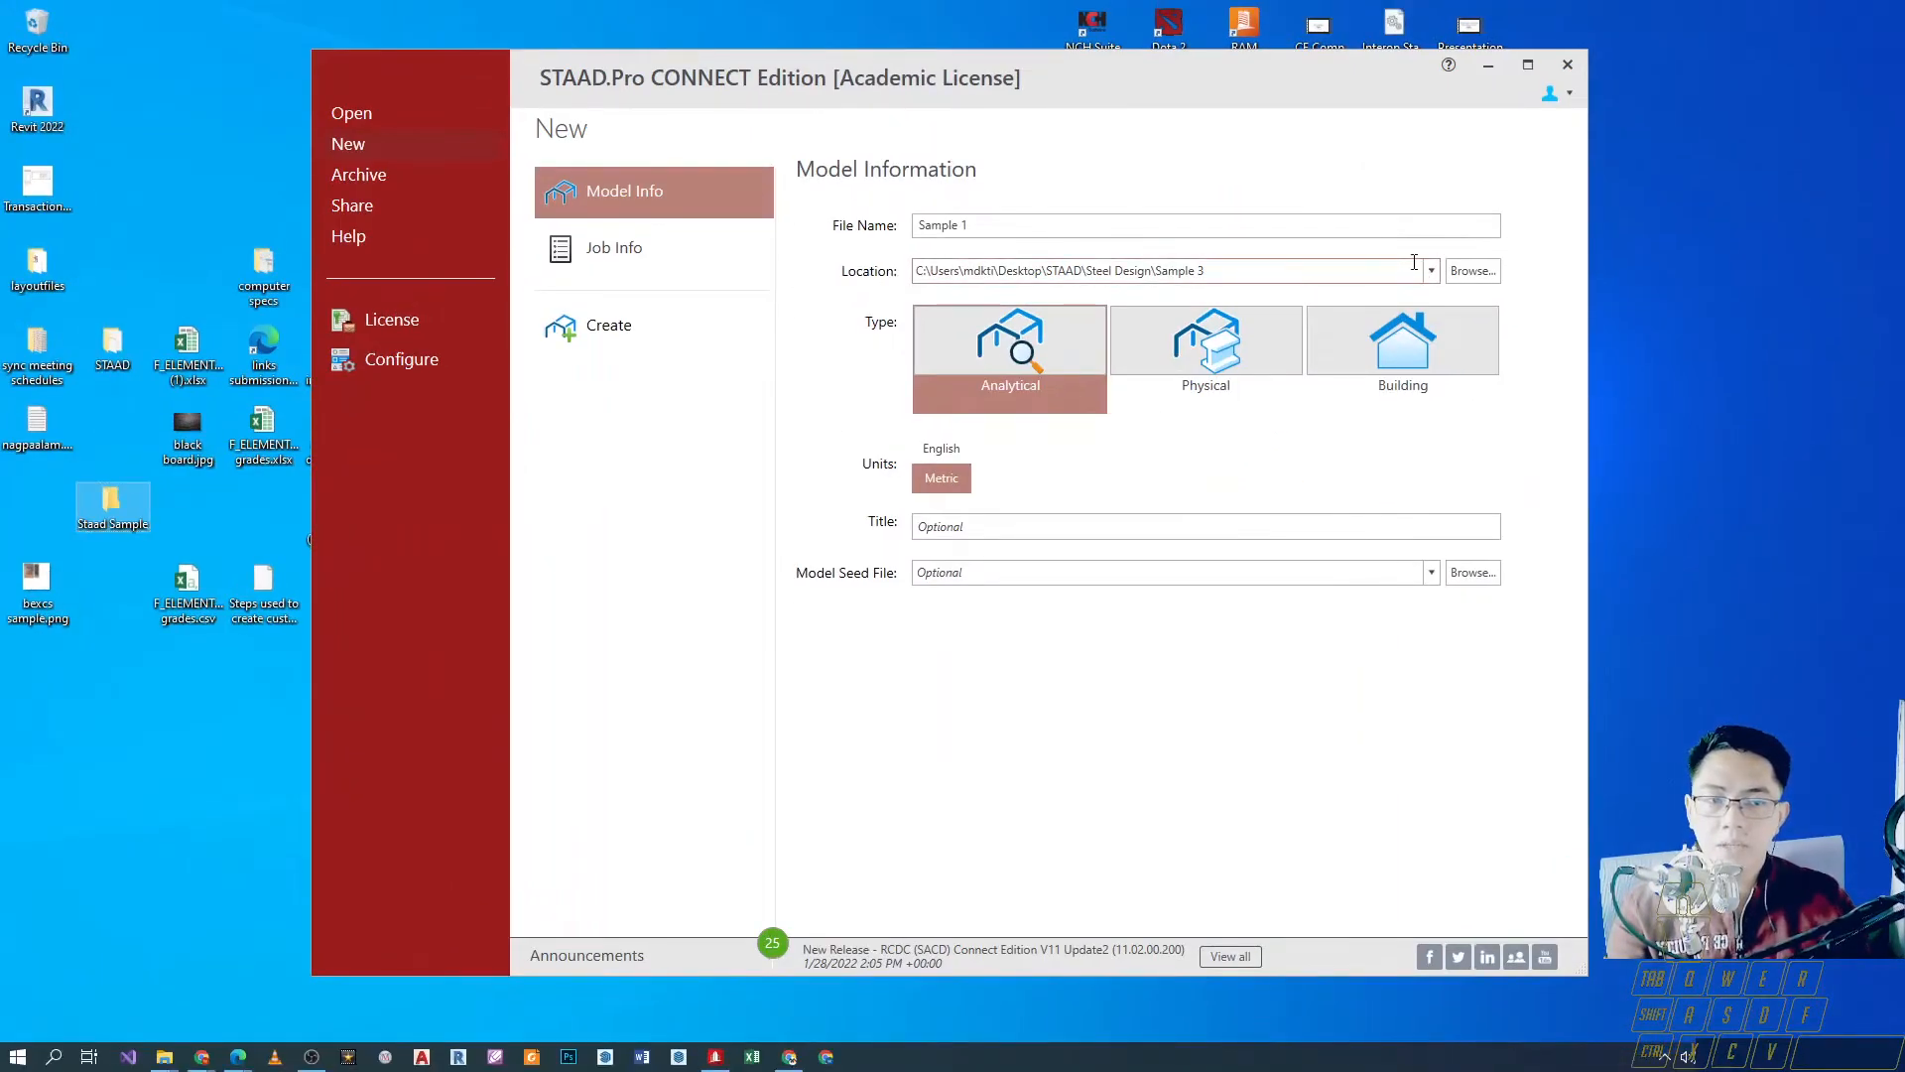
Set the new model's location to the Staad Sample folder on the desktop.
{"action": "left_click", "coordinate": [1470, 270]}
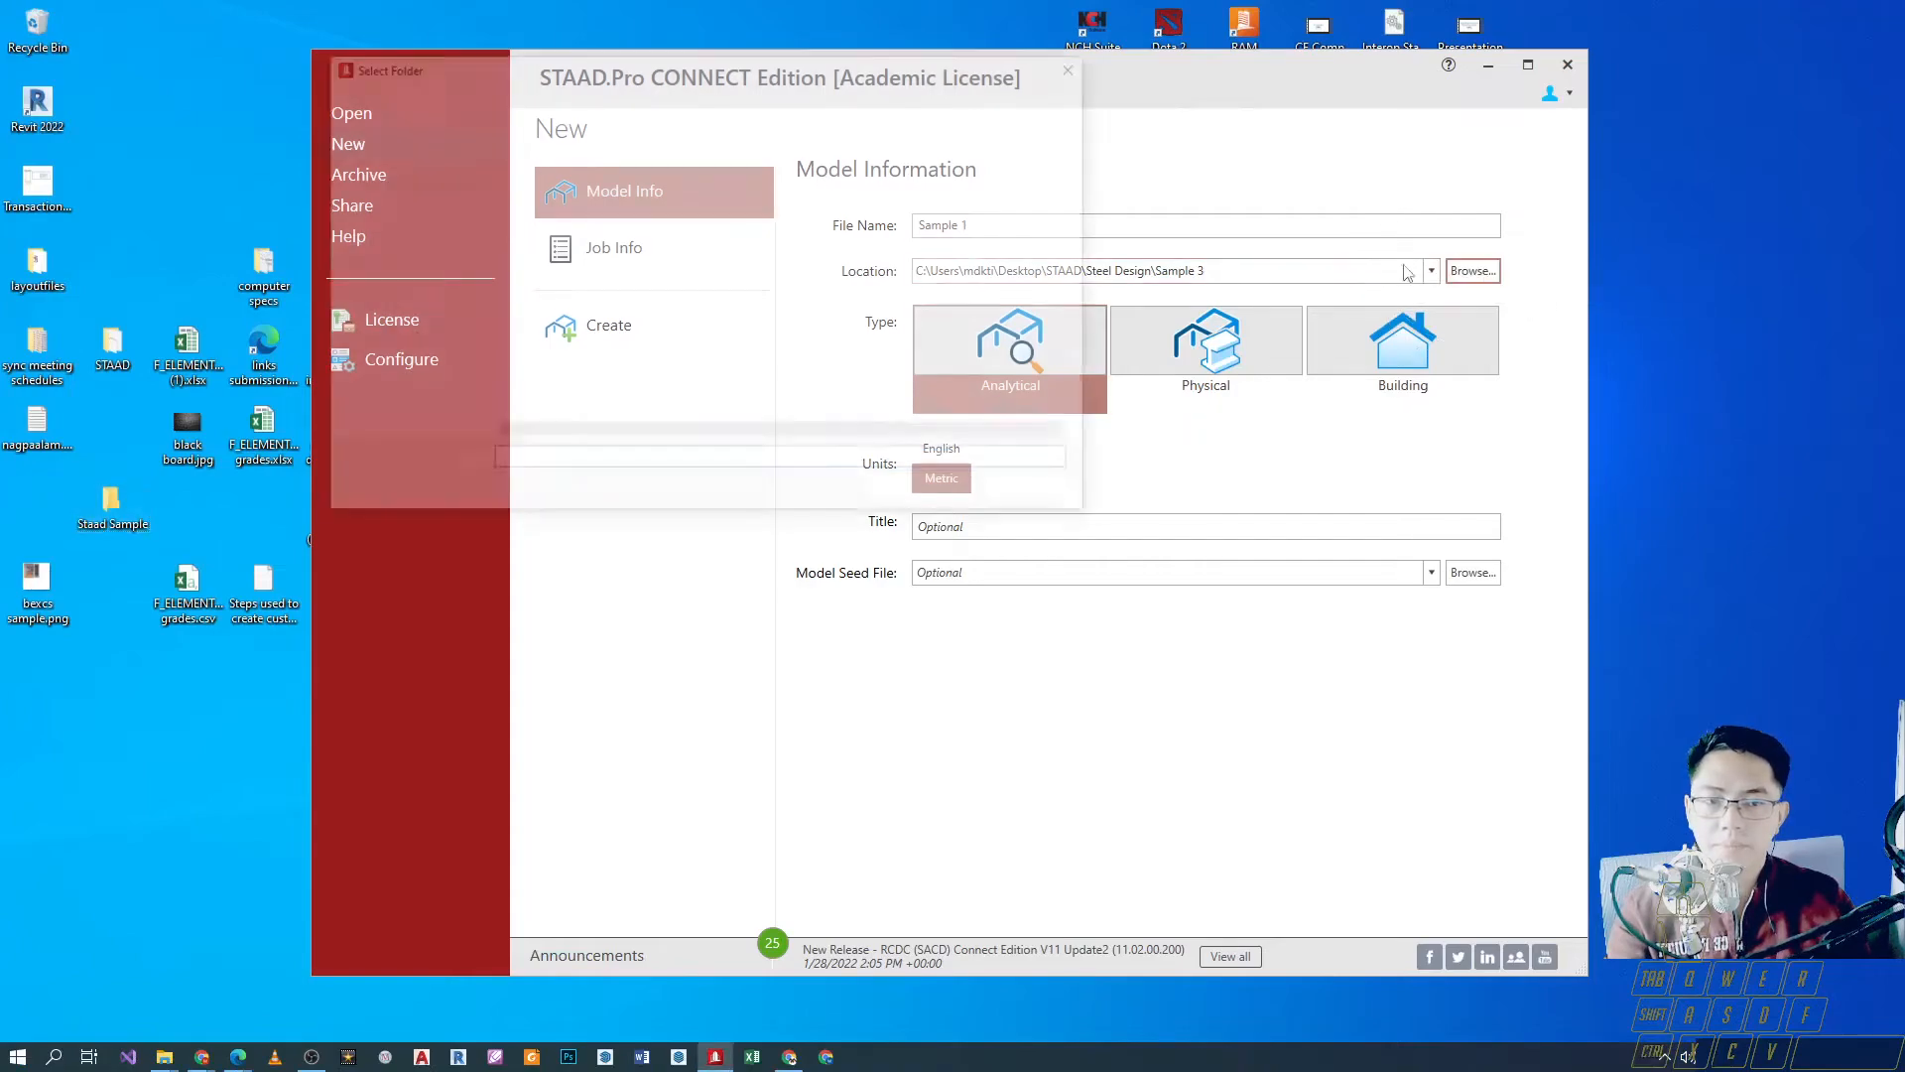
{"action": "left_click", "coordinate": [1473, 270]}
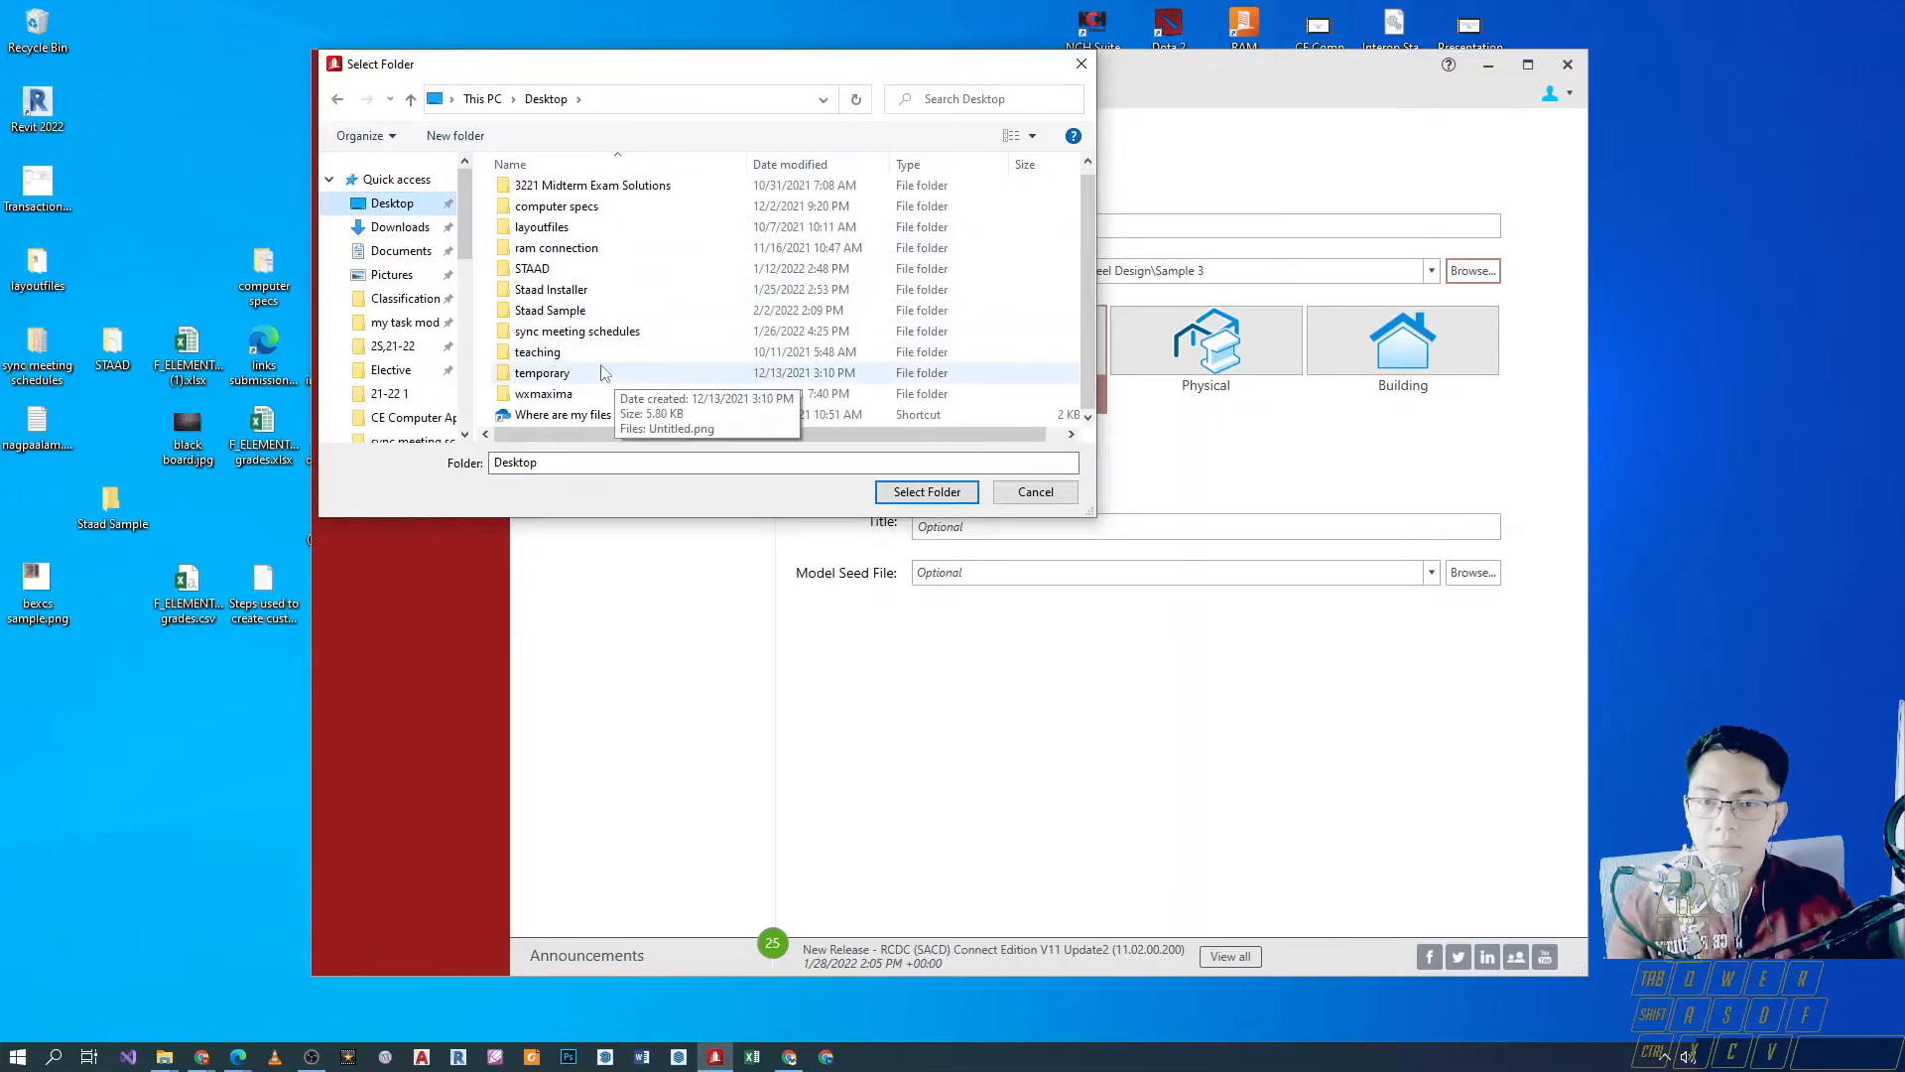
{"action": "left_click", "coordinate": [549, 309]}
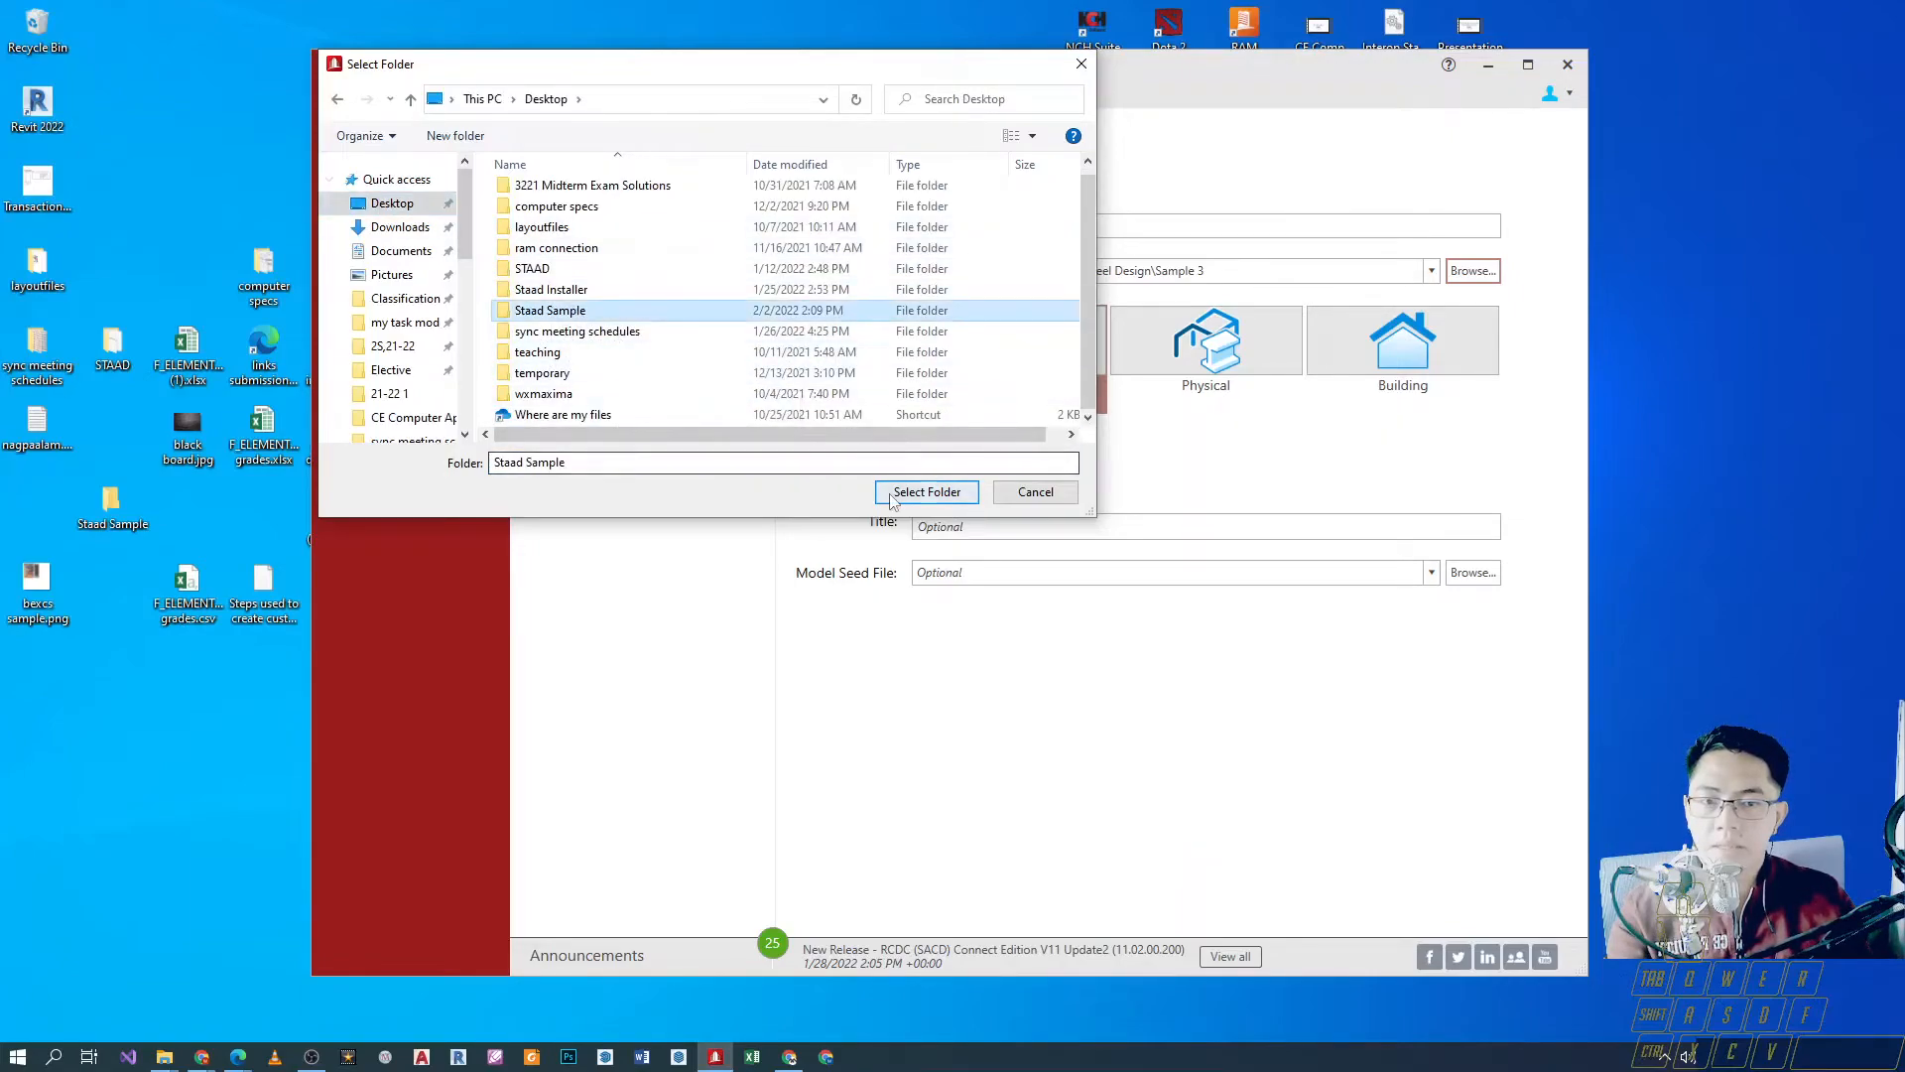
{"action": "left_click", "coordinate": [924, 490]}
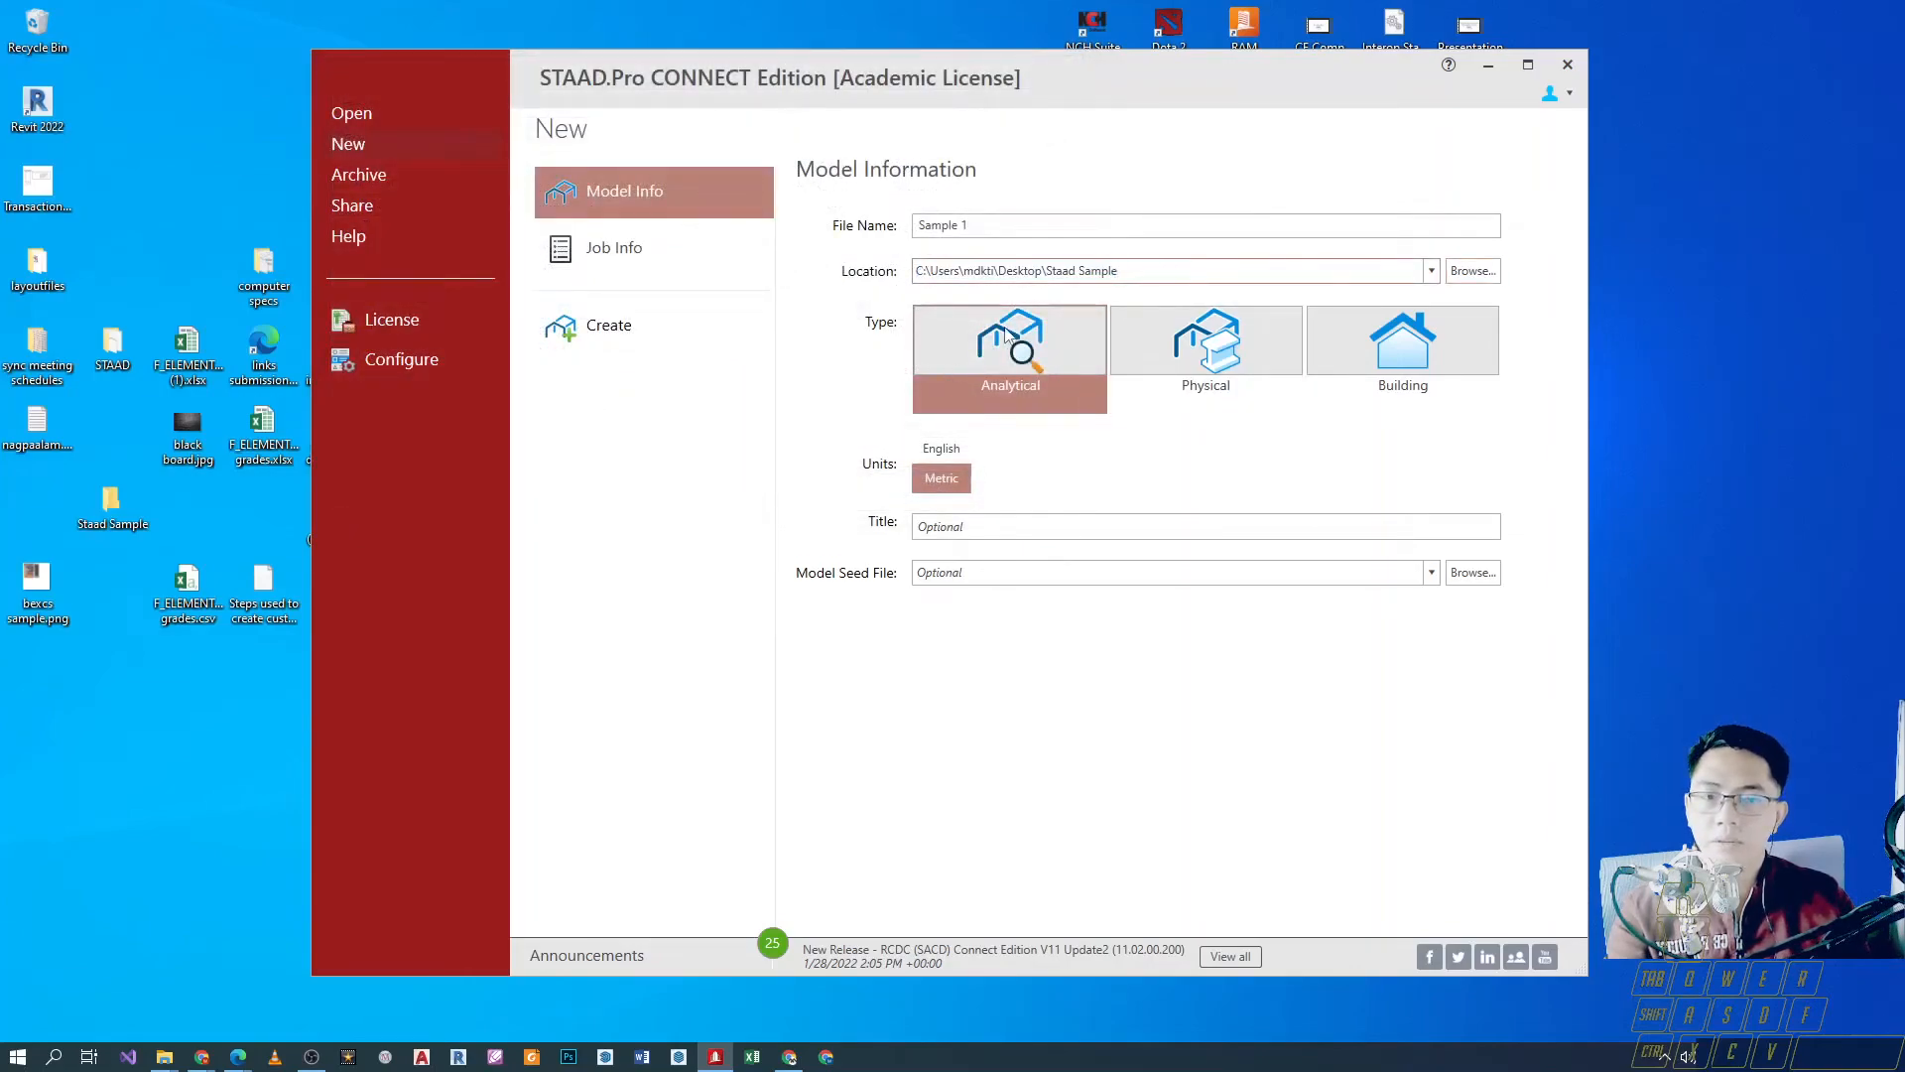
{"action": "mouse_move", "coordinate": [933, 421]}
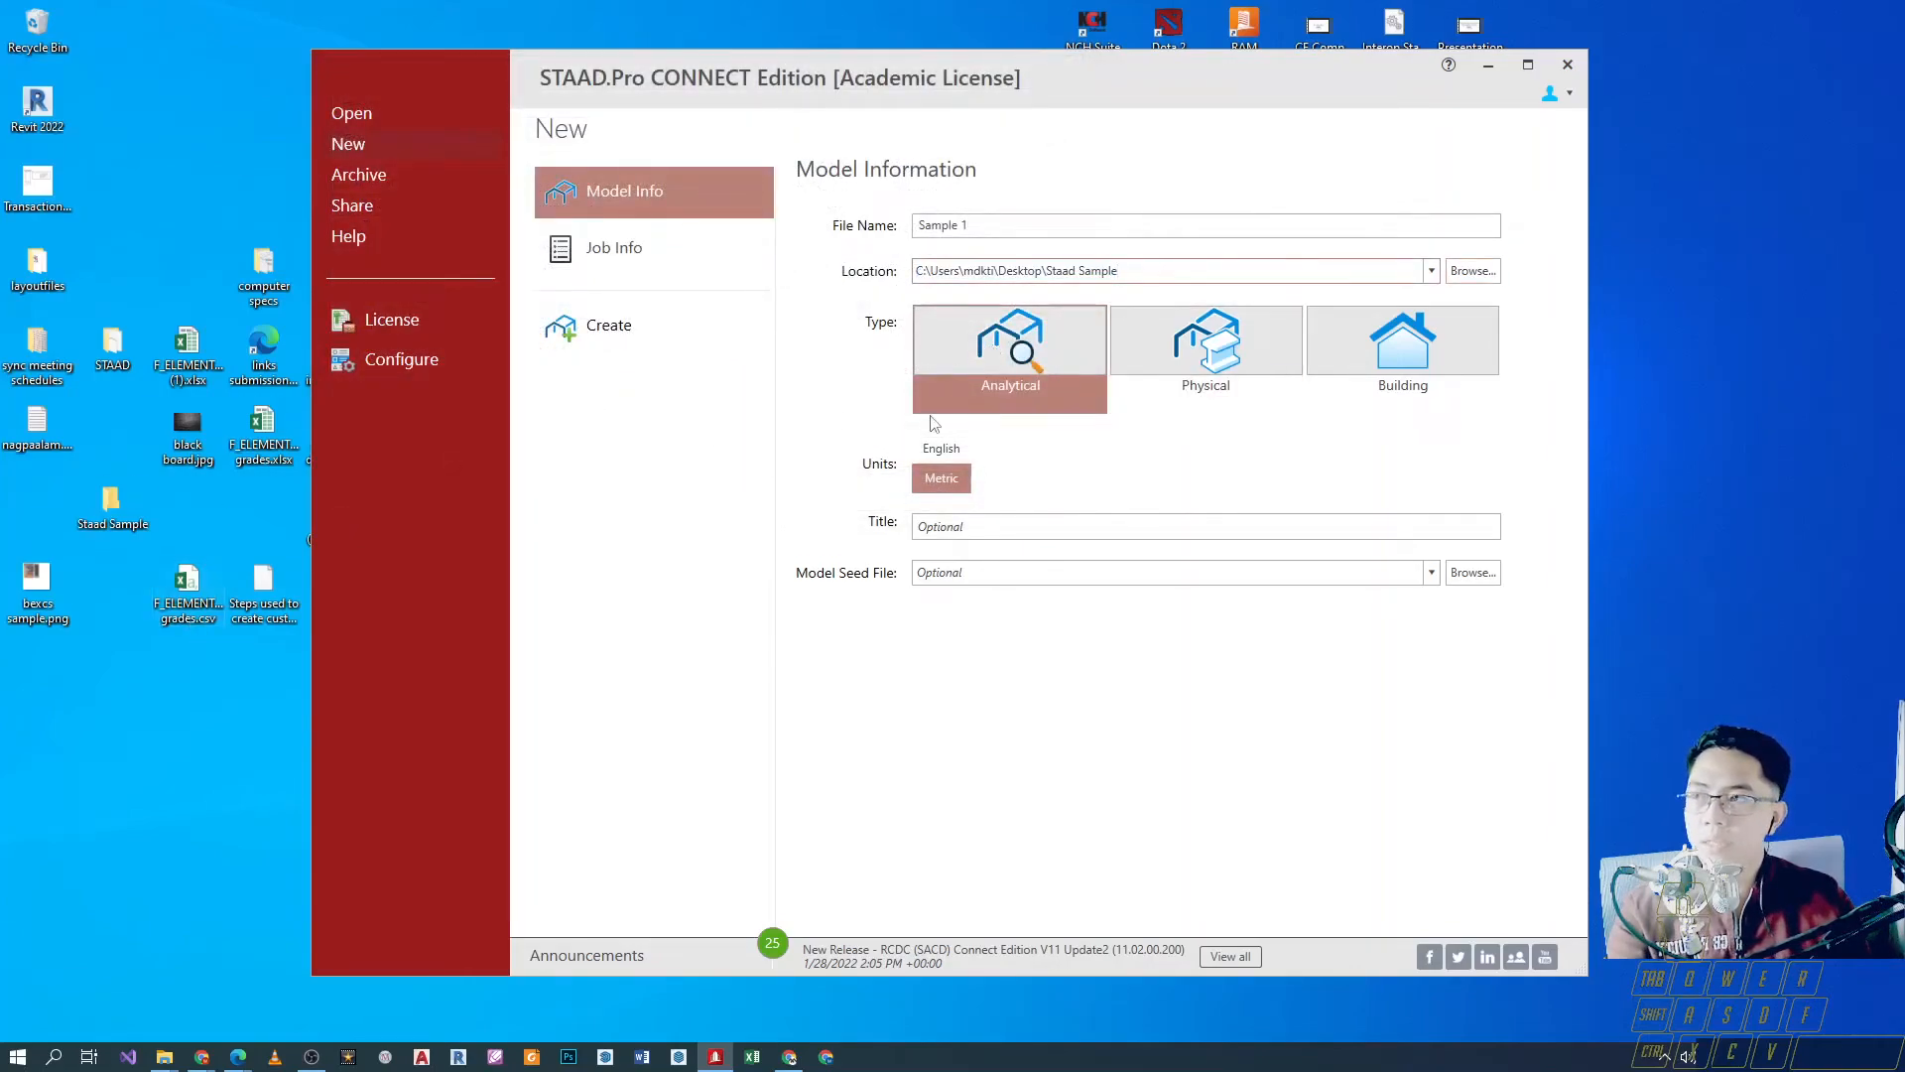
Check the empty Staad Sample folder, then point the model location to Staad Sample\Folder for Sample 1.
{"action": "left_click", "coordinate": [1167, 270]}
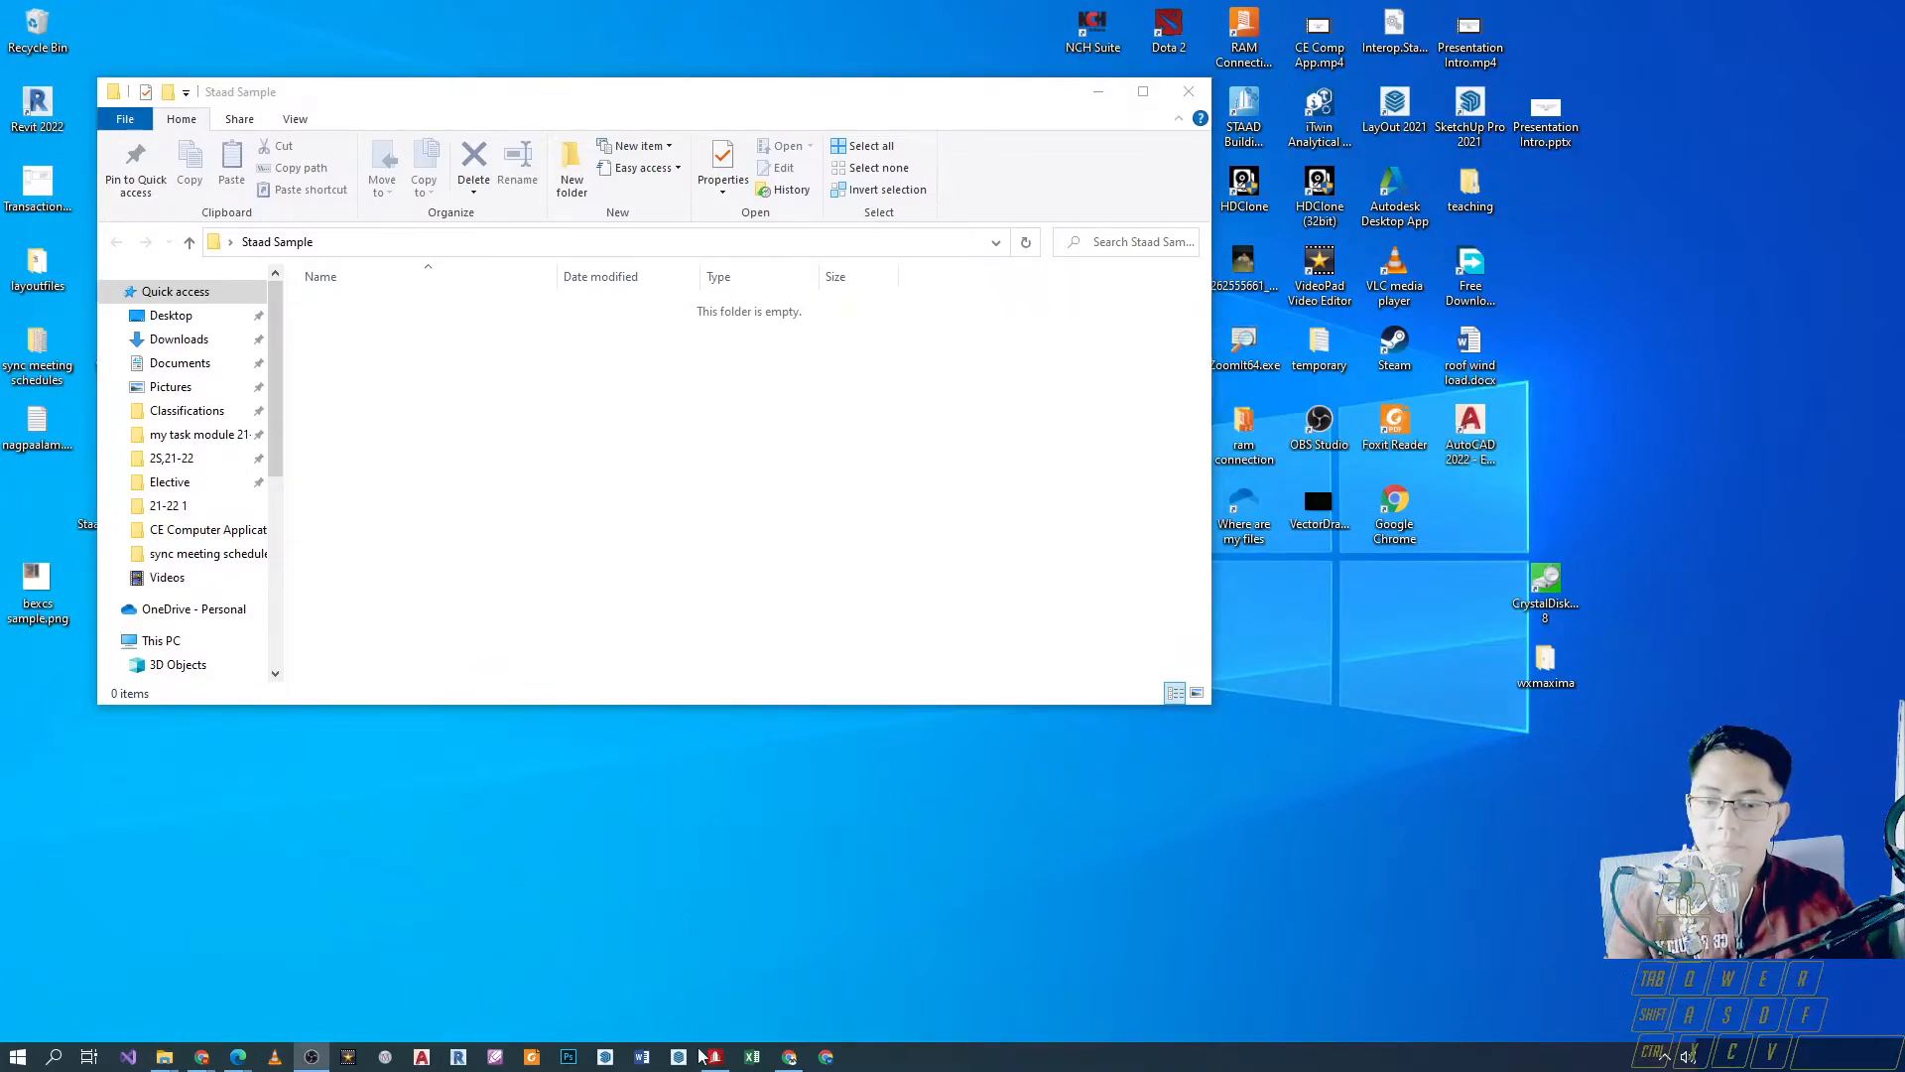
{"action": "left_click", "coordinate": [712, 1054]}
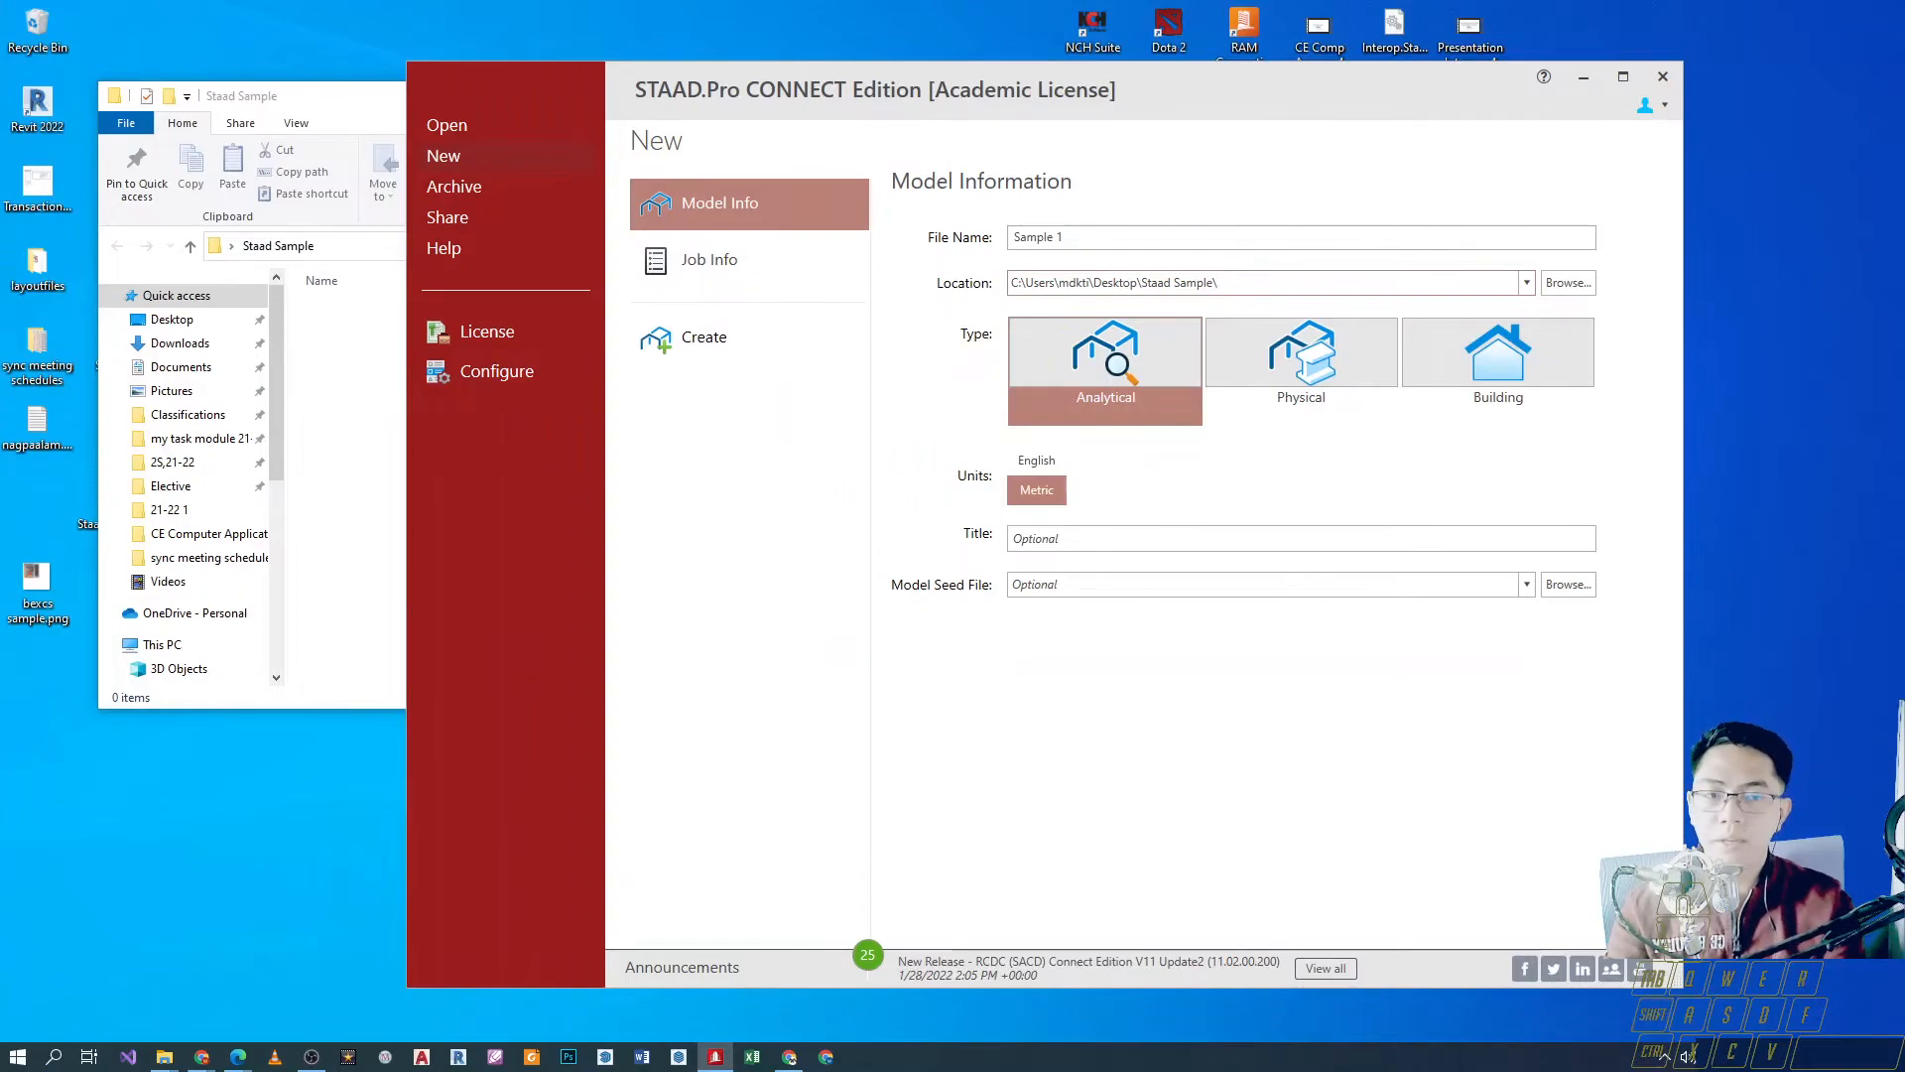
{"action": "type", "text": "Sample 1"}
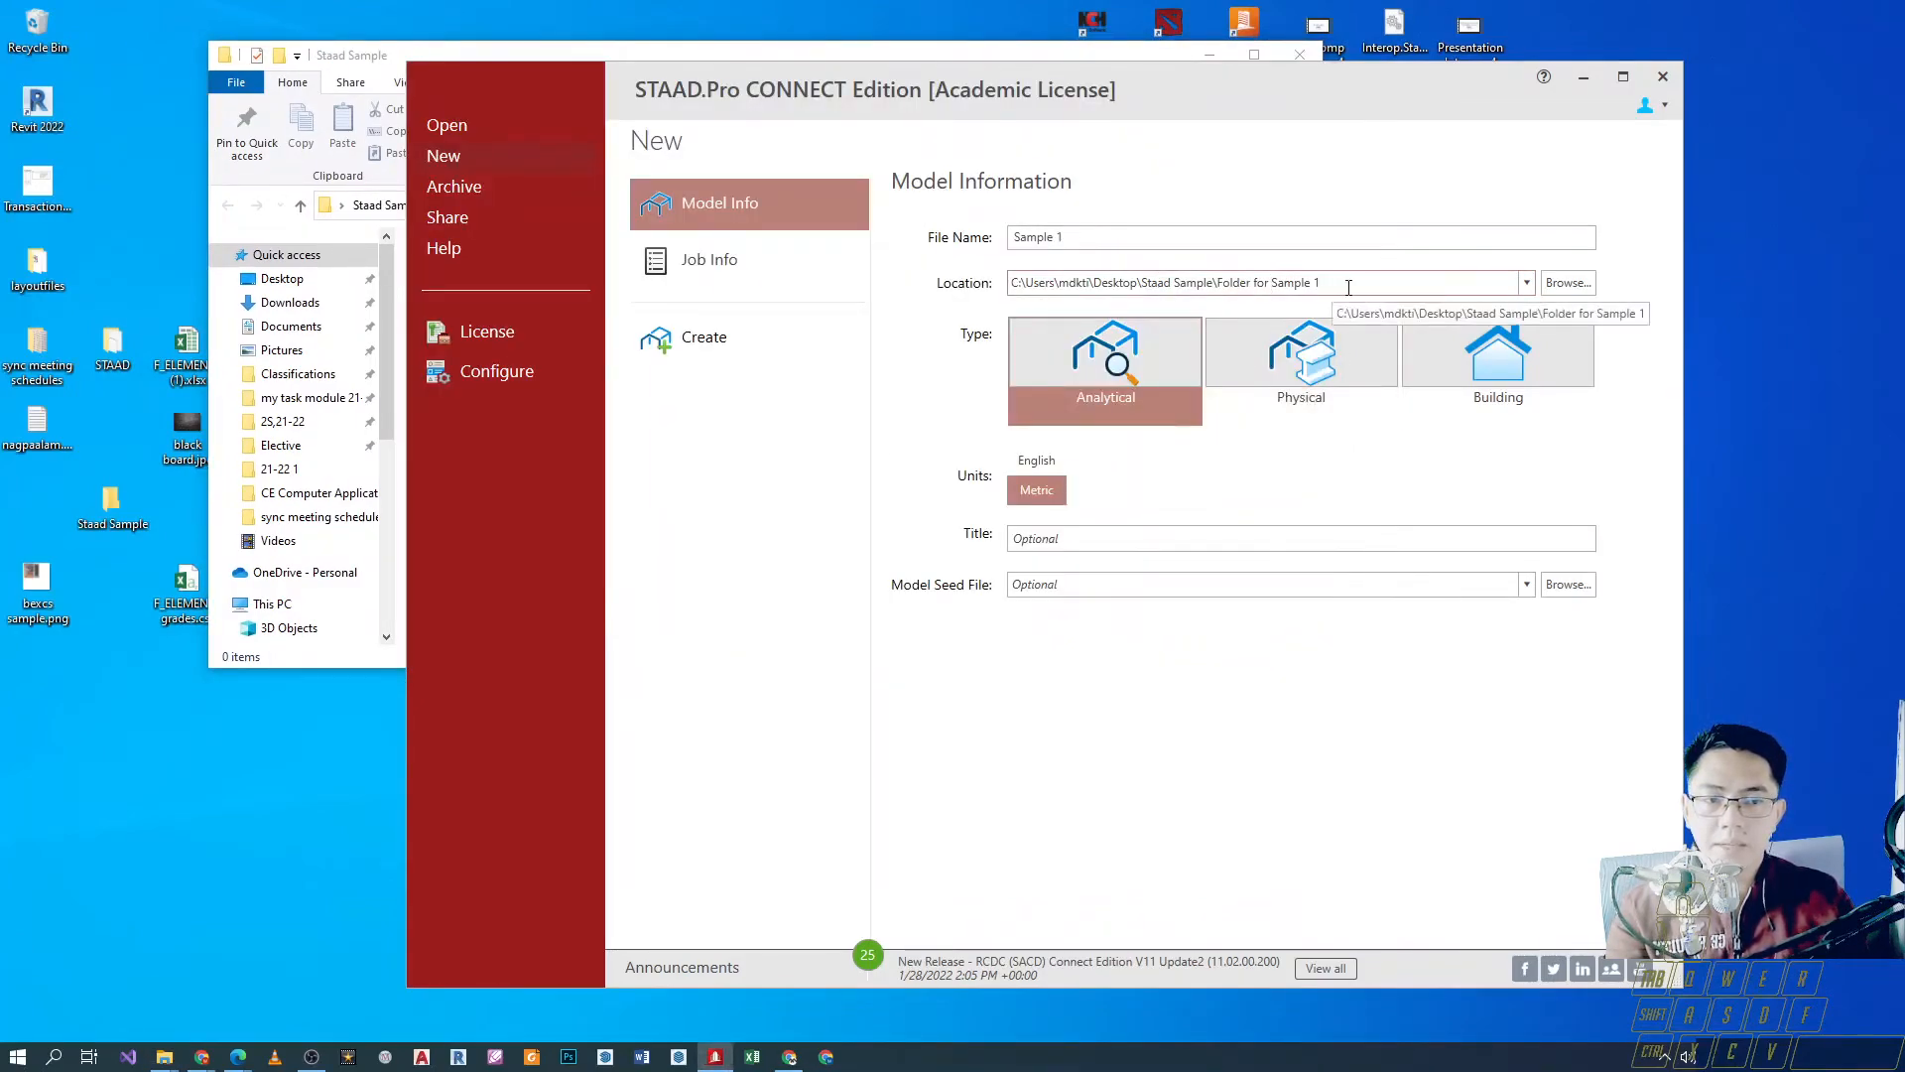
Keep metric units on Model Info and move to the empty Job Information page.
{"action": "left_click", "coordinate": [1264, 281]}
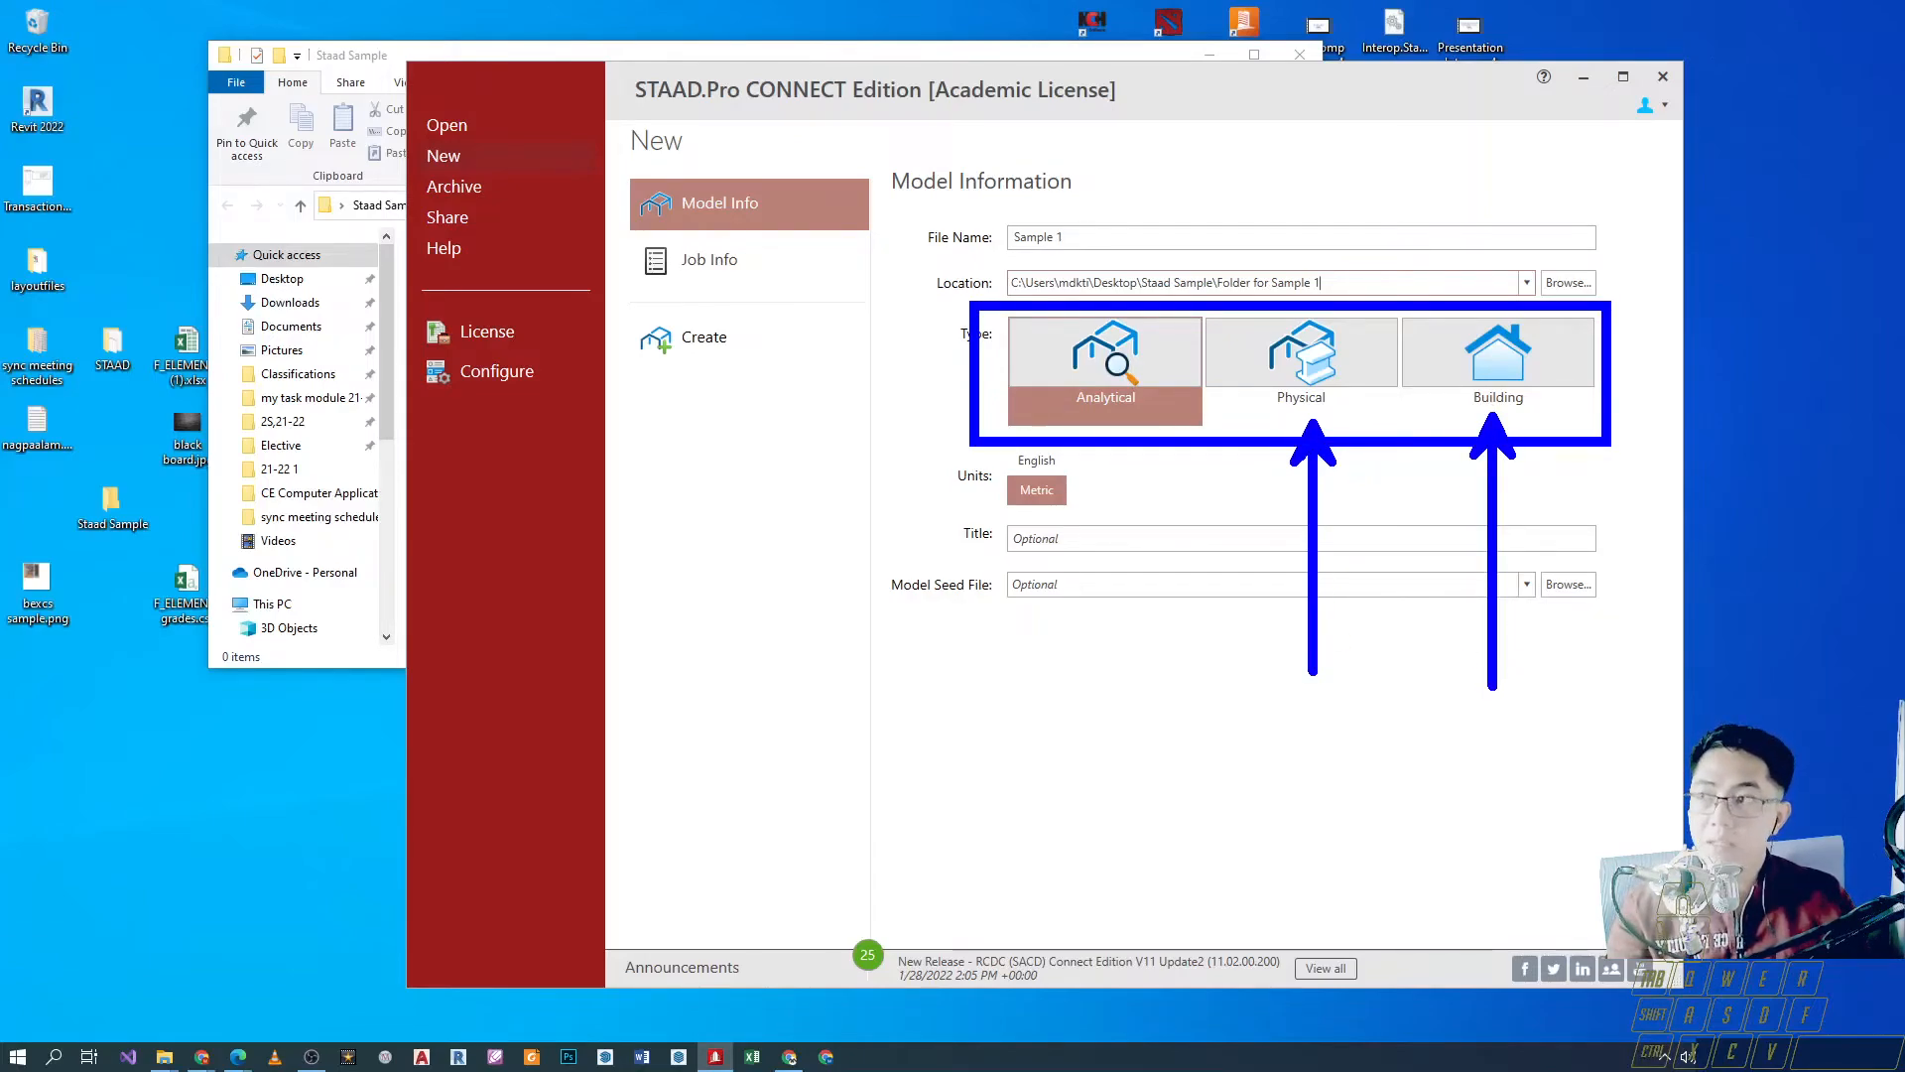
{"action": "mouse_move", "coordinate": [1252, 459]}
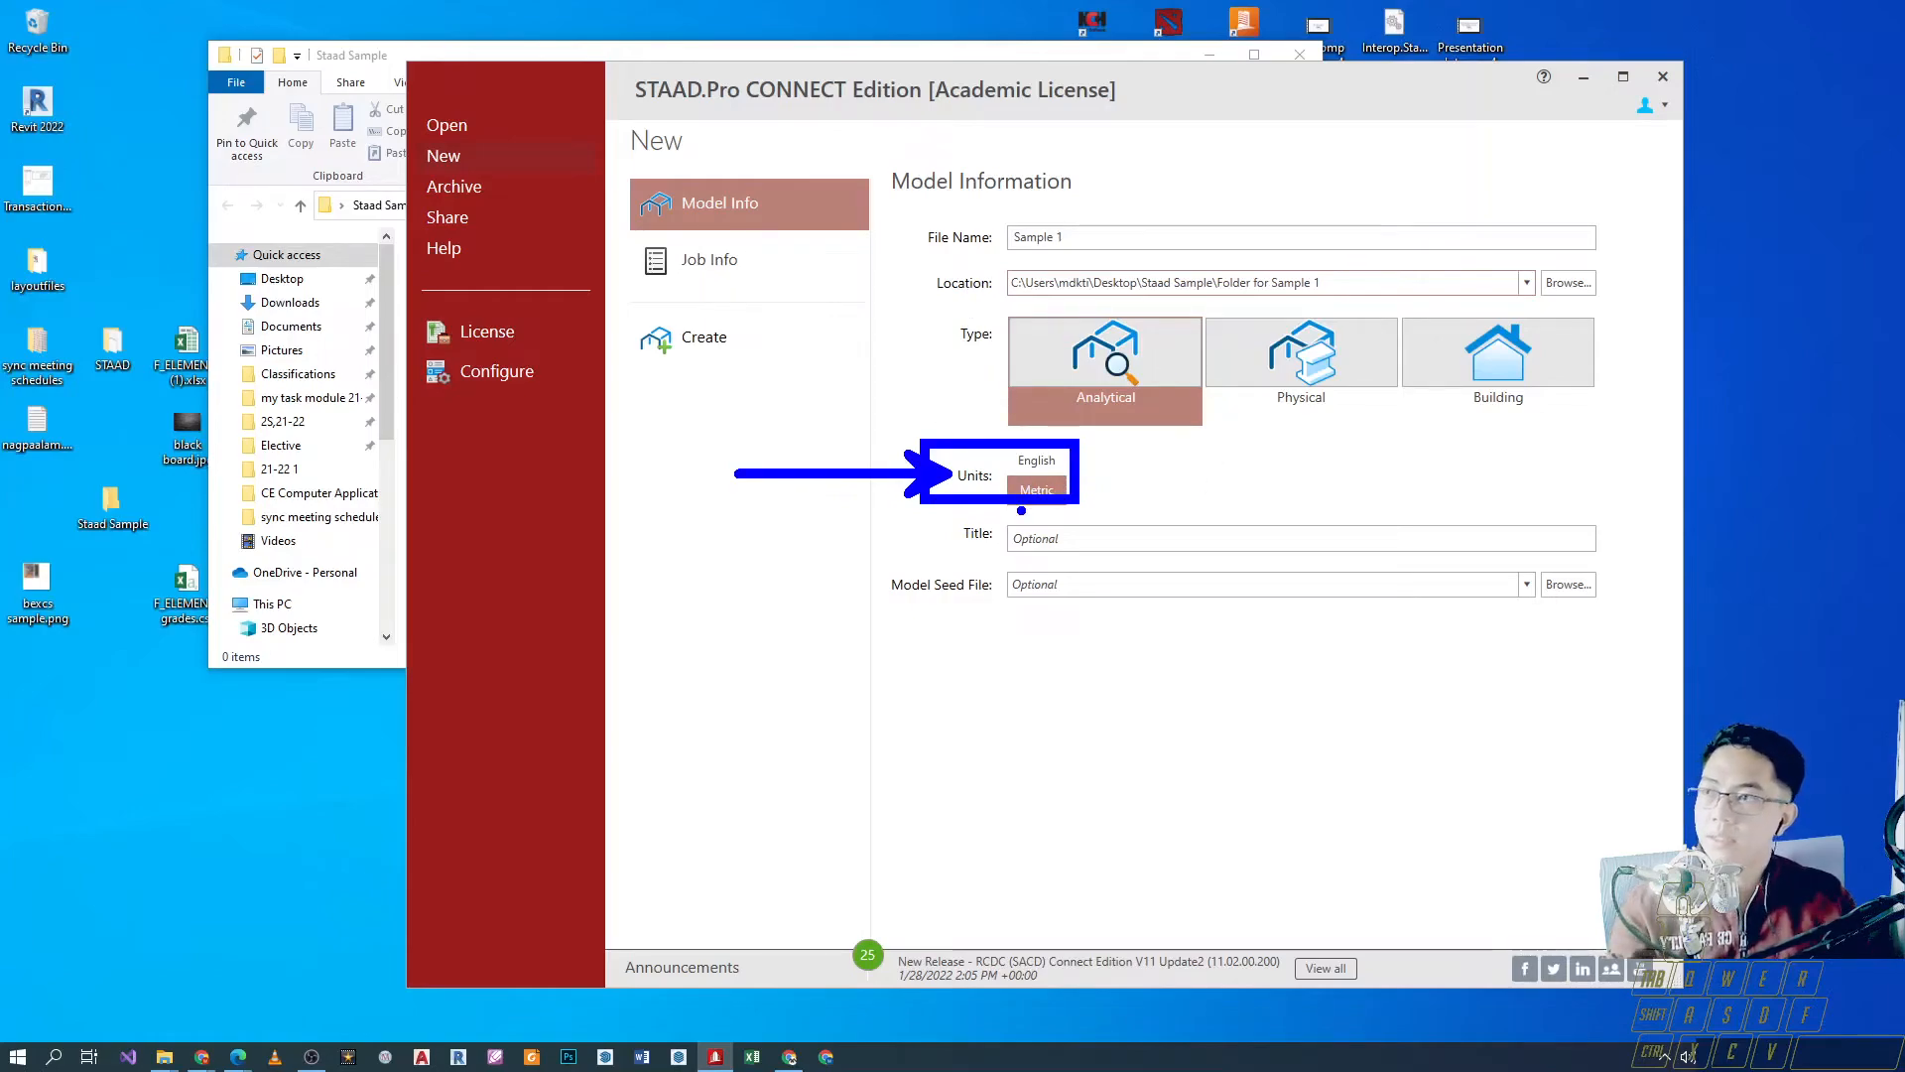
{"action": "left_click", "coordinate": [1300, 538]}
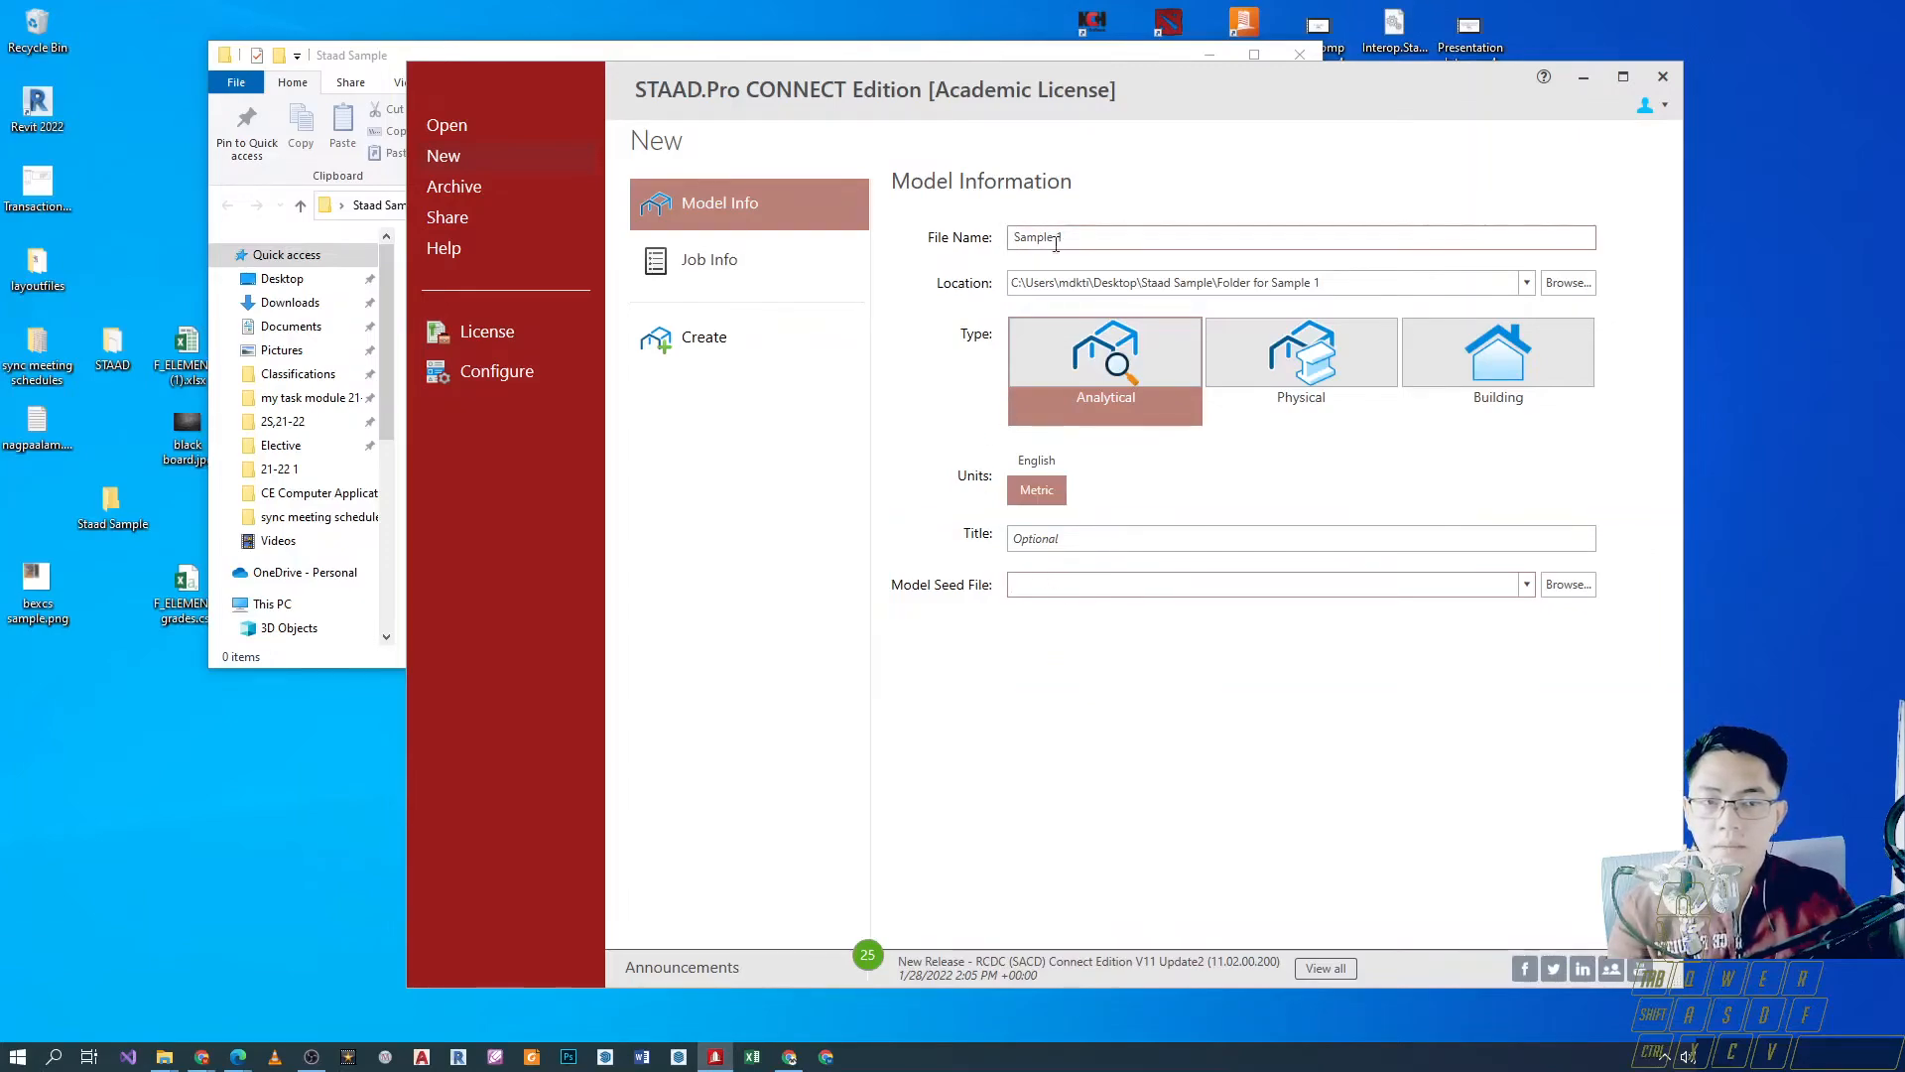
{"action": "left_click", "coordinate": [711, 258]}
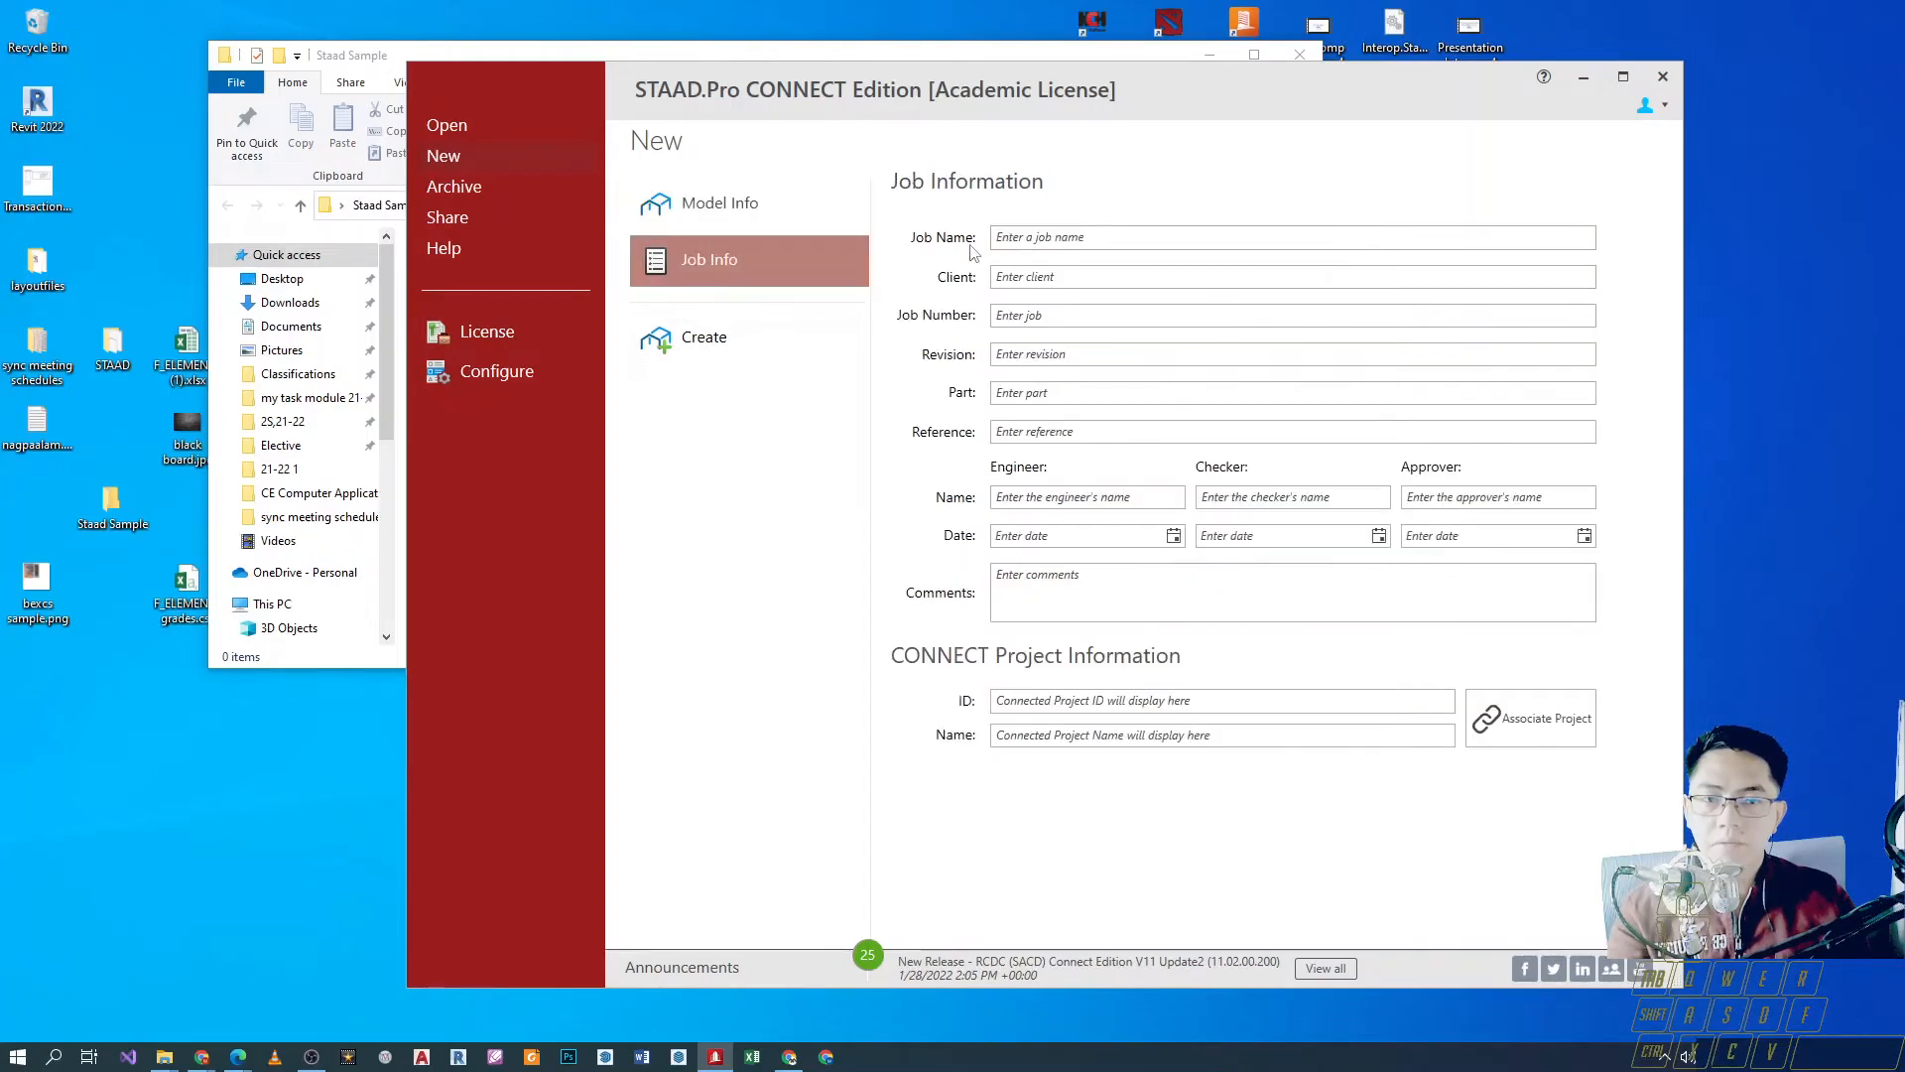
{"action": "left_click", "coordinate": [1292, 236]}
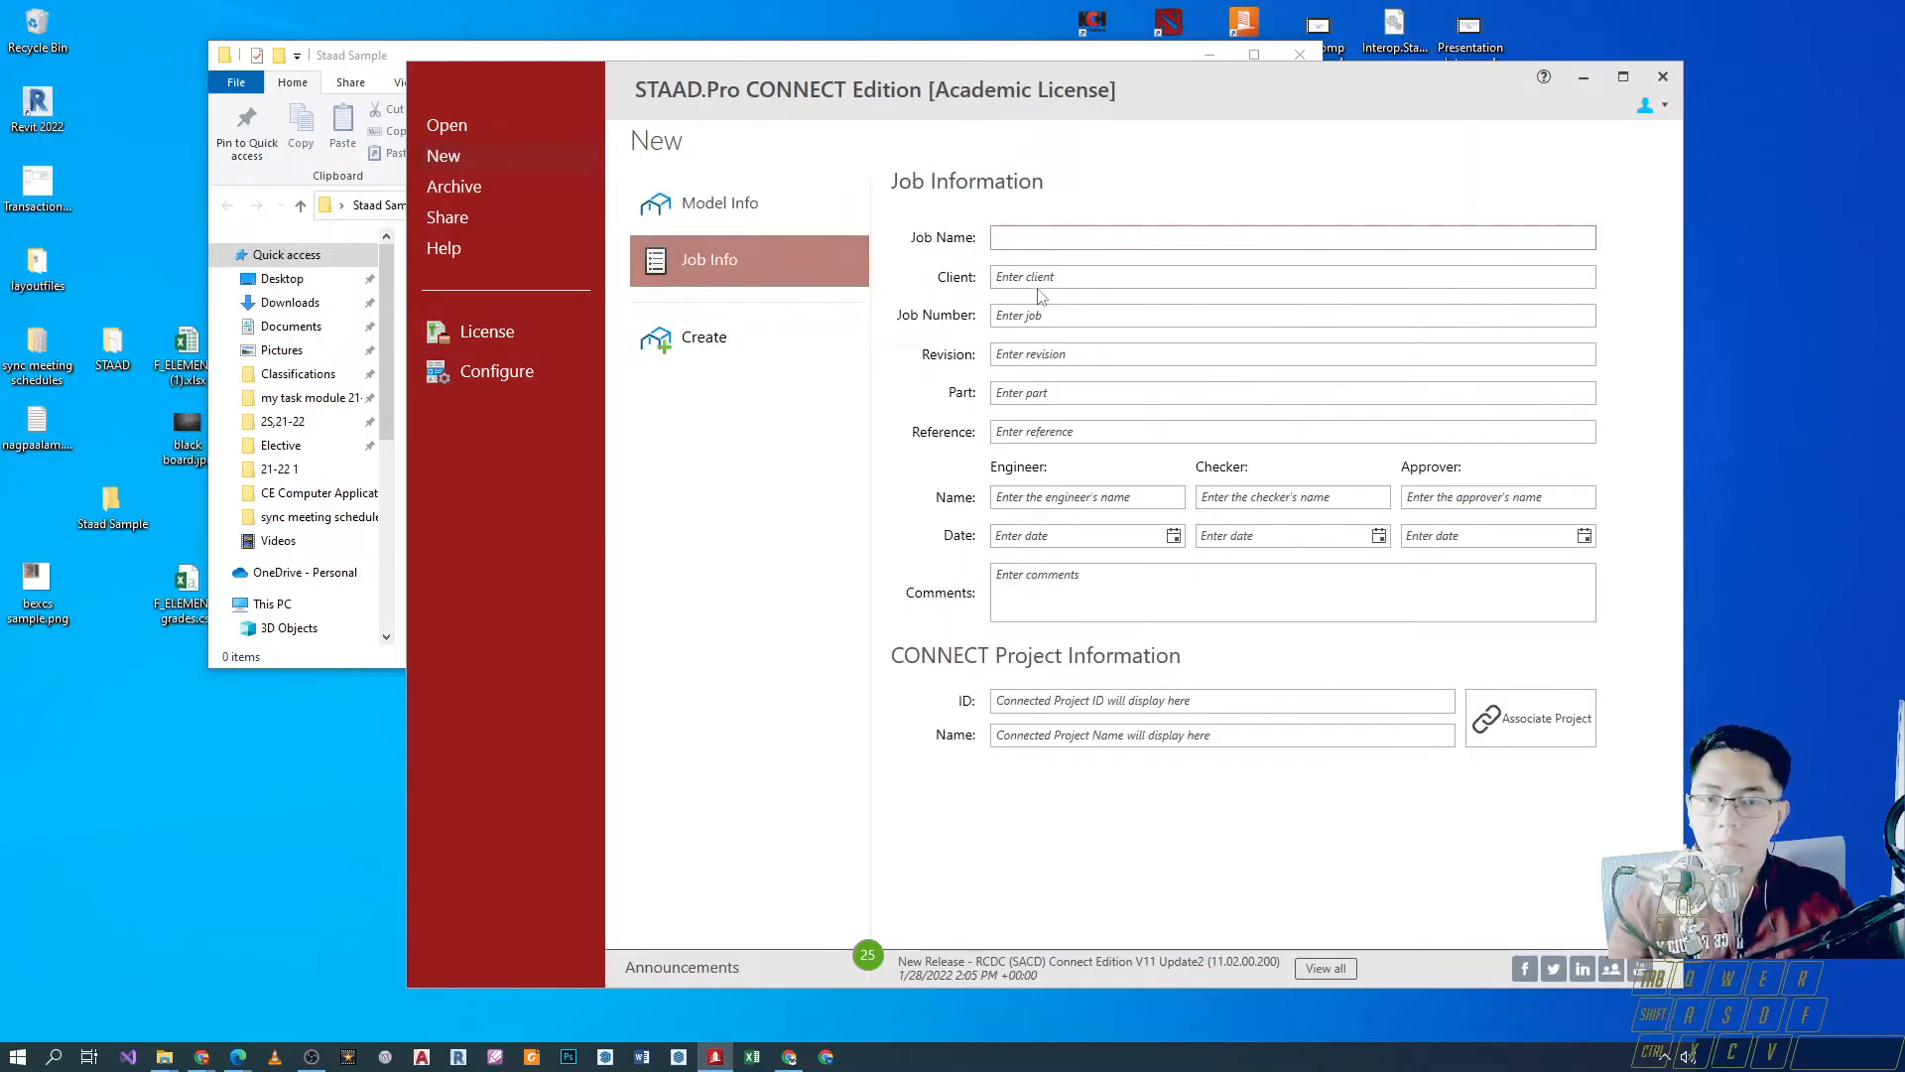
{"action": "left_click", "coordinate": [1292, 236]}
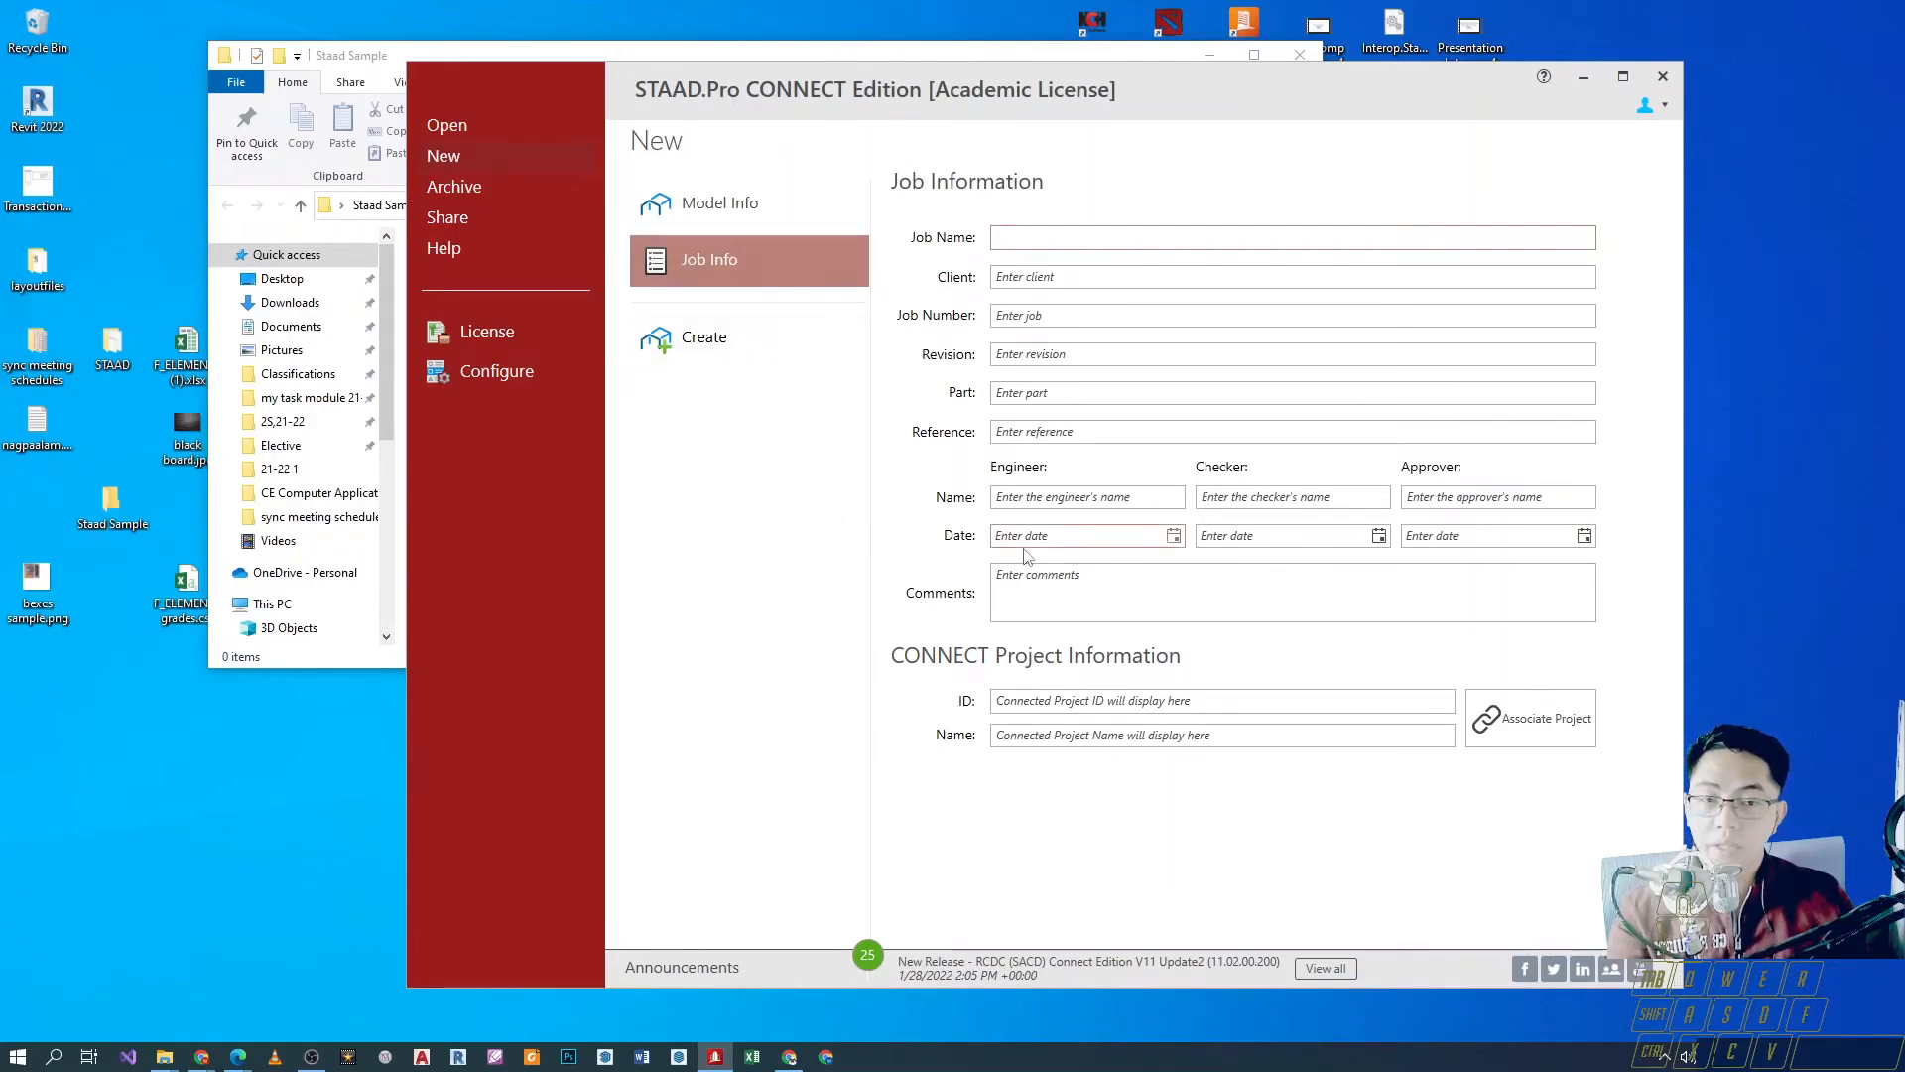
{"action": "mouse_move", "coordinate": [994, 543]}
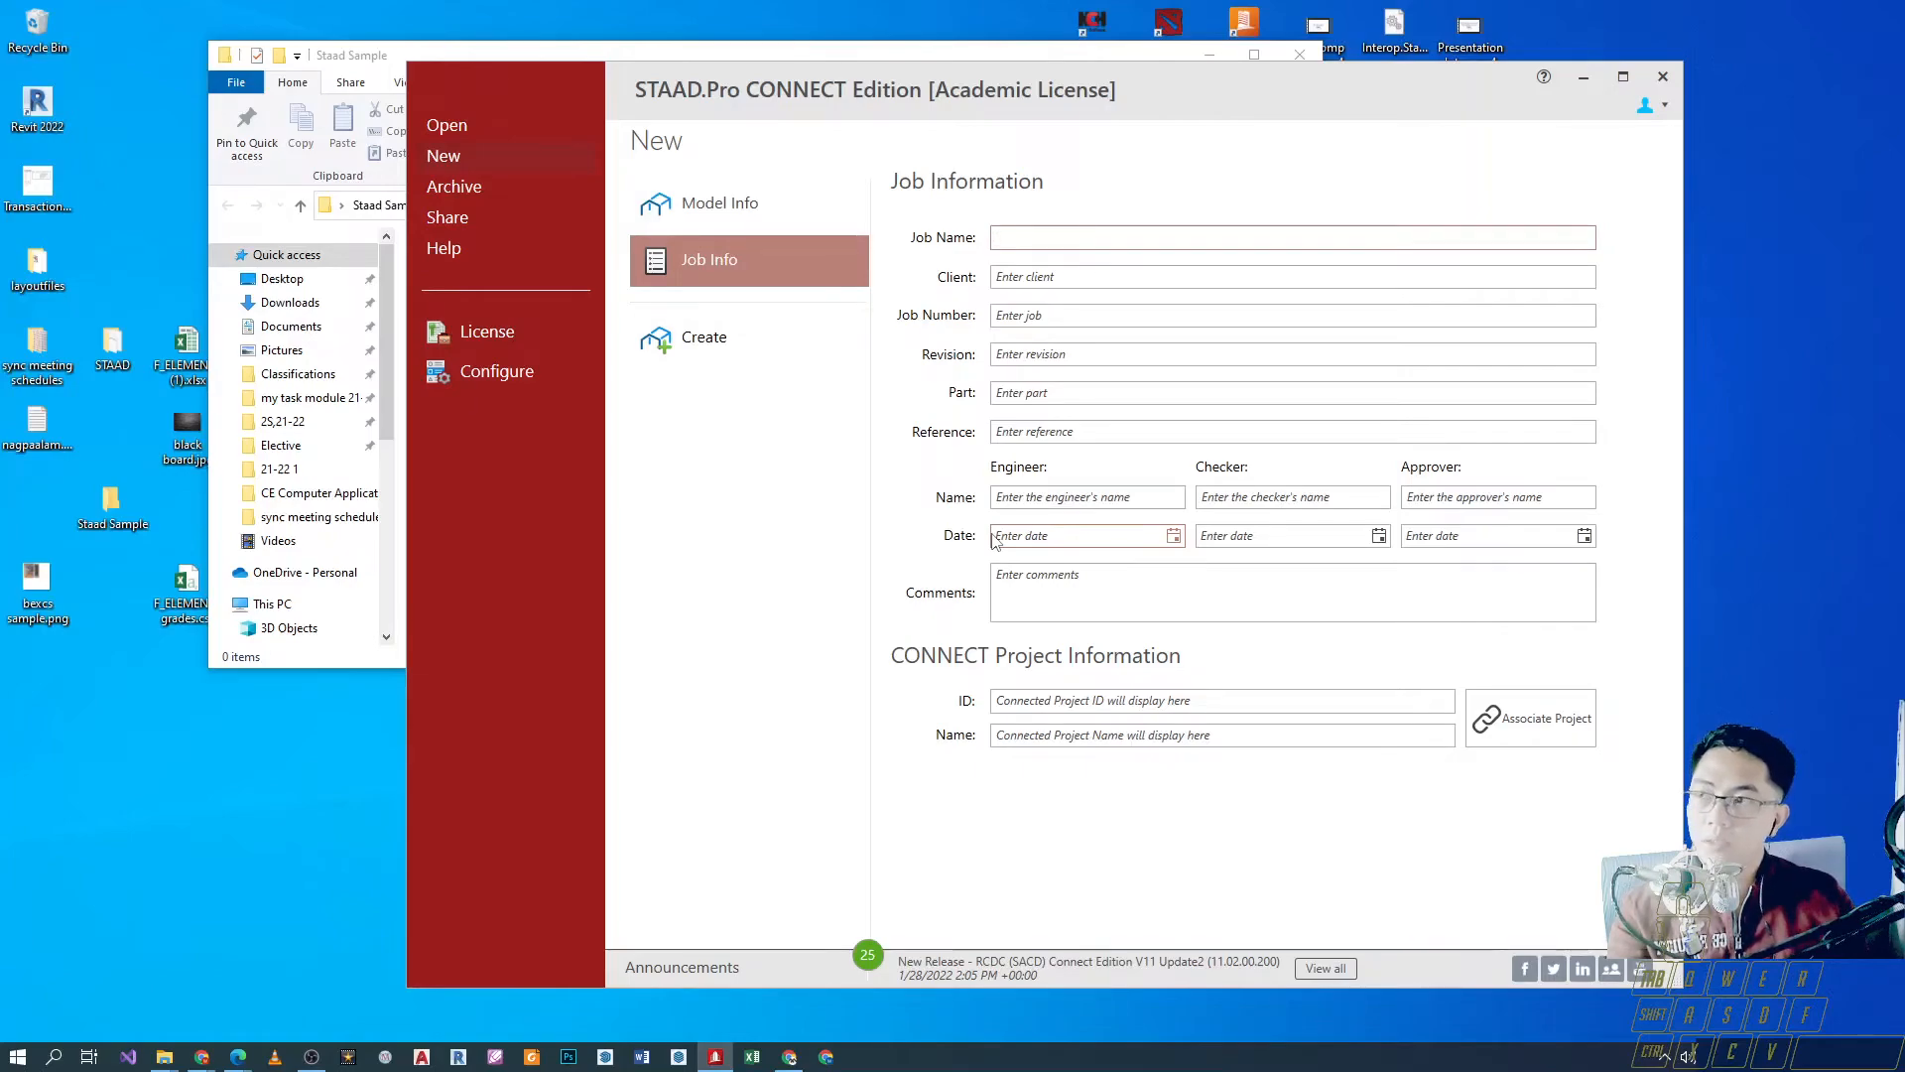
{"action": "left_click", "coordinate": [1292, 236]}
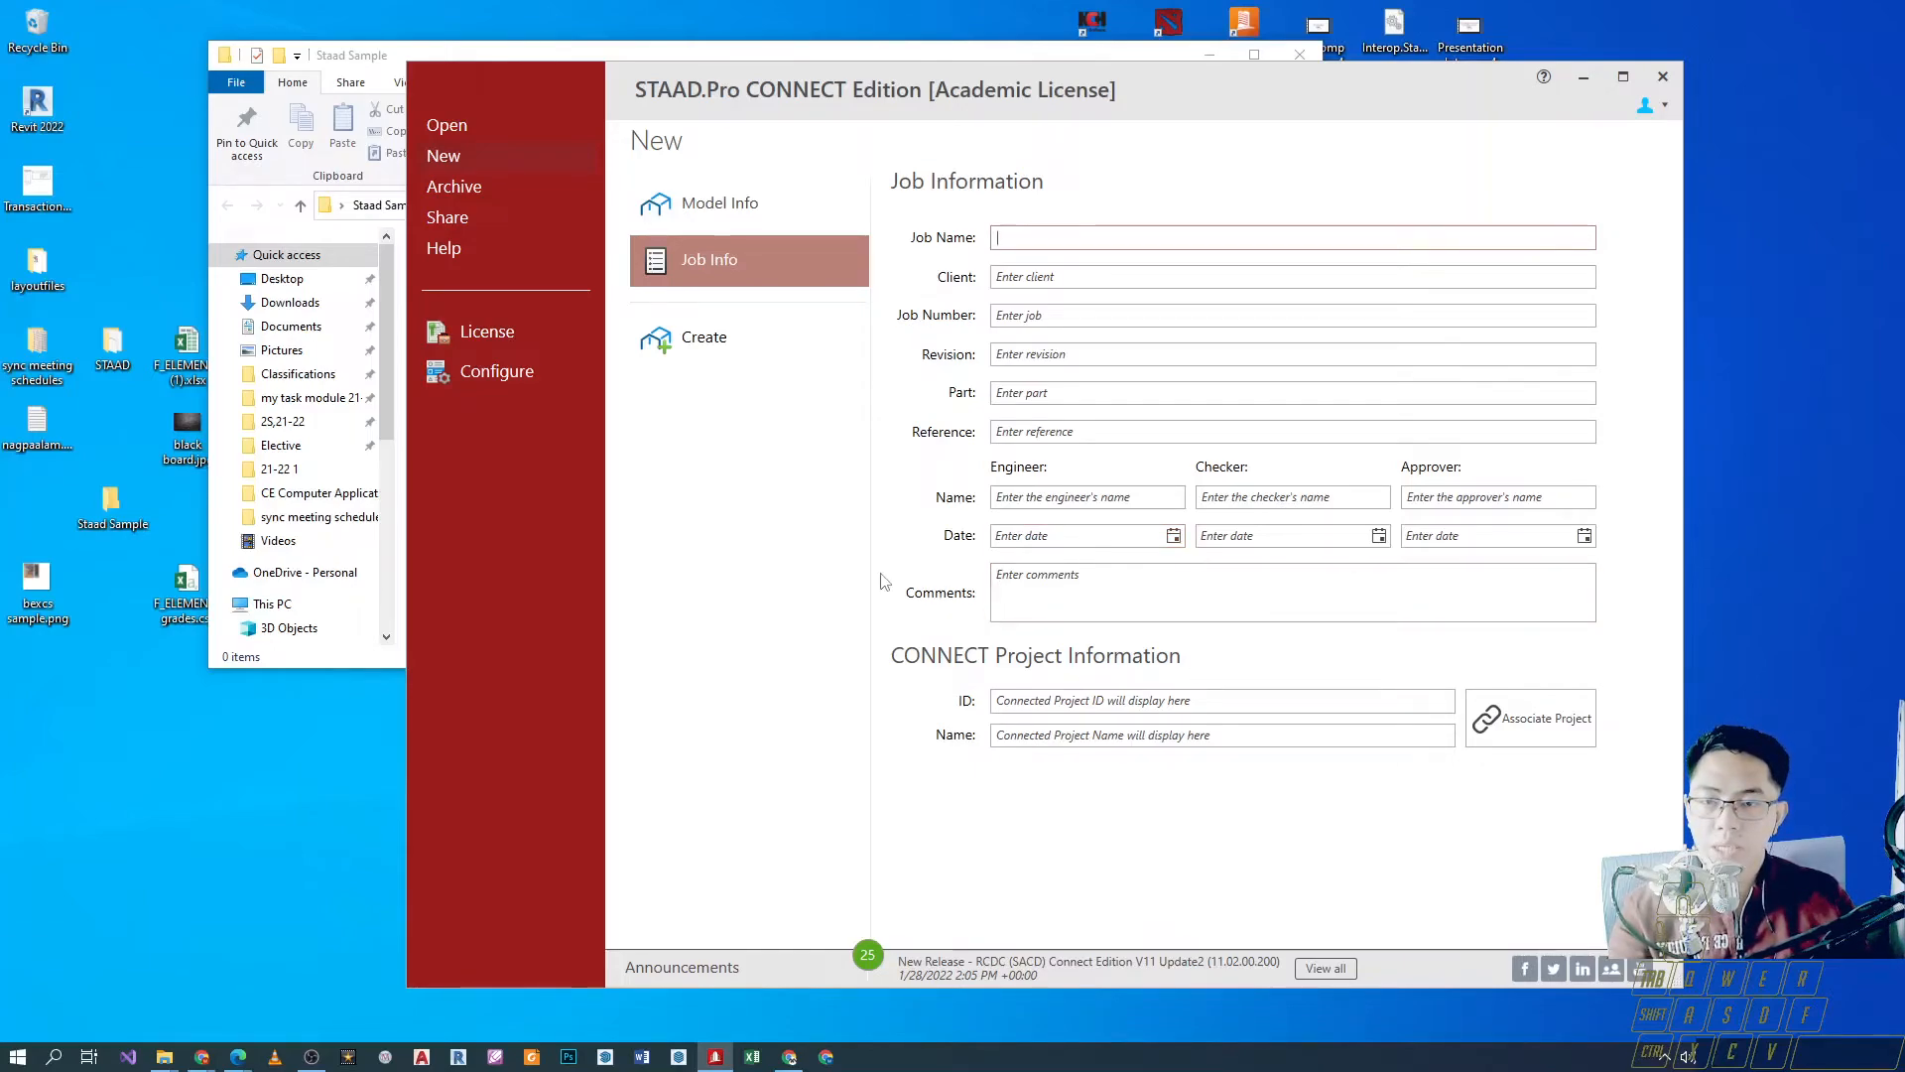
{"action": "mouse_move", "coordinate": [915, 560]}
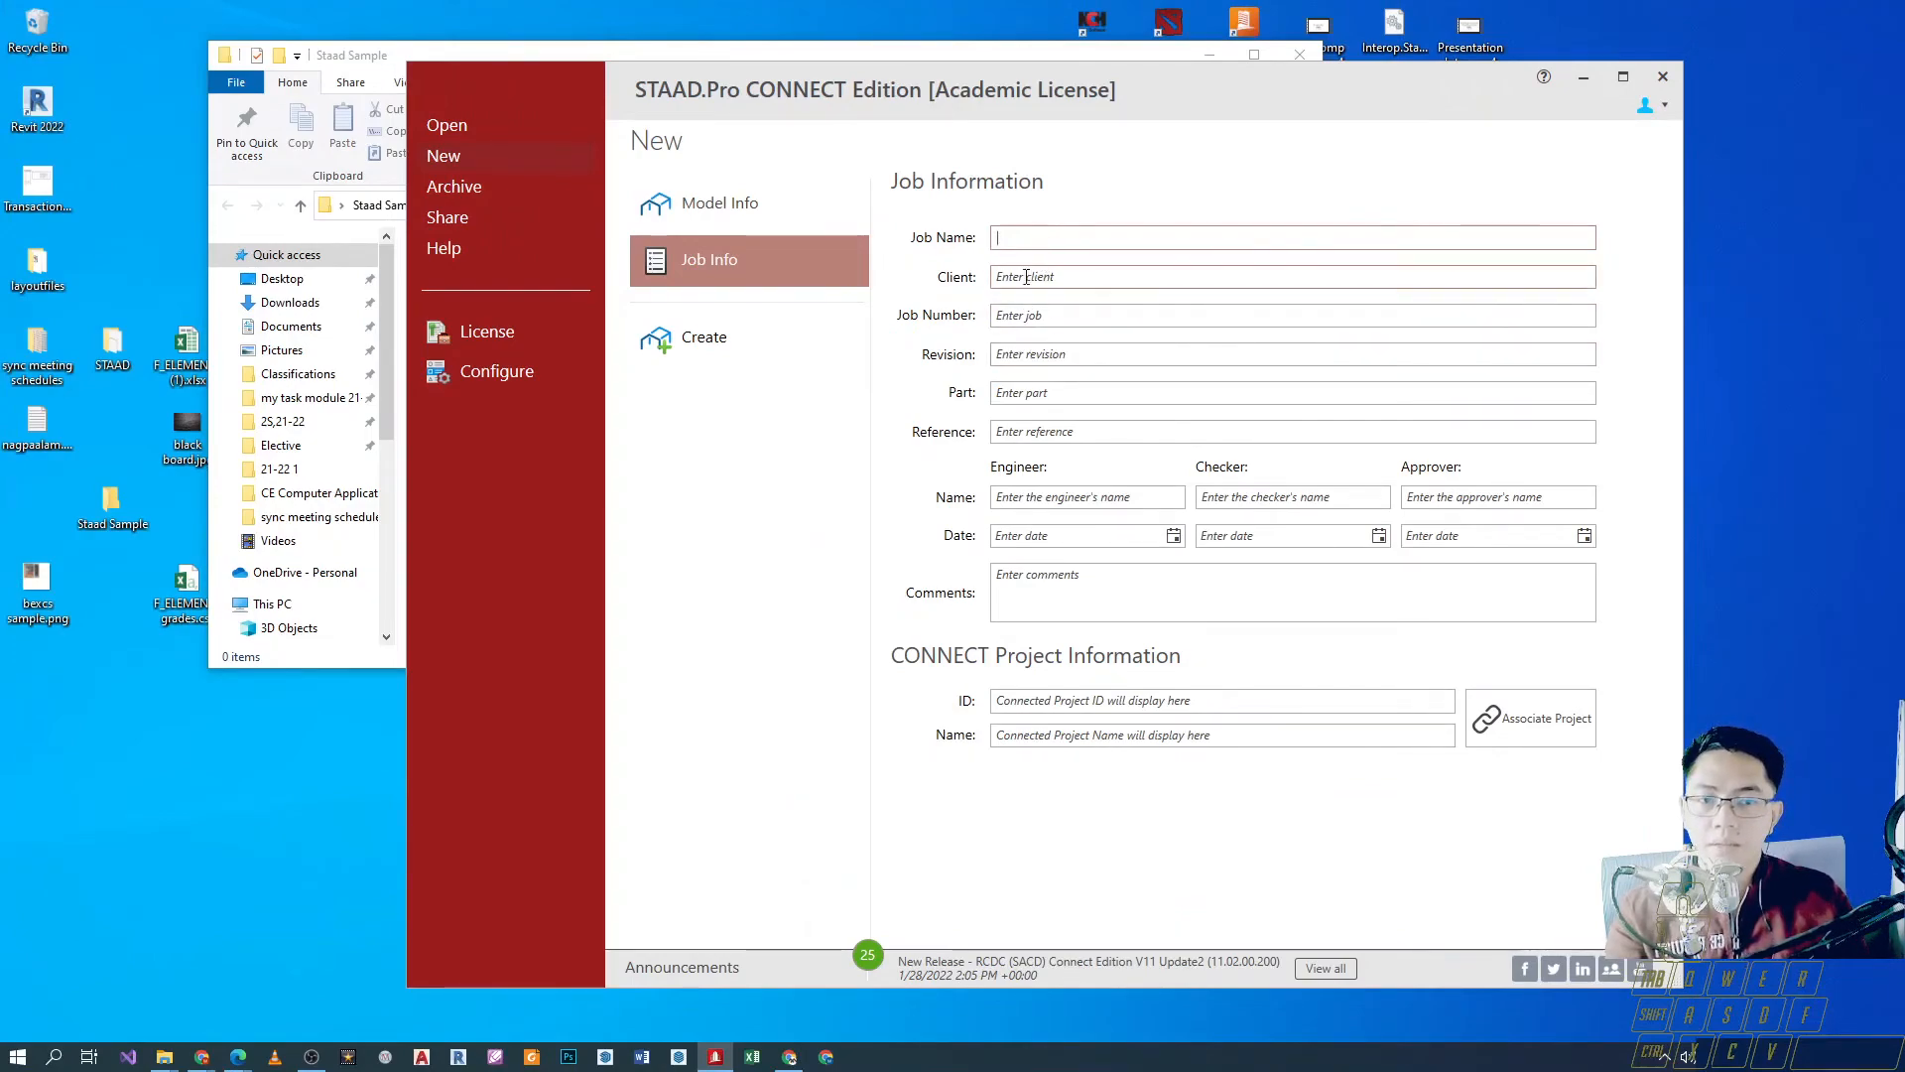
{"action": "left_click", "coordinate": [1292, 275]}
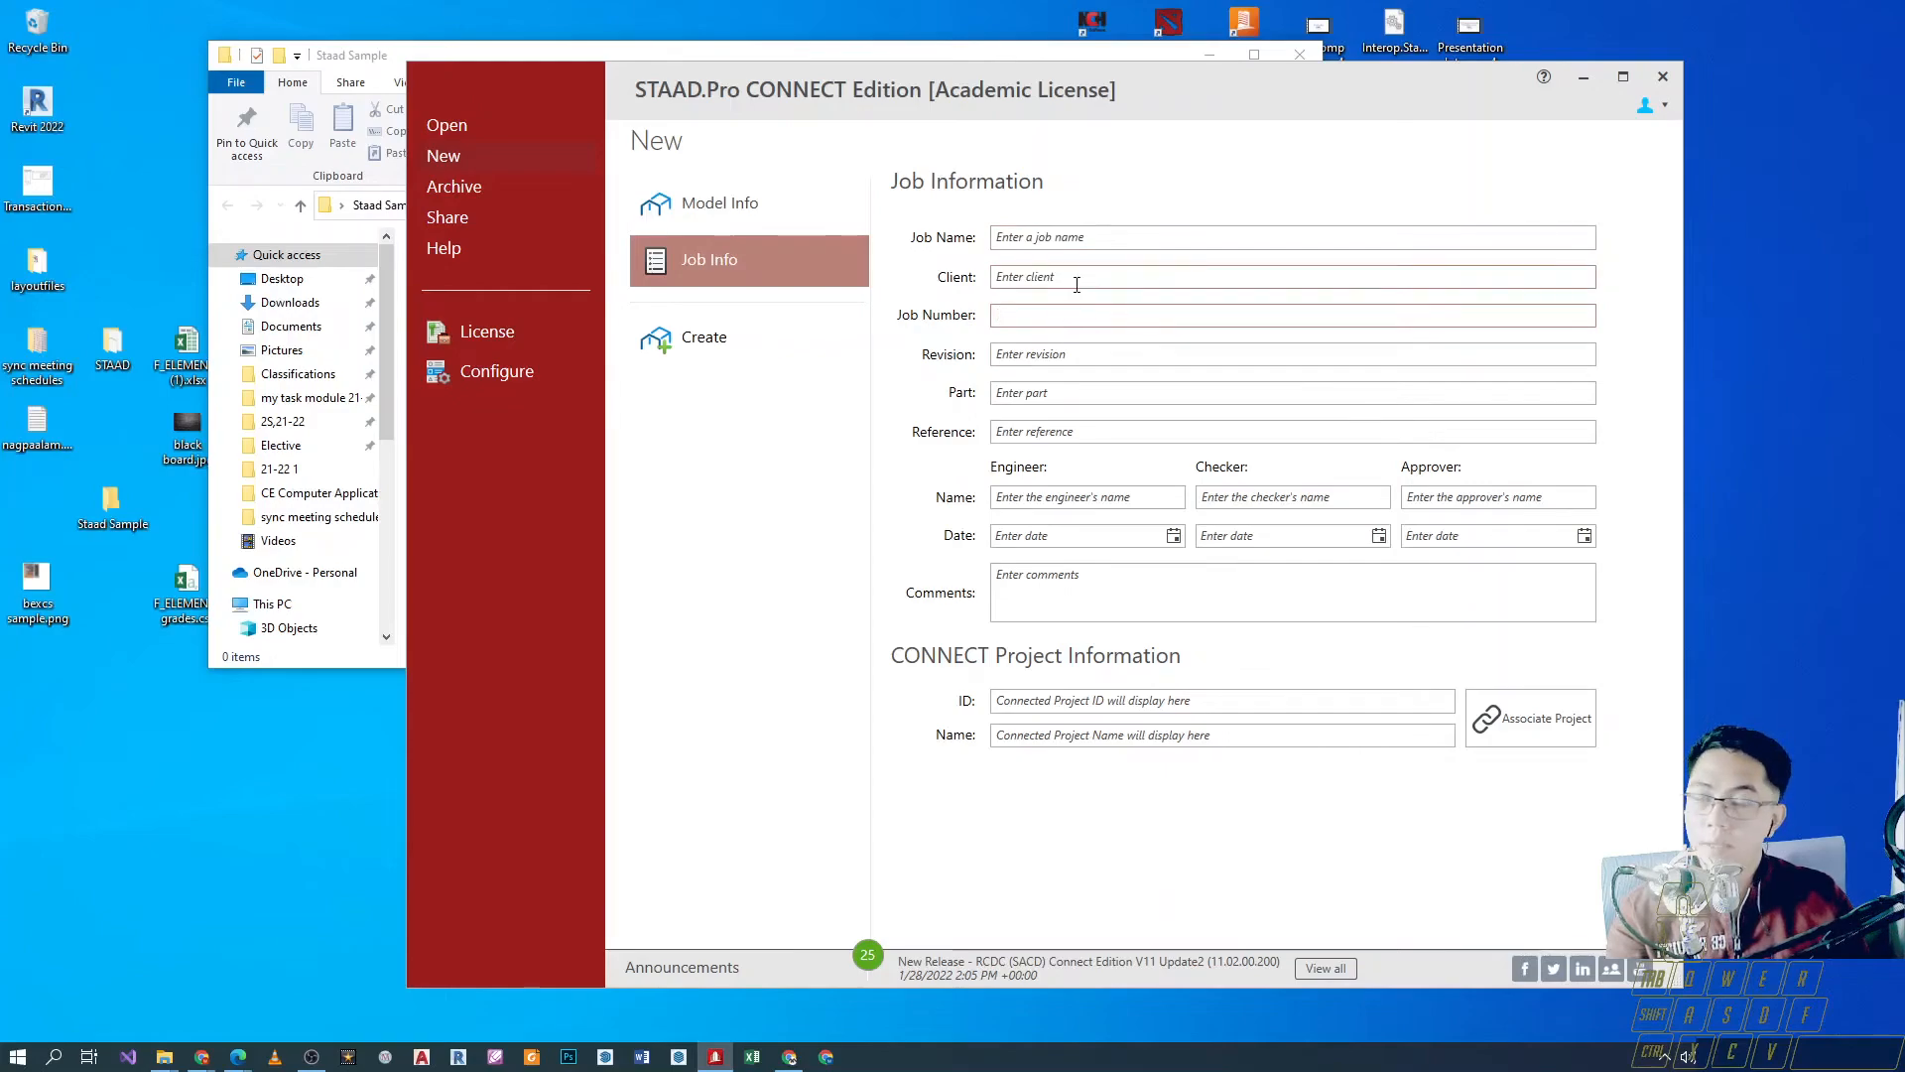
{"action": "left_click", "coordinate": [1292, 315]}
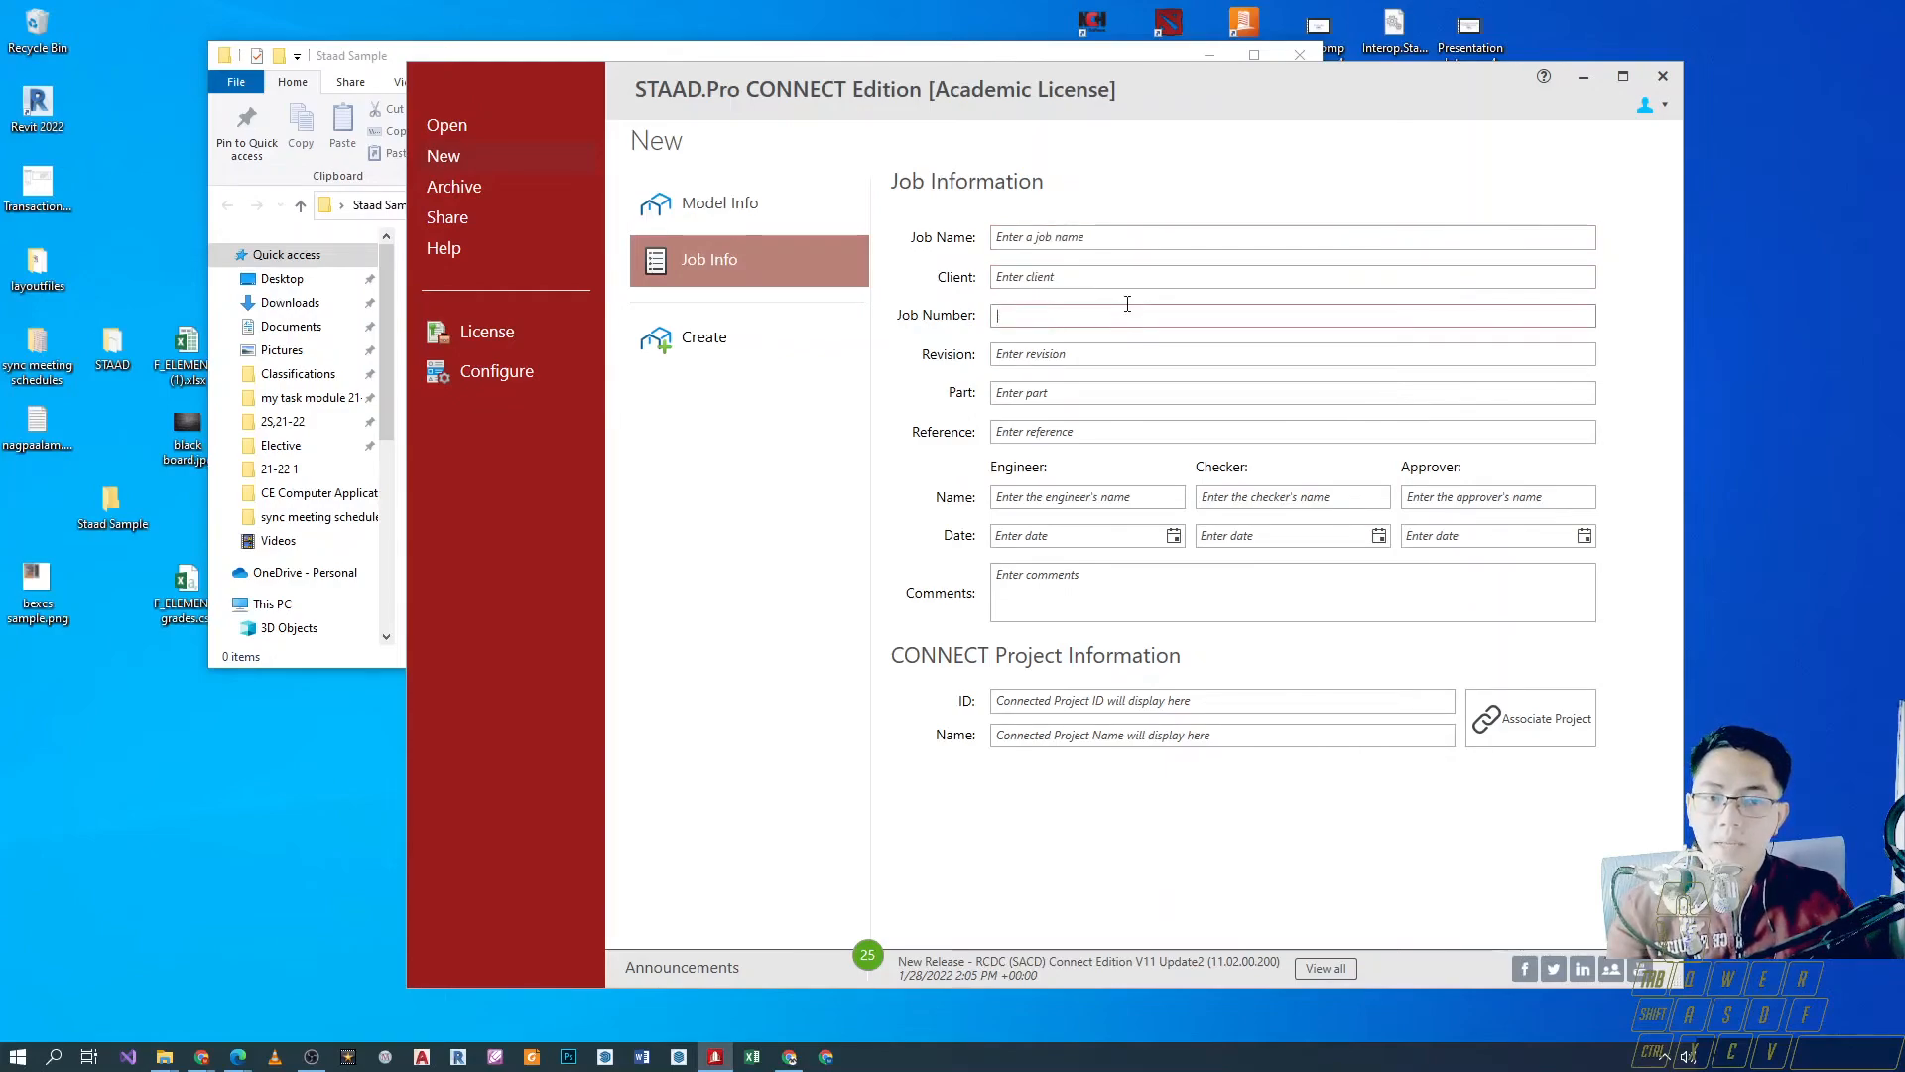
{"action": "left_click", "coordinate": [1292, 236]}
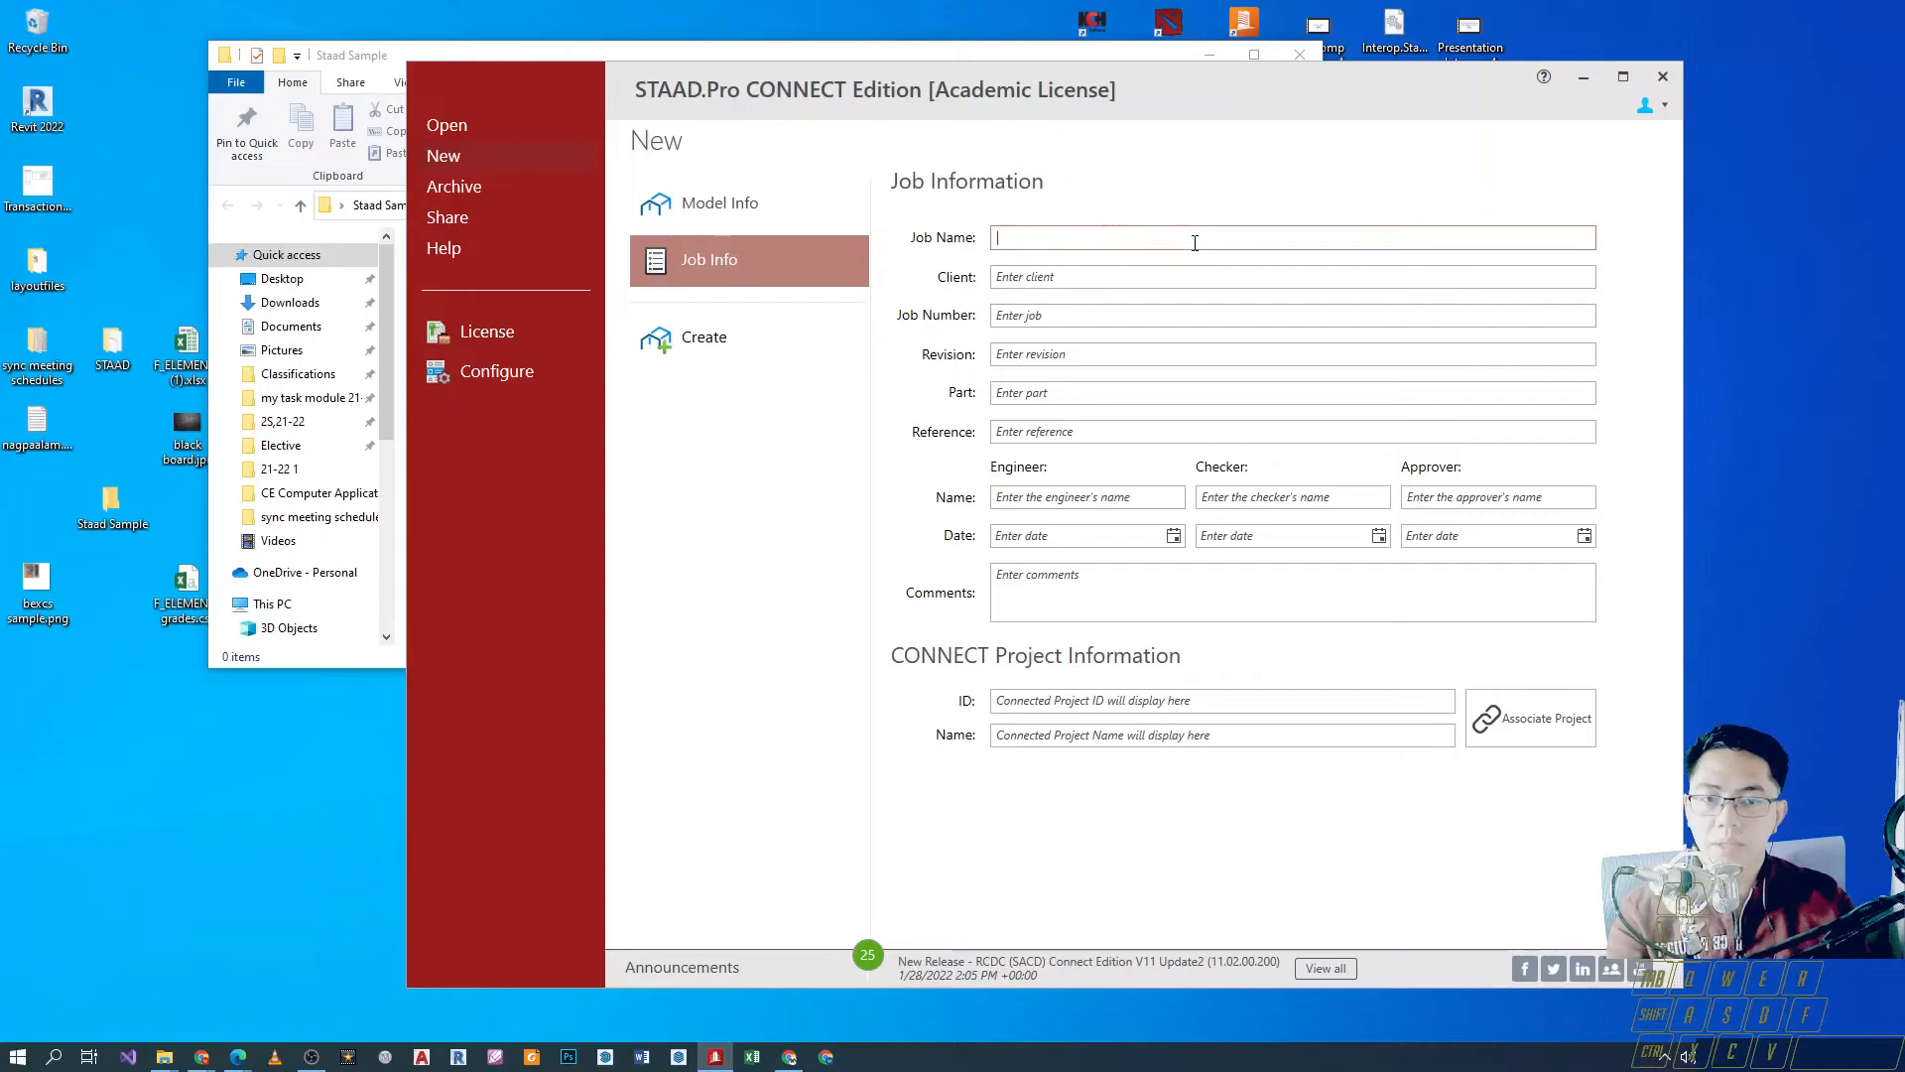
Enter Job Name Sample 1, Client SLU, Job Number 1, Revision 1 and Part a.
{"action": "type", "text": "S"}
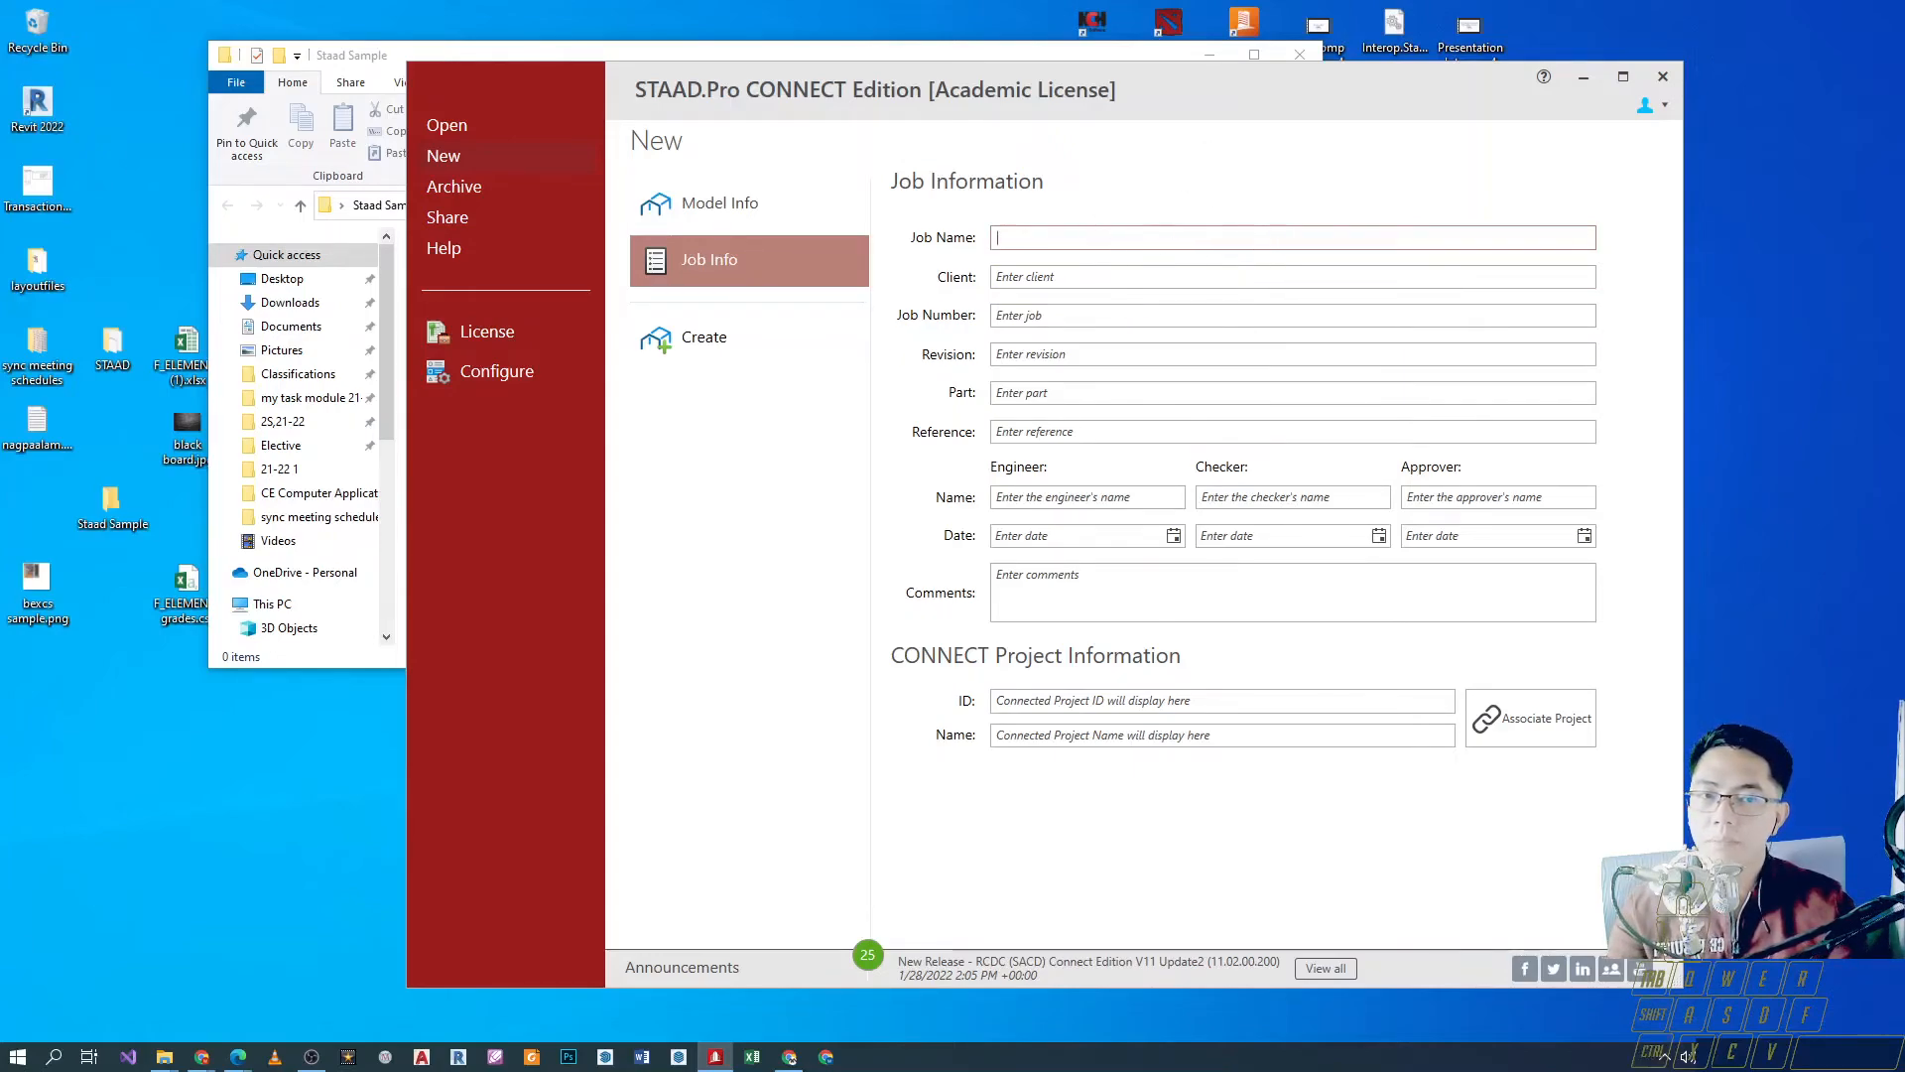
{"action": "type", "text": "S"}
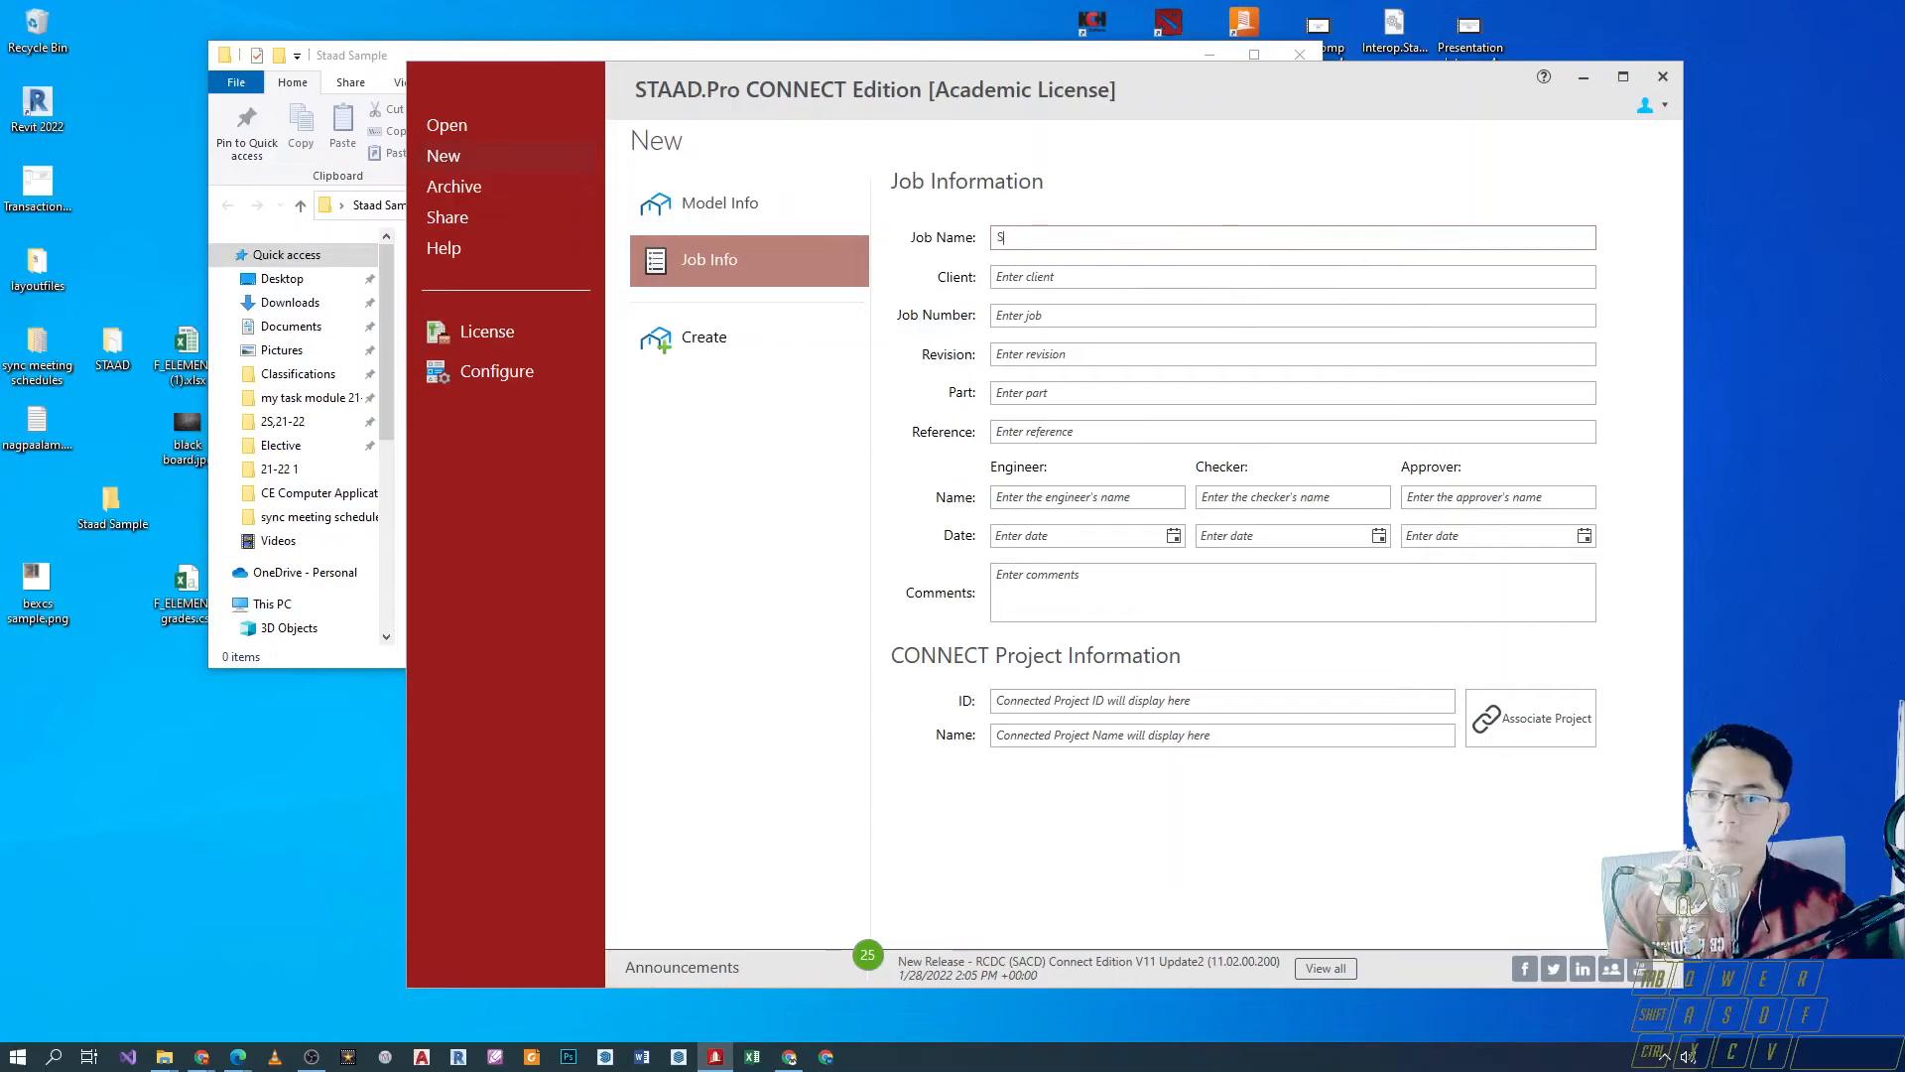
{"action": "type", "text": "ample"}
{"action": "left_click", "coordinate": [1294, 277]}
{"action": "type", "text": "SLU"}
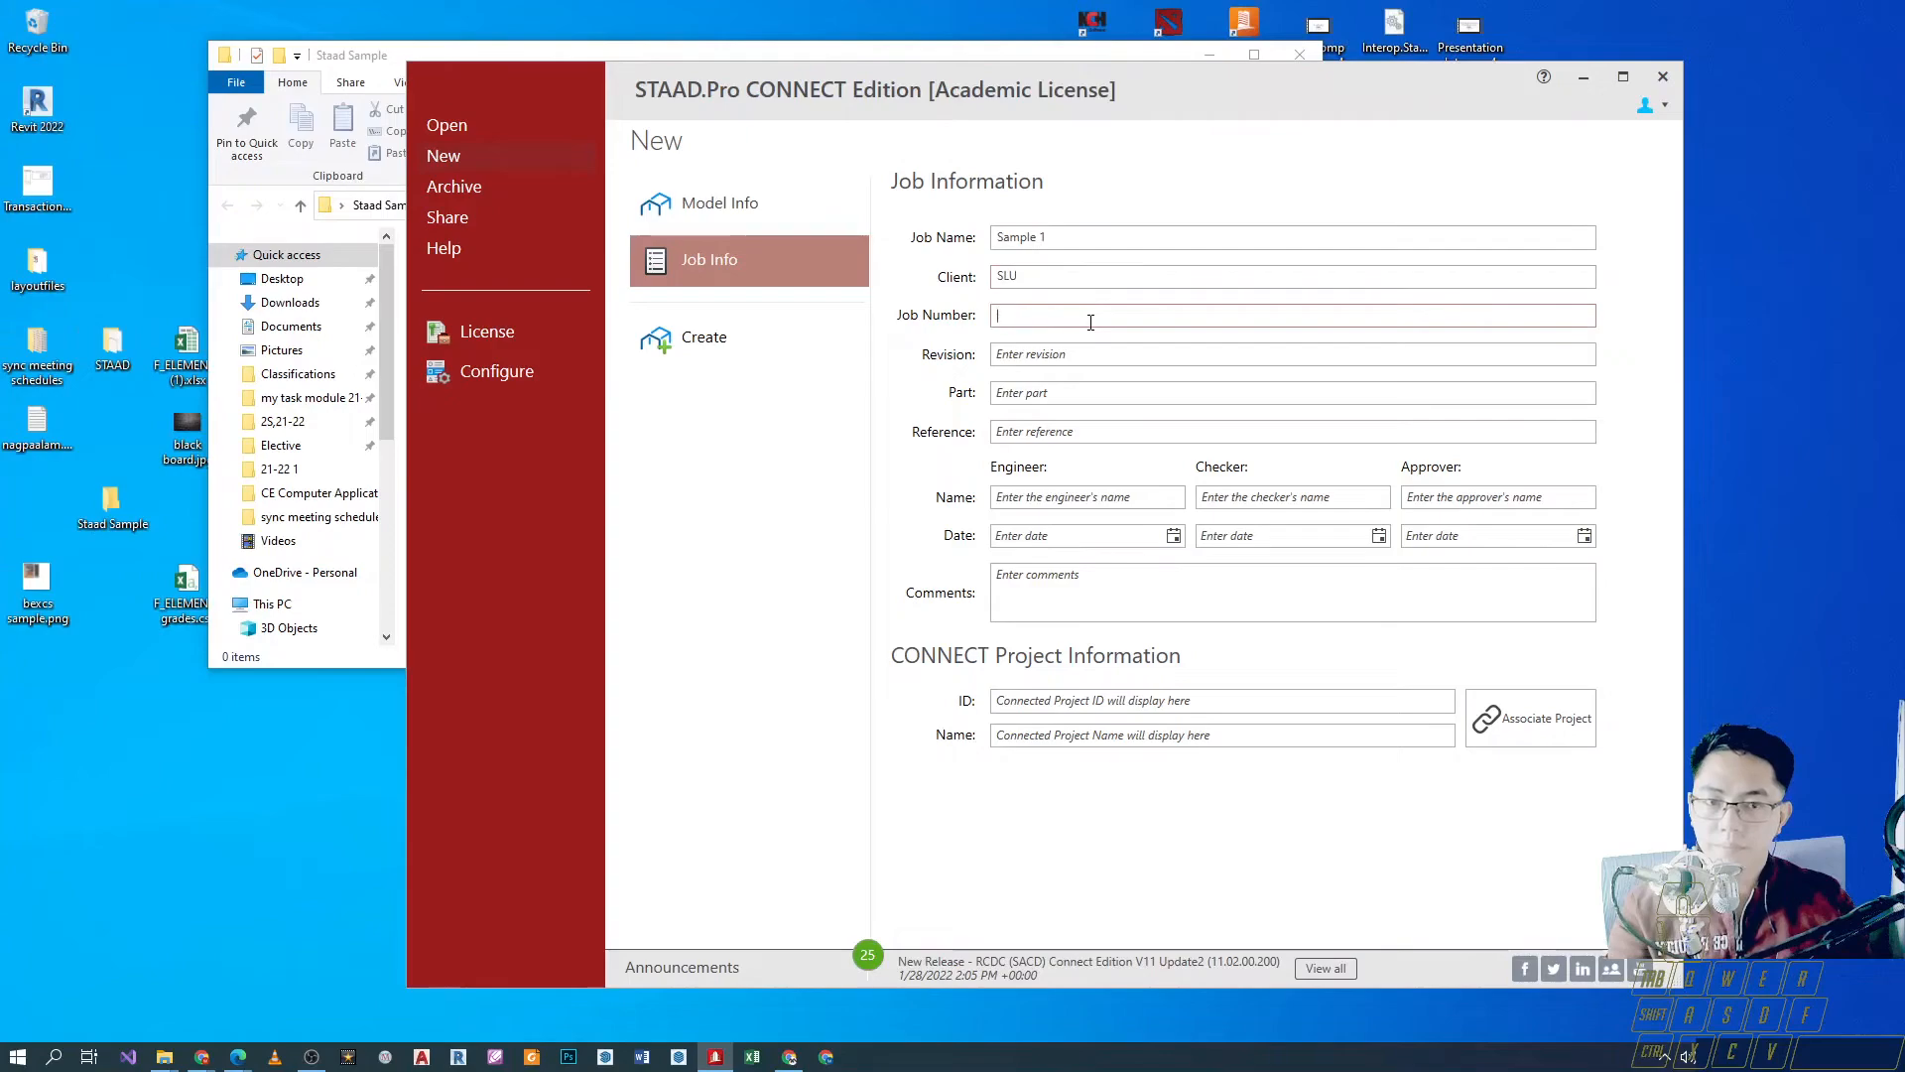
{"action": "type", "text": "1"}
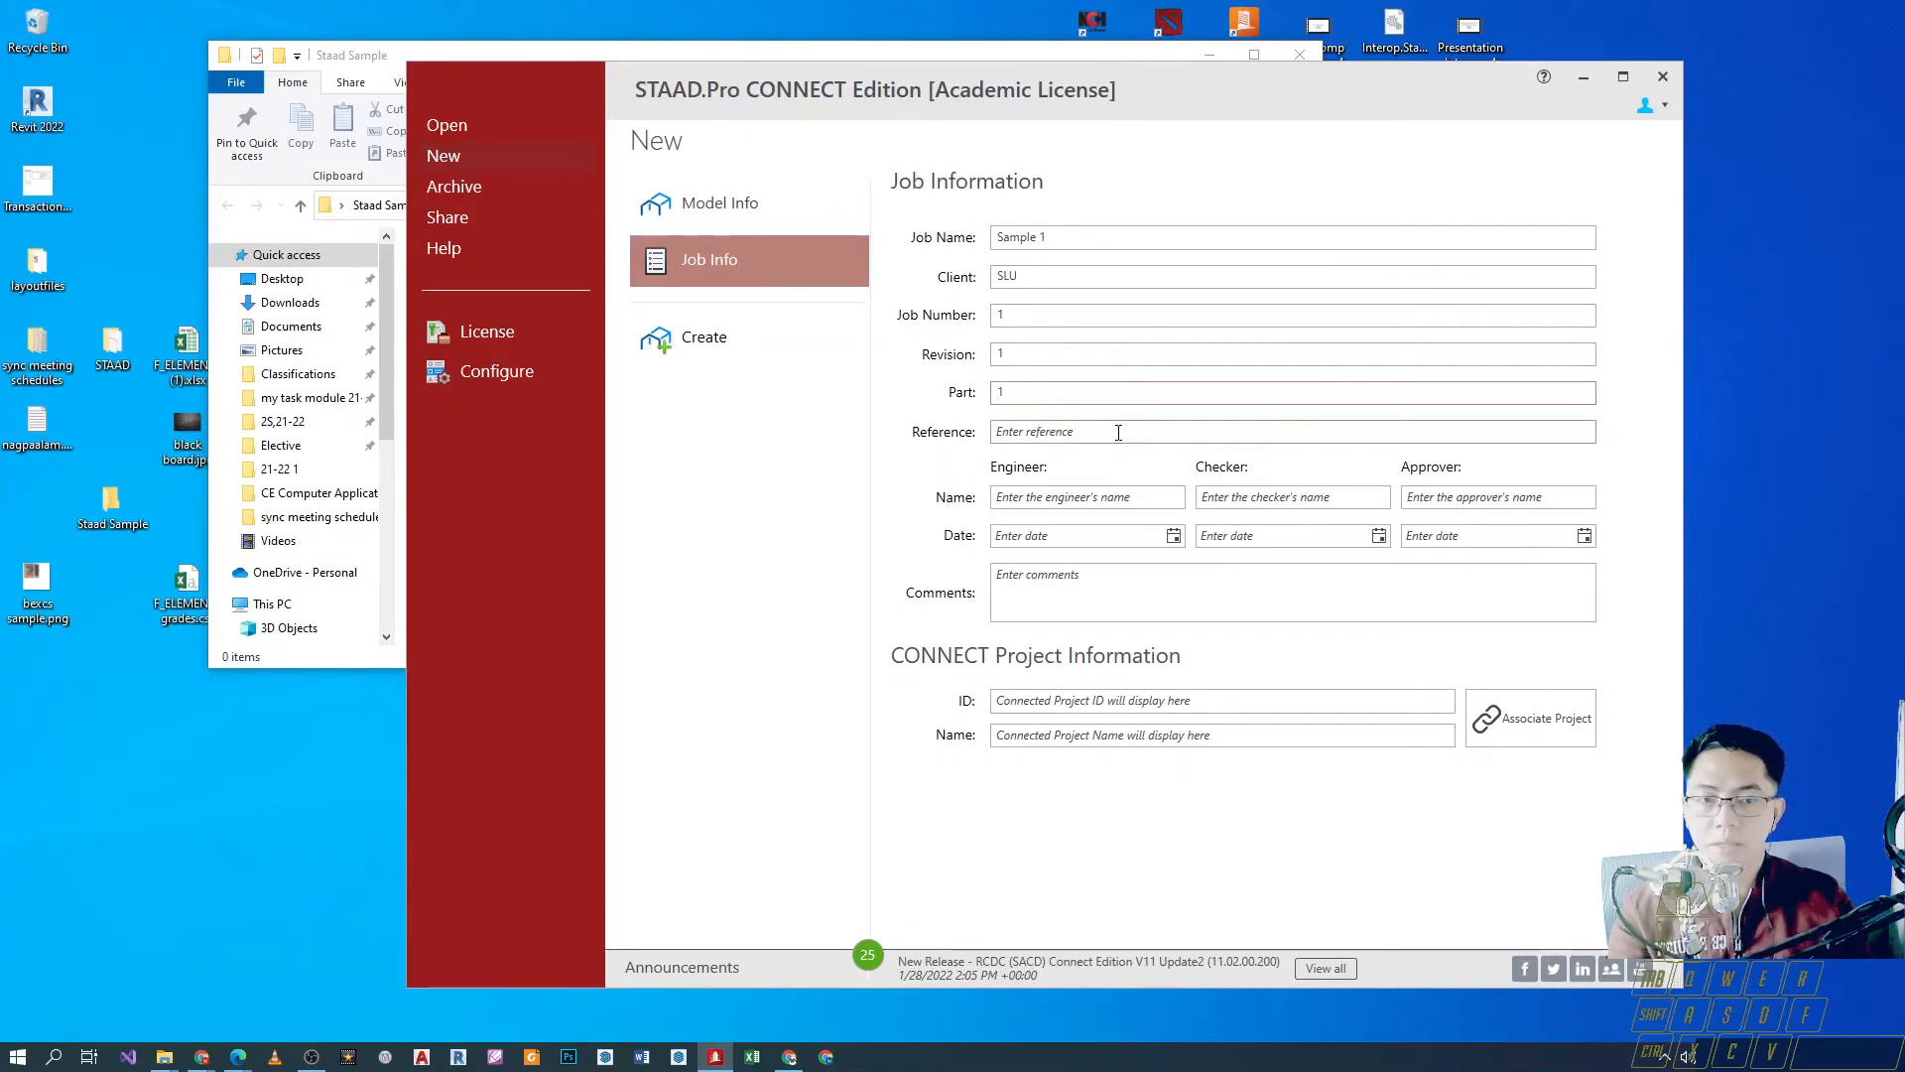
{"action": "type", "text": "a"}
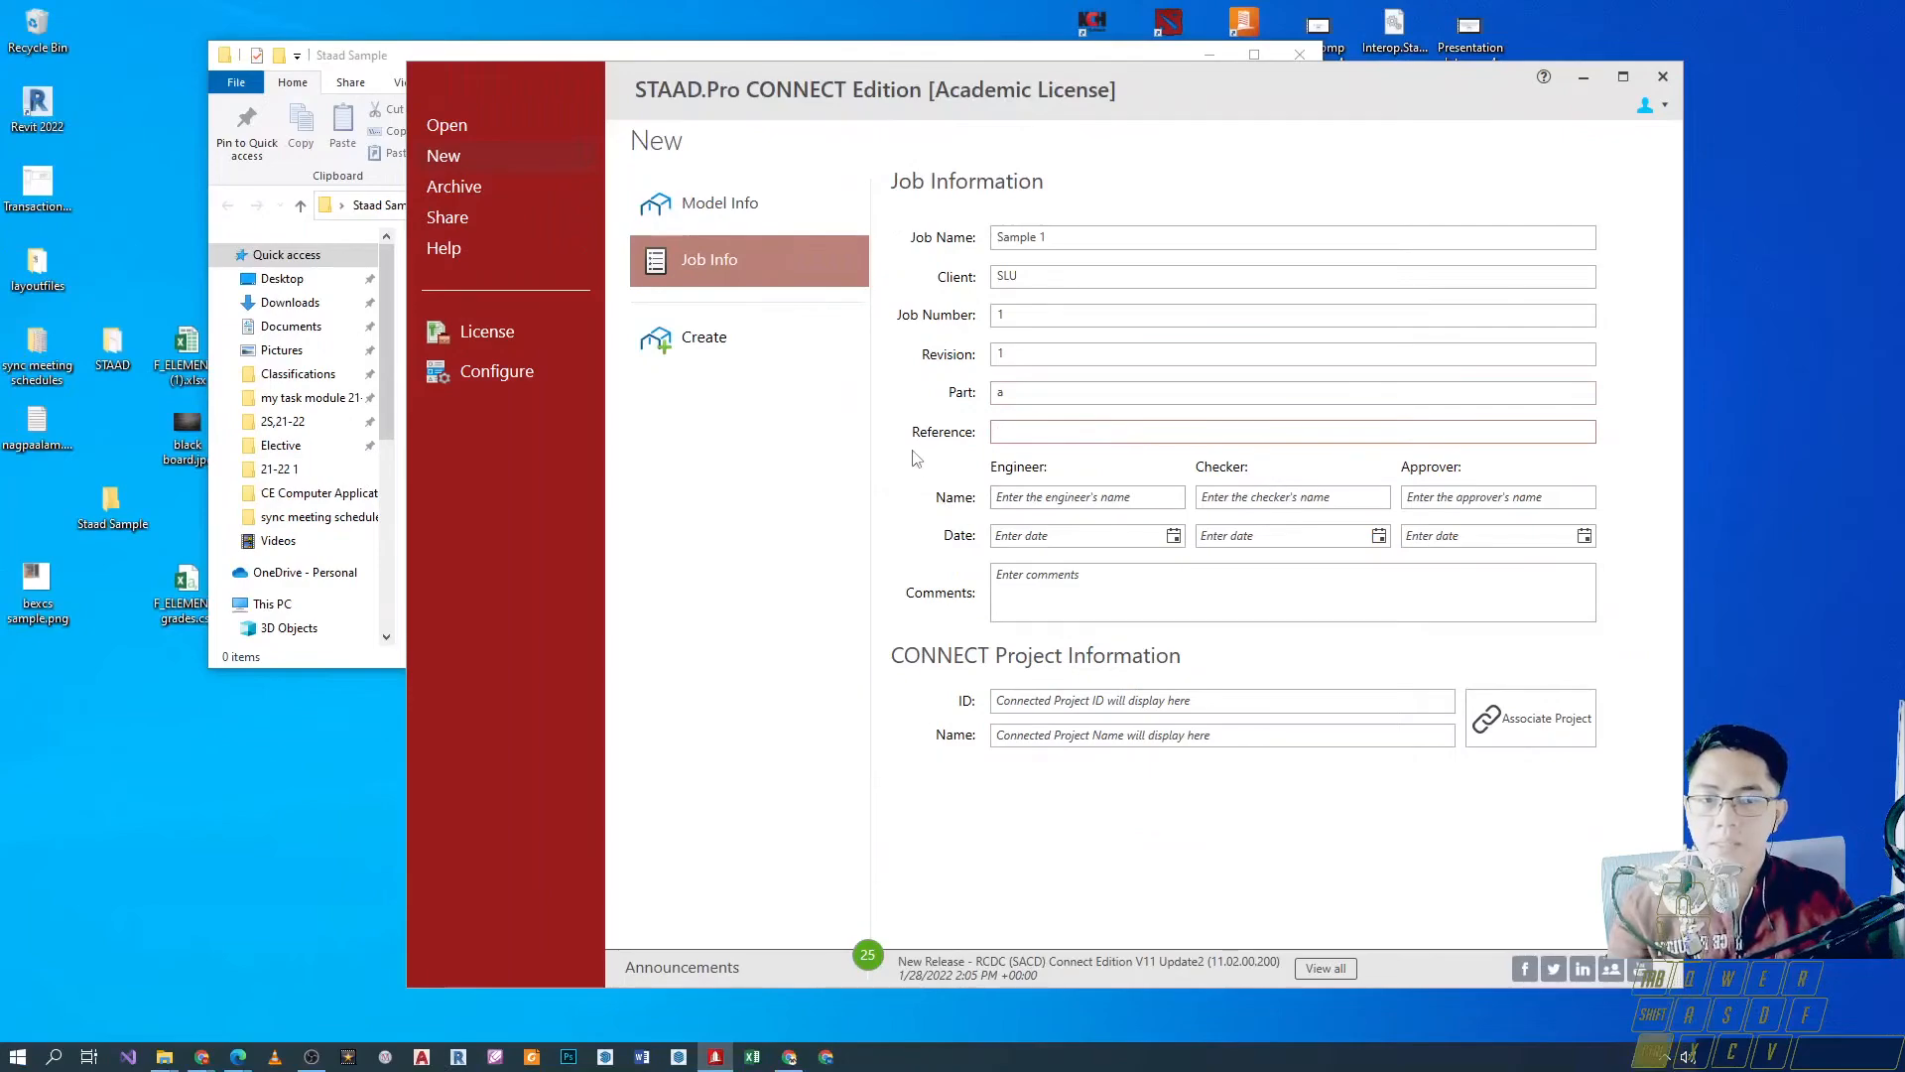
{"action": "left_click", "coordinate": [1290, 430]}
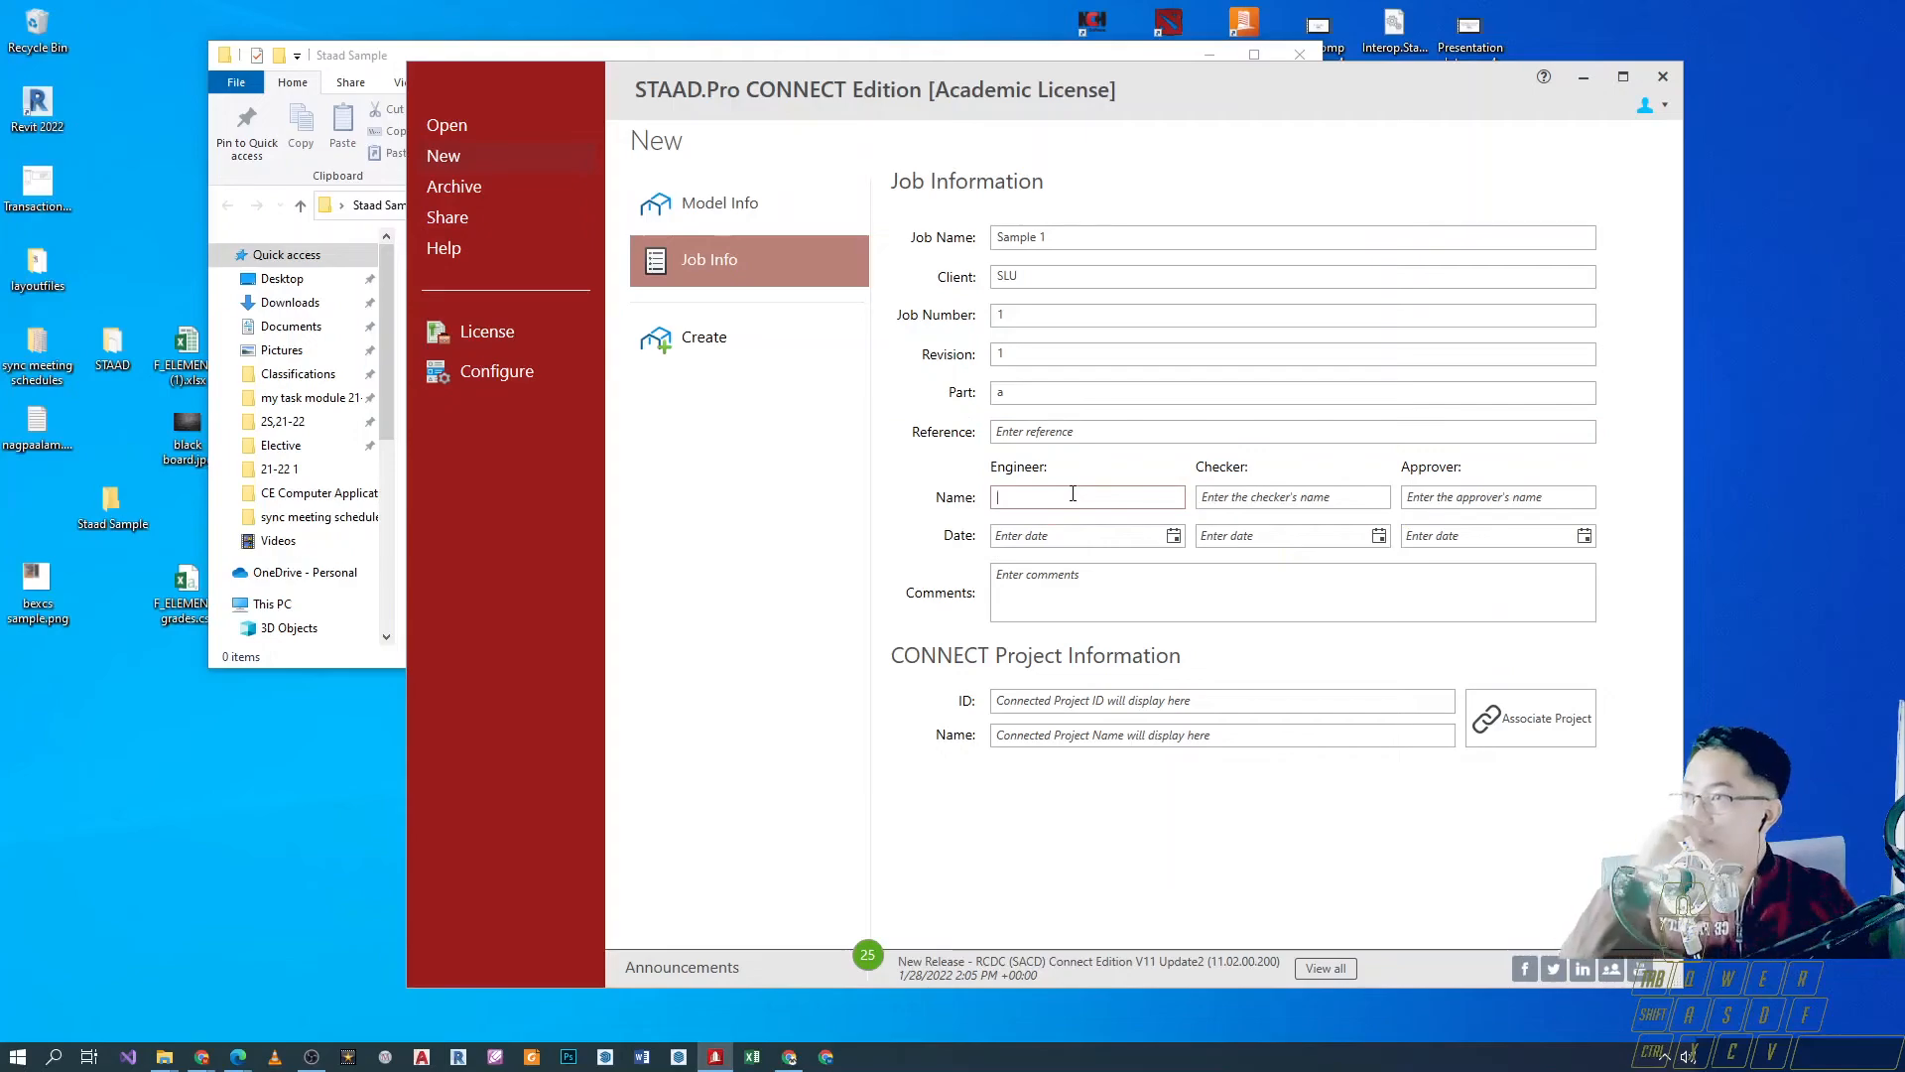
{"action": "mouse_move", "coordinate": [1011, 480]}
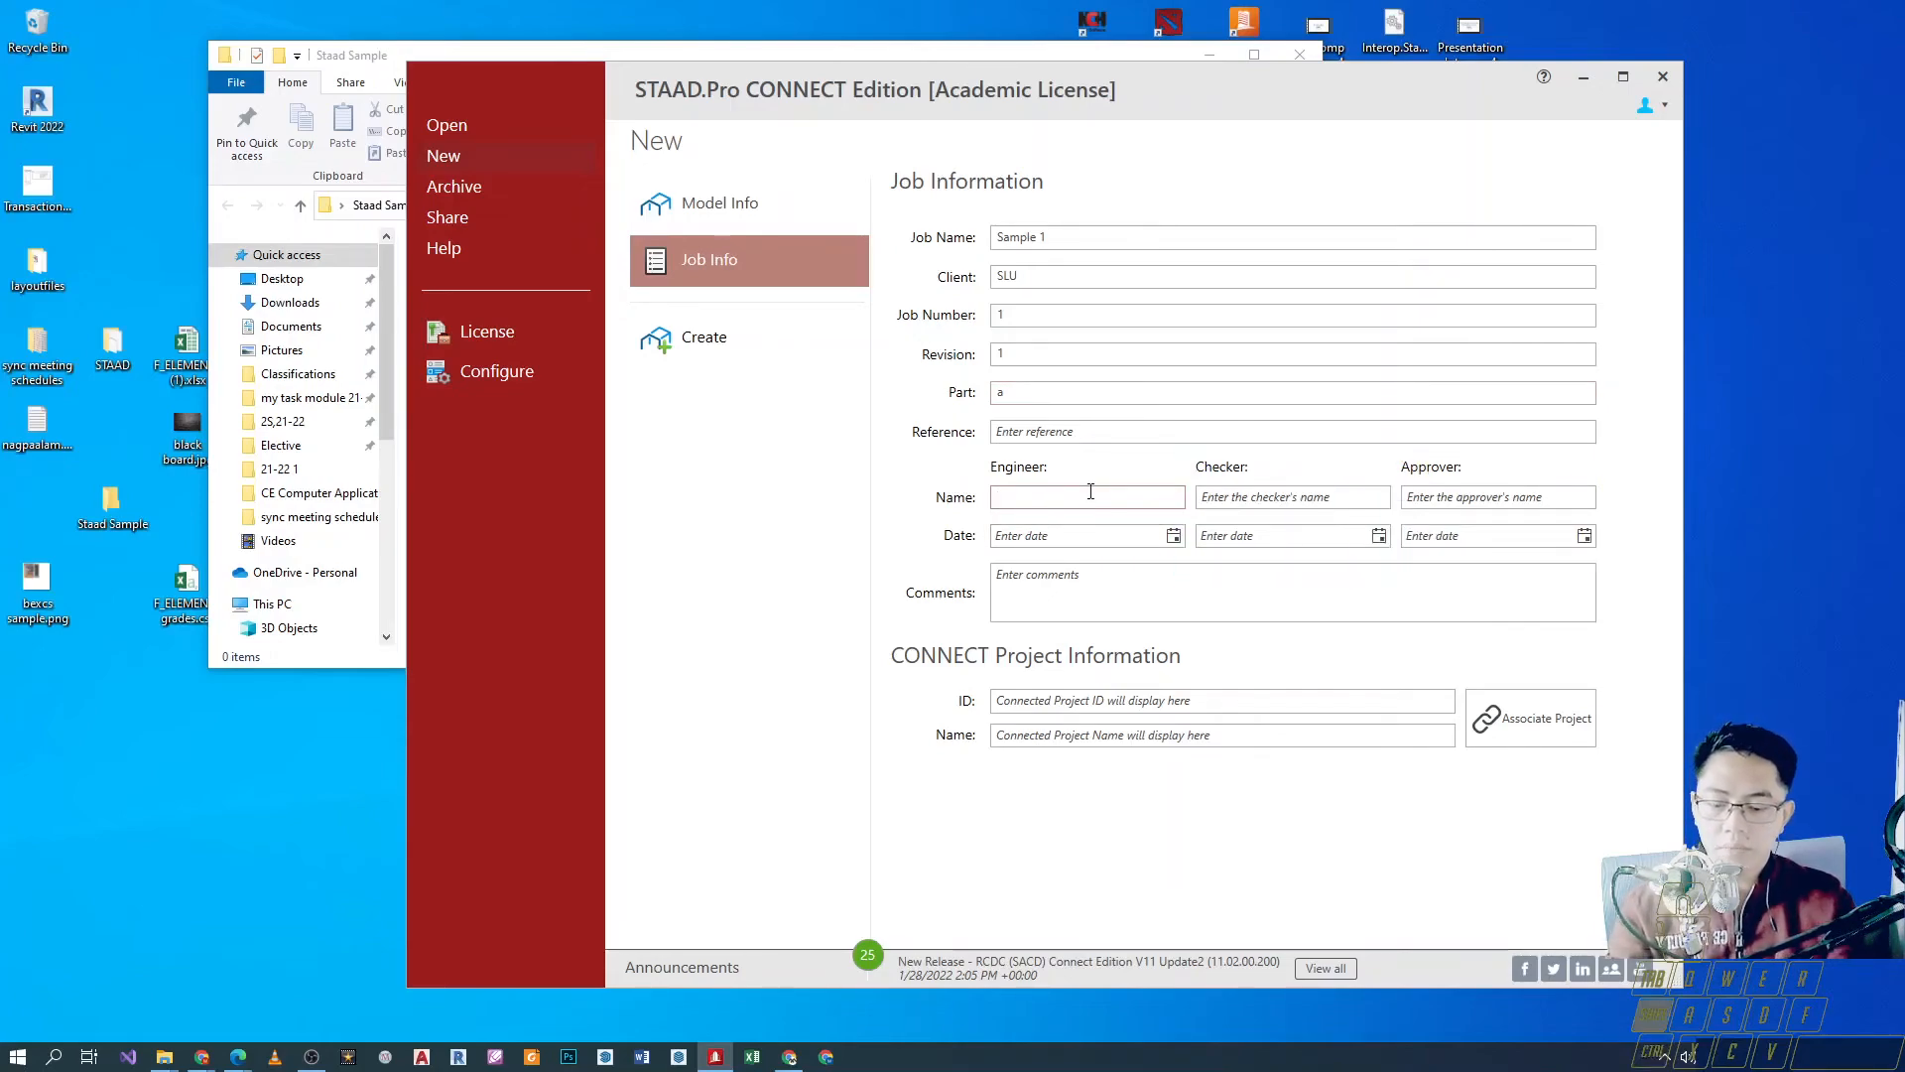
Name the engineer, checker and approver EMDD, each dated 2/2/2022.
{"action": "type", "text": "EMD"}
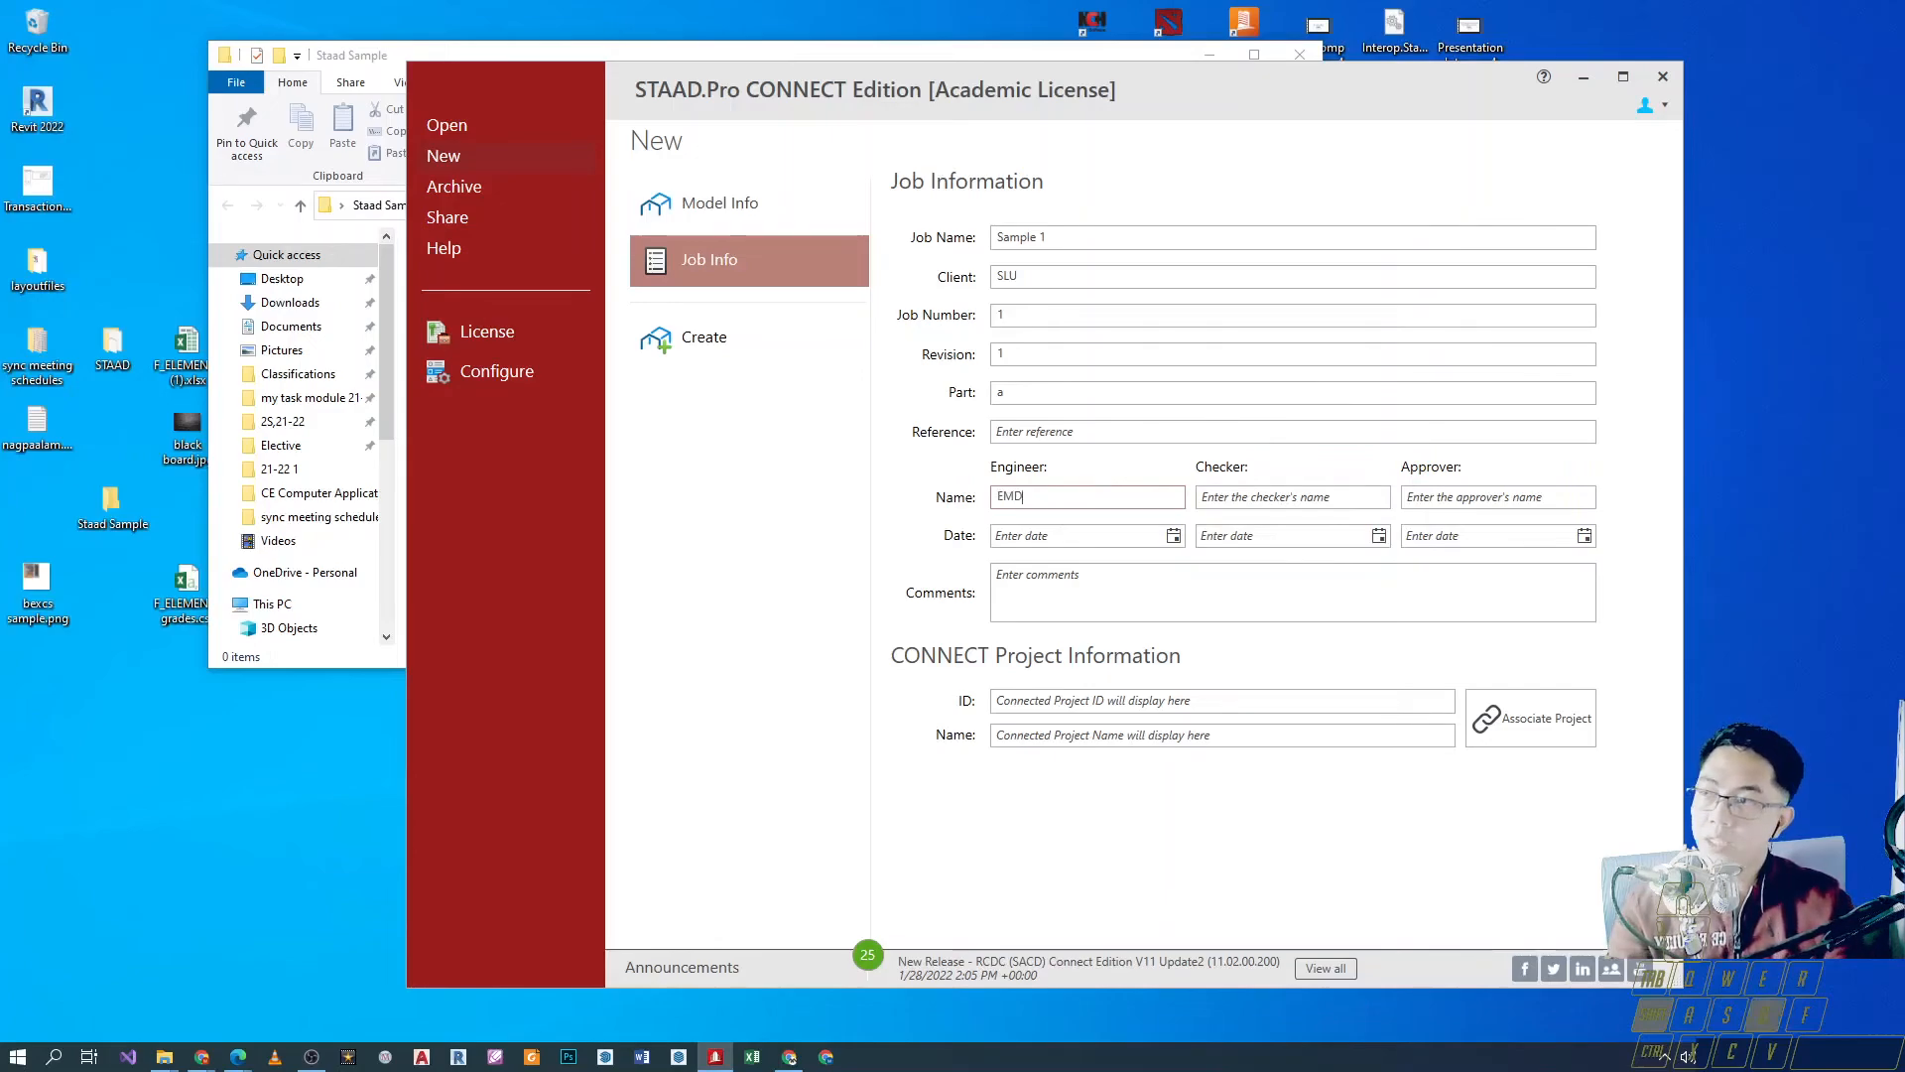
{"action": "type", "text": "D"}
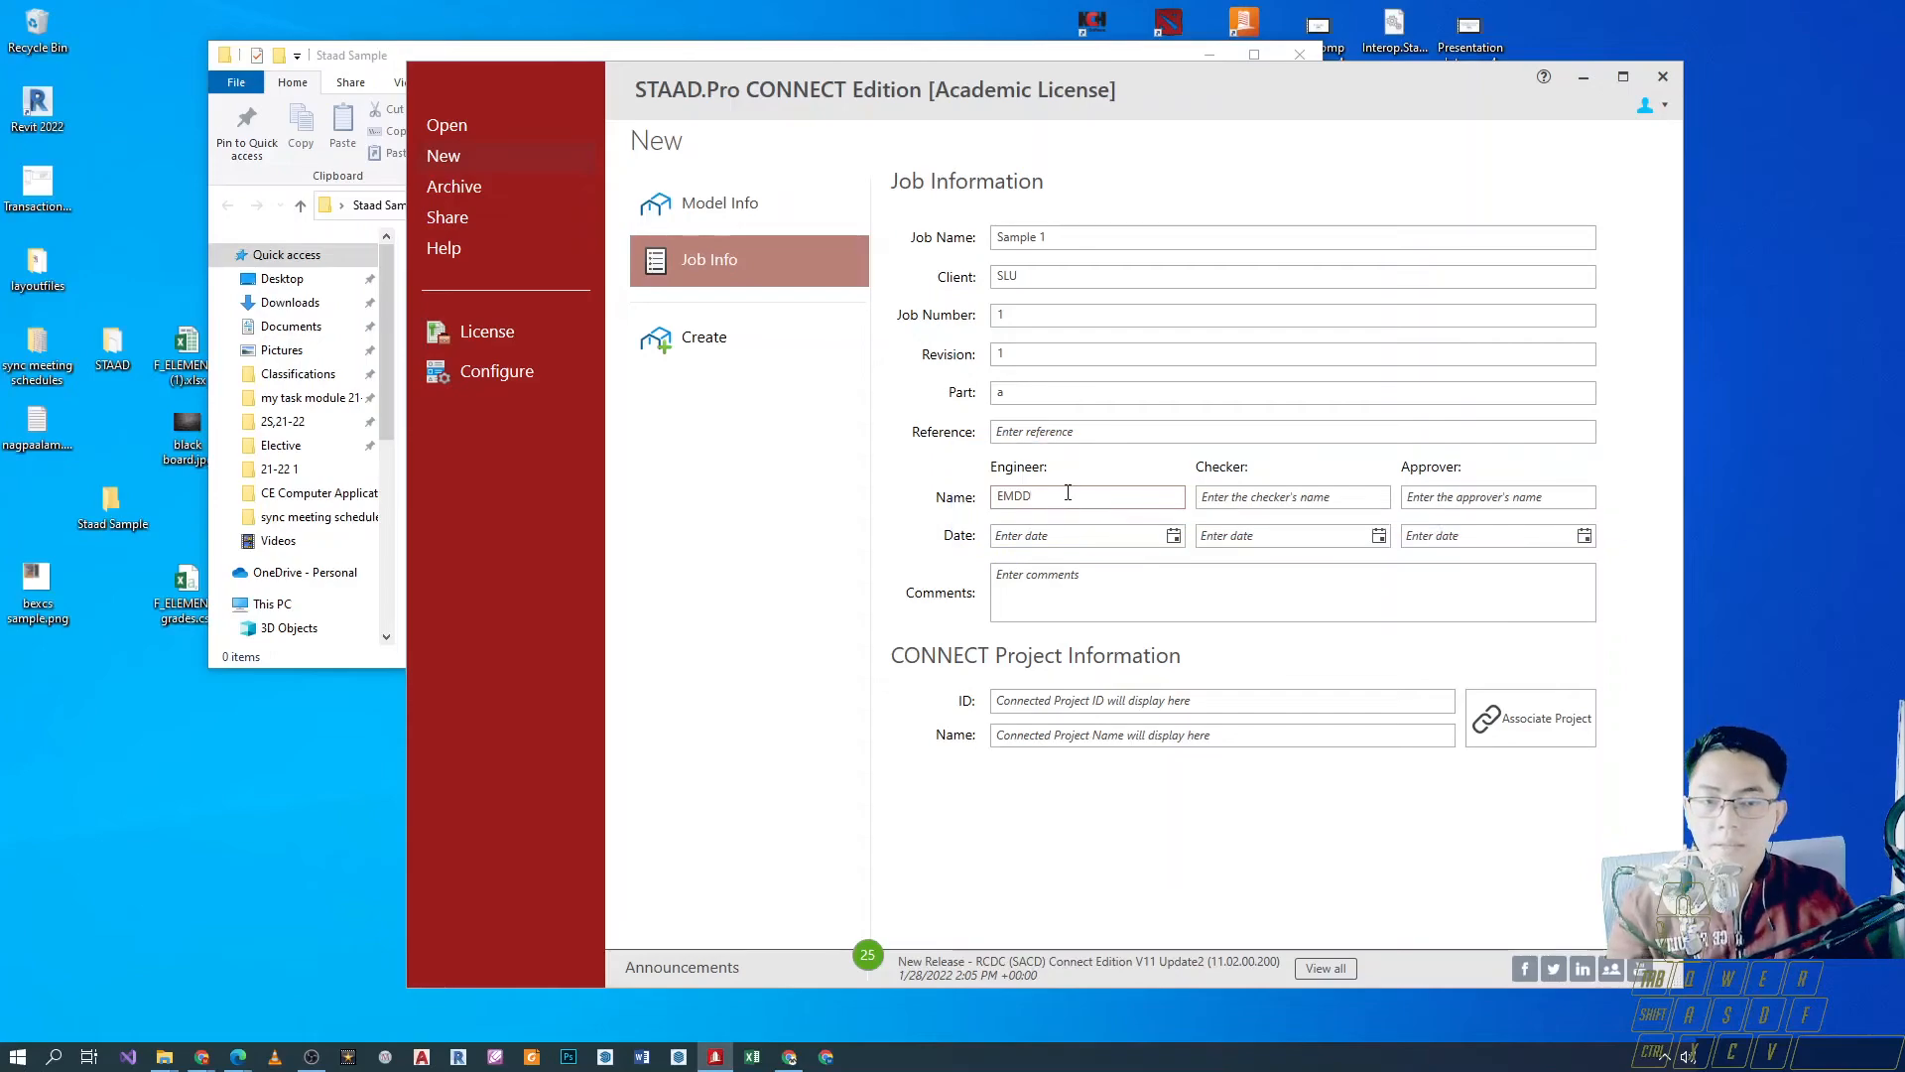
{"action": "left_click", "coordinate": [1292, 496]}
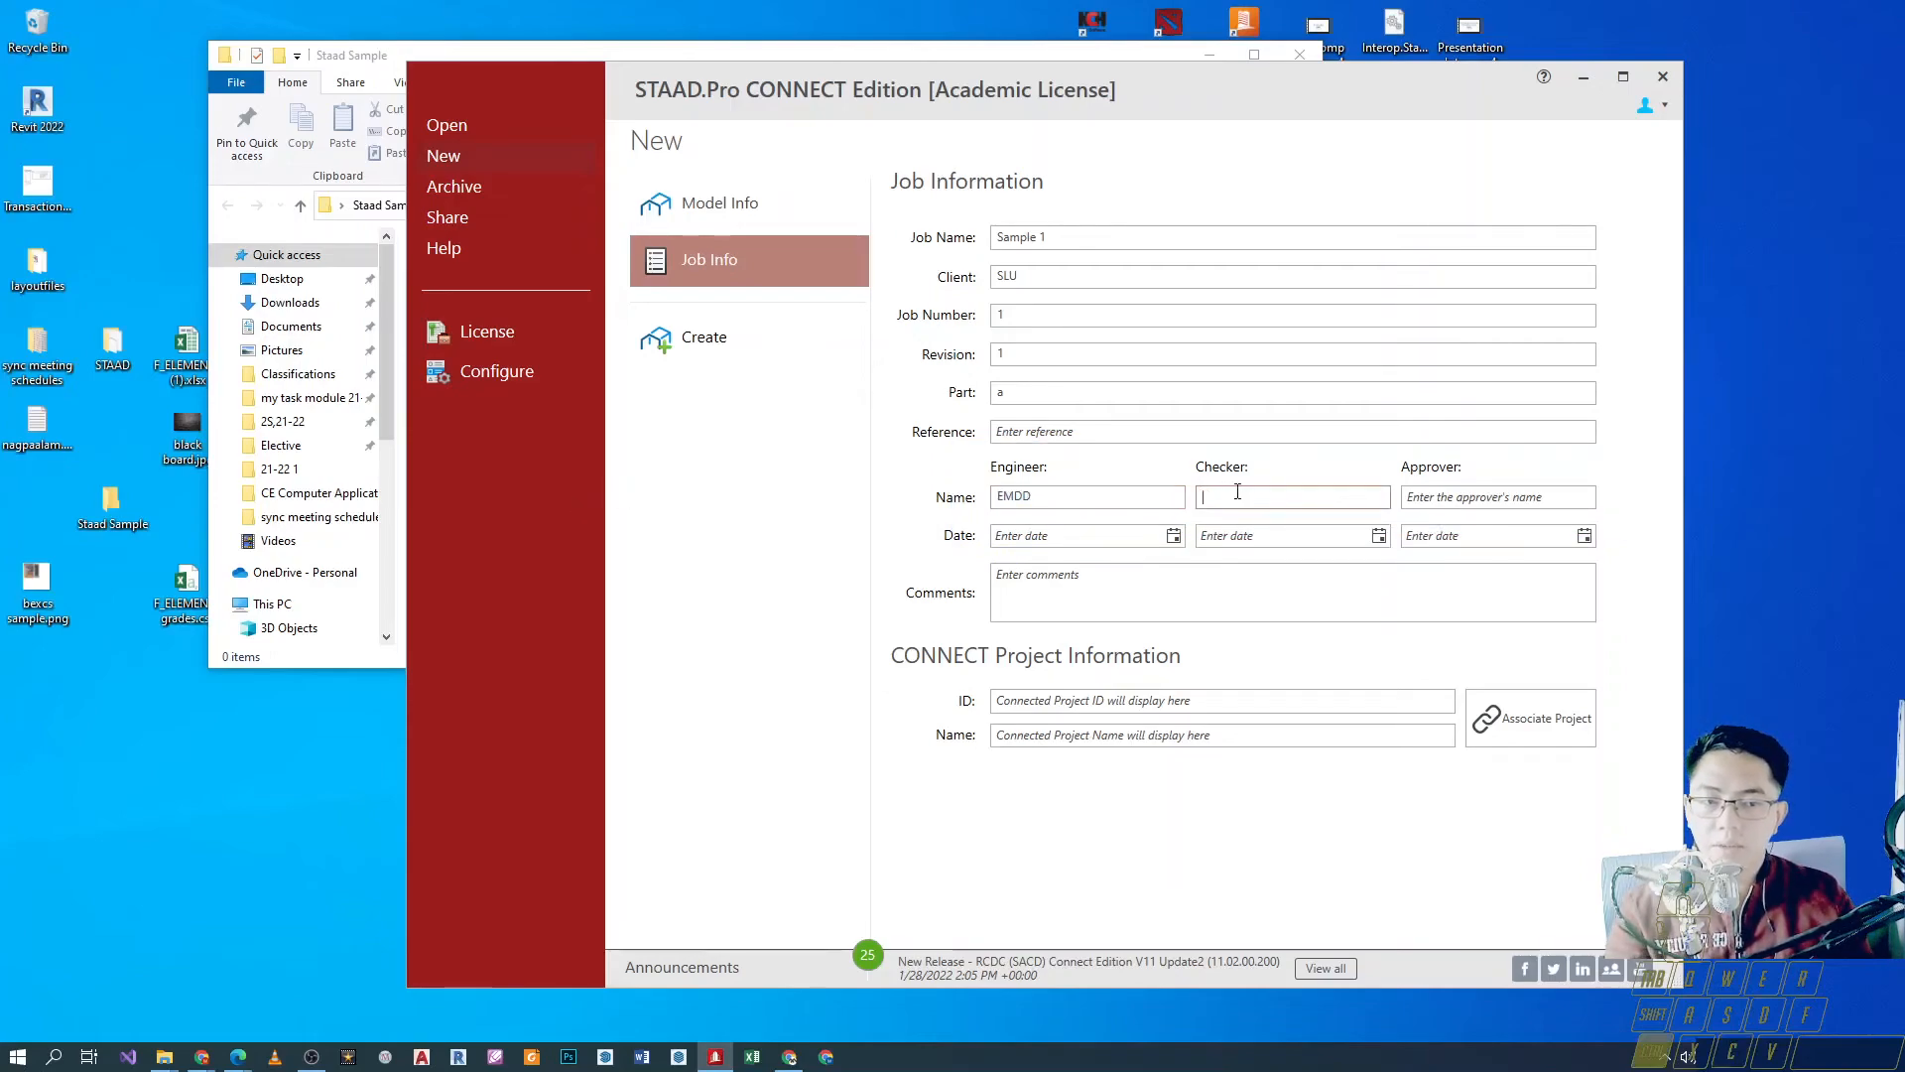
{"action": "type", "text": "EMDD"}
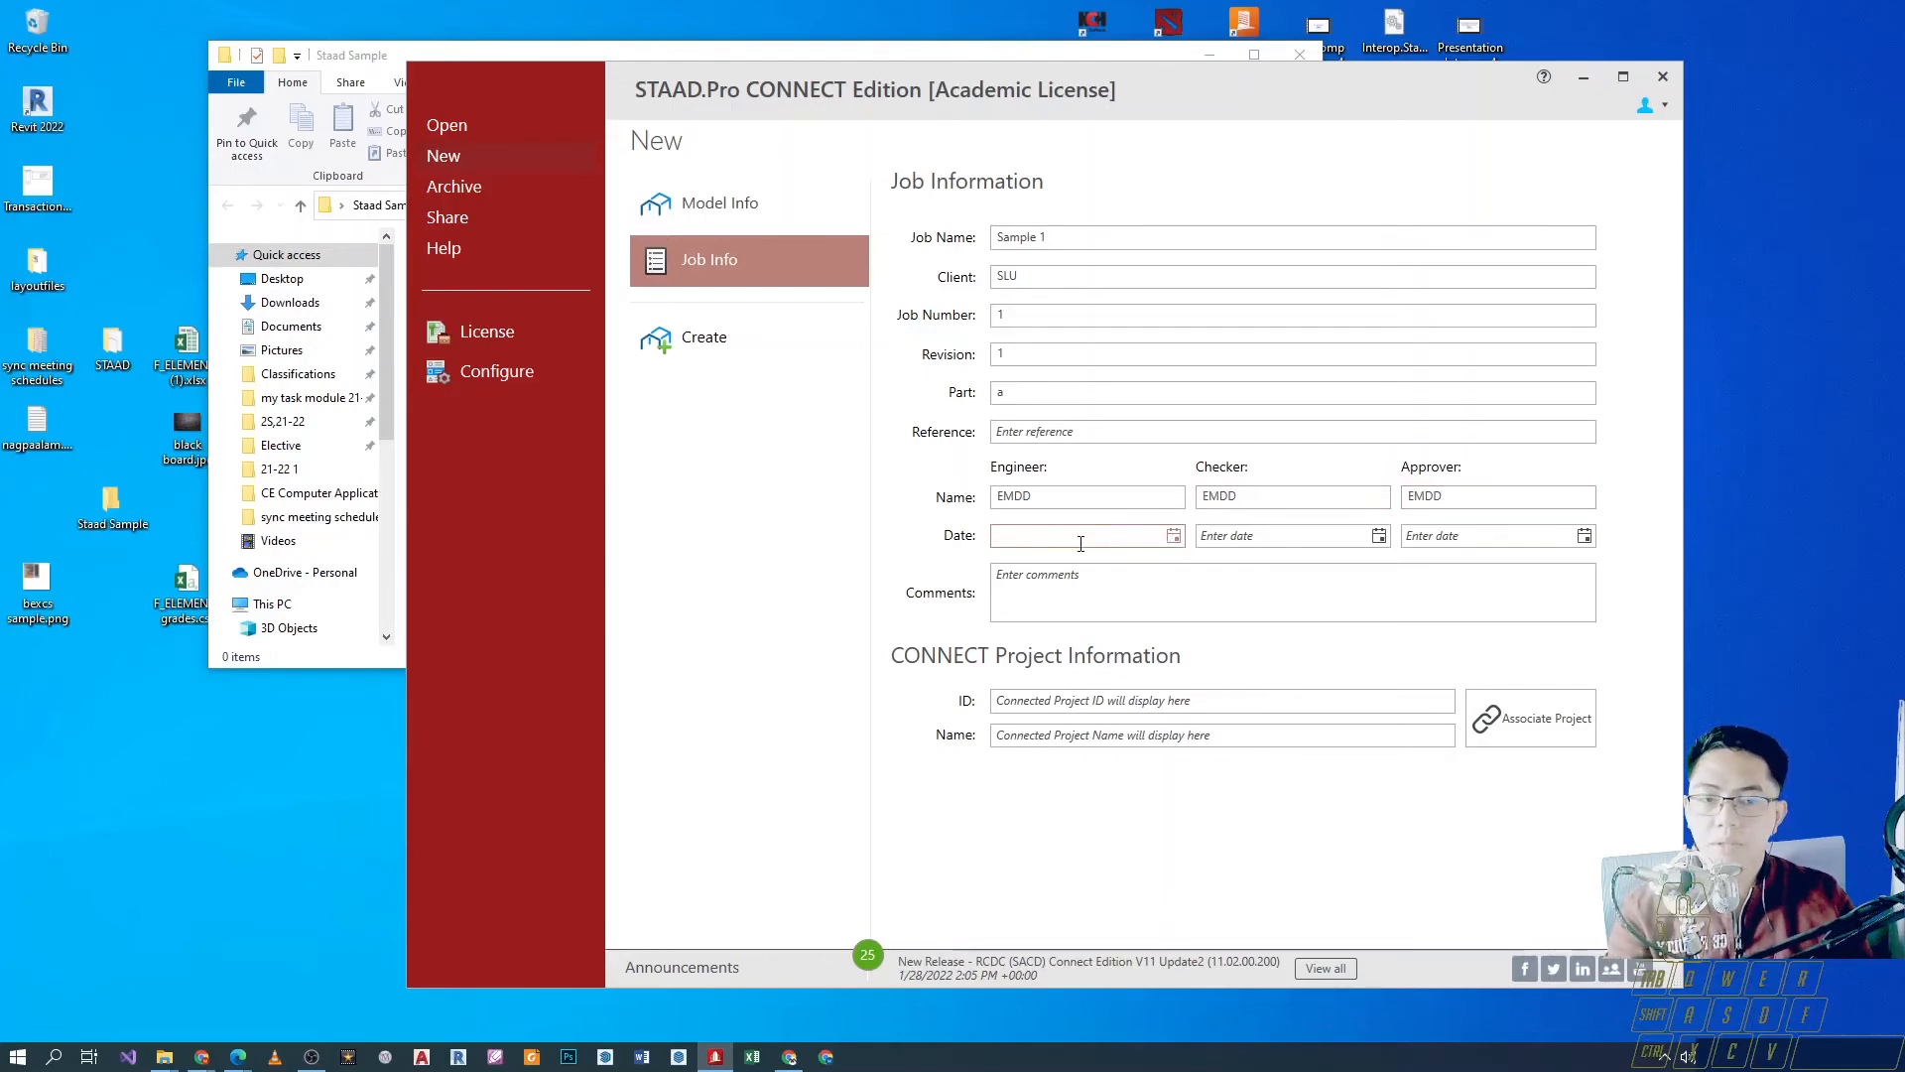
{"action": "left_click", "coordinate": [1079, 534]}
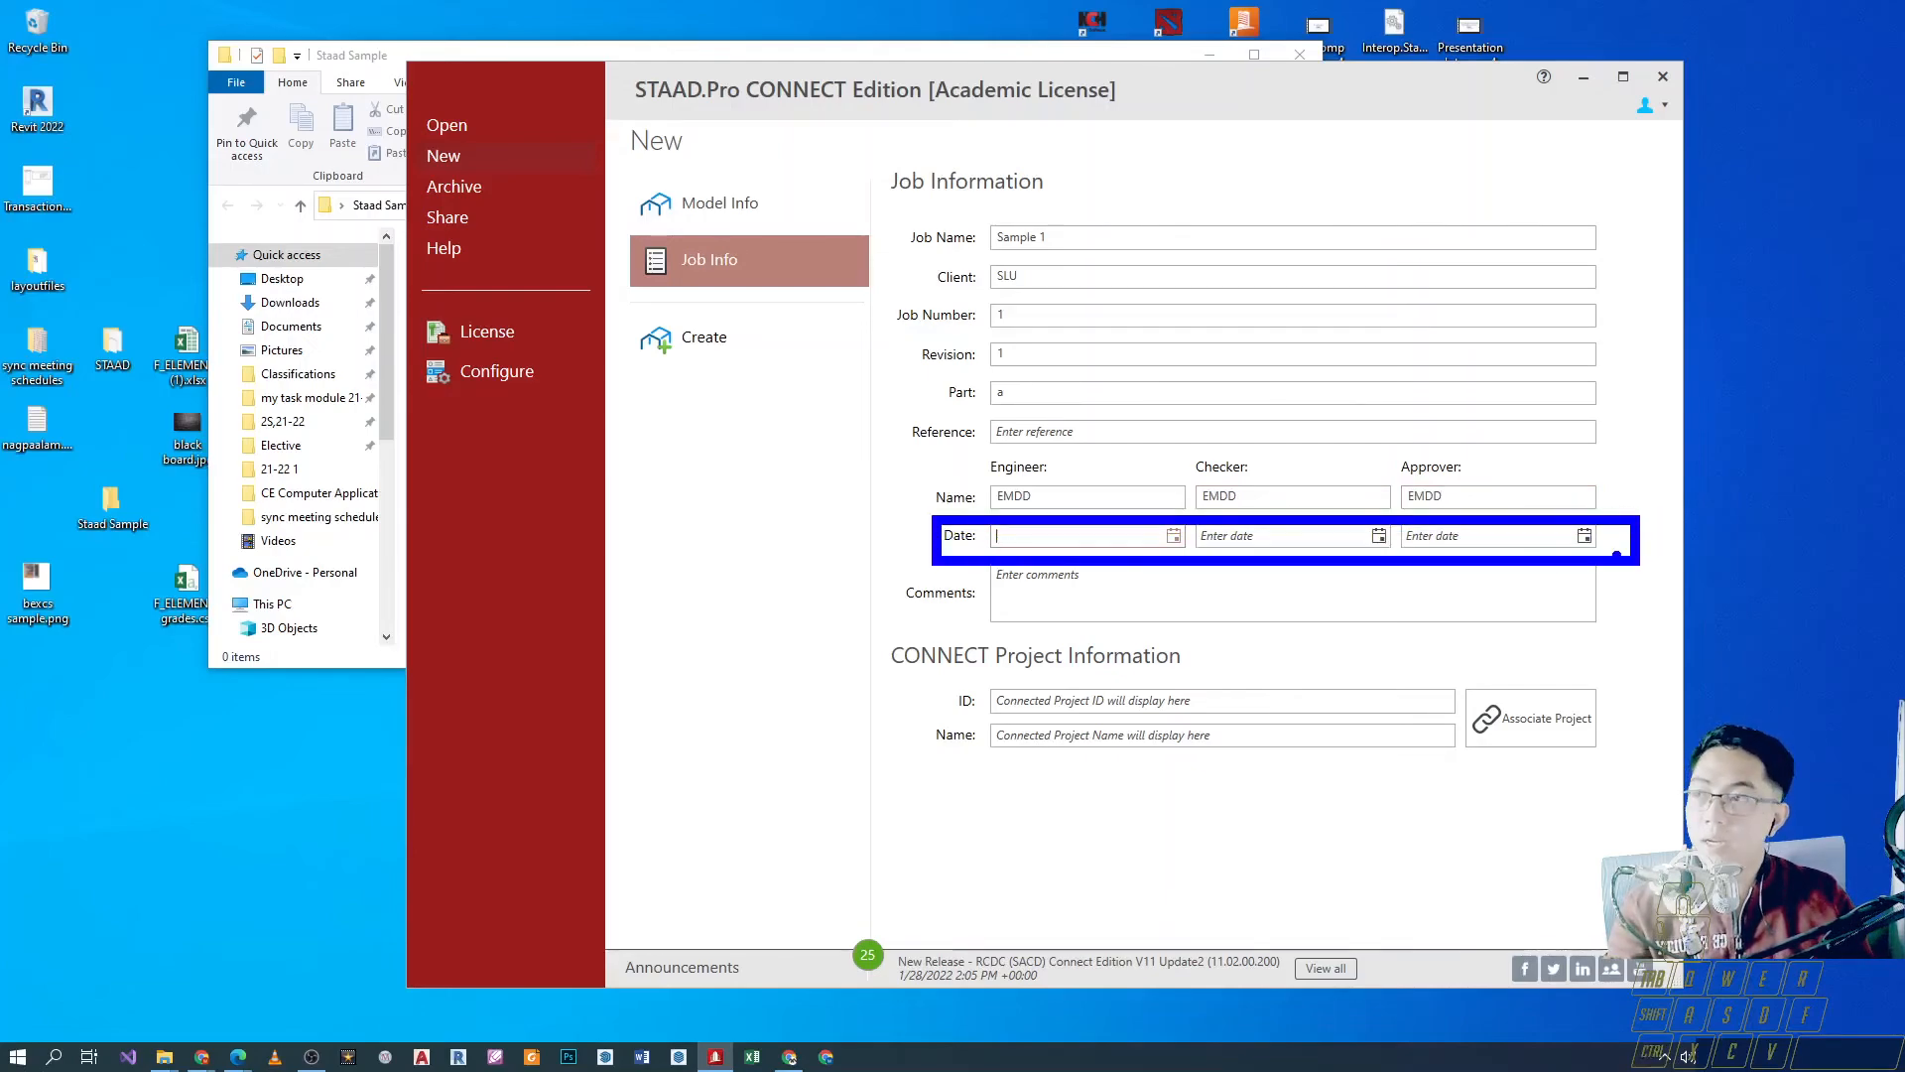
{"action": "left_click", "coordinate": [1171, 534]}
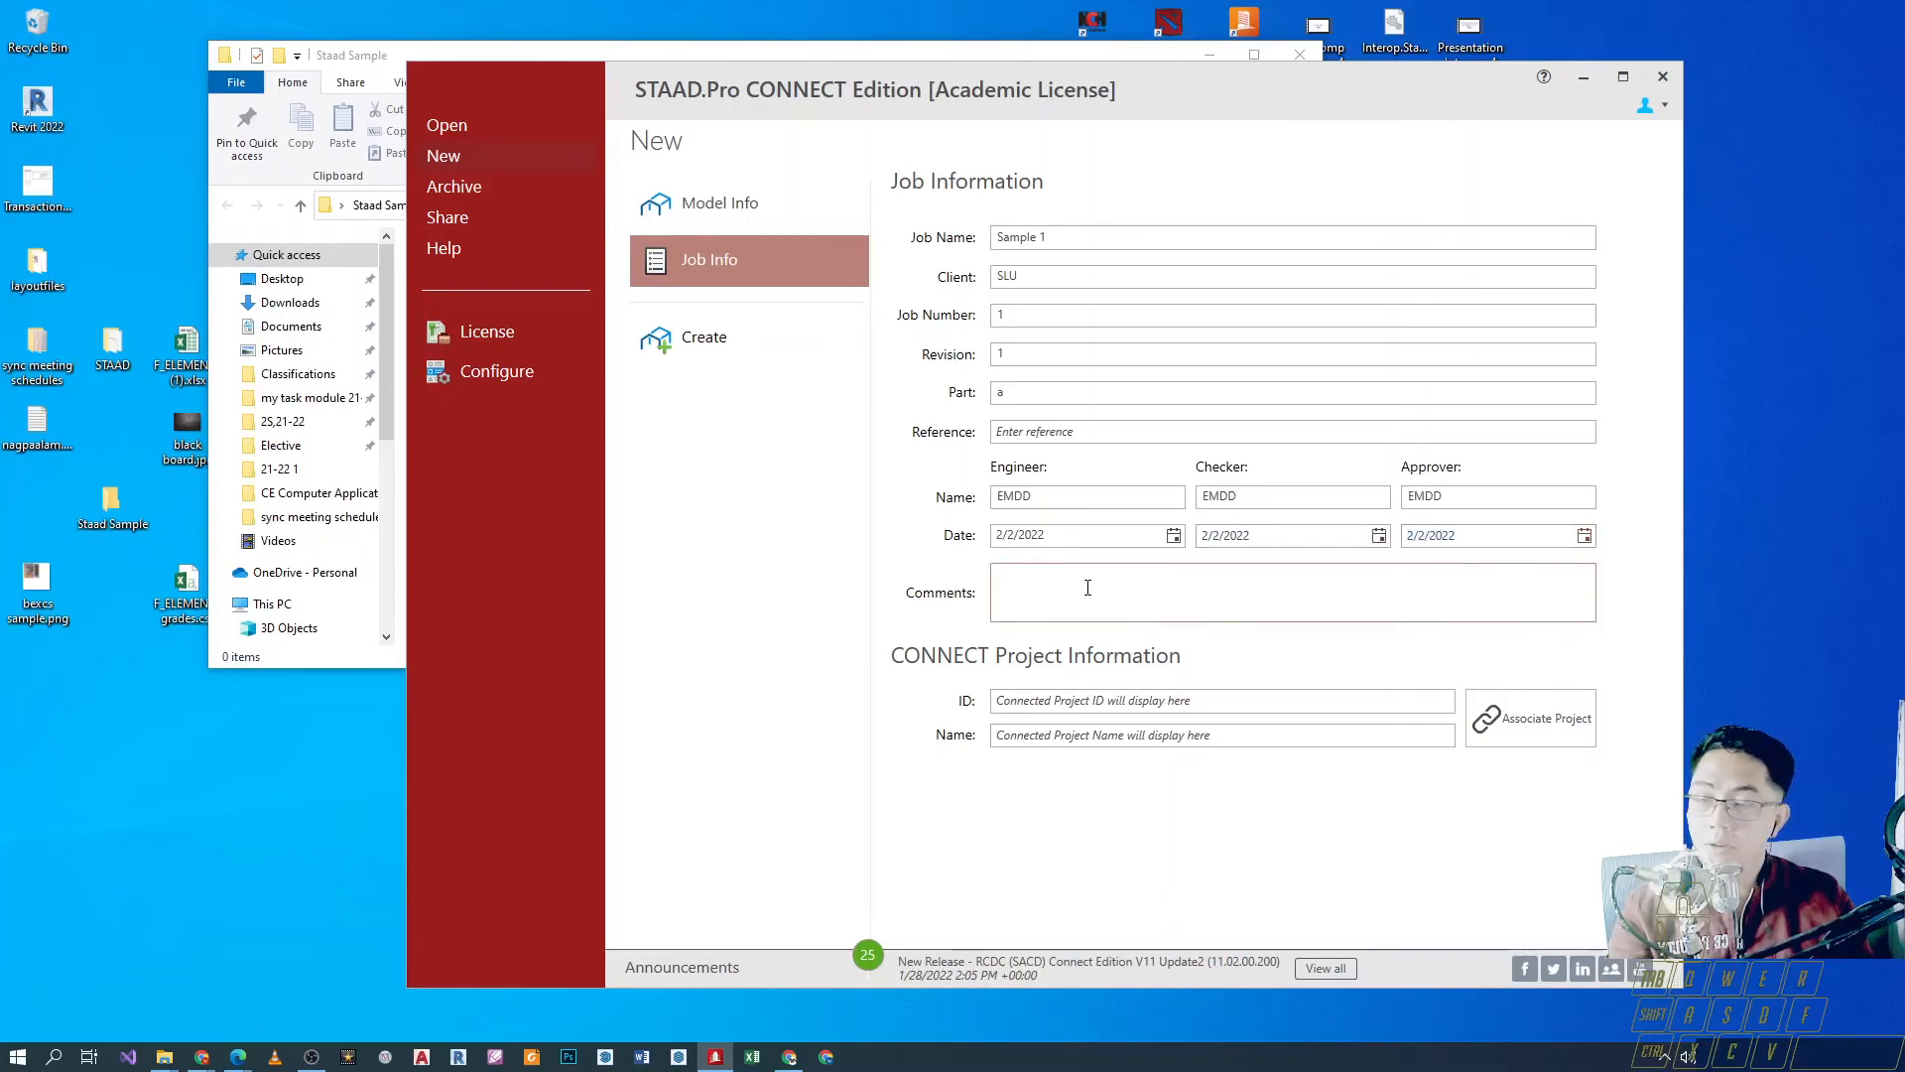
{"action": "mouse_move", "coordinate": [1100, 635]}
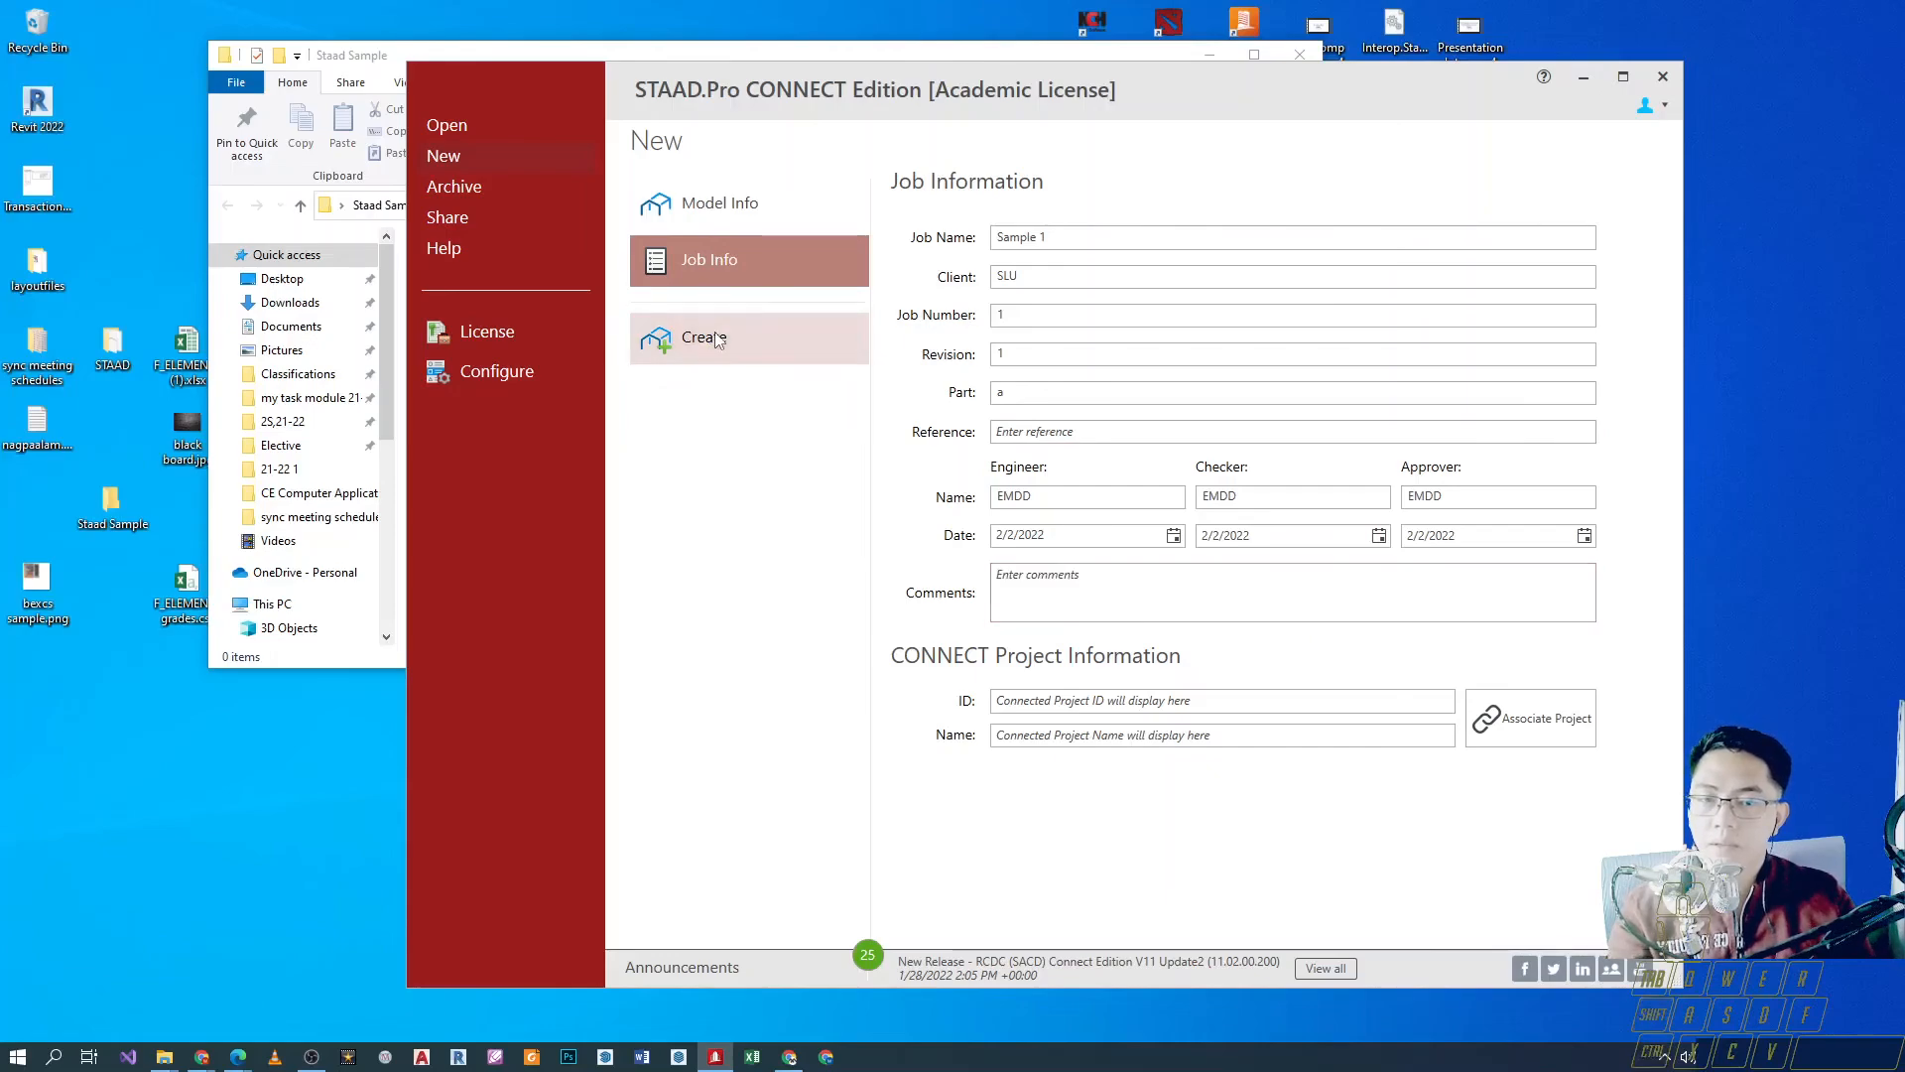
Create the model, agreeing to make the Sample 1 folder, opening the empty Sample 1.STD workspace.
{"action": "left_click", "coordinate": [703, 337]}
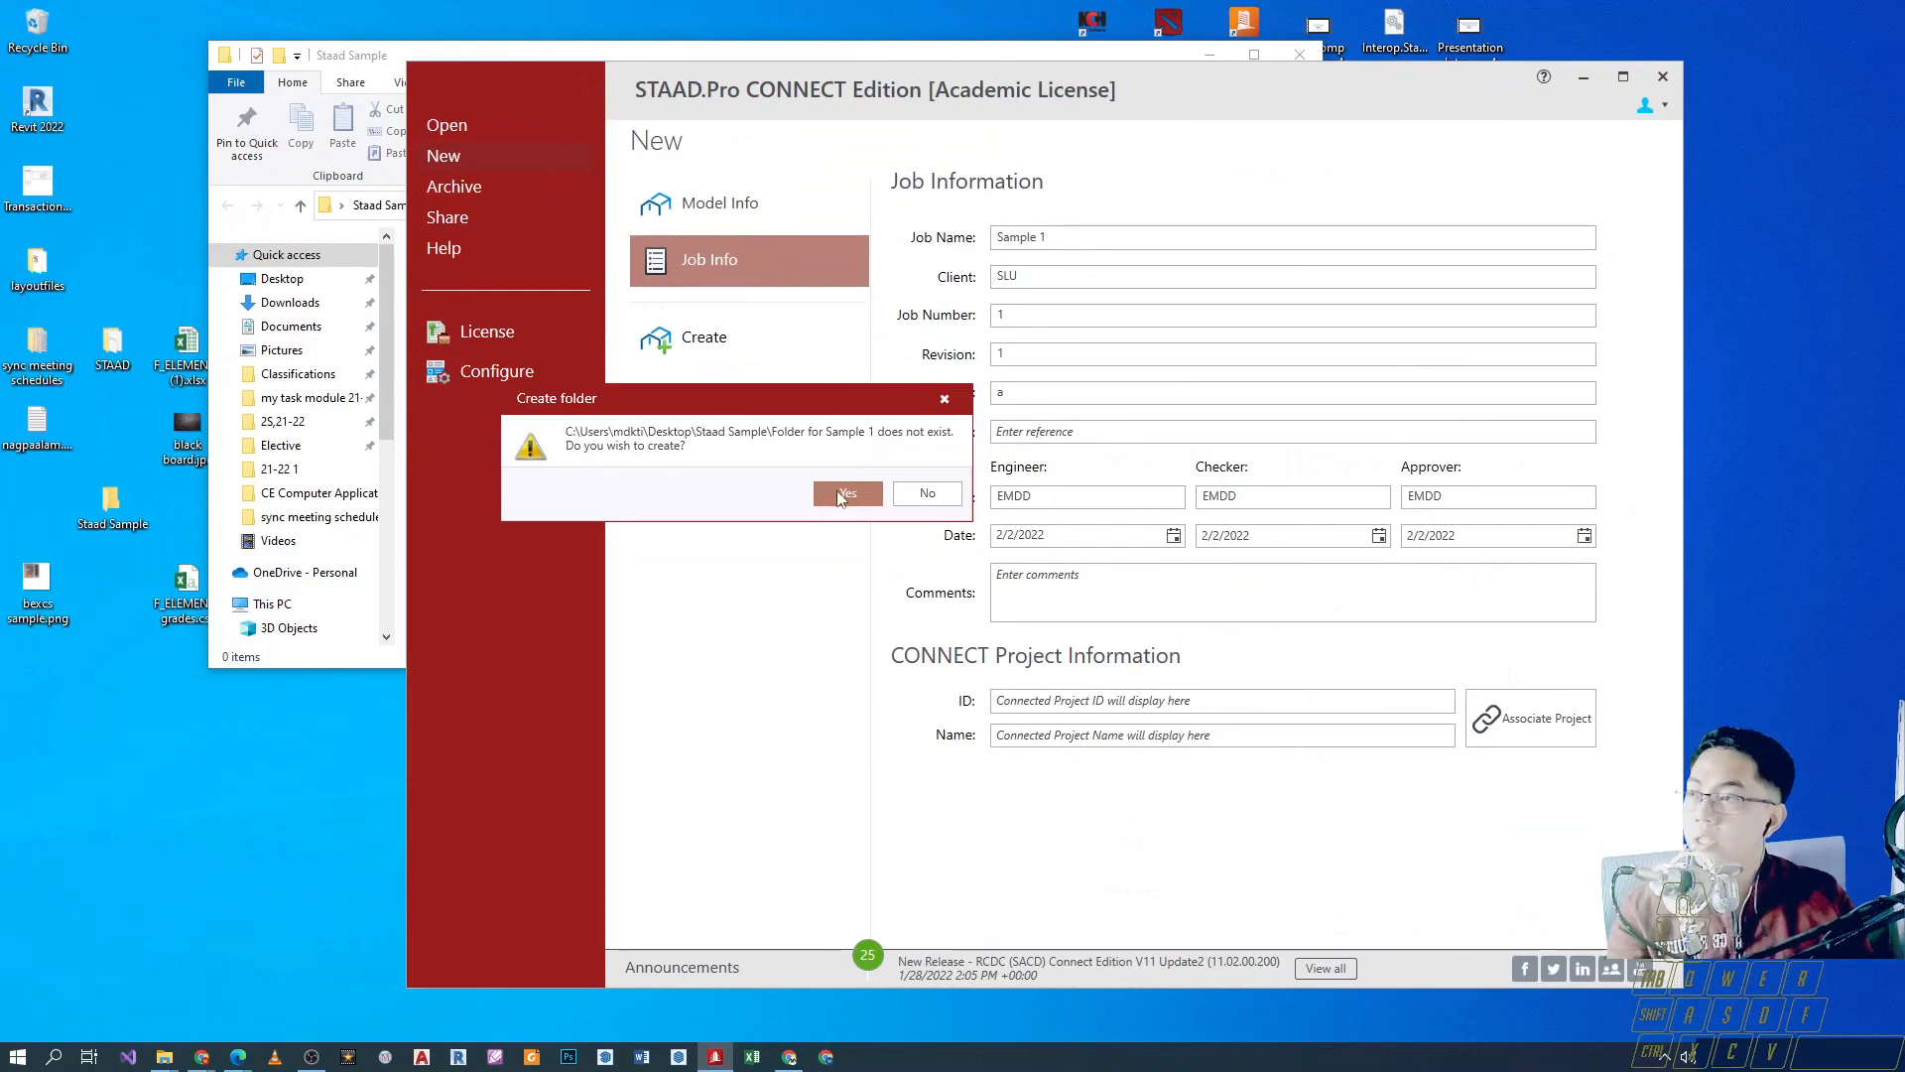
{"action": "left_click", "coordinate": [847, 495]}
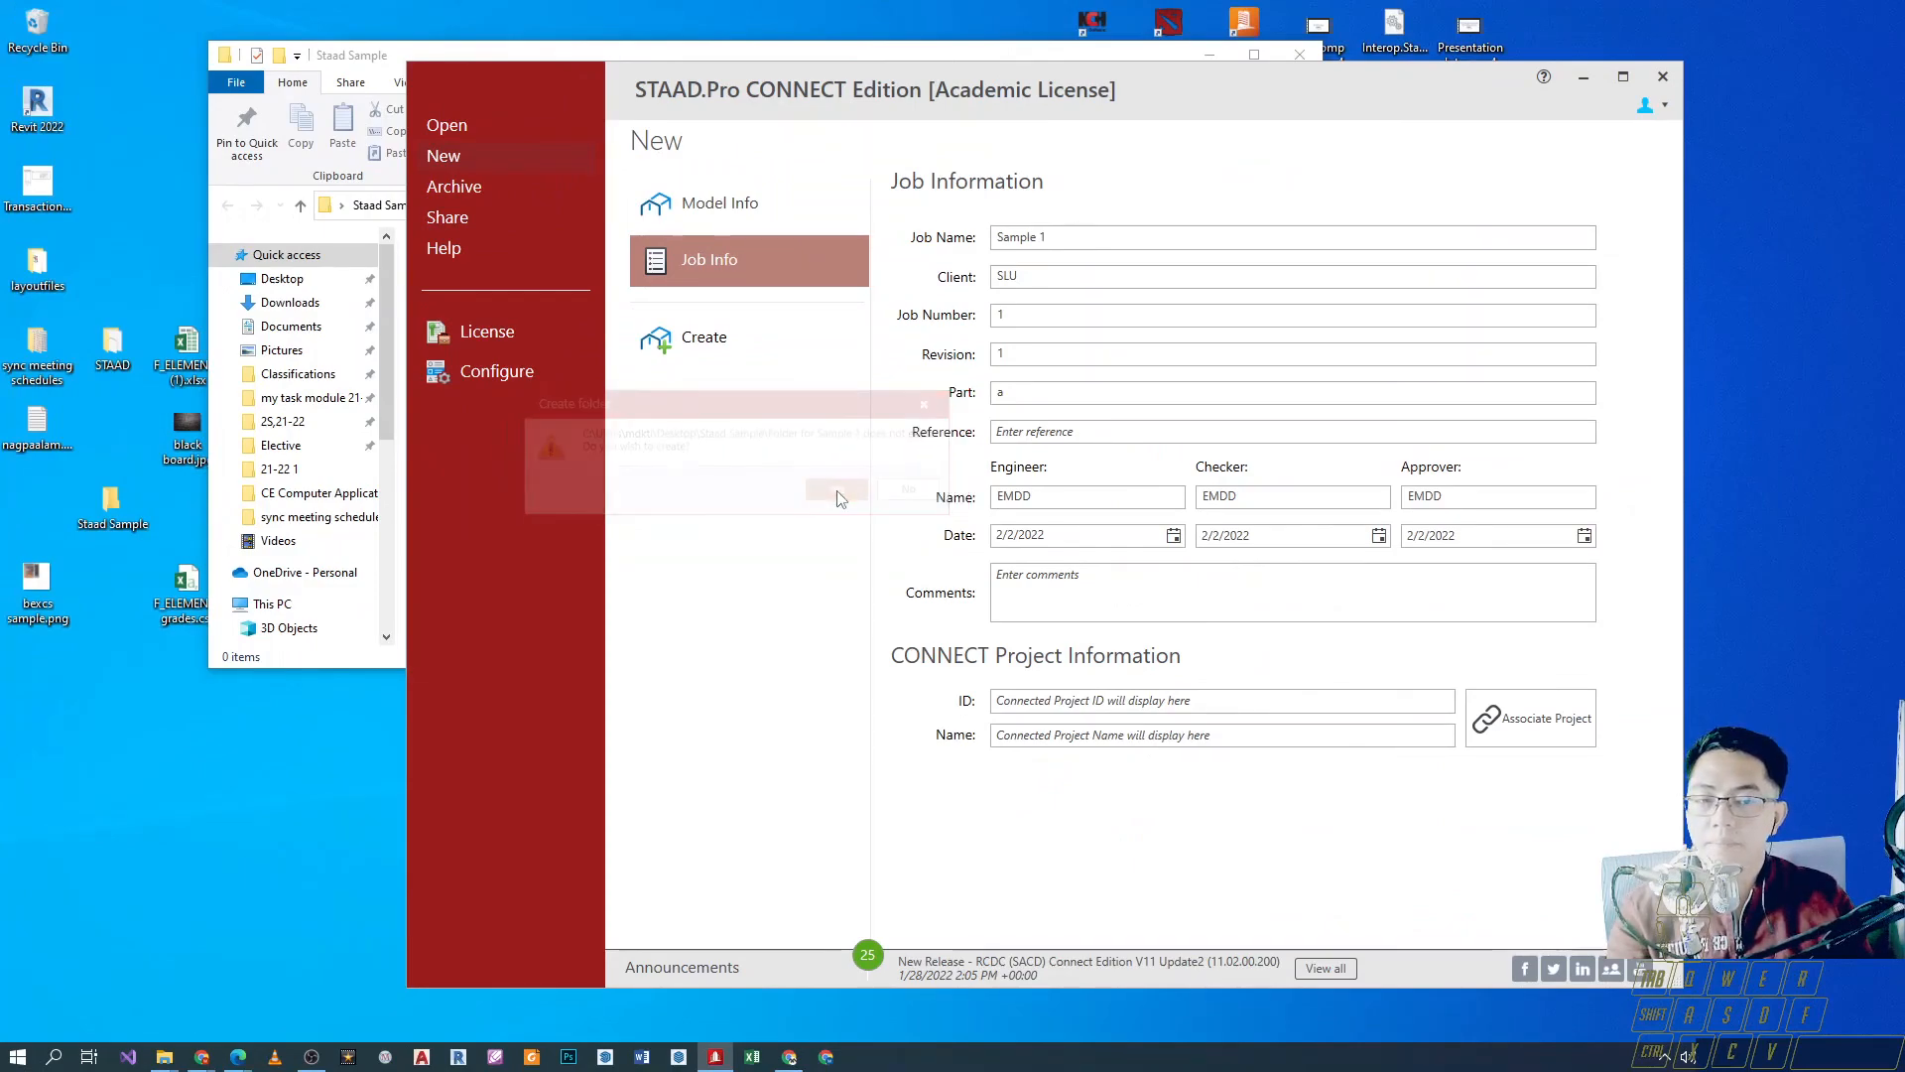
{"action": "left_click", "coordinate": [835, 490]}
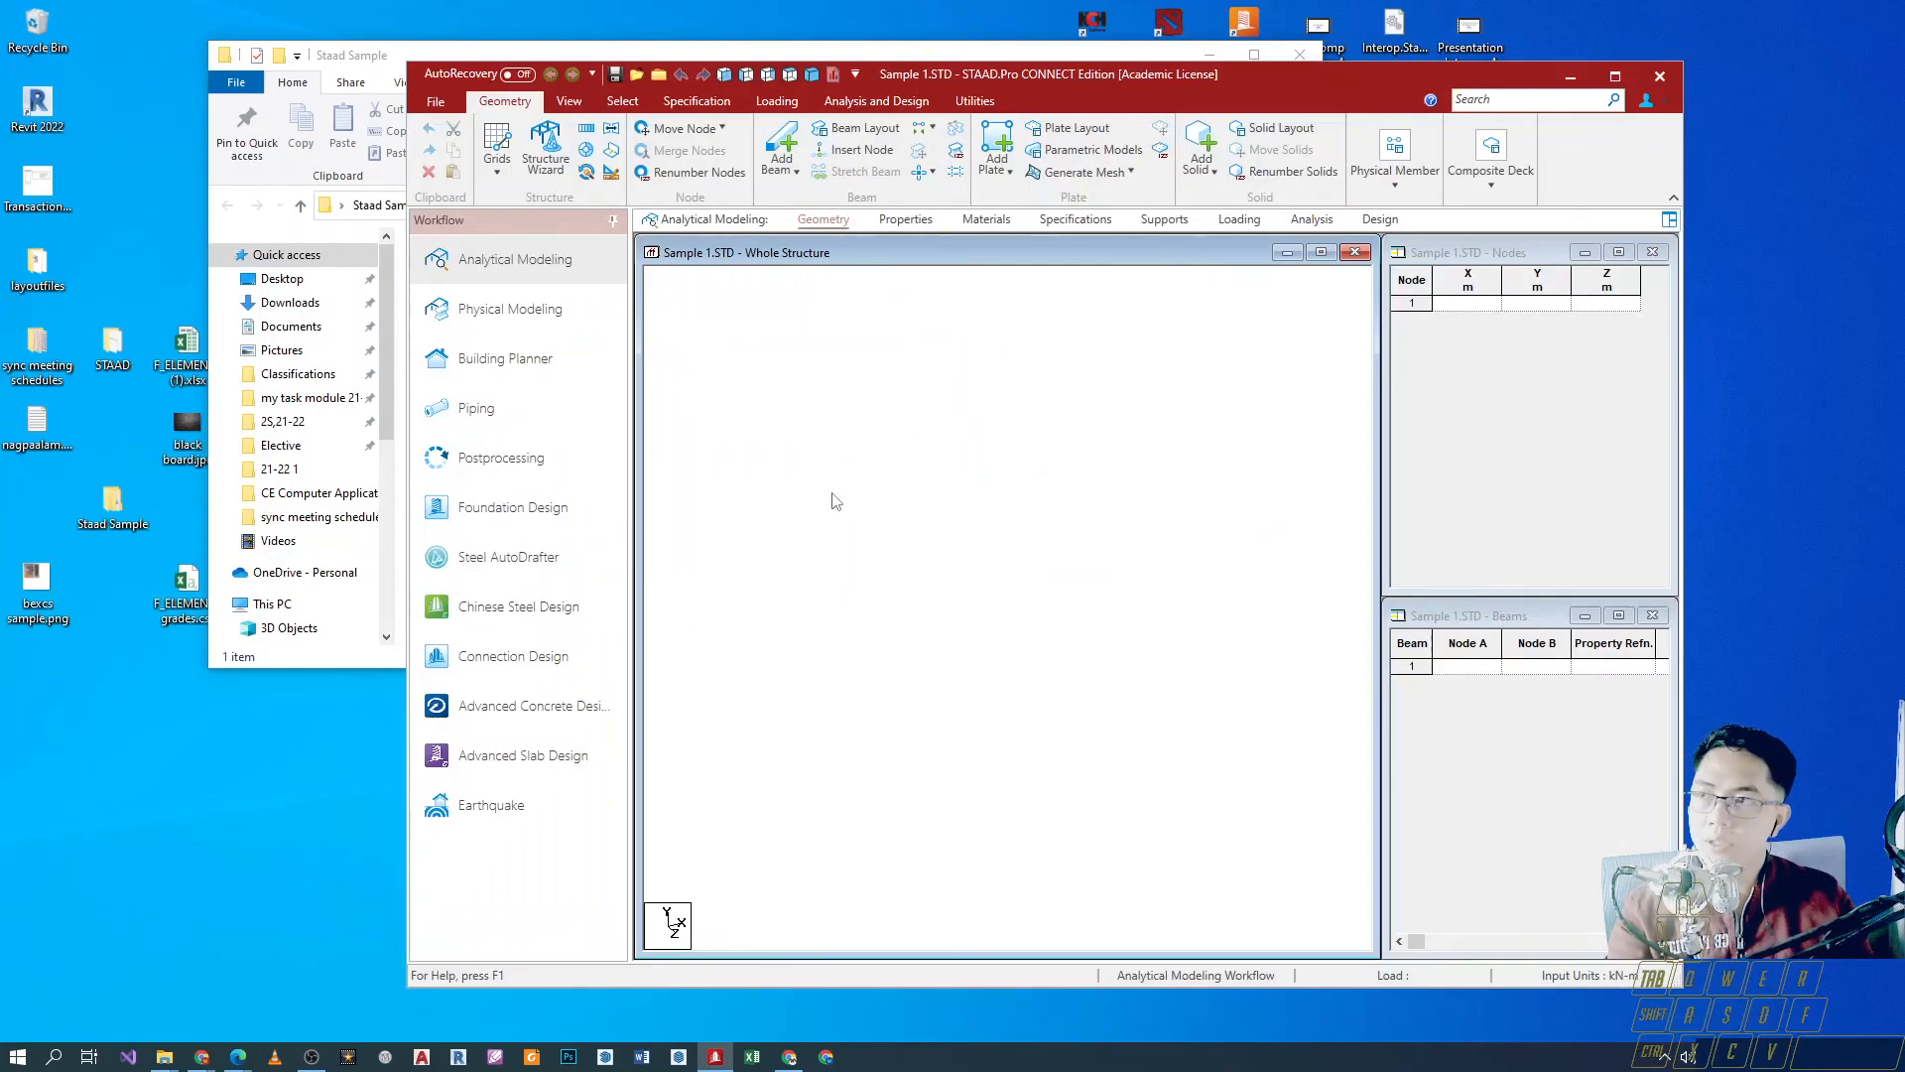
Maximize the STAAD.Pro window so the Sample 1 workspace fills the screen.
{"action": "left_click", "coordinate": [1616, 74]}
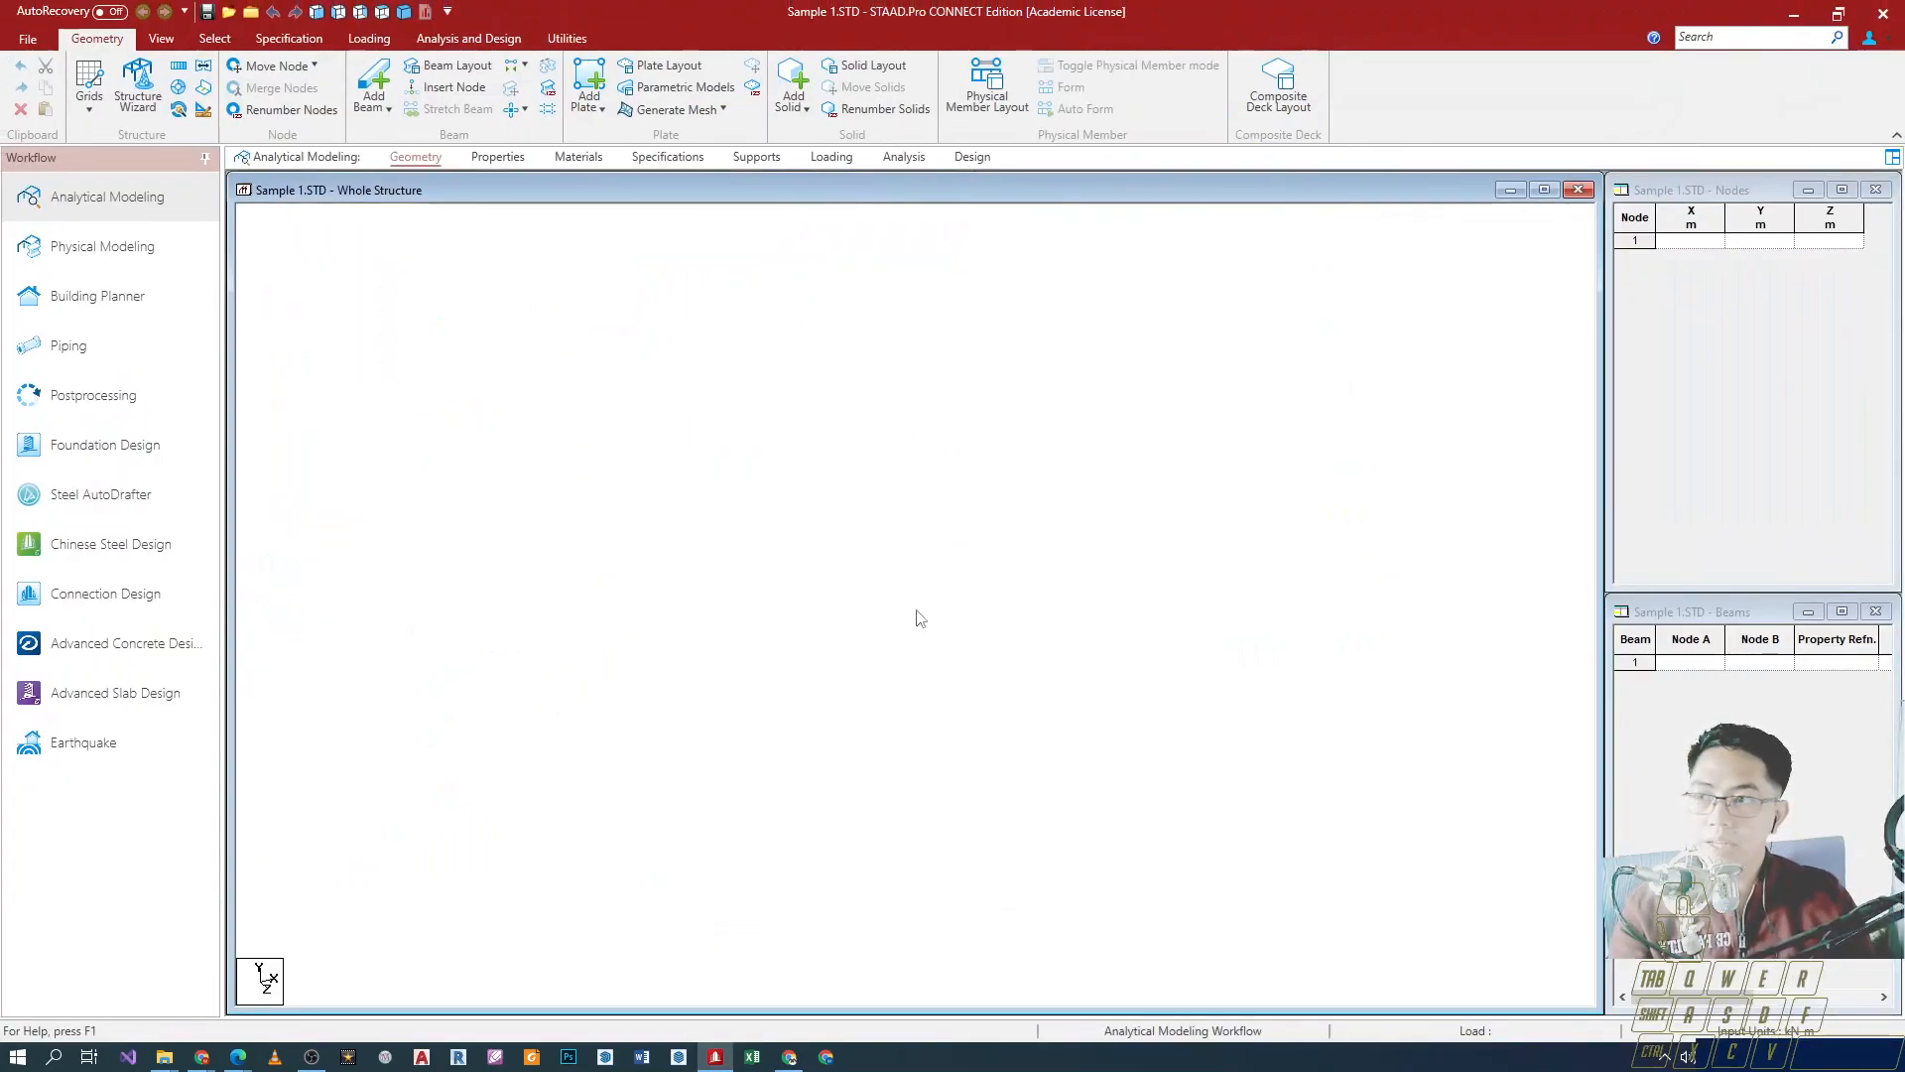
{"action": "mouse_move", "coordinate": [798, 649]}
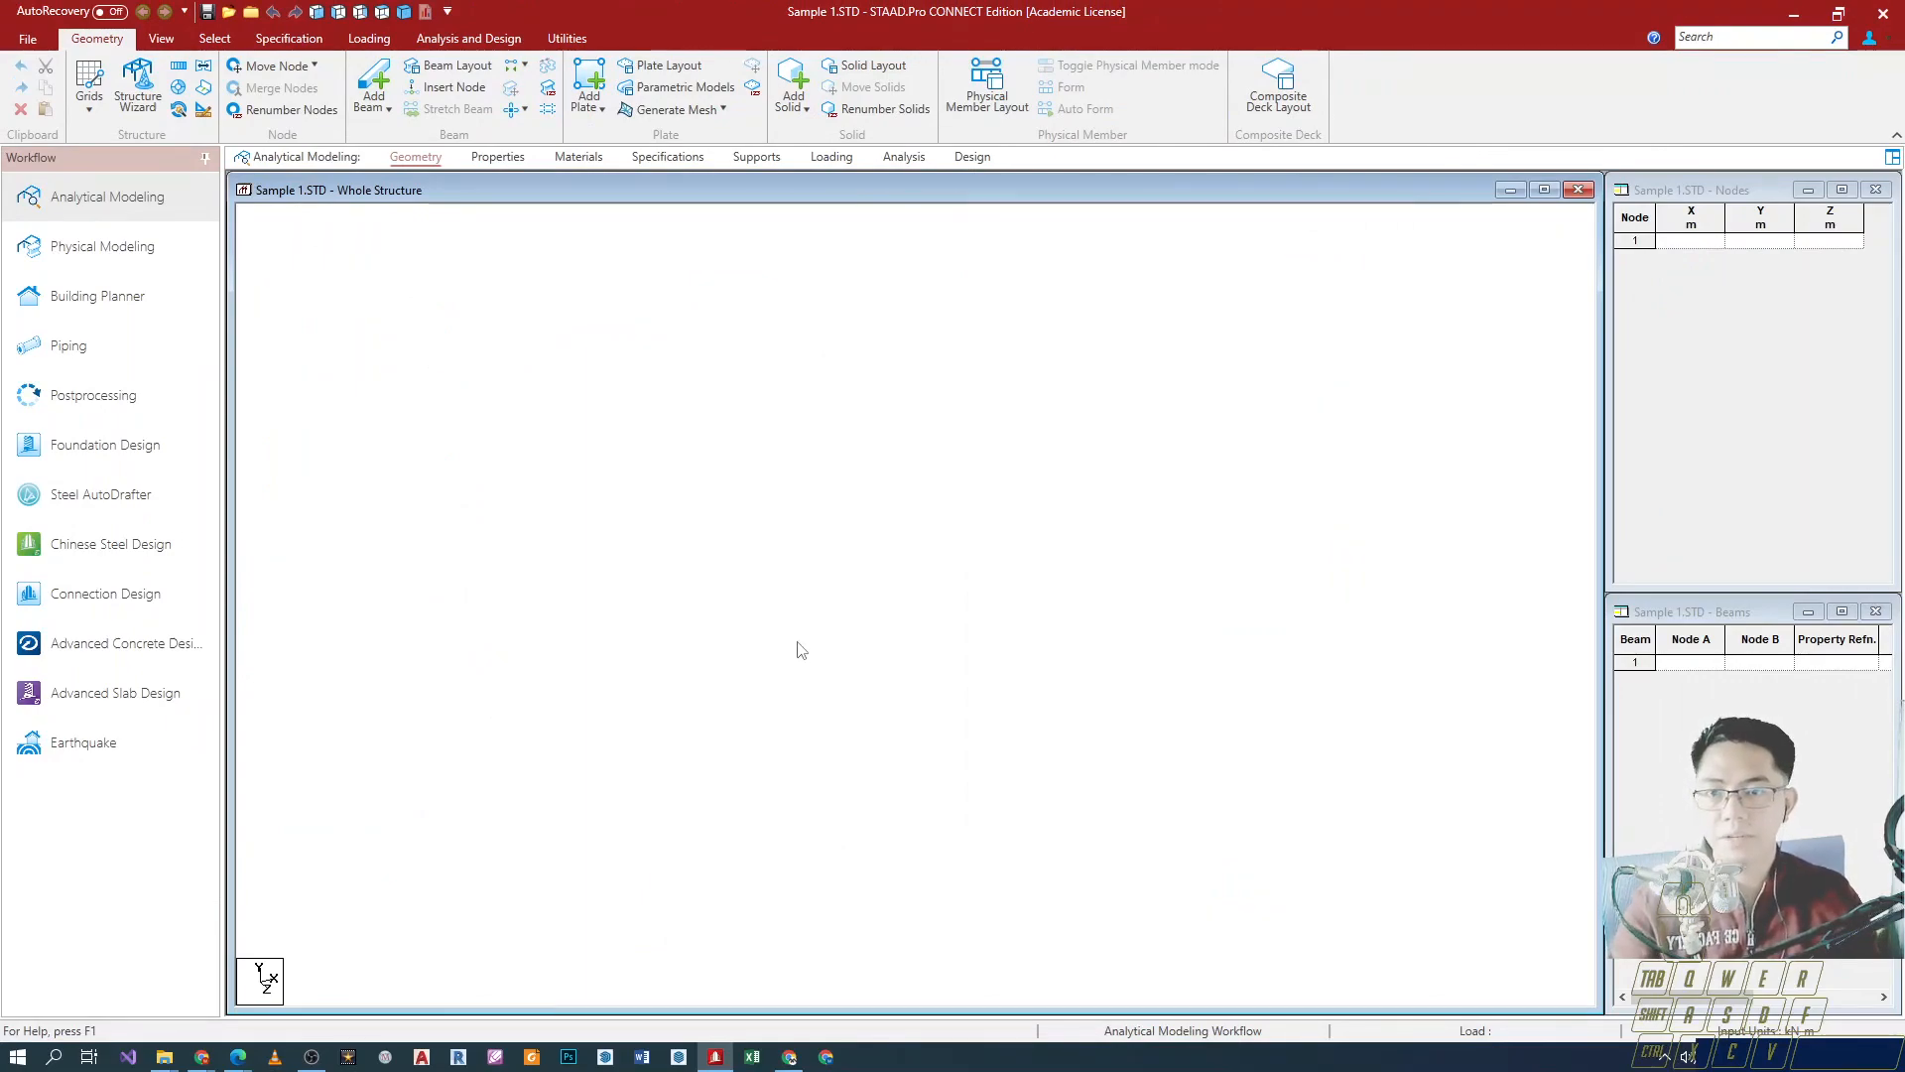
{"action": "mouse_move", "coordinate": [710, 659]}
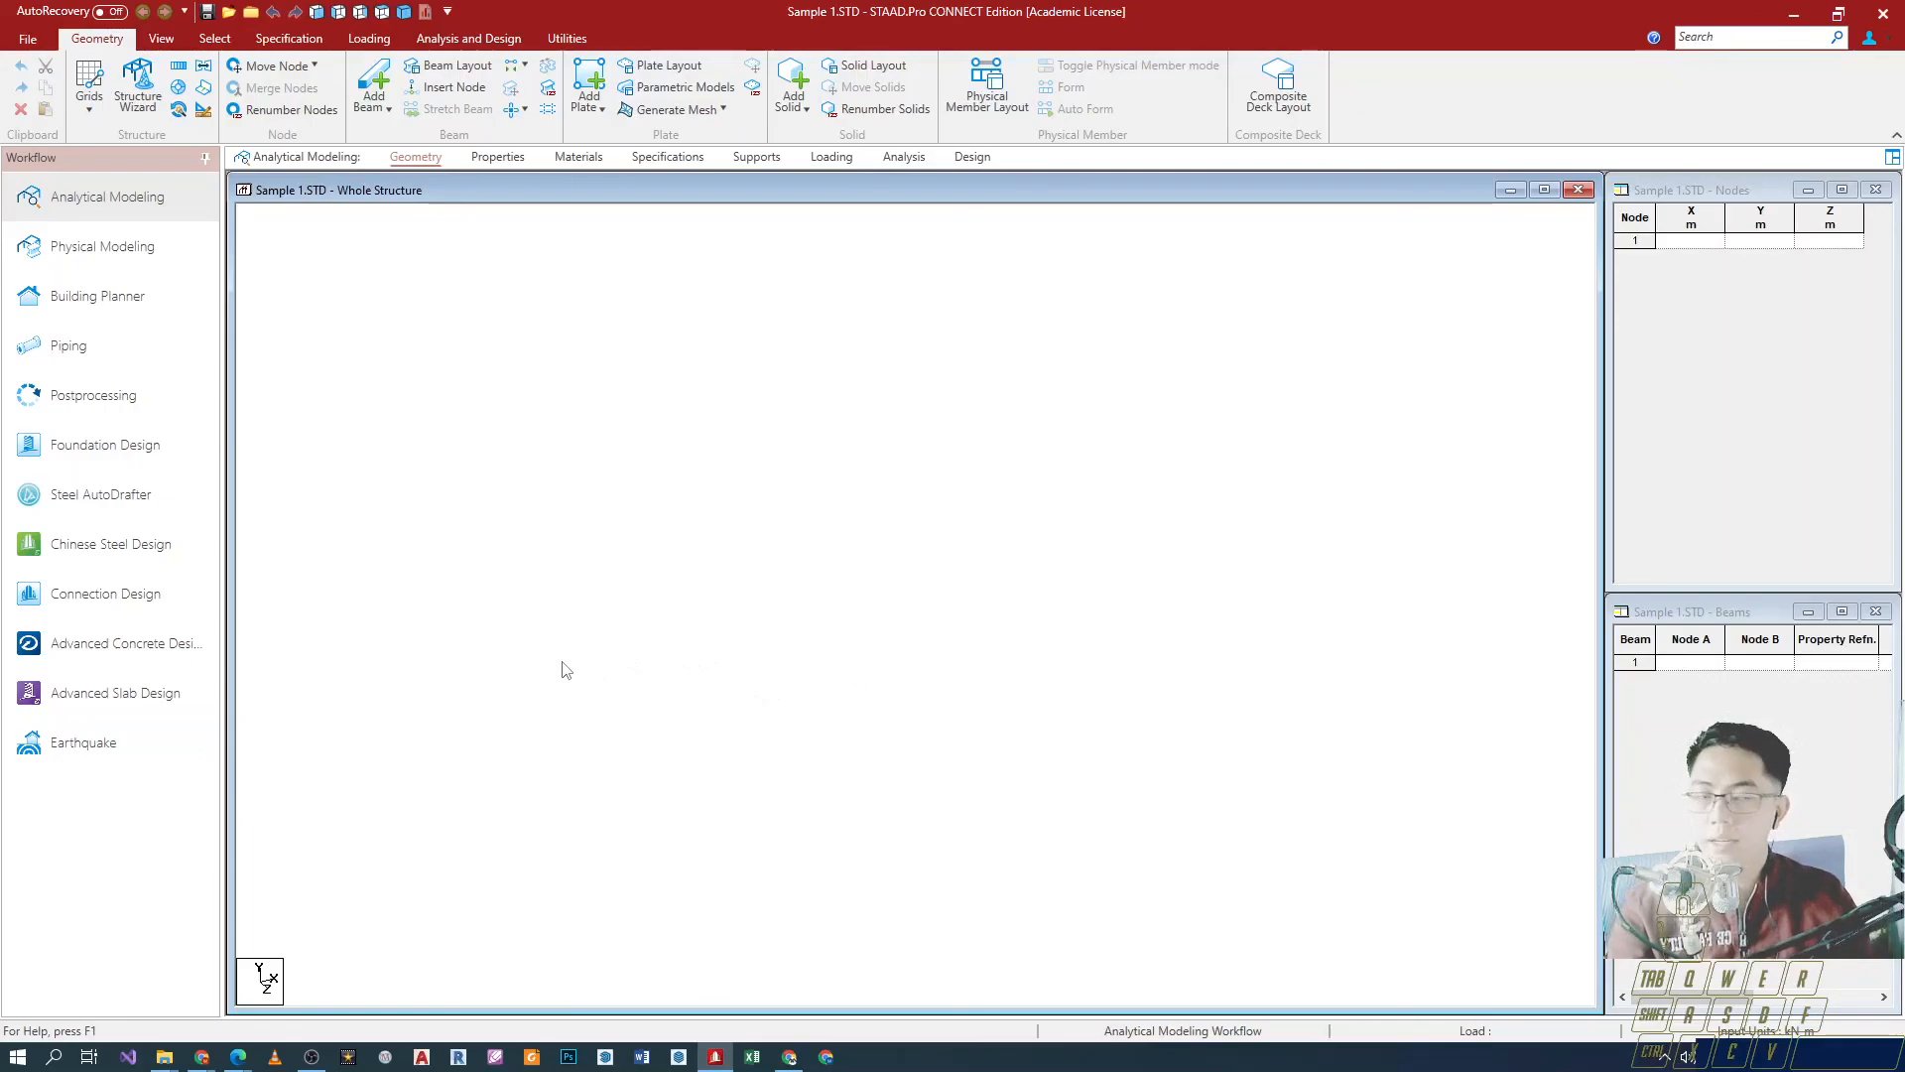
{"action": "mouse_move", "coordinate": [701, 741]}
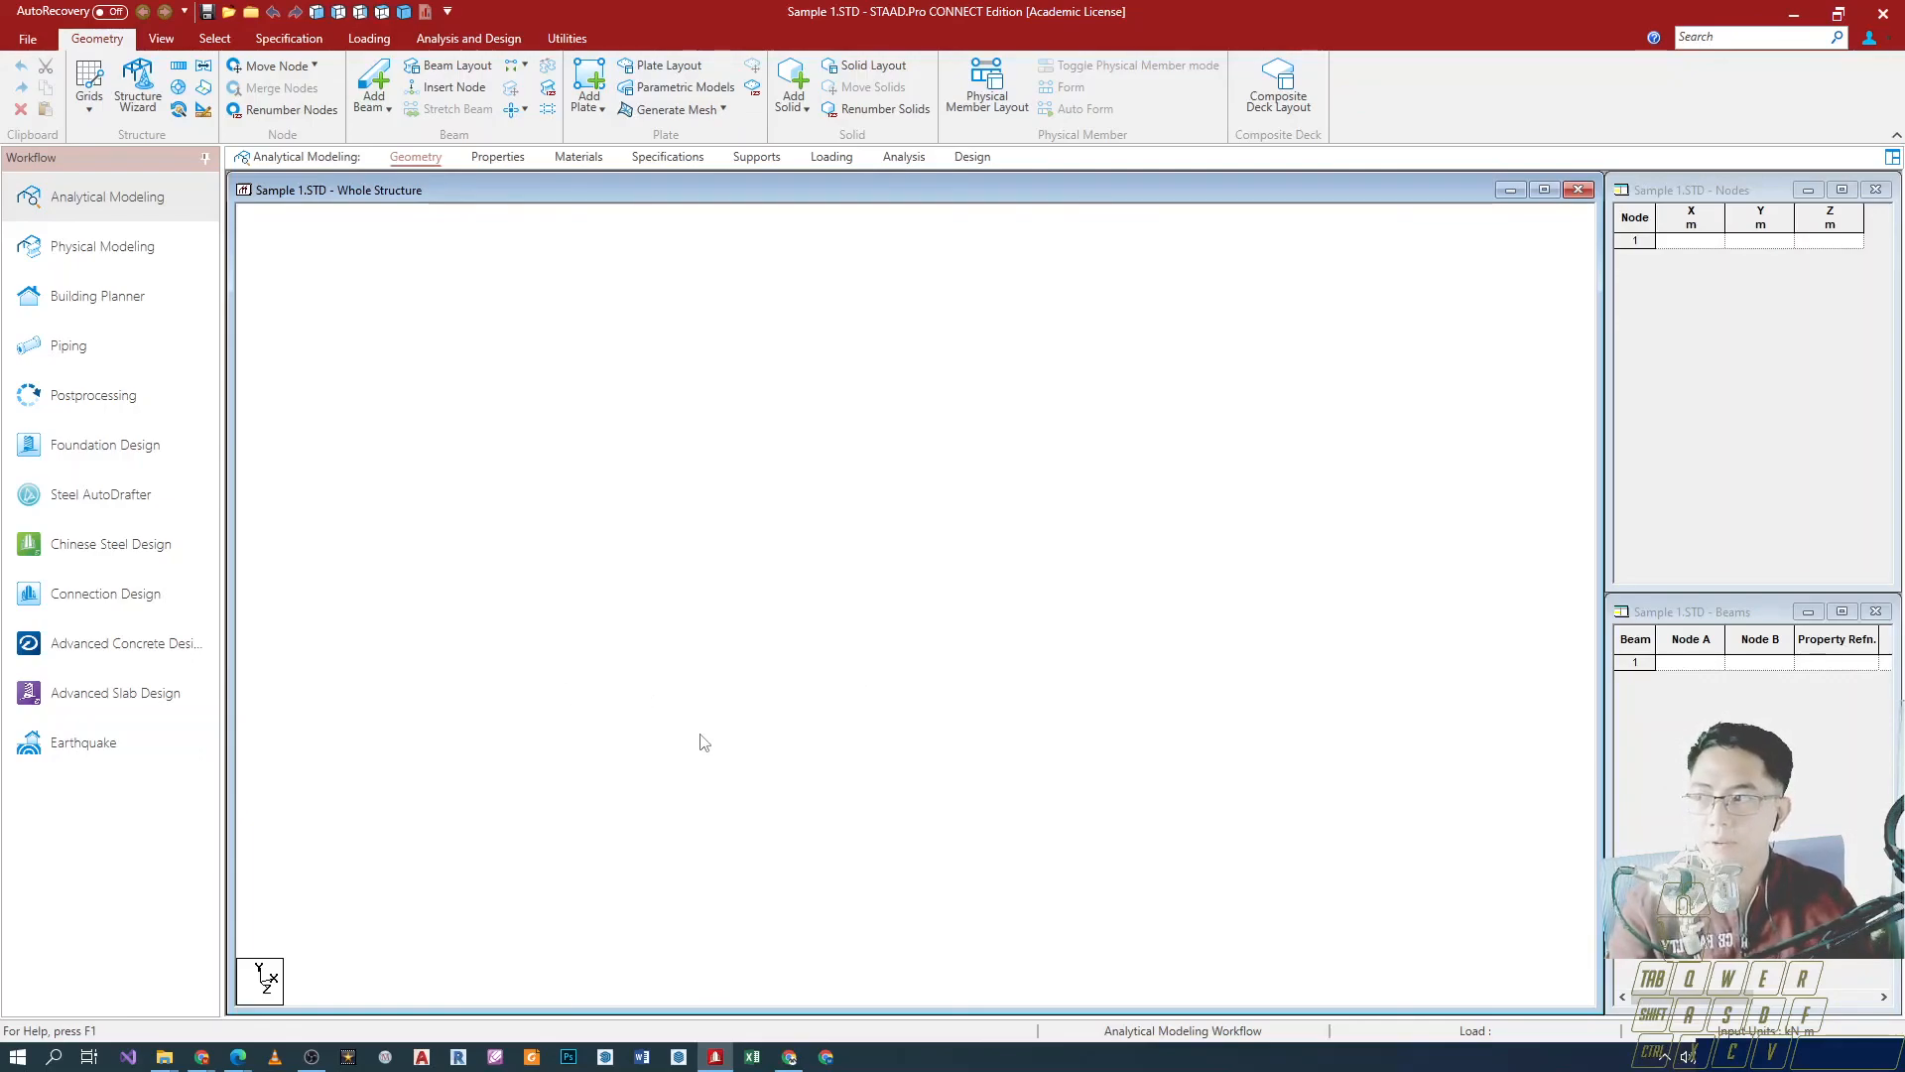
{"action": "mouse_move", "coordinate": [1524, 803]}
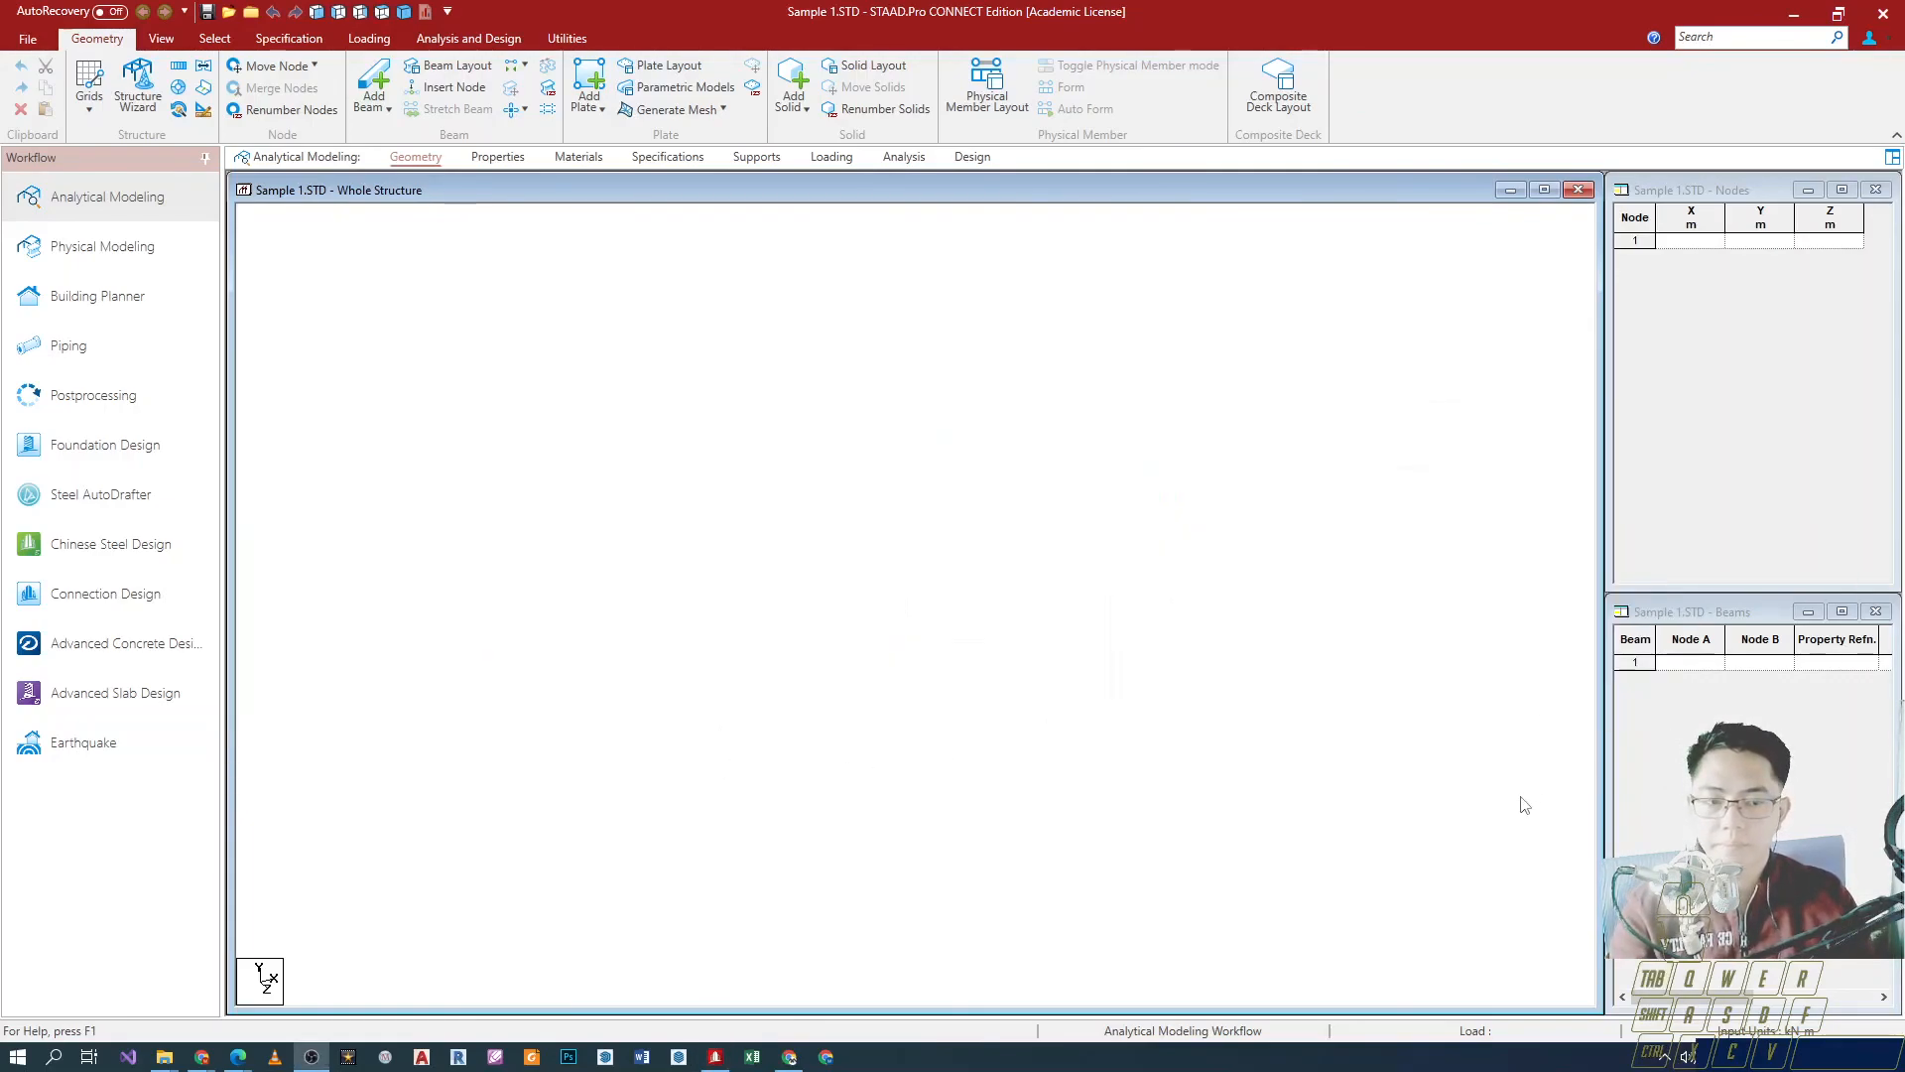